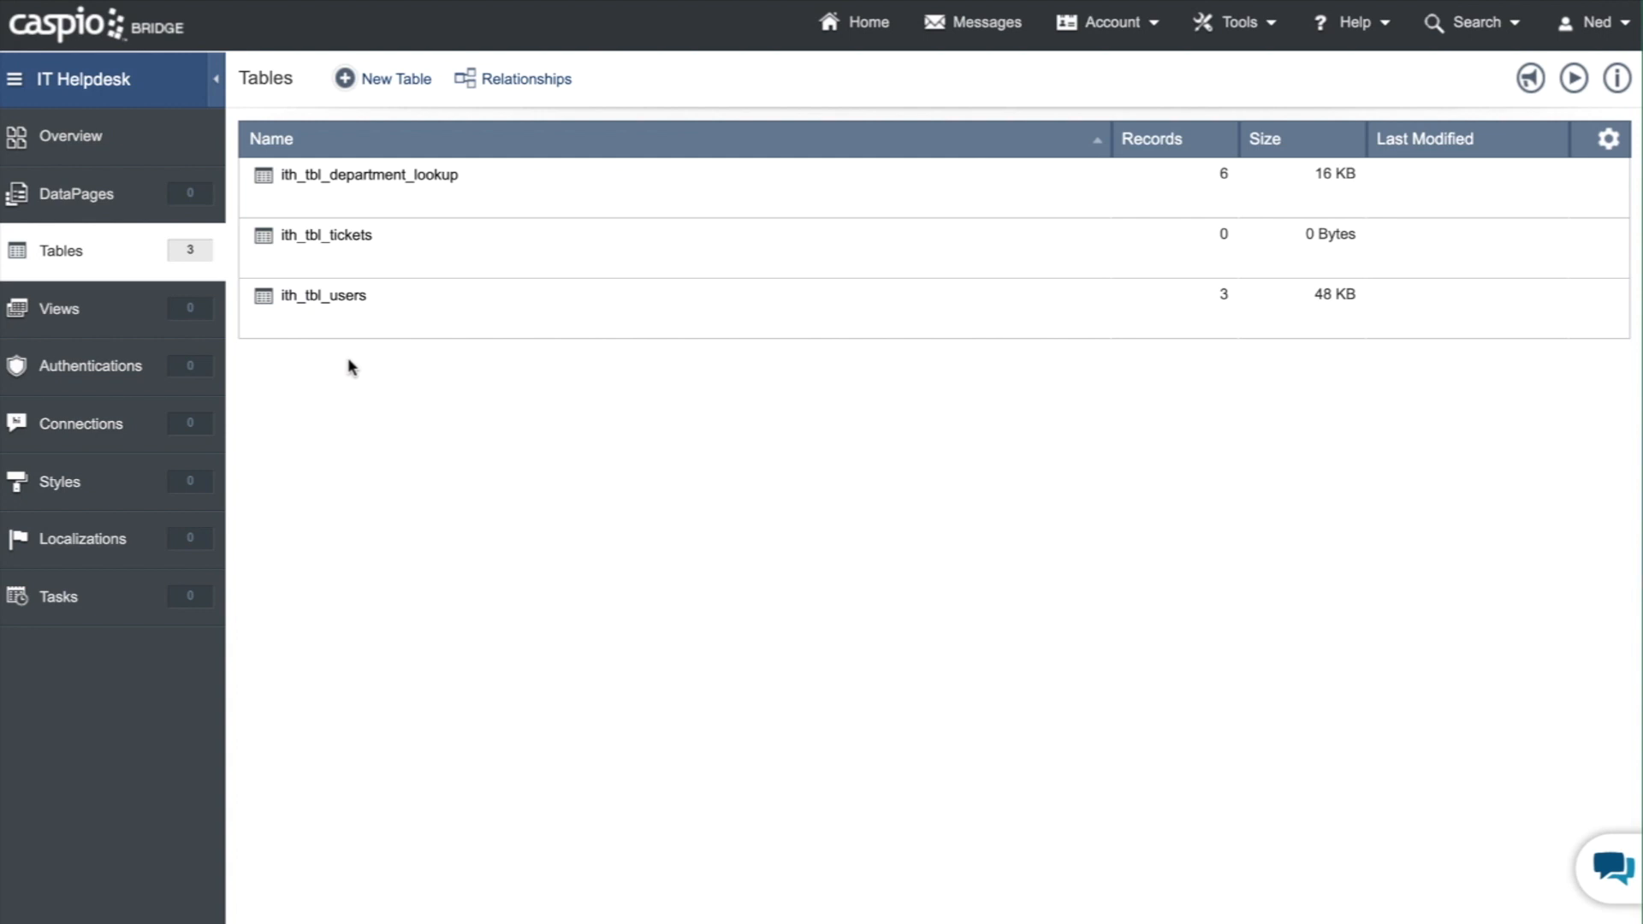
pyautogui.moveTo(168, 319)
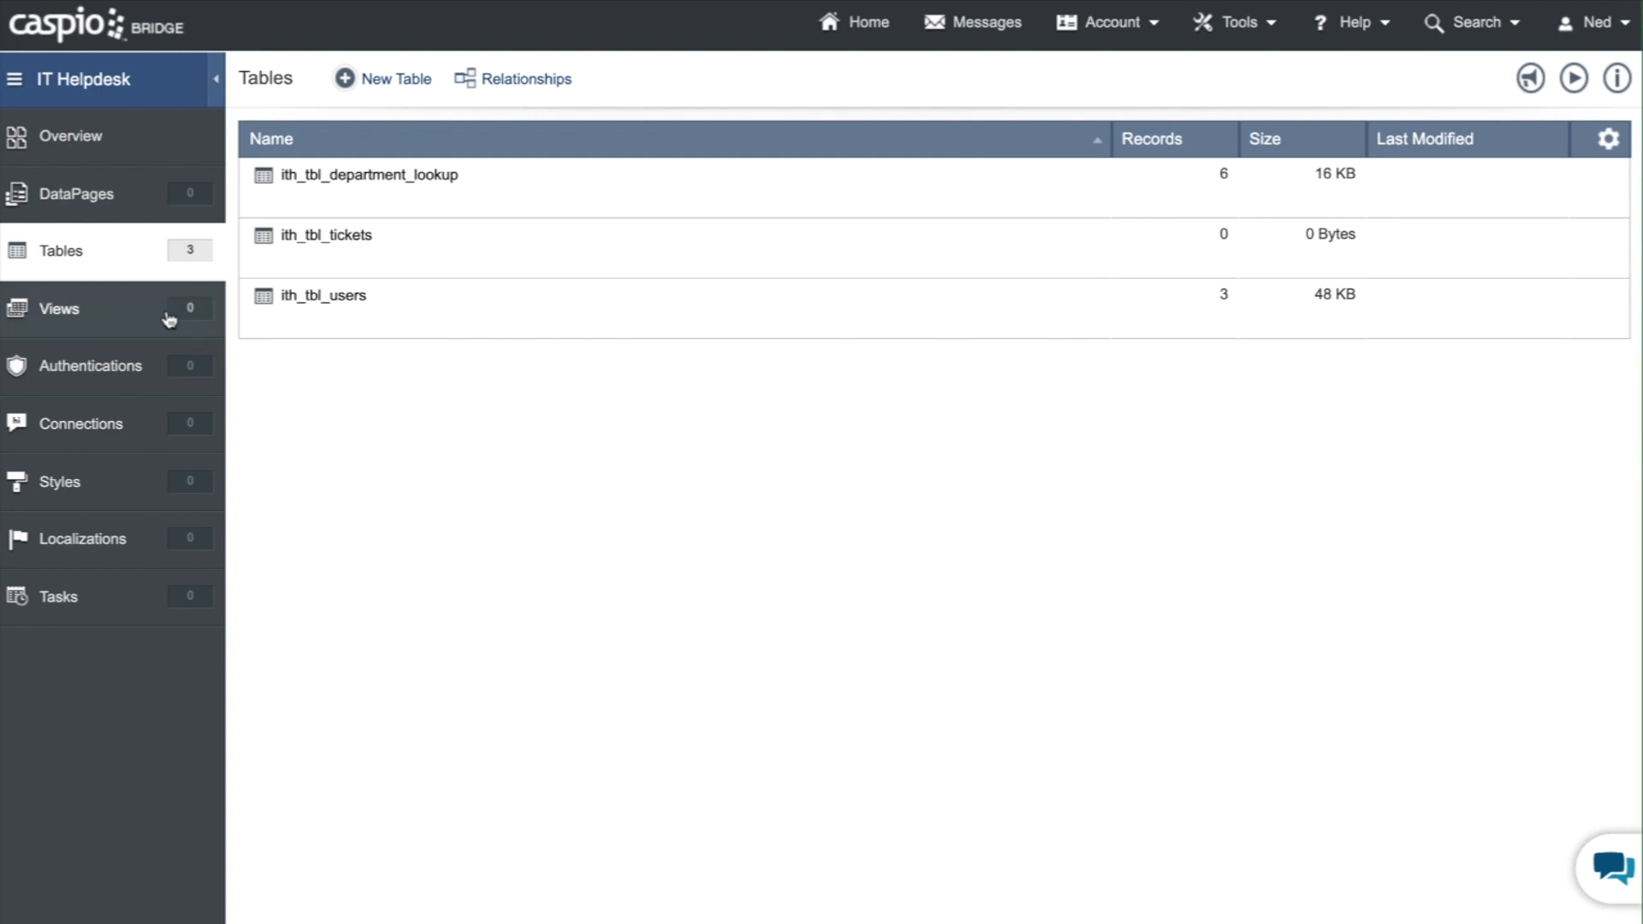
# - Open the IT Helpdesk app's Views list, which has no views yet
pyautogui.click(59, 308)
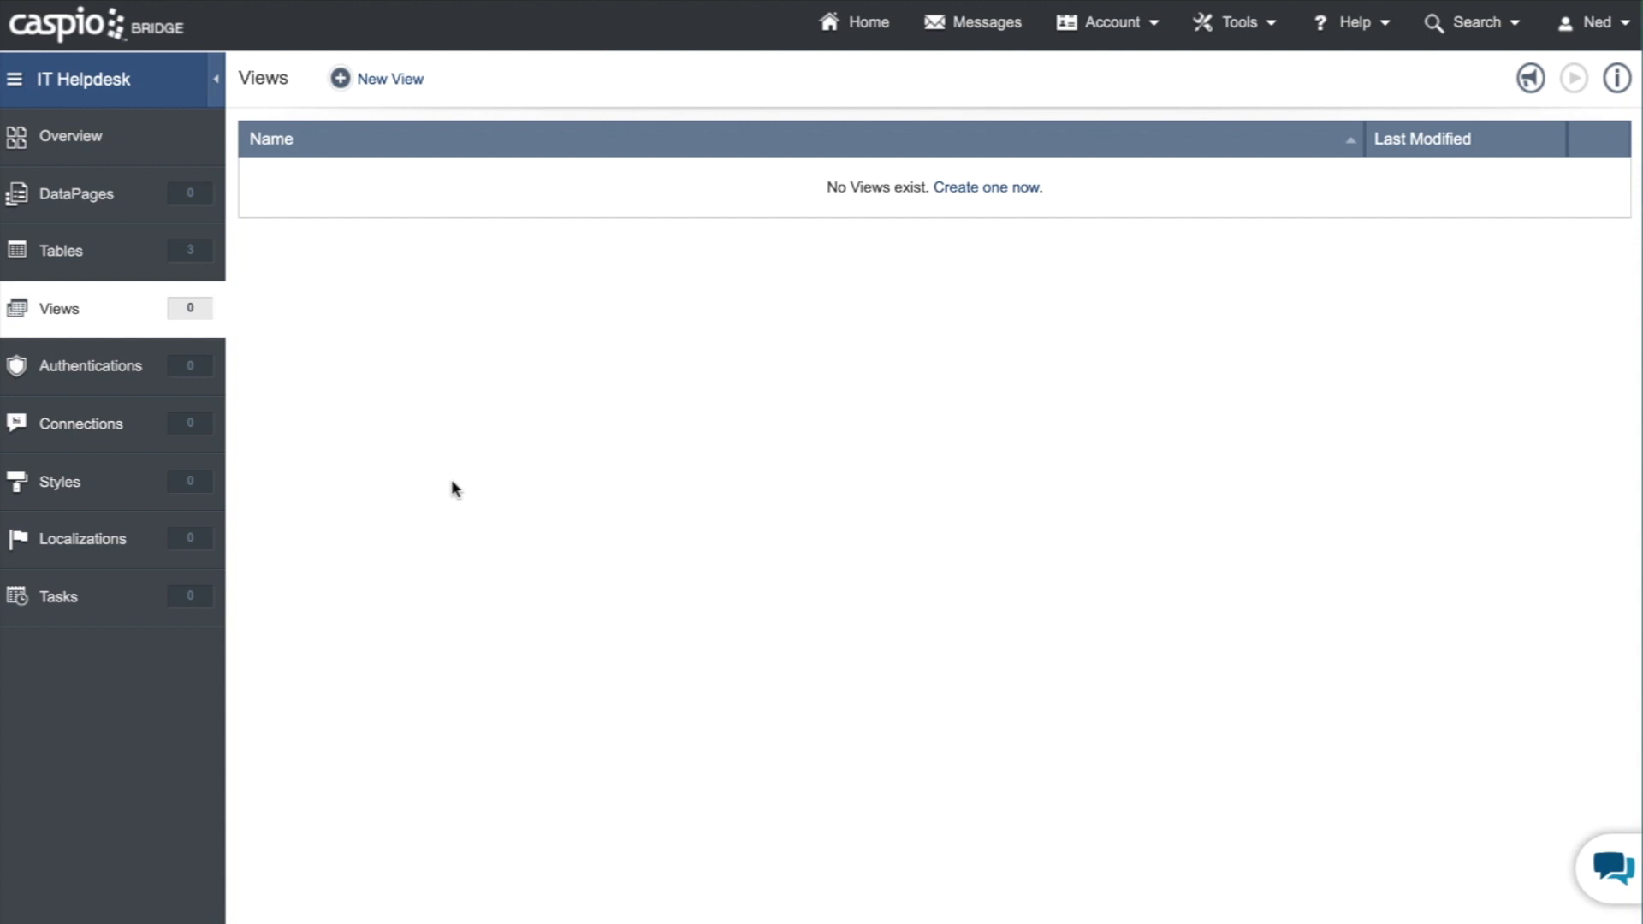
pyautogui.moveTo(389, 79)
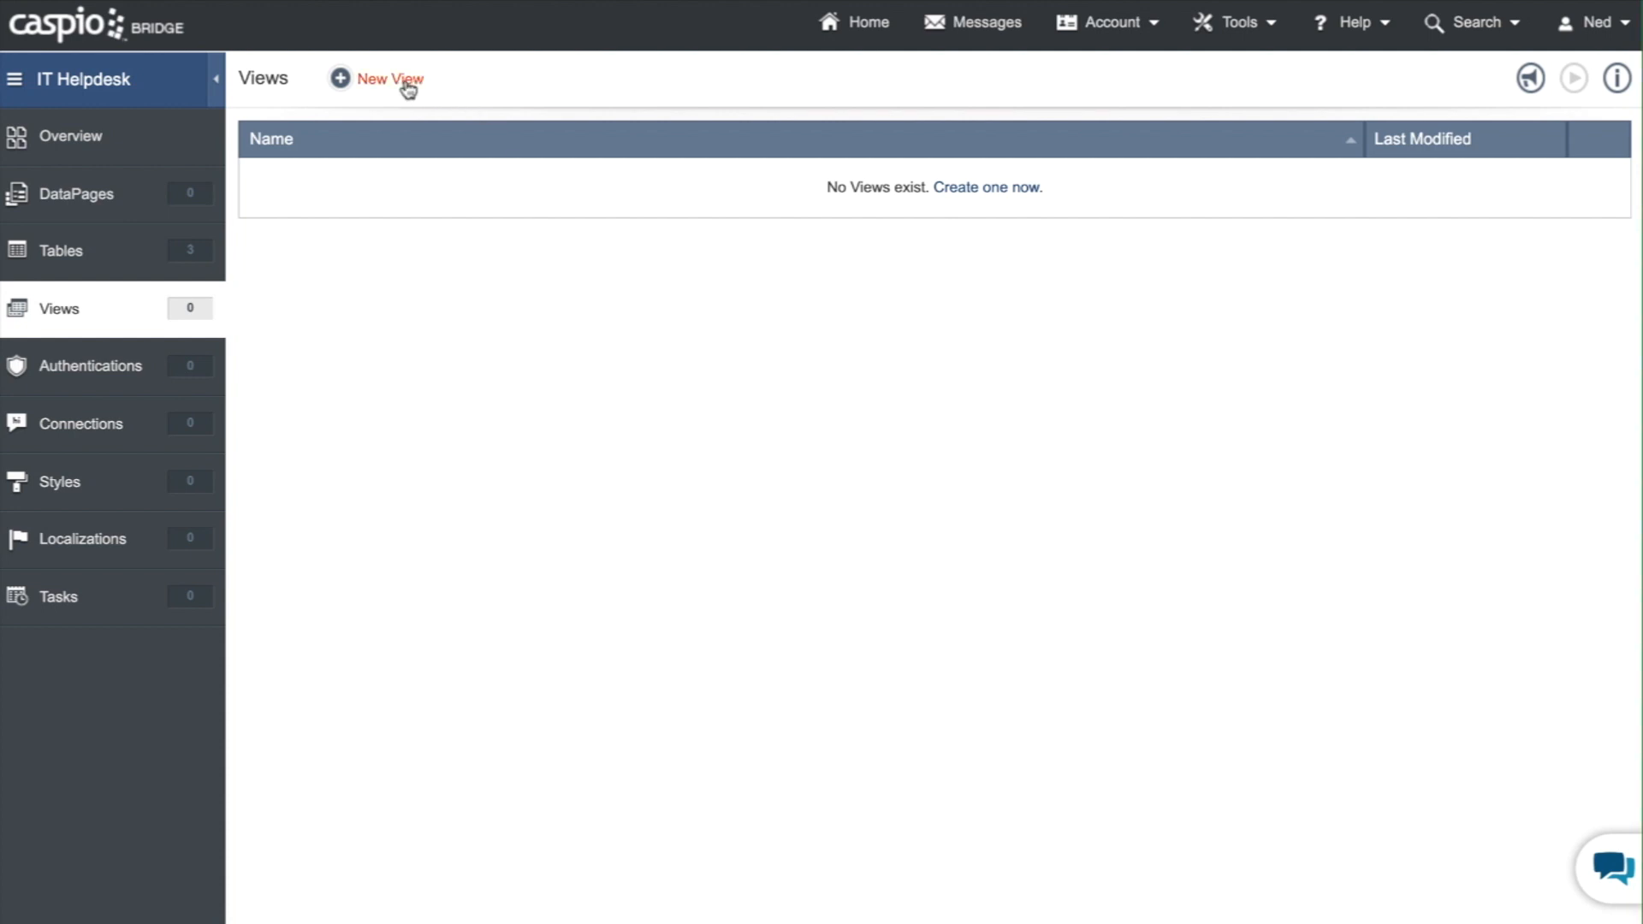
# - Start a new view named ith_filter_active_admin and add the ith_tbl_users table to it
pyautogui.click(388, 78)
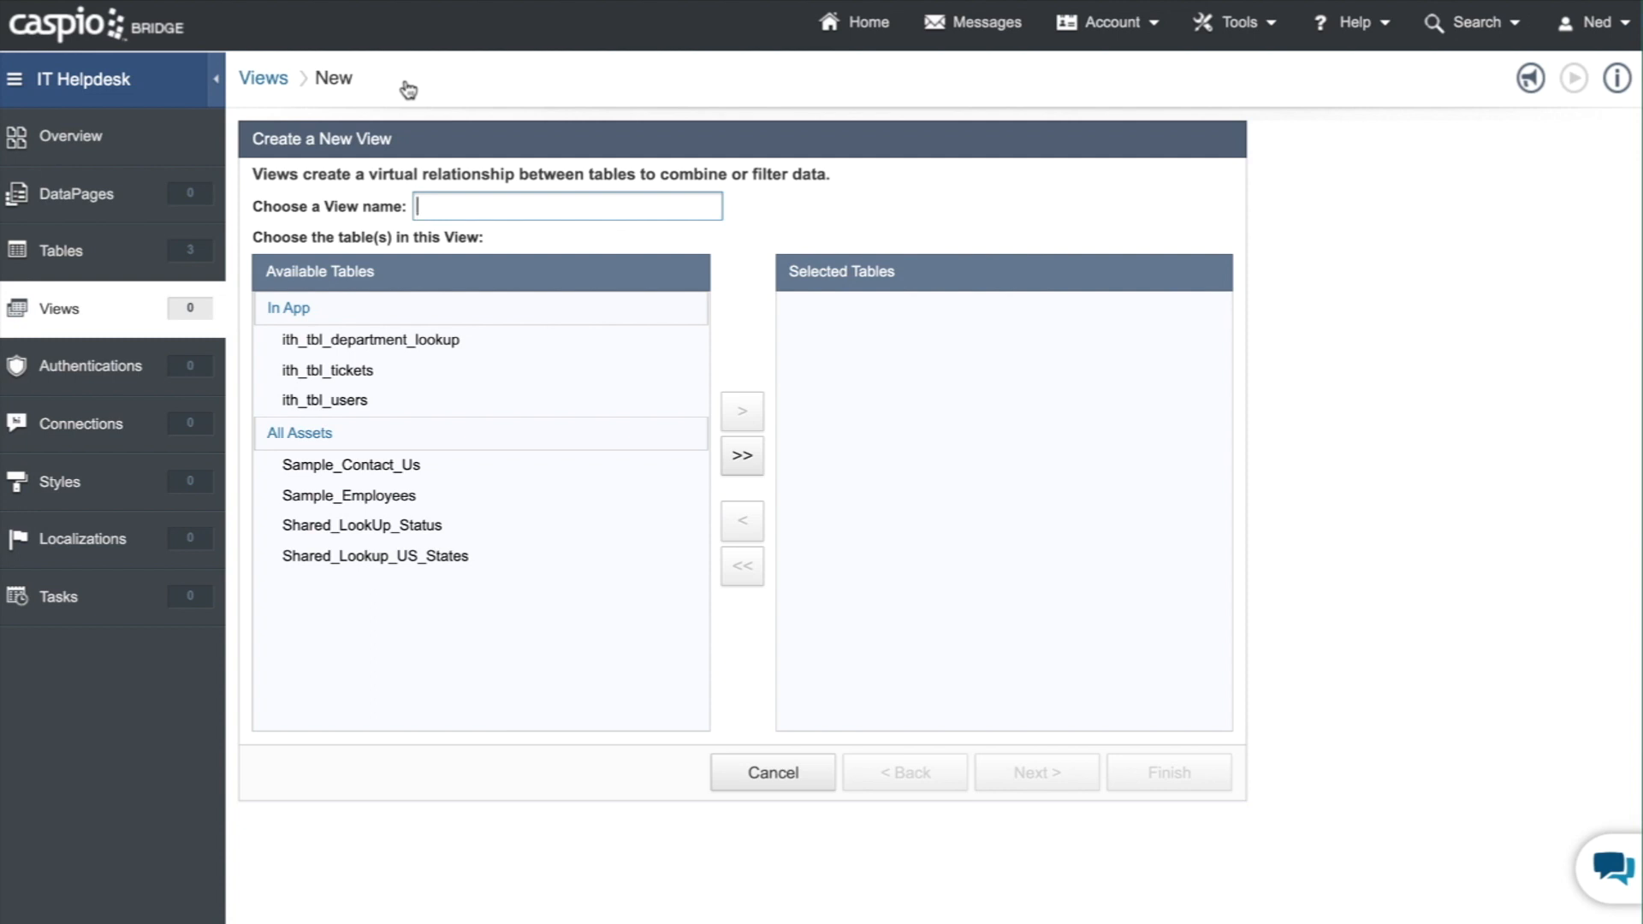
pyautogui.write('ith_')
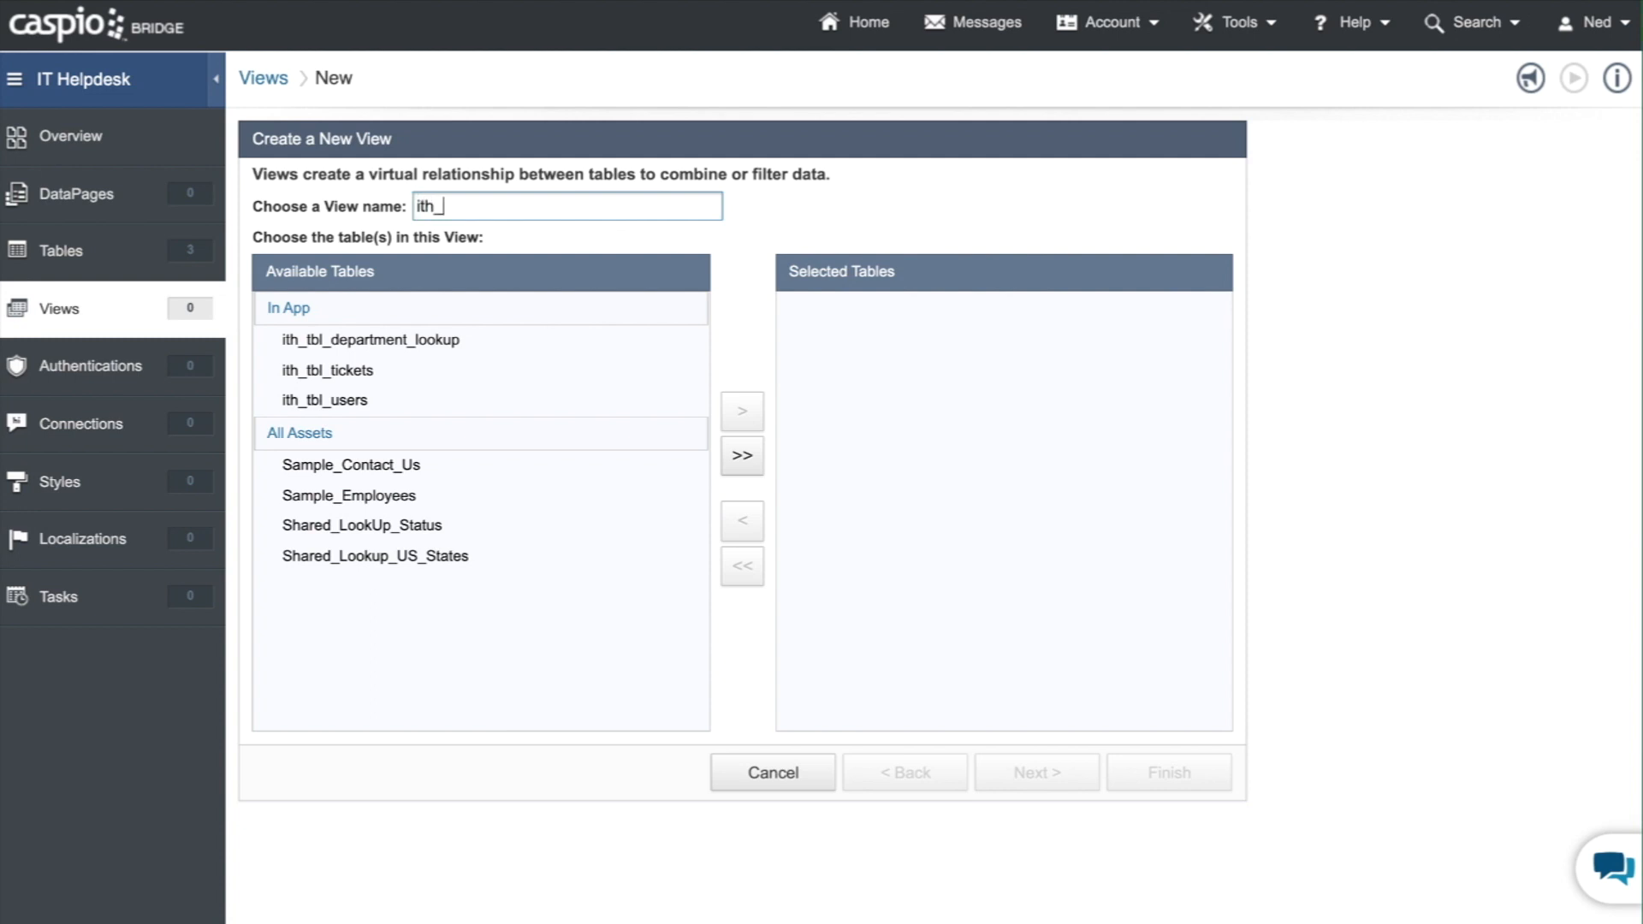
pyautogui.write('filter_active')
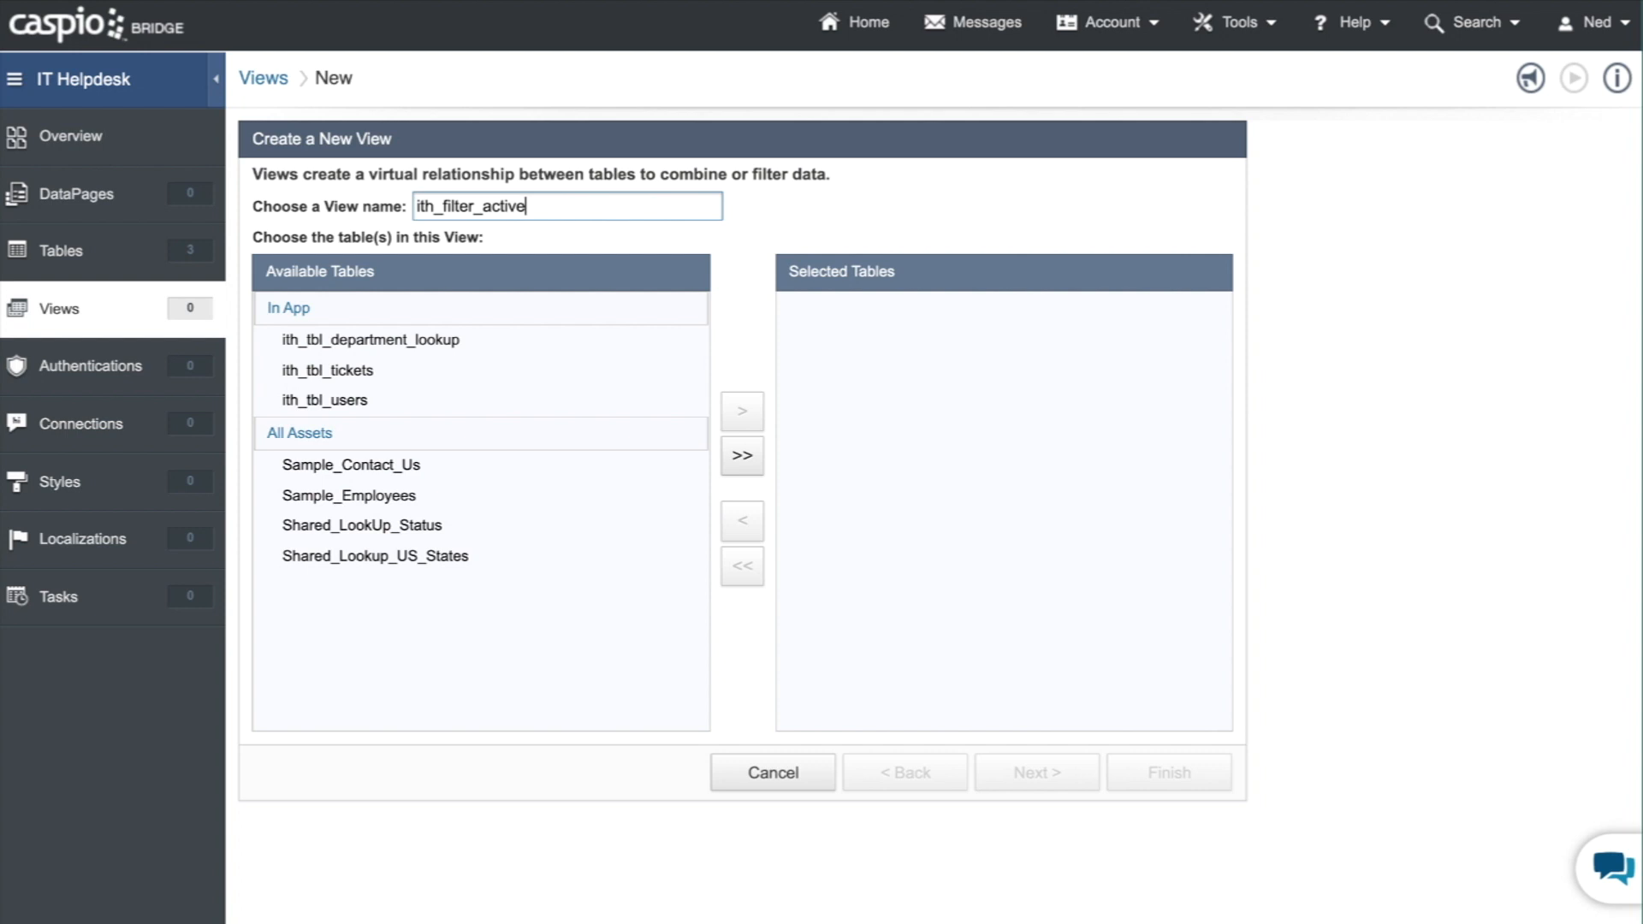
pyautogui.write('_admin')
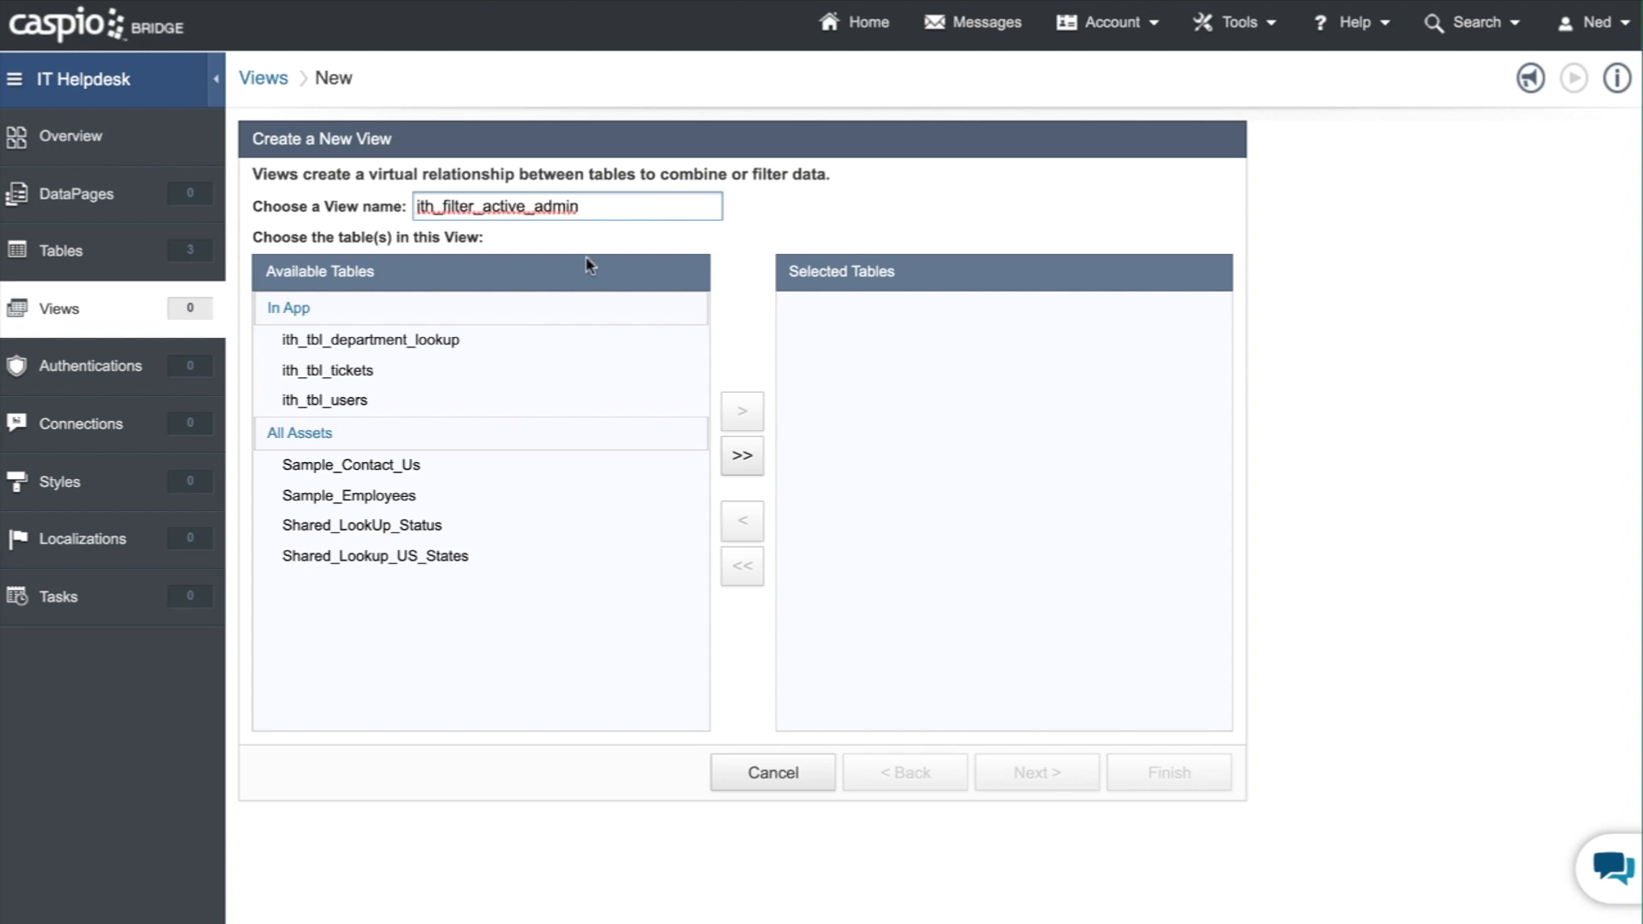
pyautogui.click(325, 401)
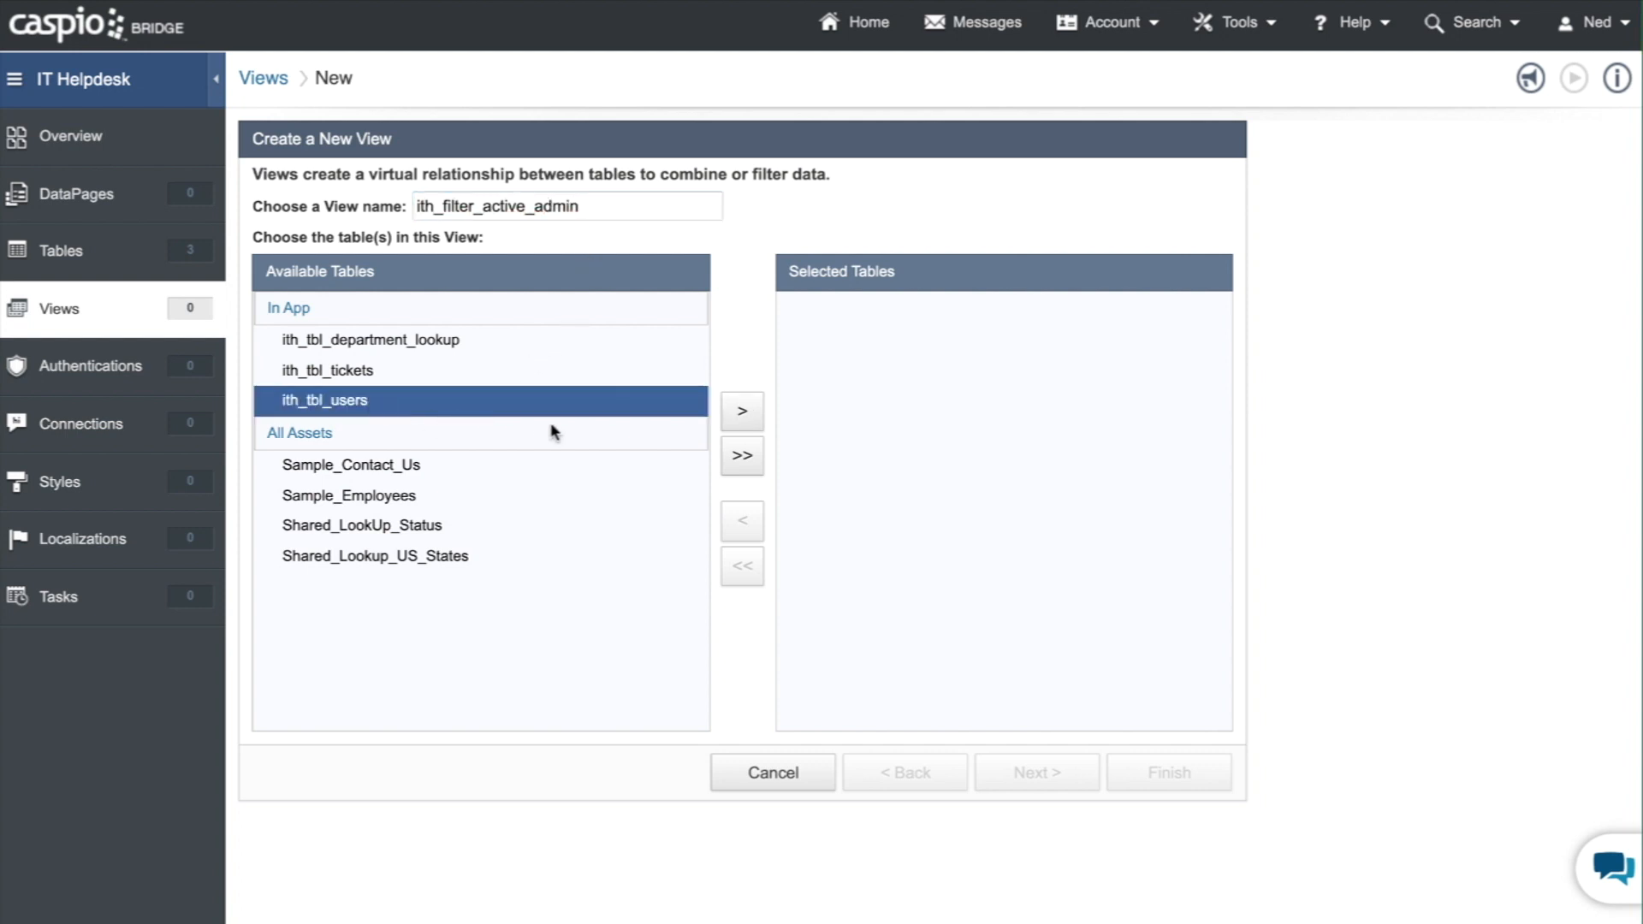
pyautogui.click(741, 409)
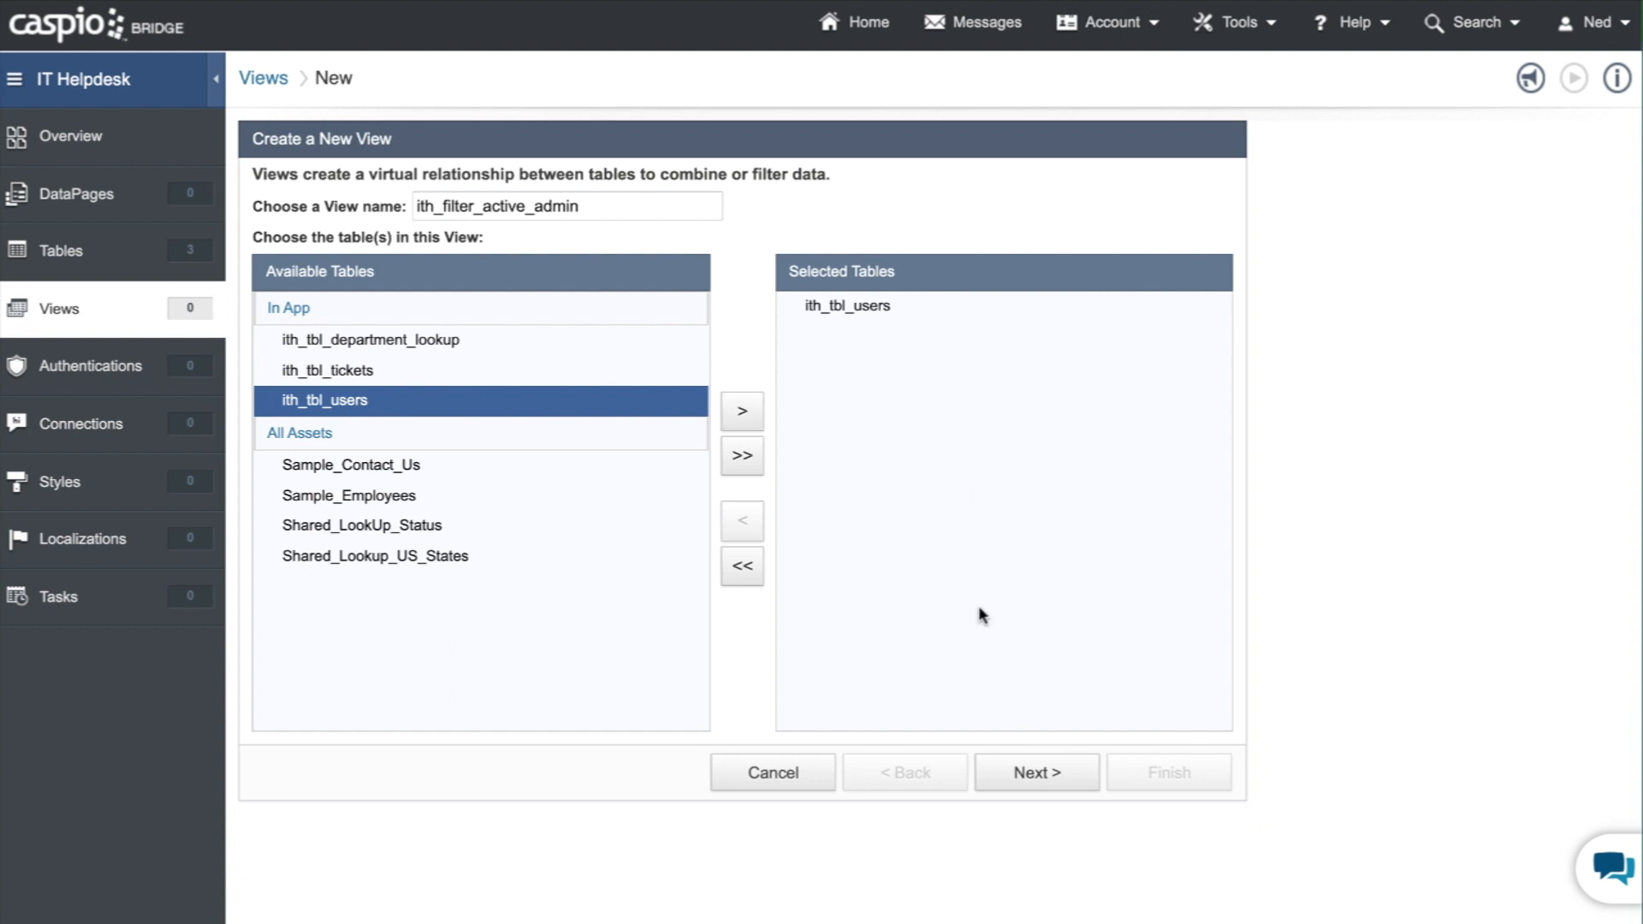
# - On the Criteria tab, place one blank Field/Equal/Value condition inside a single AND group
pyautogui.click(1034, 772)
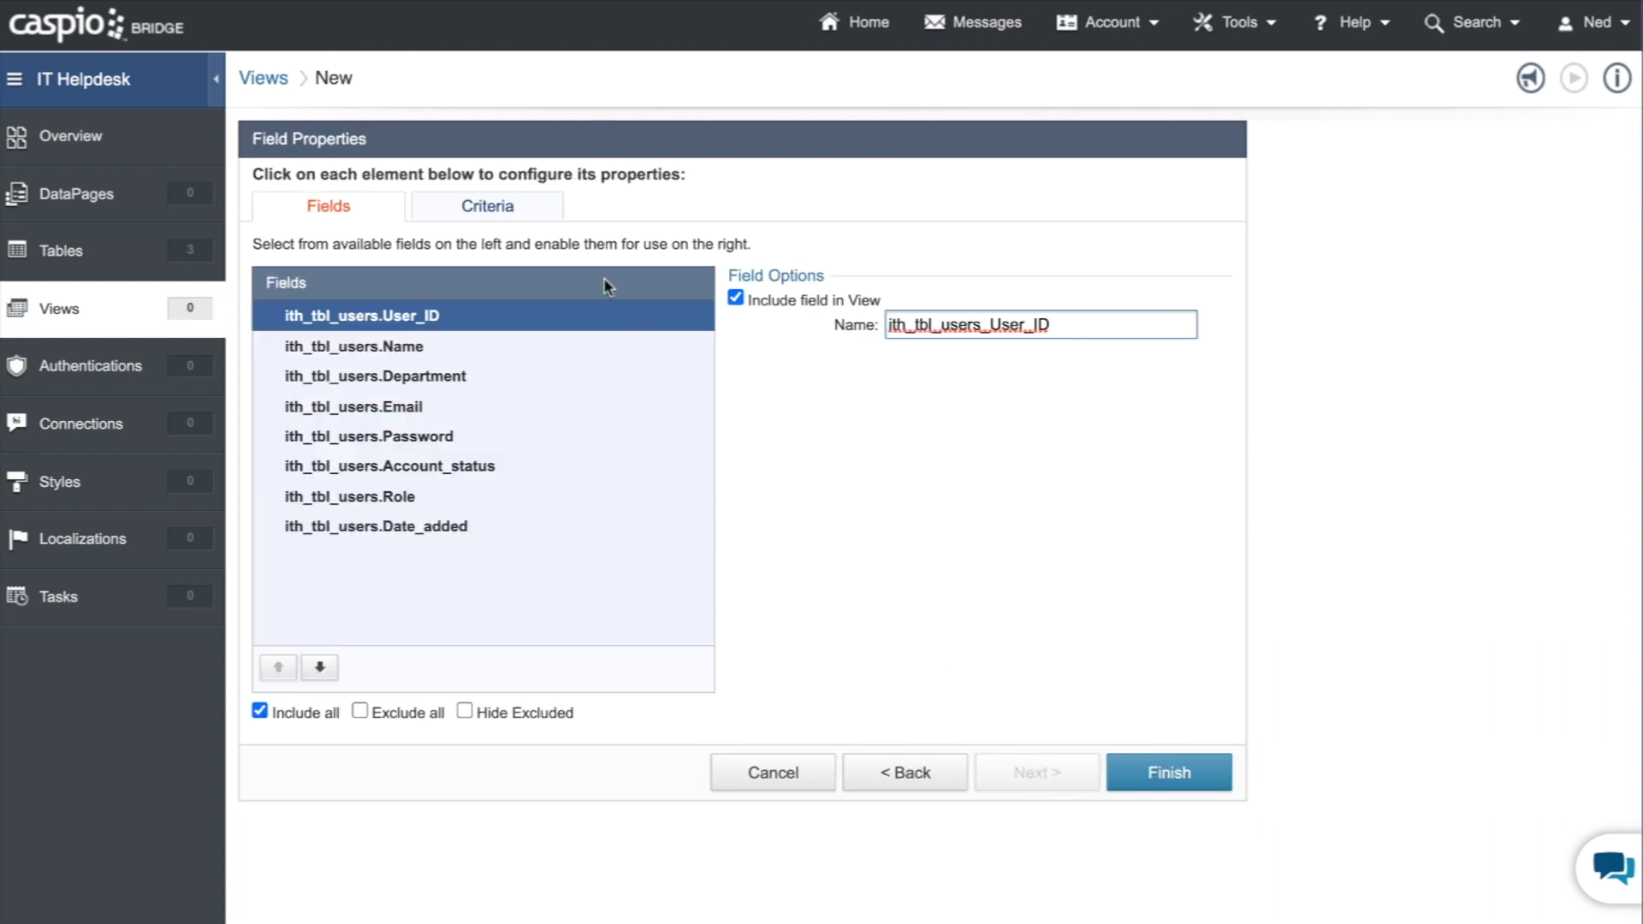
pyautogui.click(486, 205)
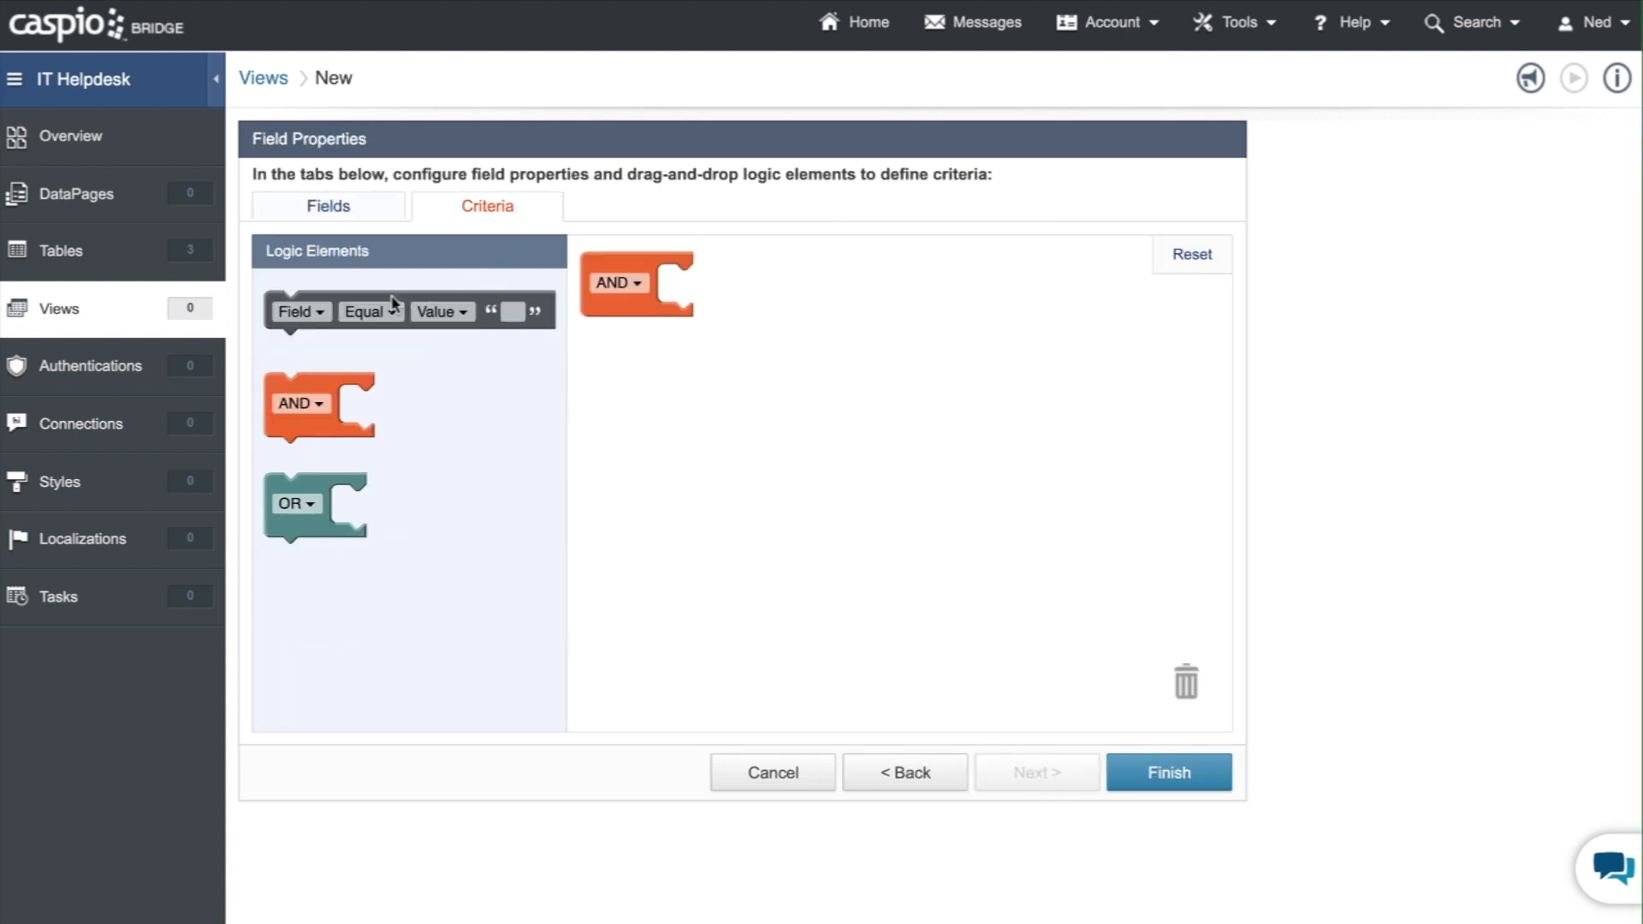
pyautogui.moveTo(409, 311); pyautogui.dragTo(755, 285)
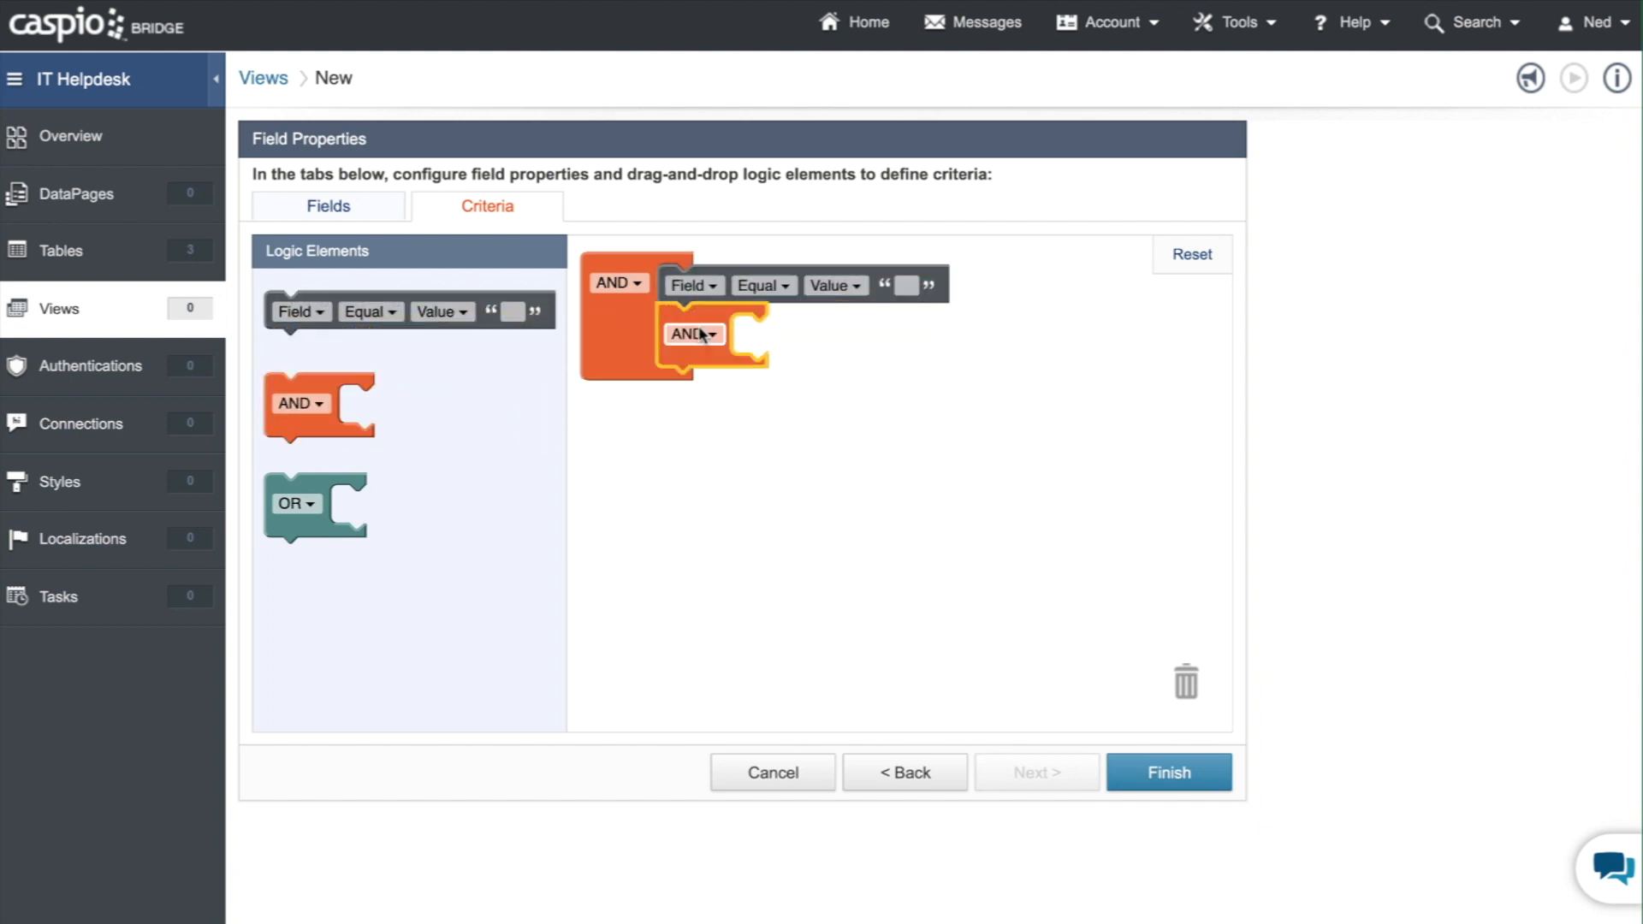
pyautogui.moveTo(406, 312); pyautogui.dragTo(765, 347)
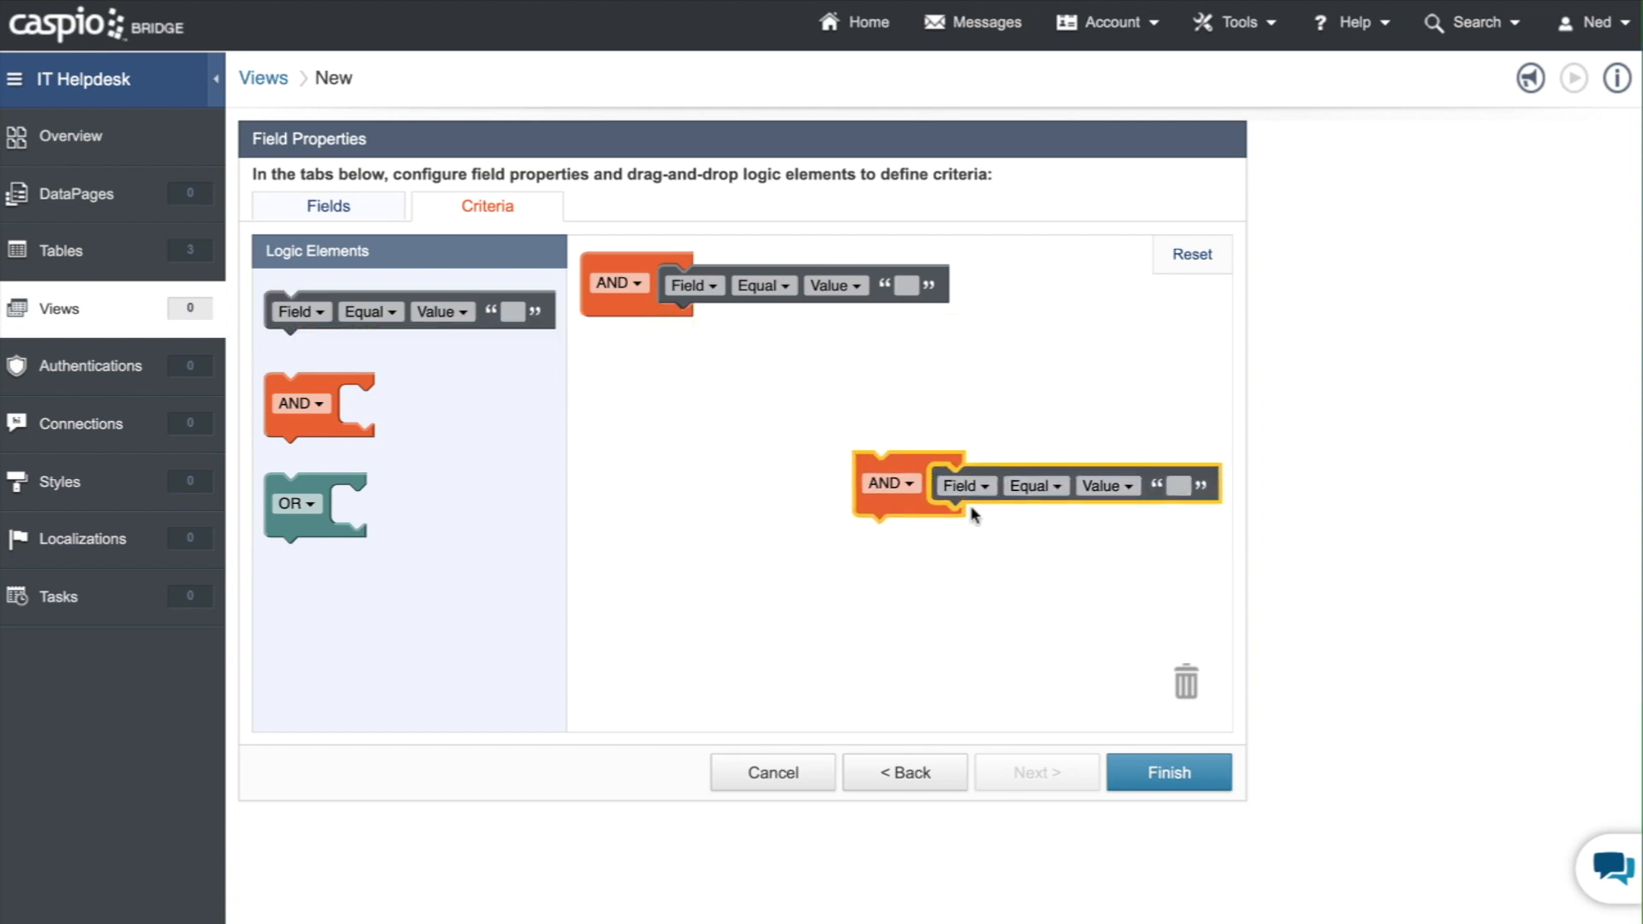
pyautogui.click(1192, 255)
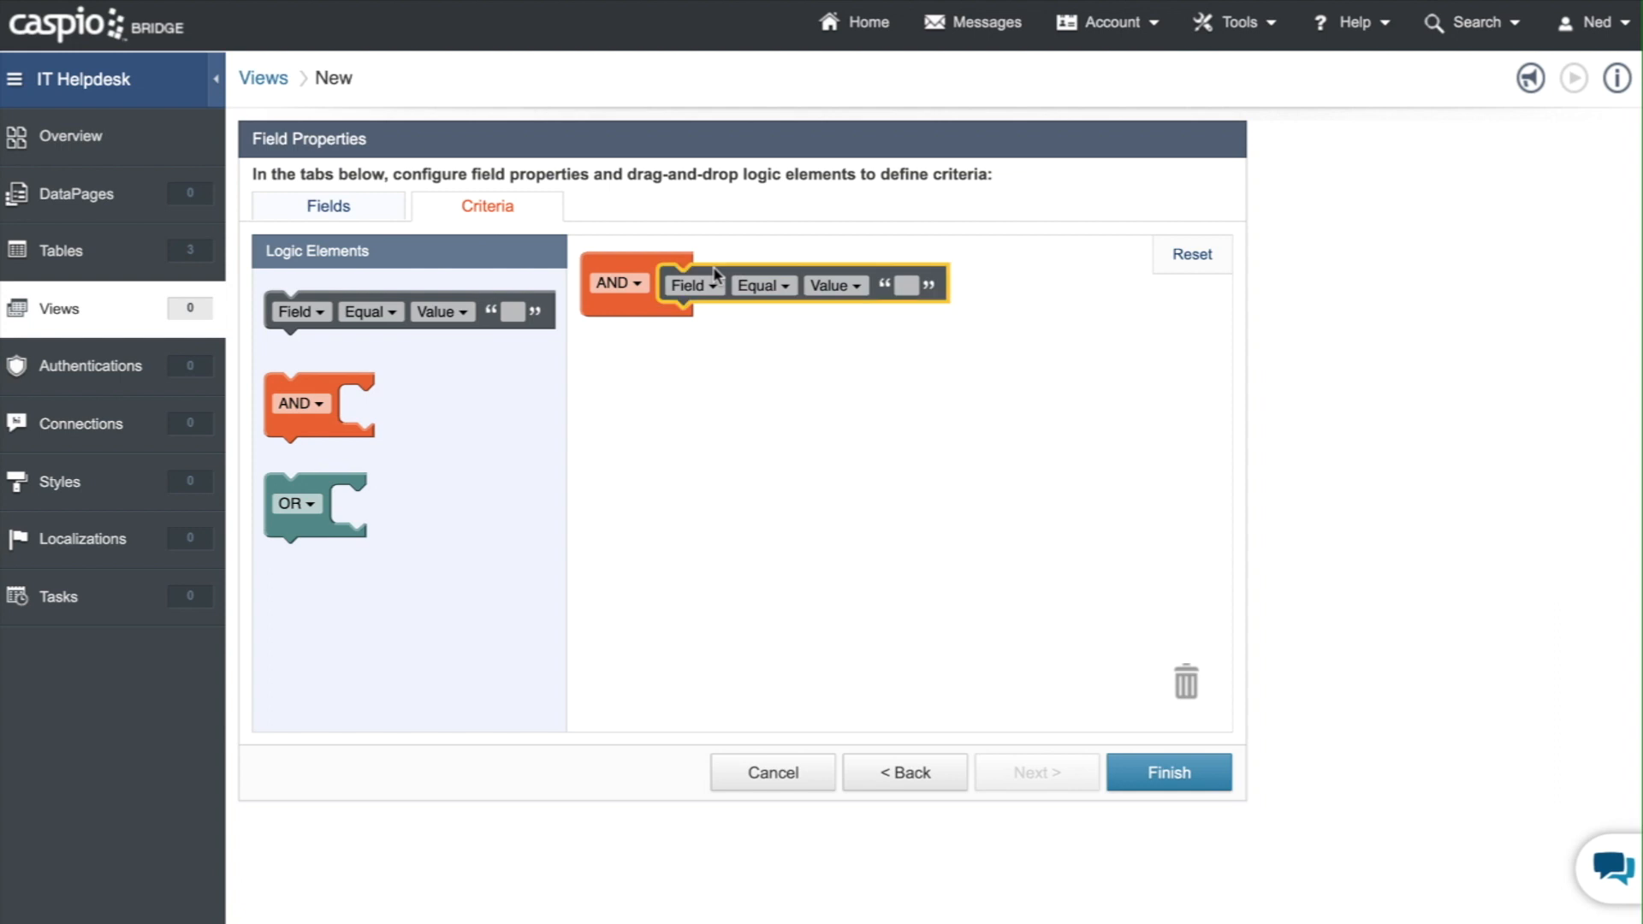
pyautogui.moveTo(742, 257)
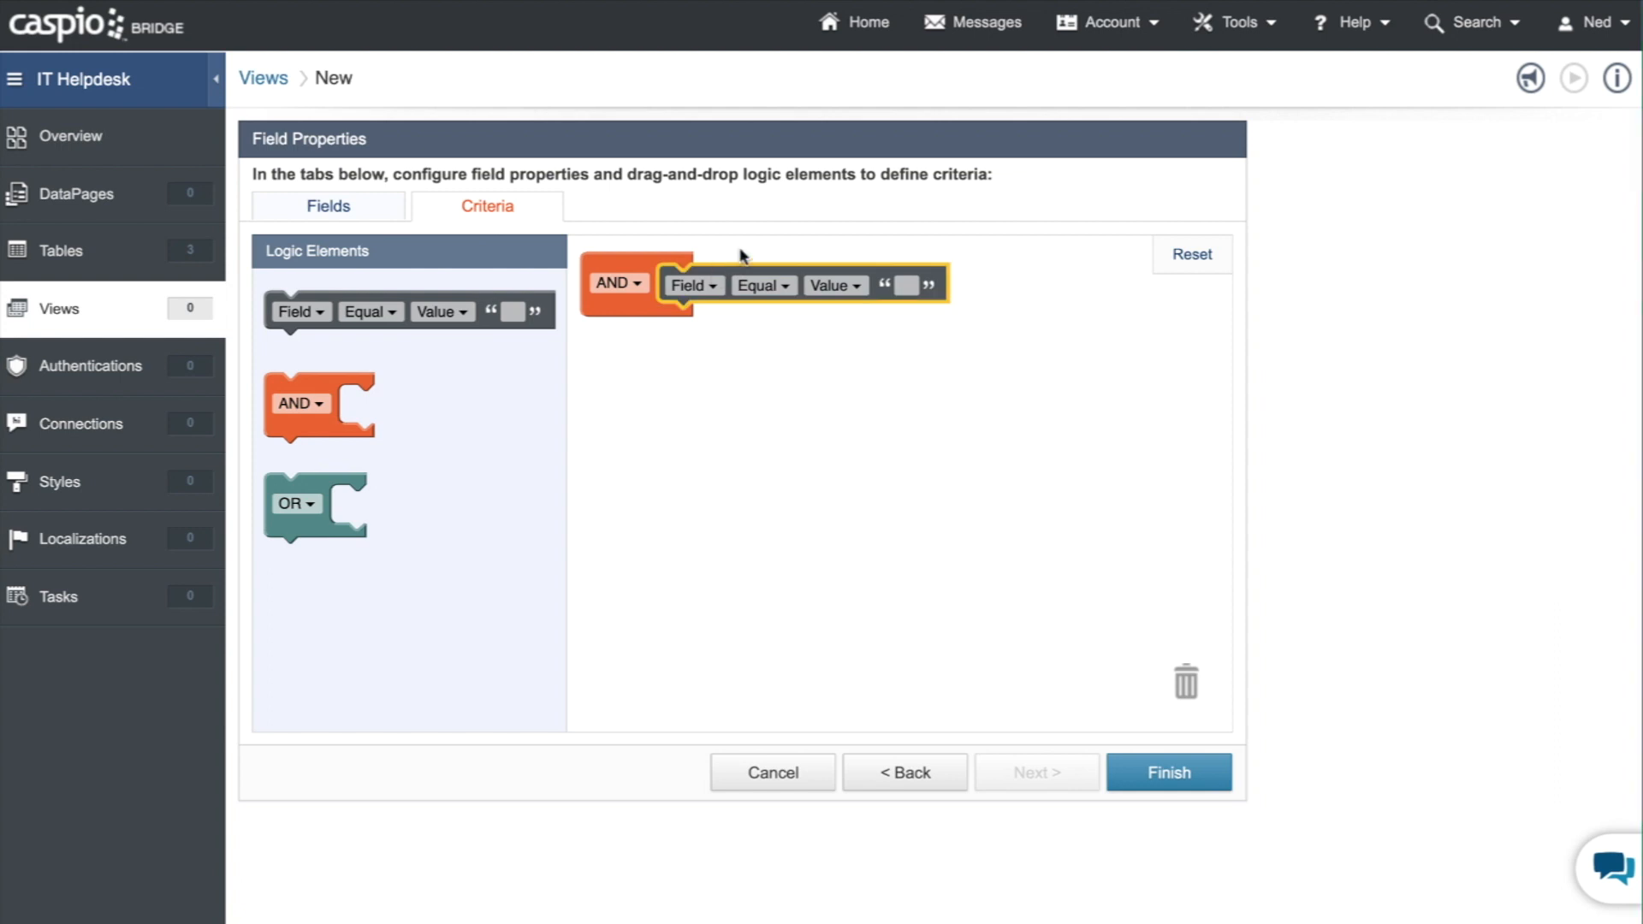
pyautogui.moveTo(662, 260)
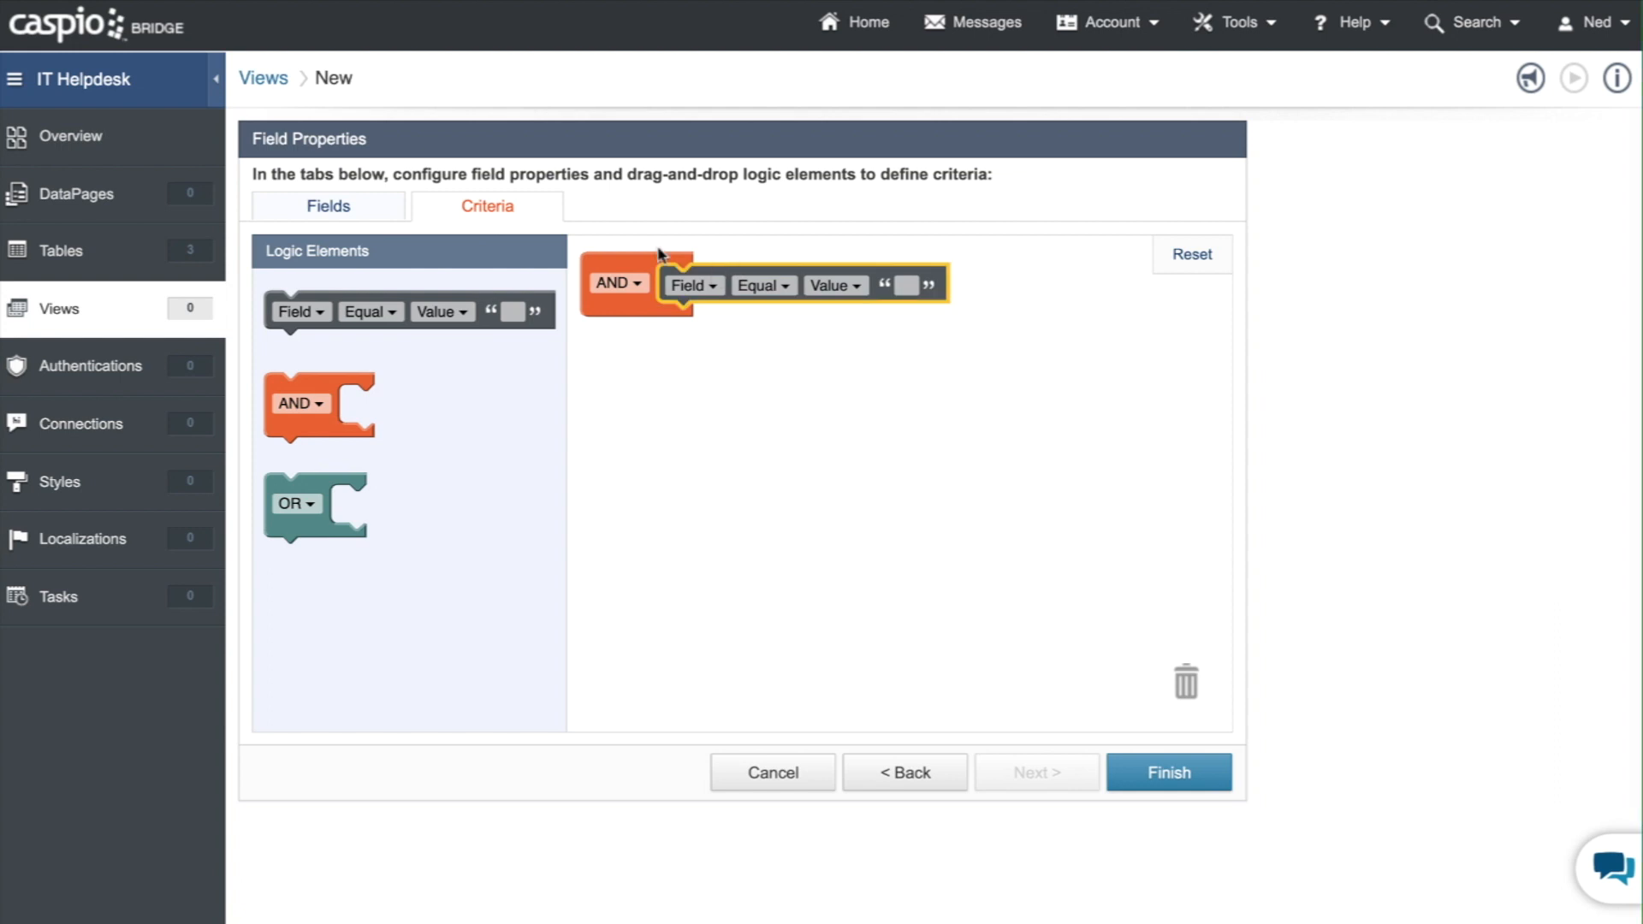
pyautogui.moveTo(744, 336)
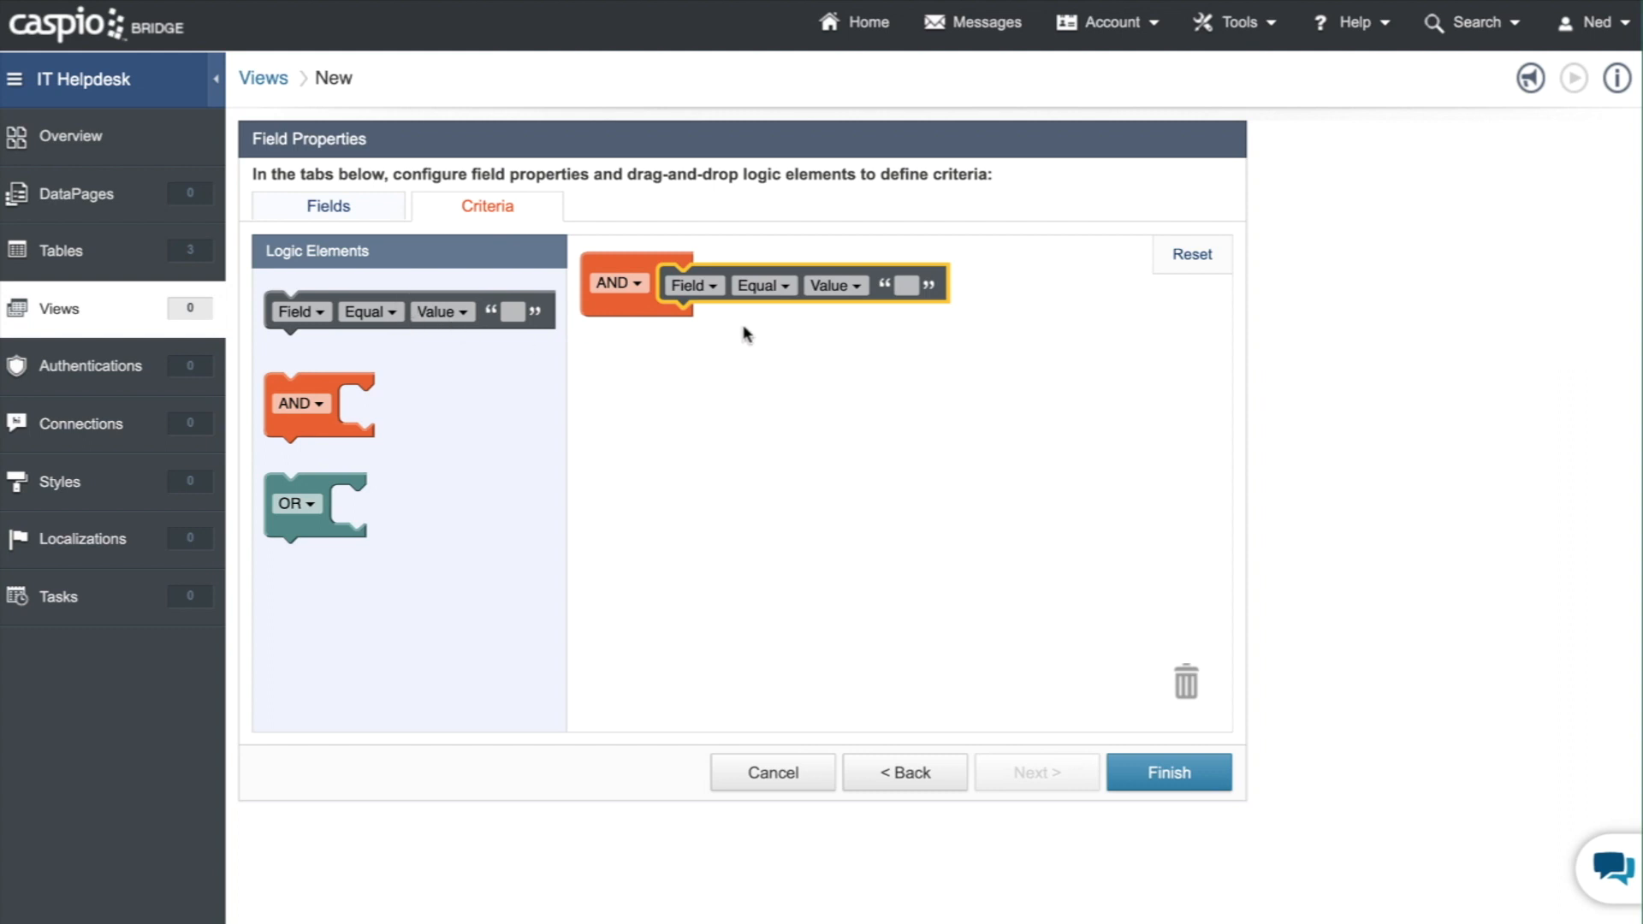
# - Set the condition to ith_tbl_users_Role equals Admin
pyautogui.click(691, 285)
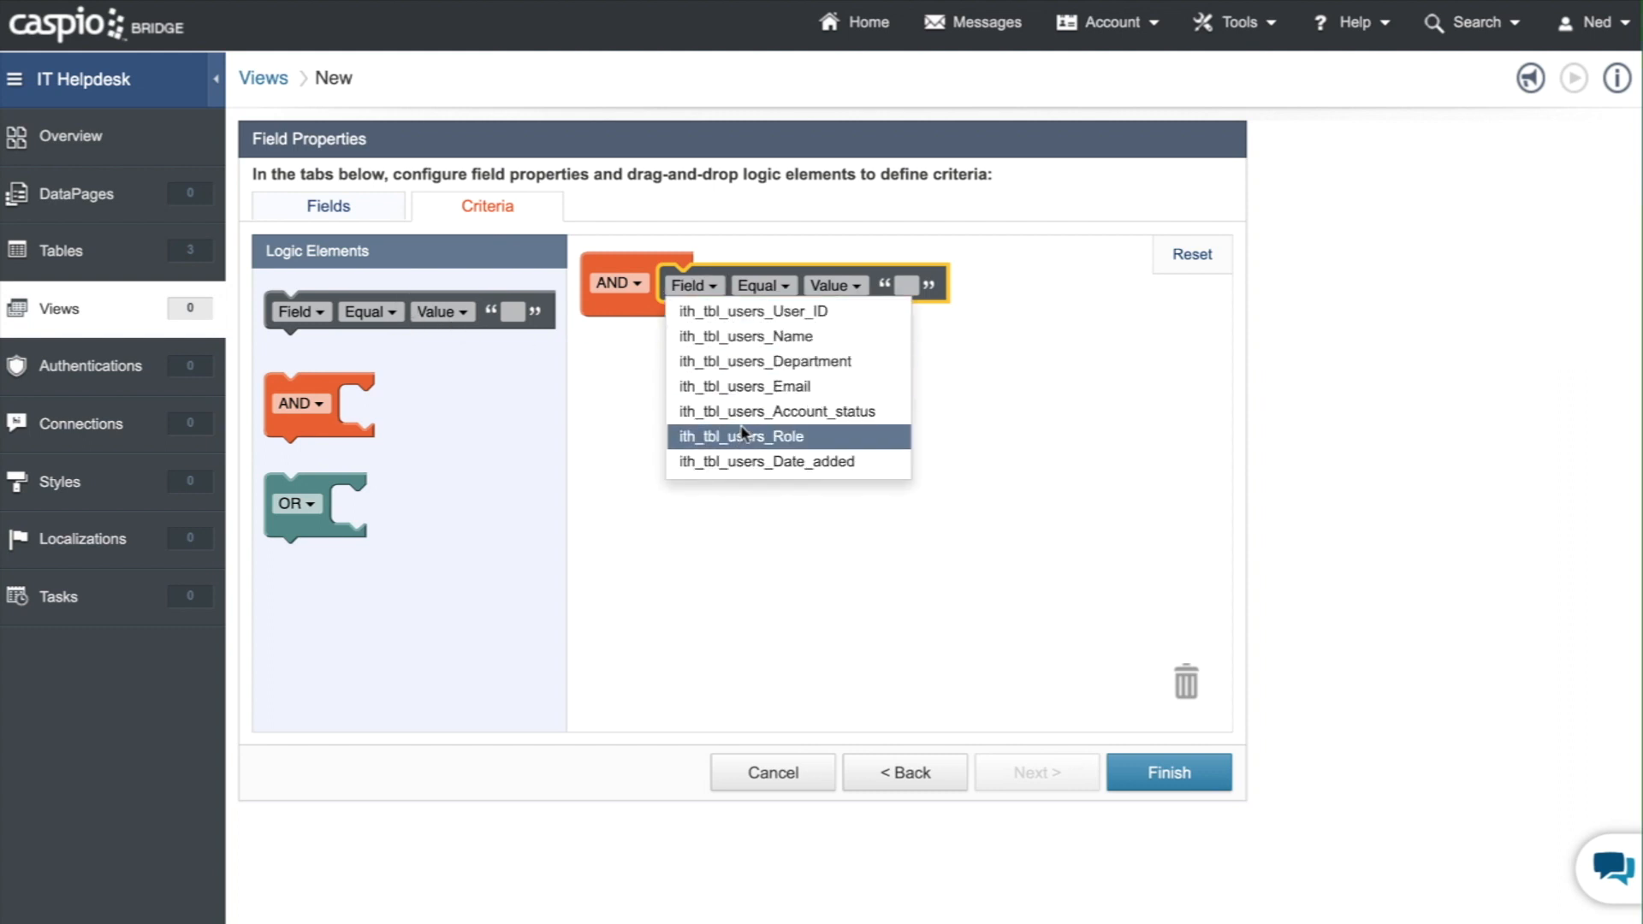
pyautogui.click(740, 436)
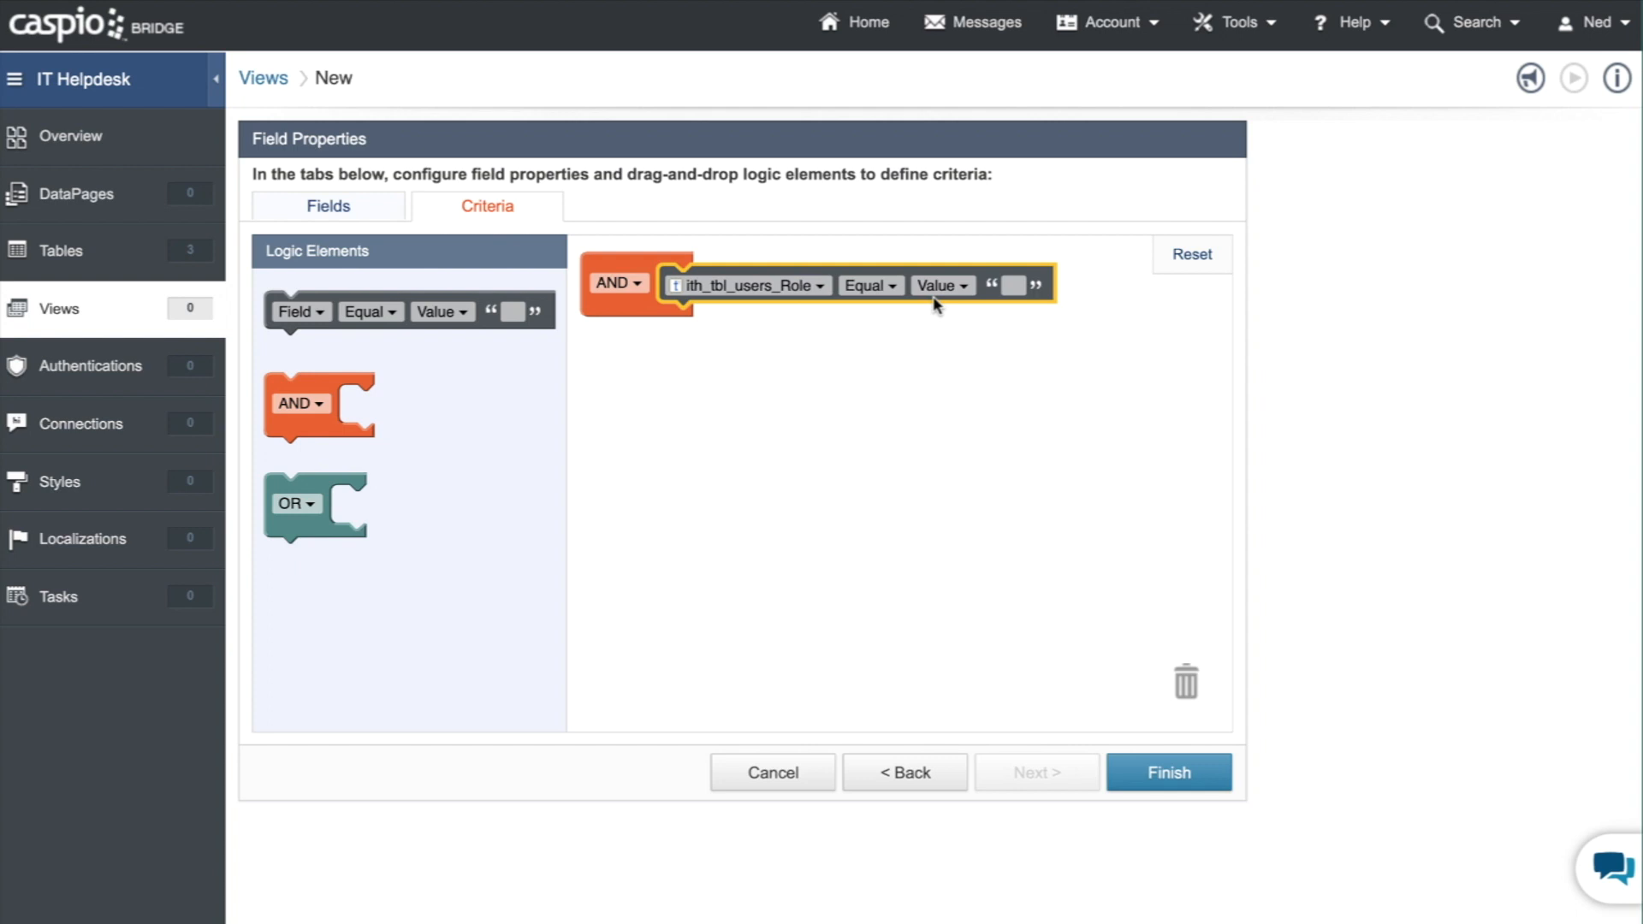
pyautogui.write('AS')
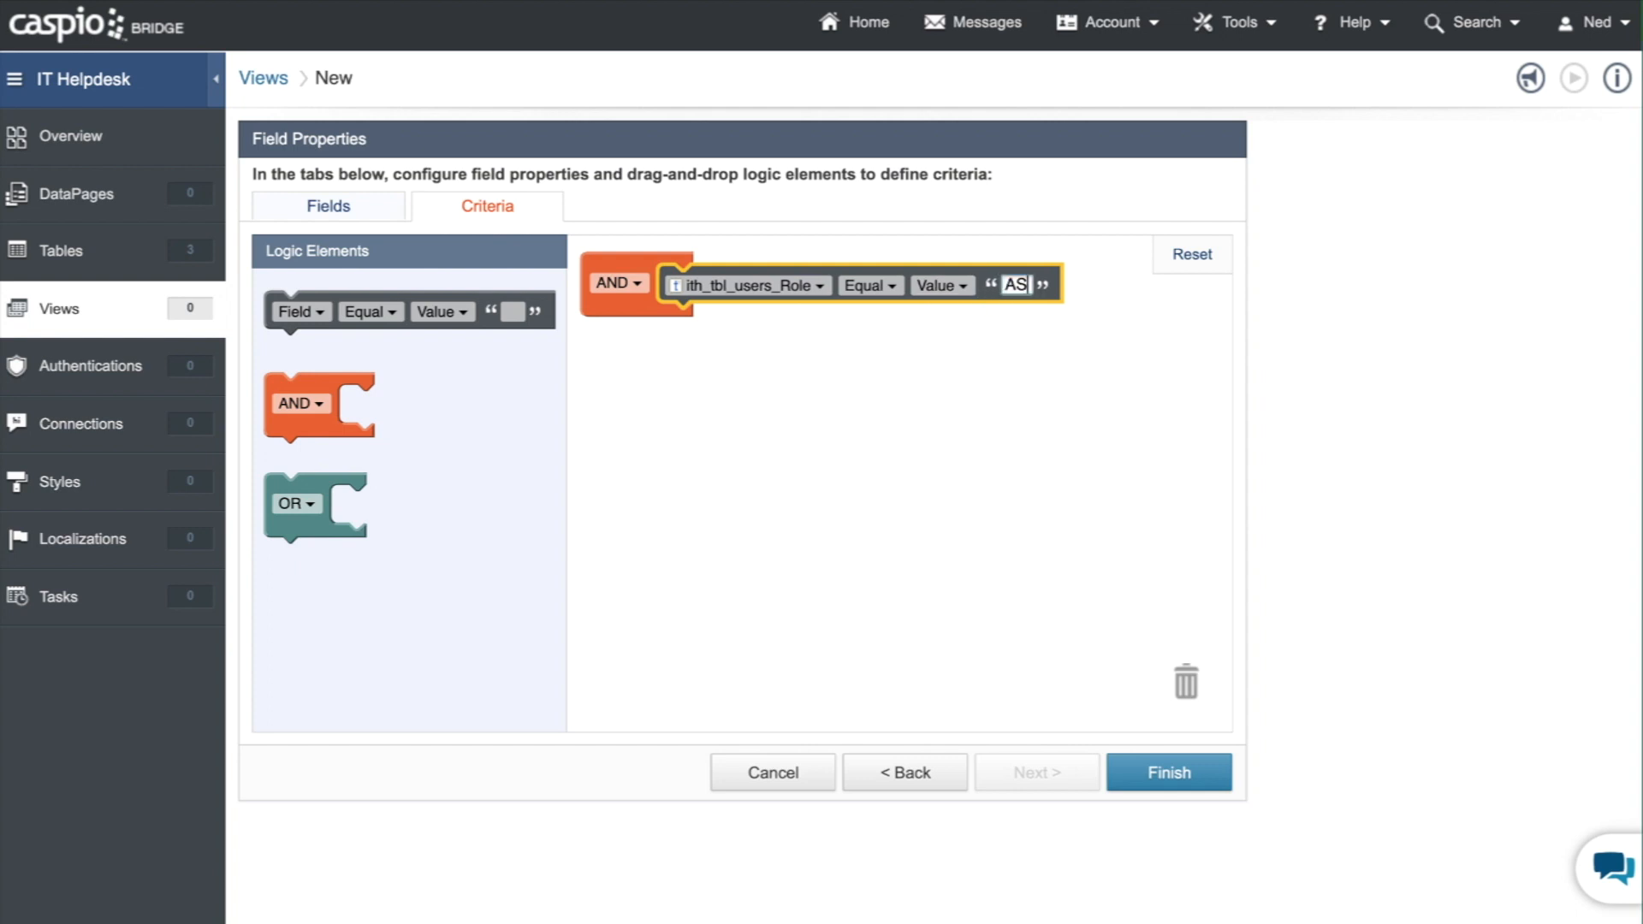
pyautogui.write('Admin')
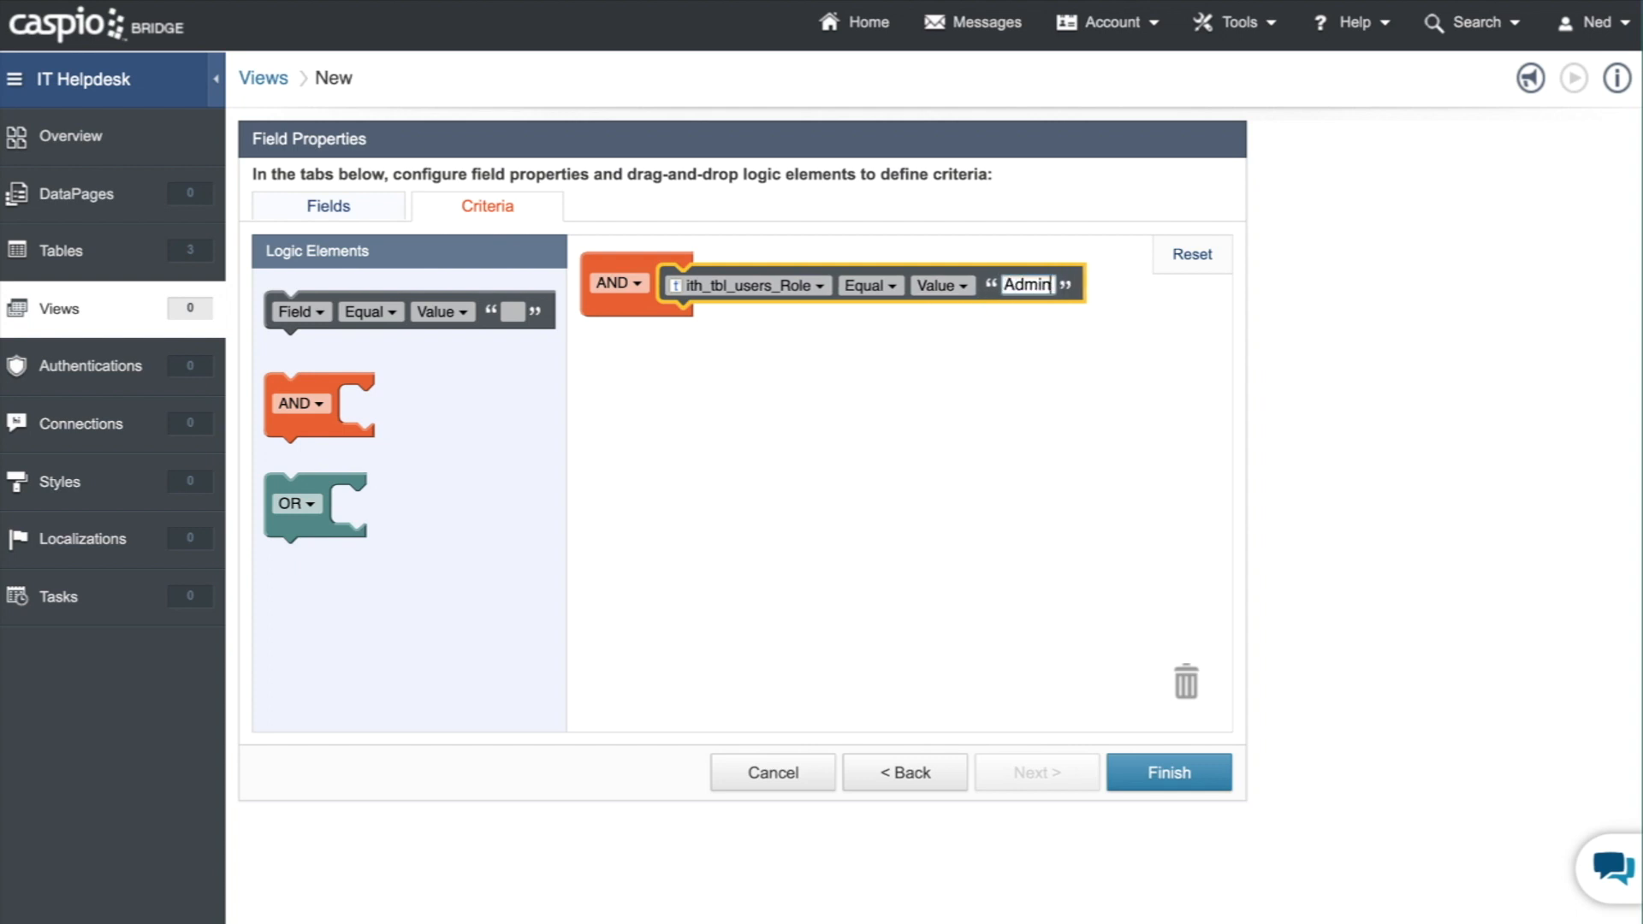
pyautogui.moveTo(1055, 319)
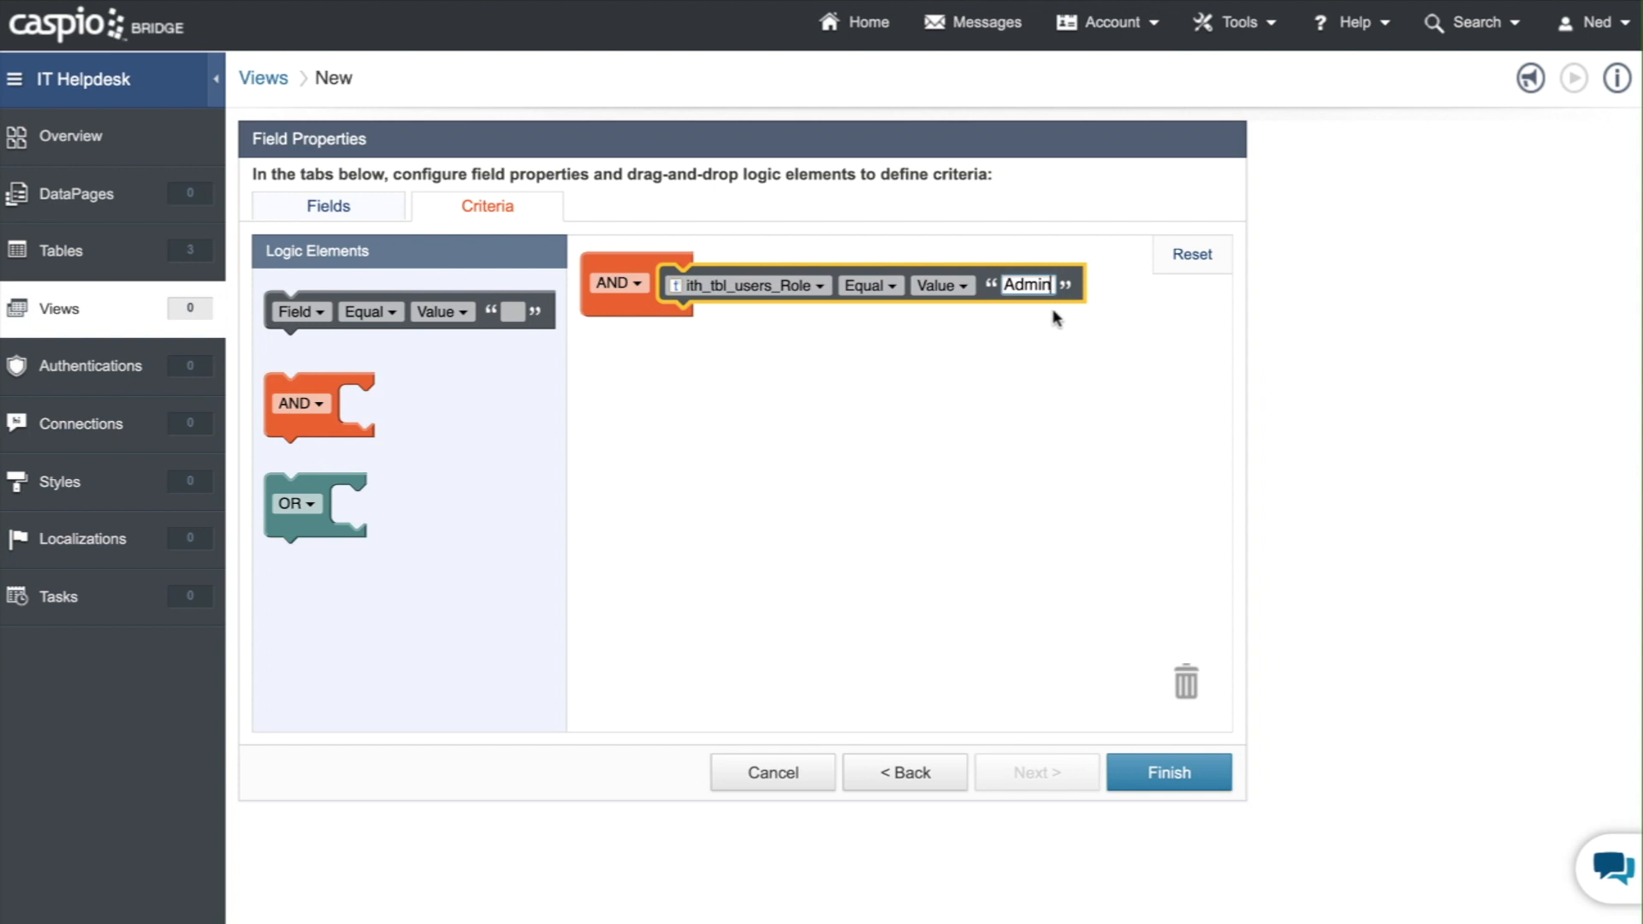
pyautogui.moveTo(894, 346)
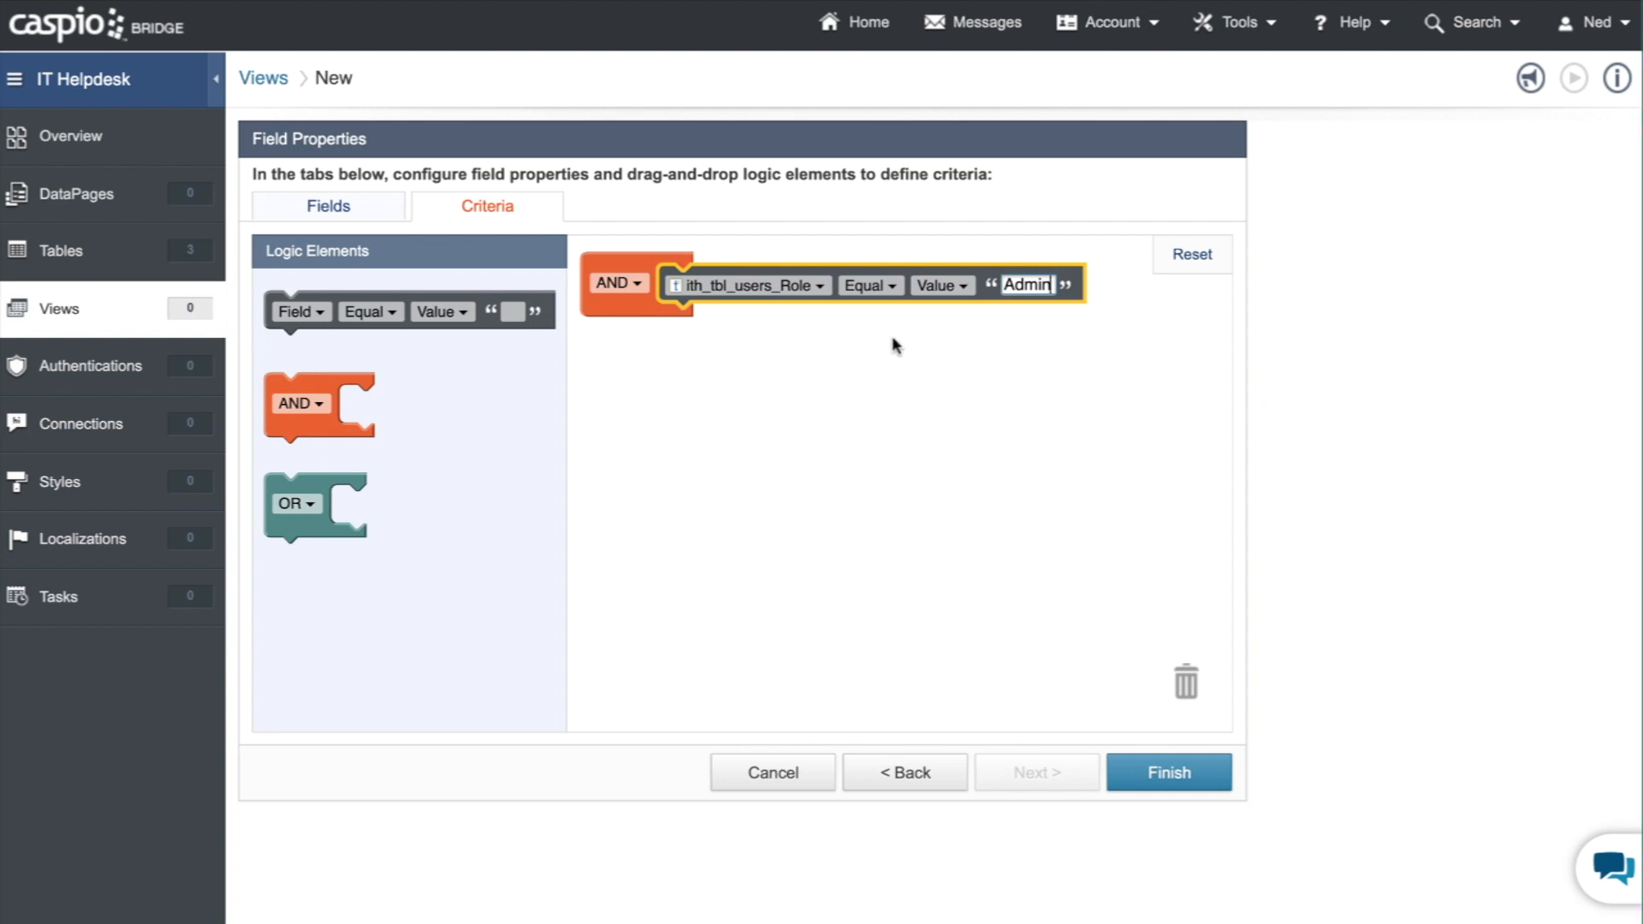
# - Add a second condition requiring Account_status checked, then finish and save the view
pyautogui.moveTo(408, 311); pyautogui.dragTo(757, 342)
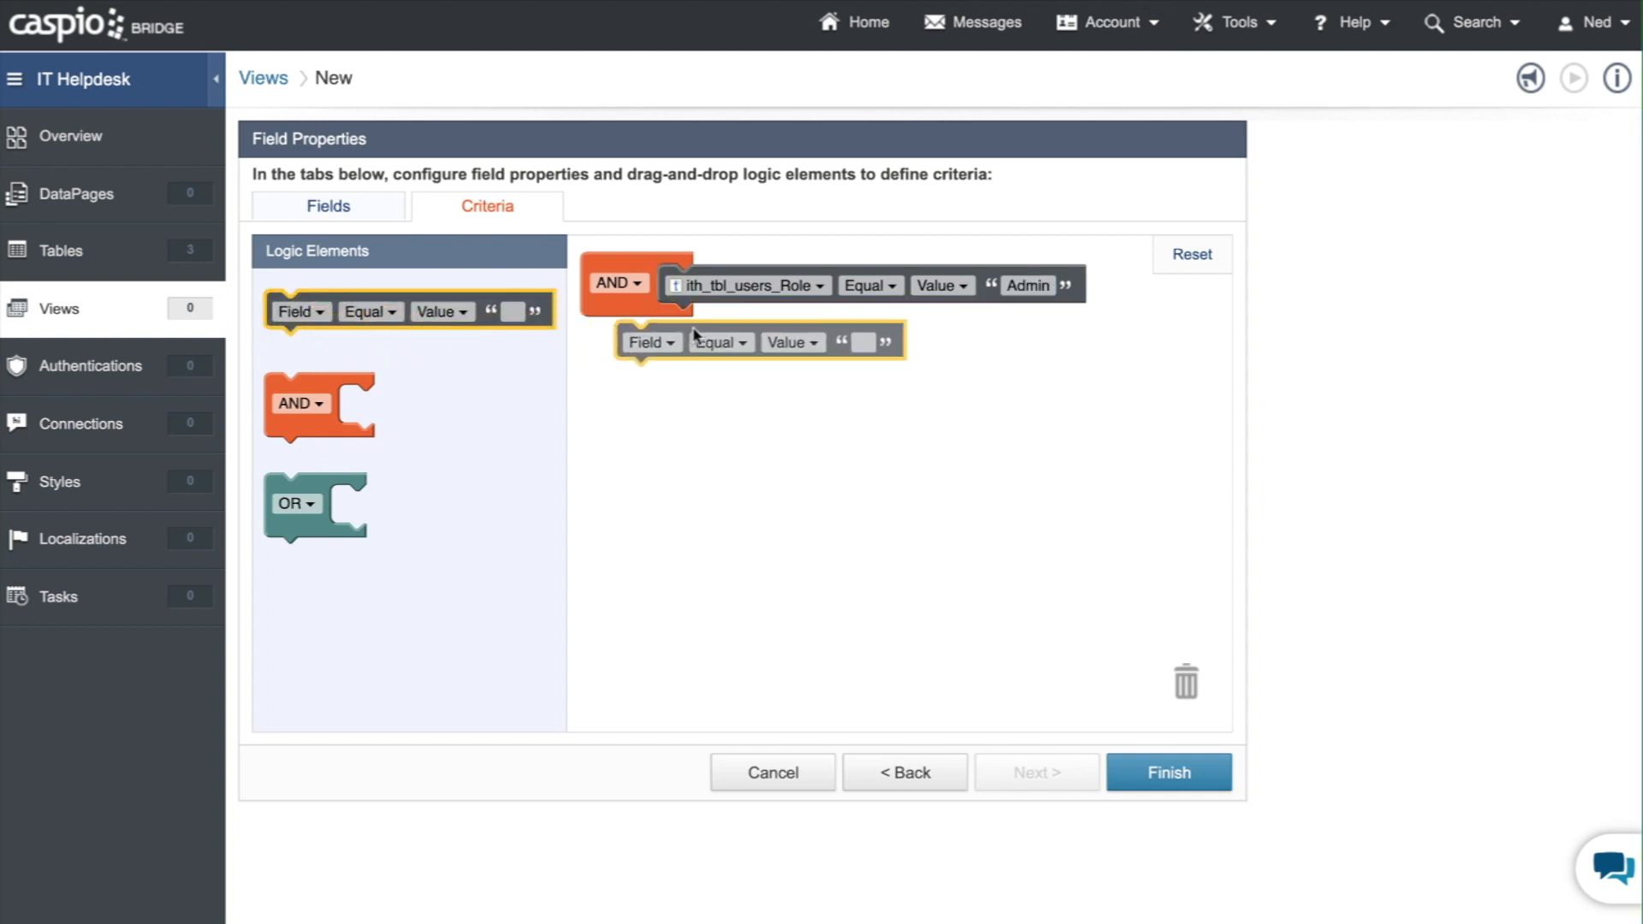
pyautogui.click(651, 341)
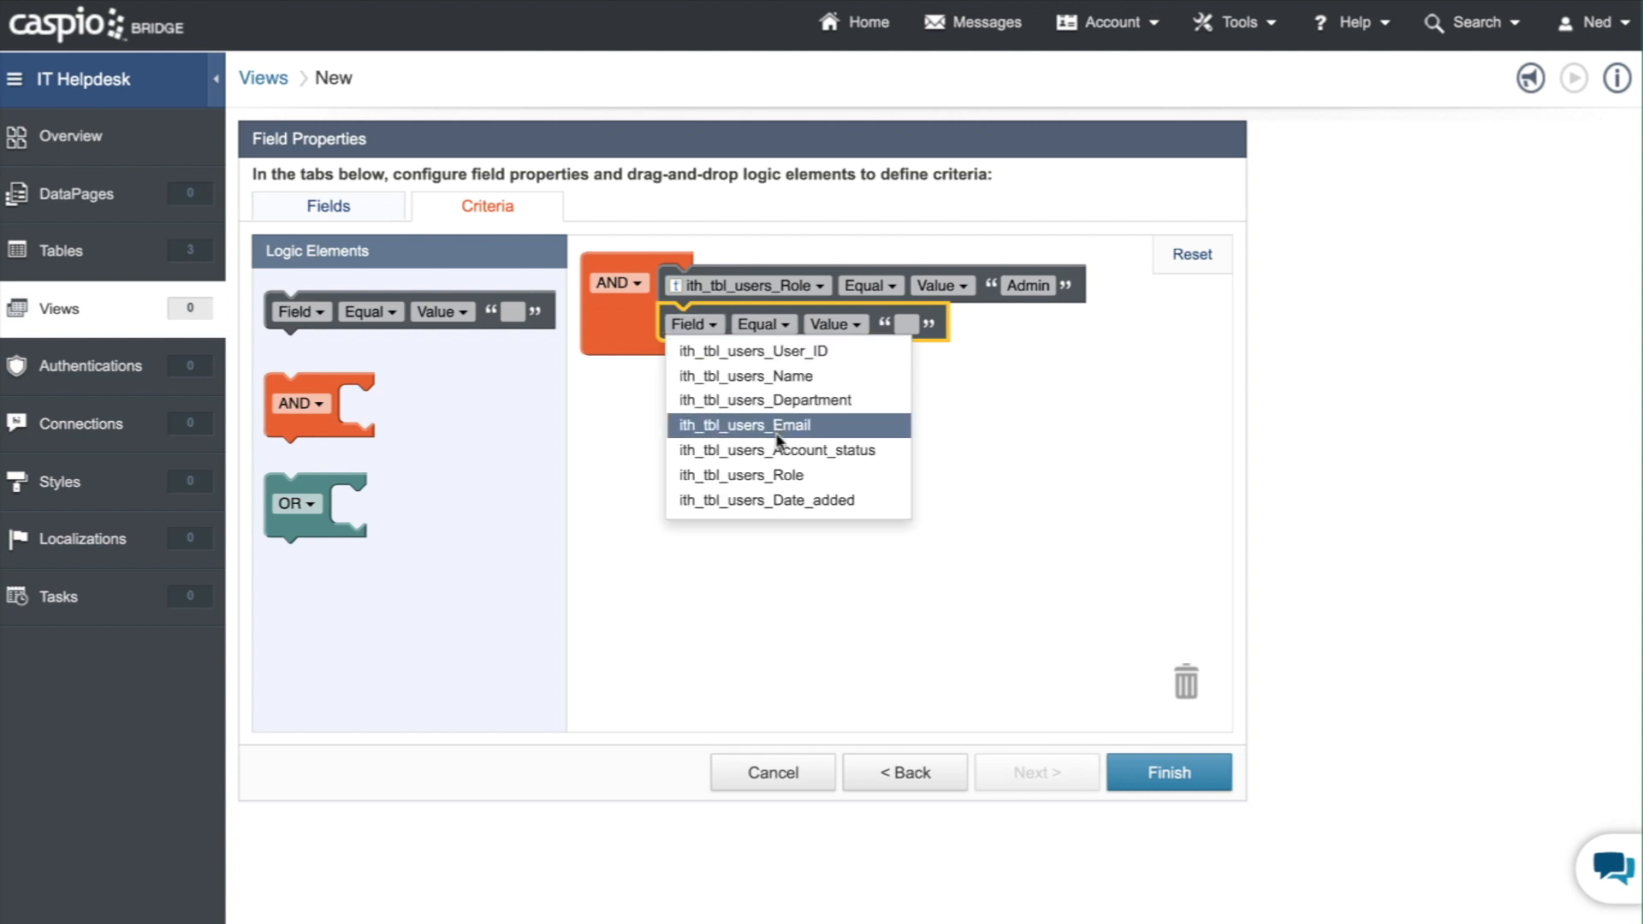
pyautogui.click(780, 449)
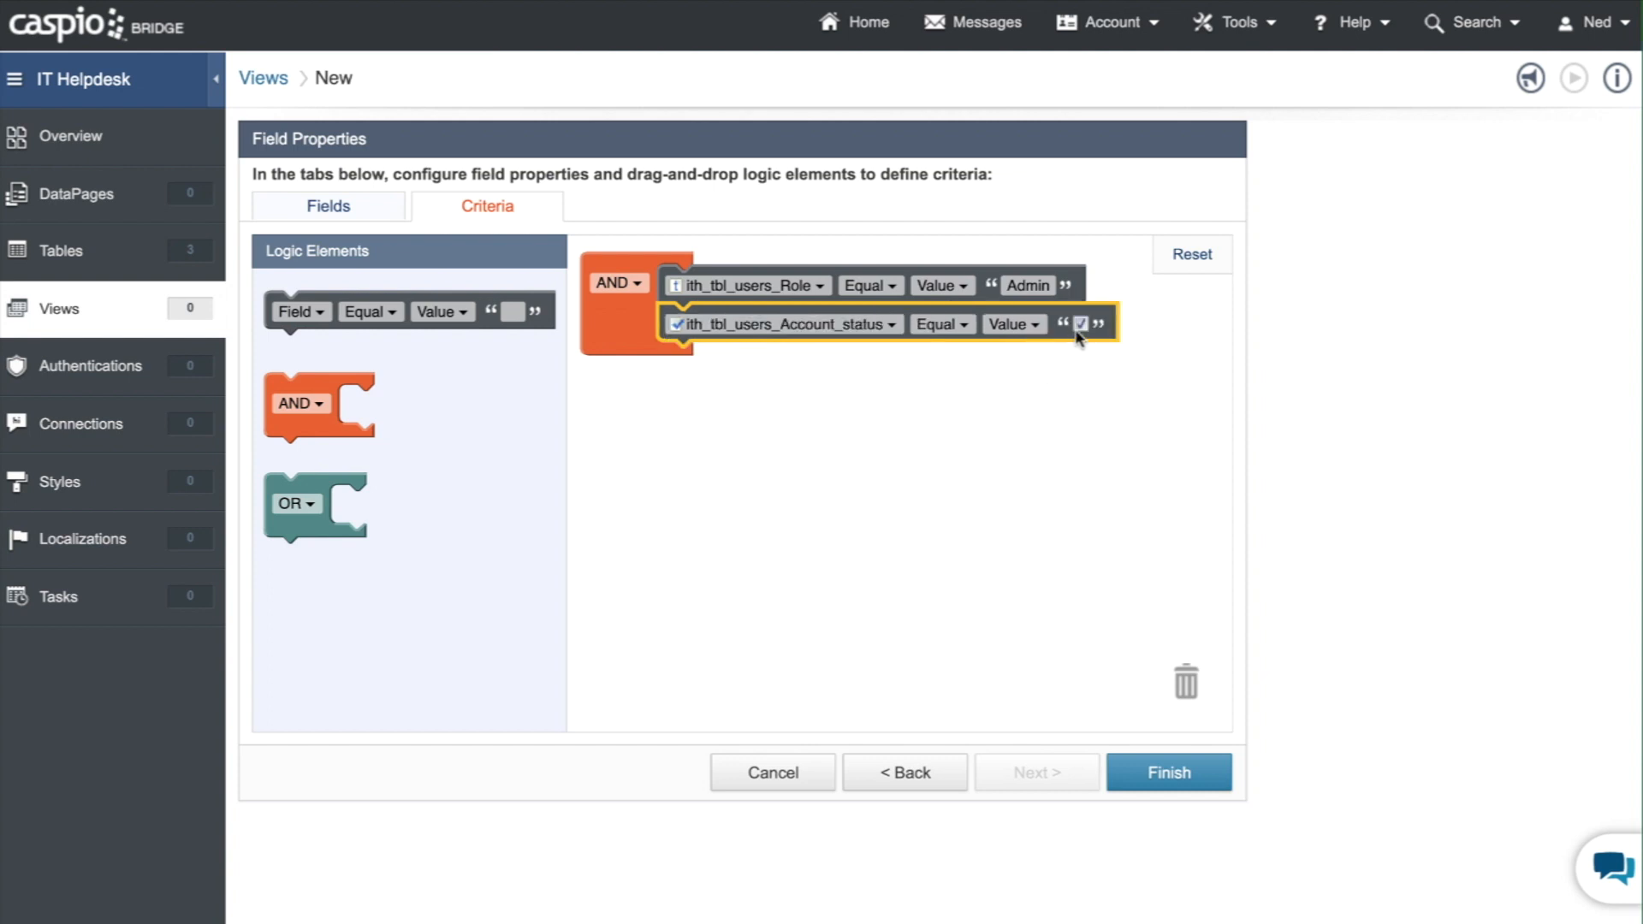
pyautogui.moveTo(940, 515)
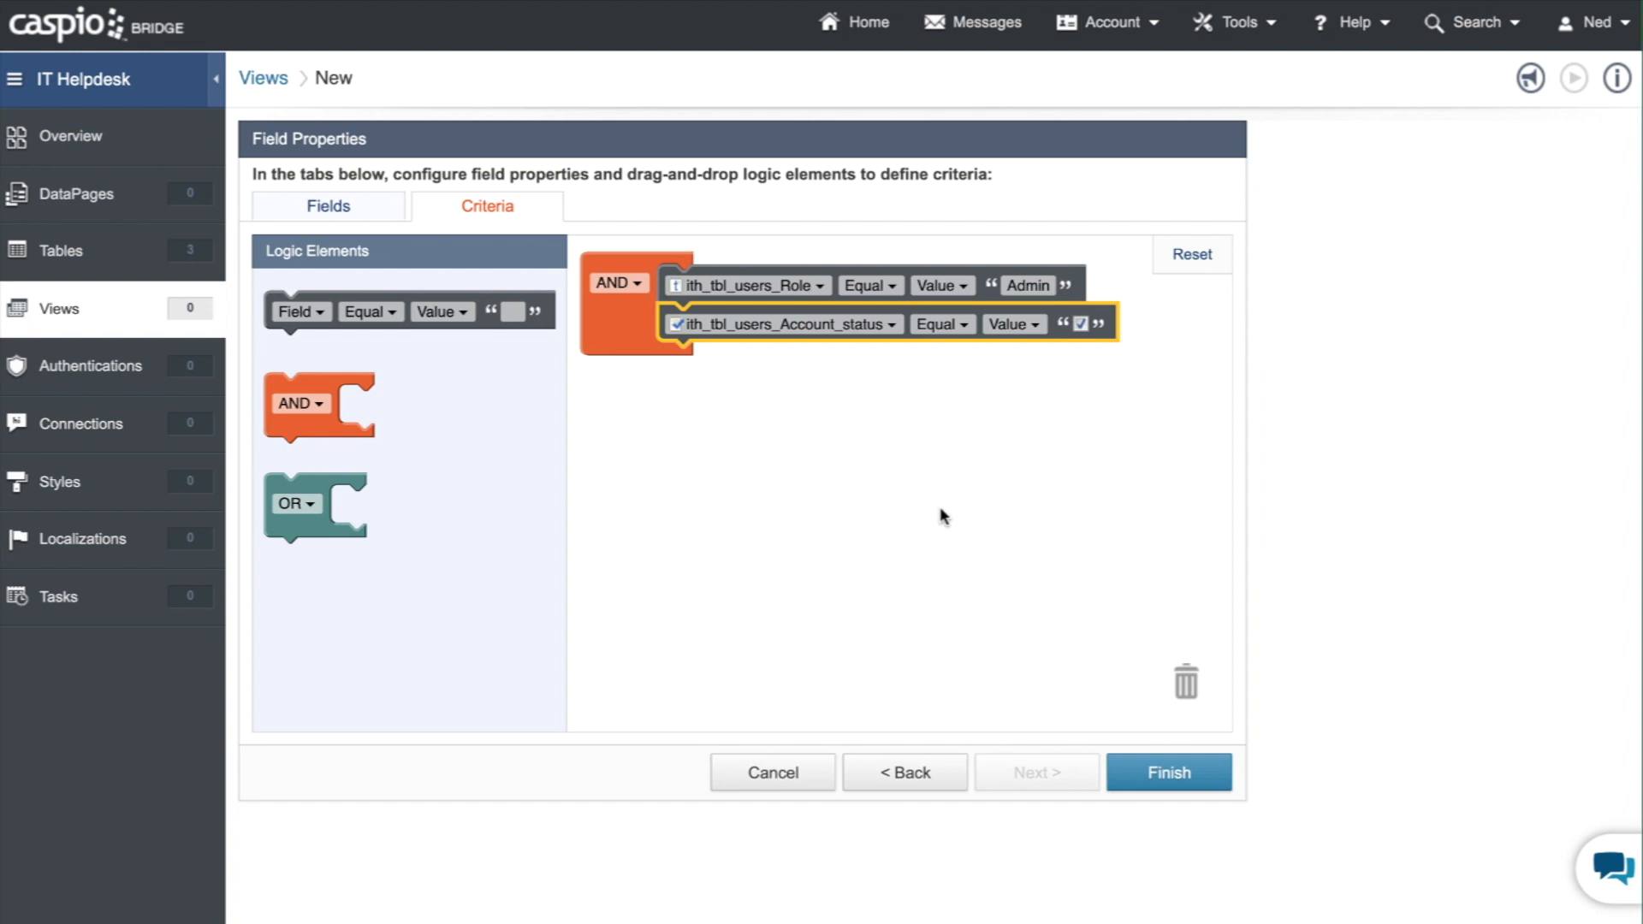
pyautogui.moveTo(759, 466)
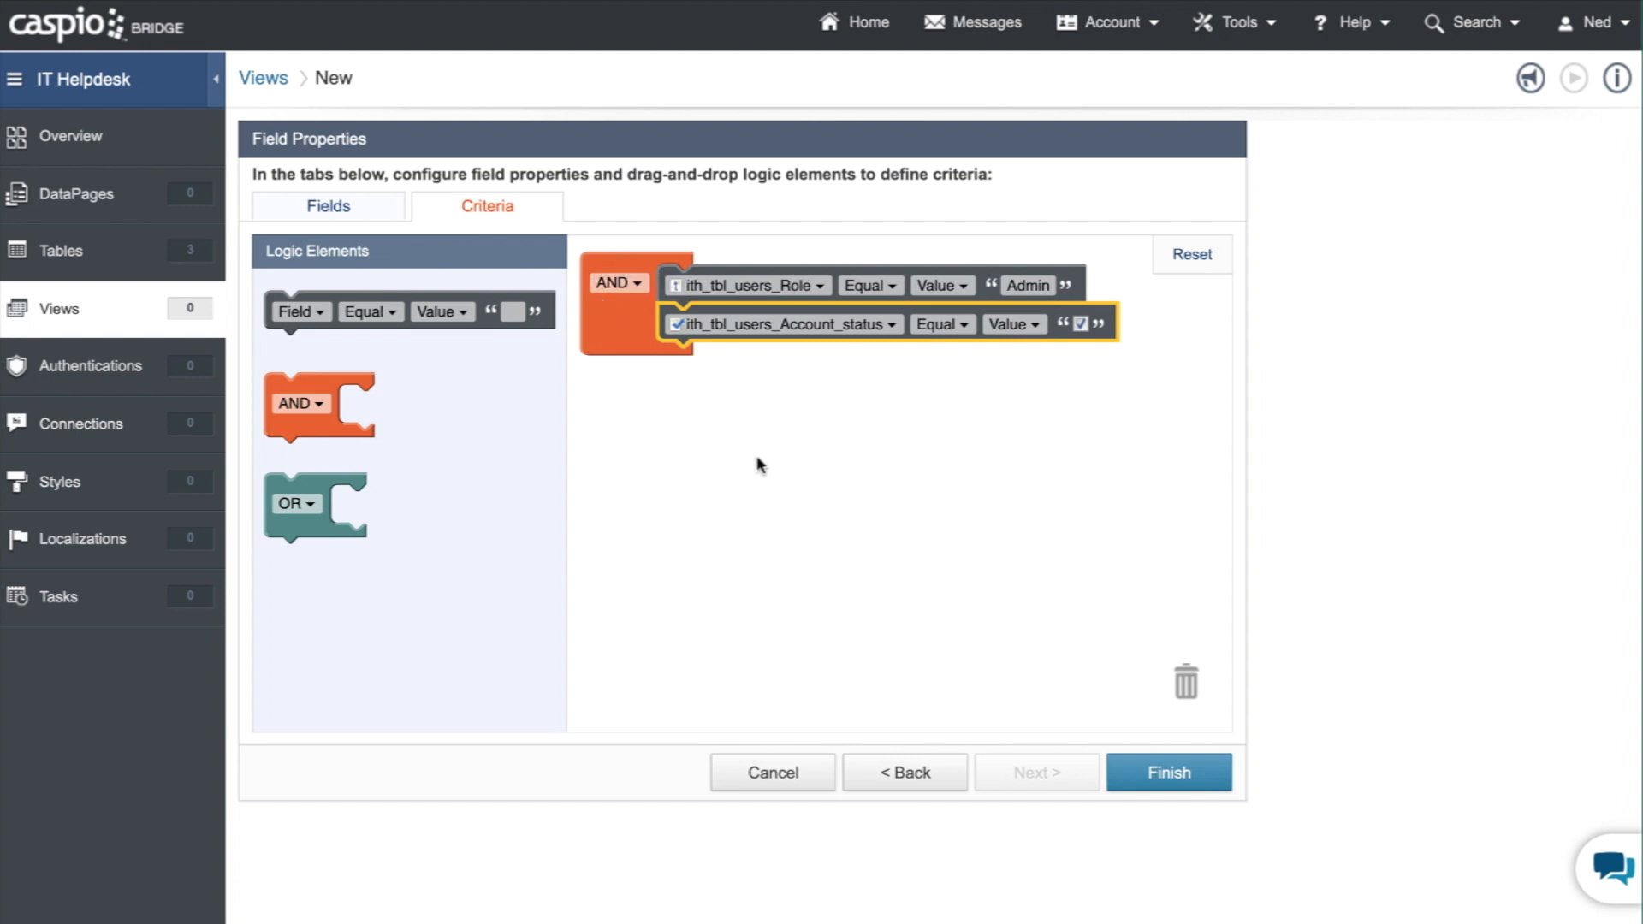
pyautogui.moveTo(1249, 825)
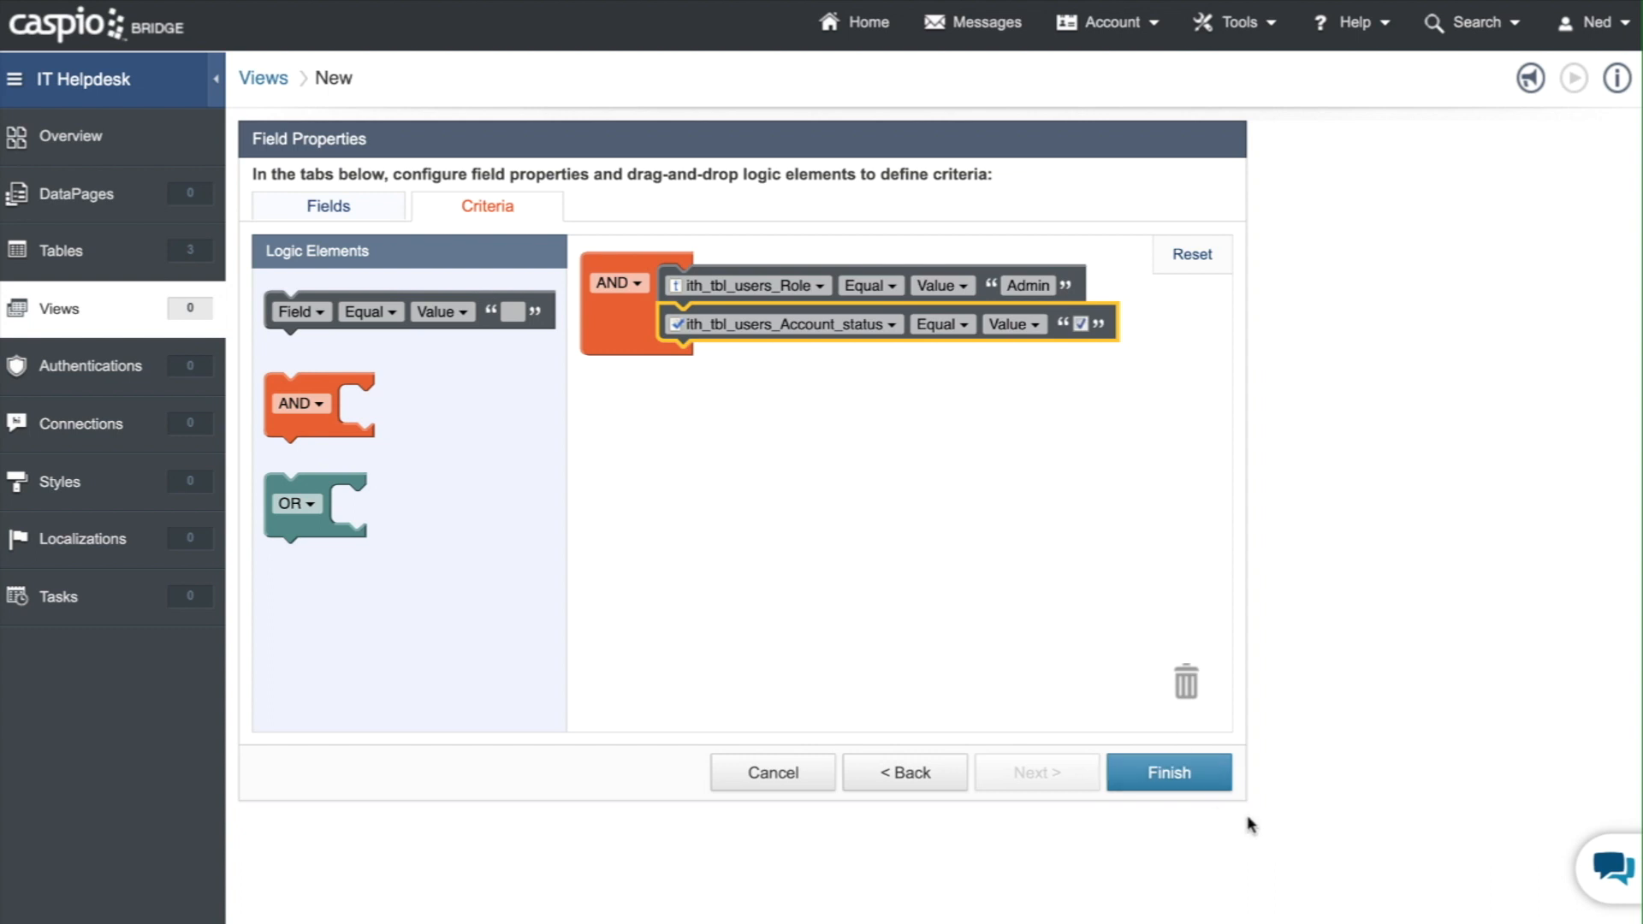
pyautogui.click(1168, 772)
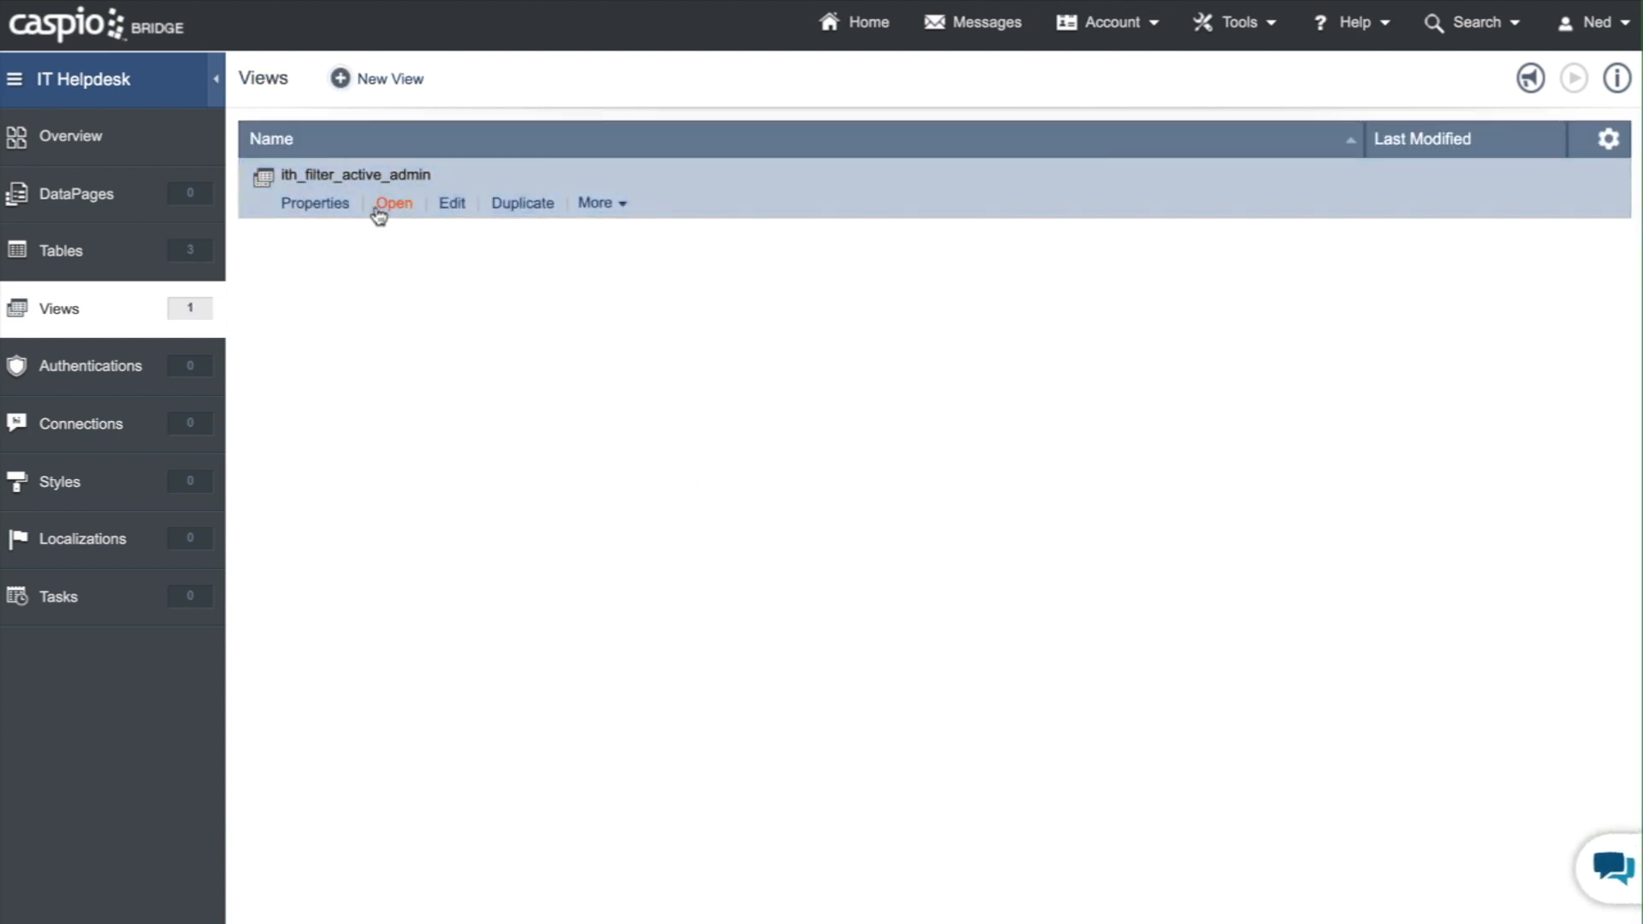
# - Open ith_filter_active_admin's data, showing one active Admin record in IT
pyautogui.click(393, 202)
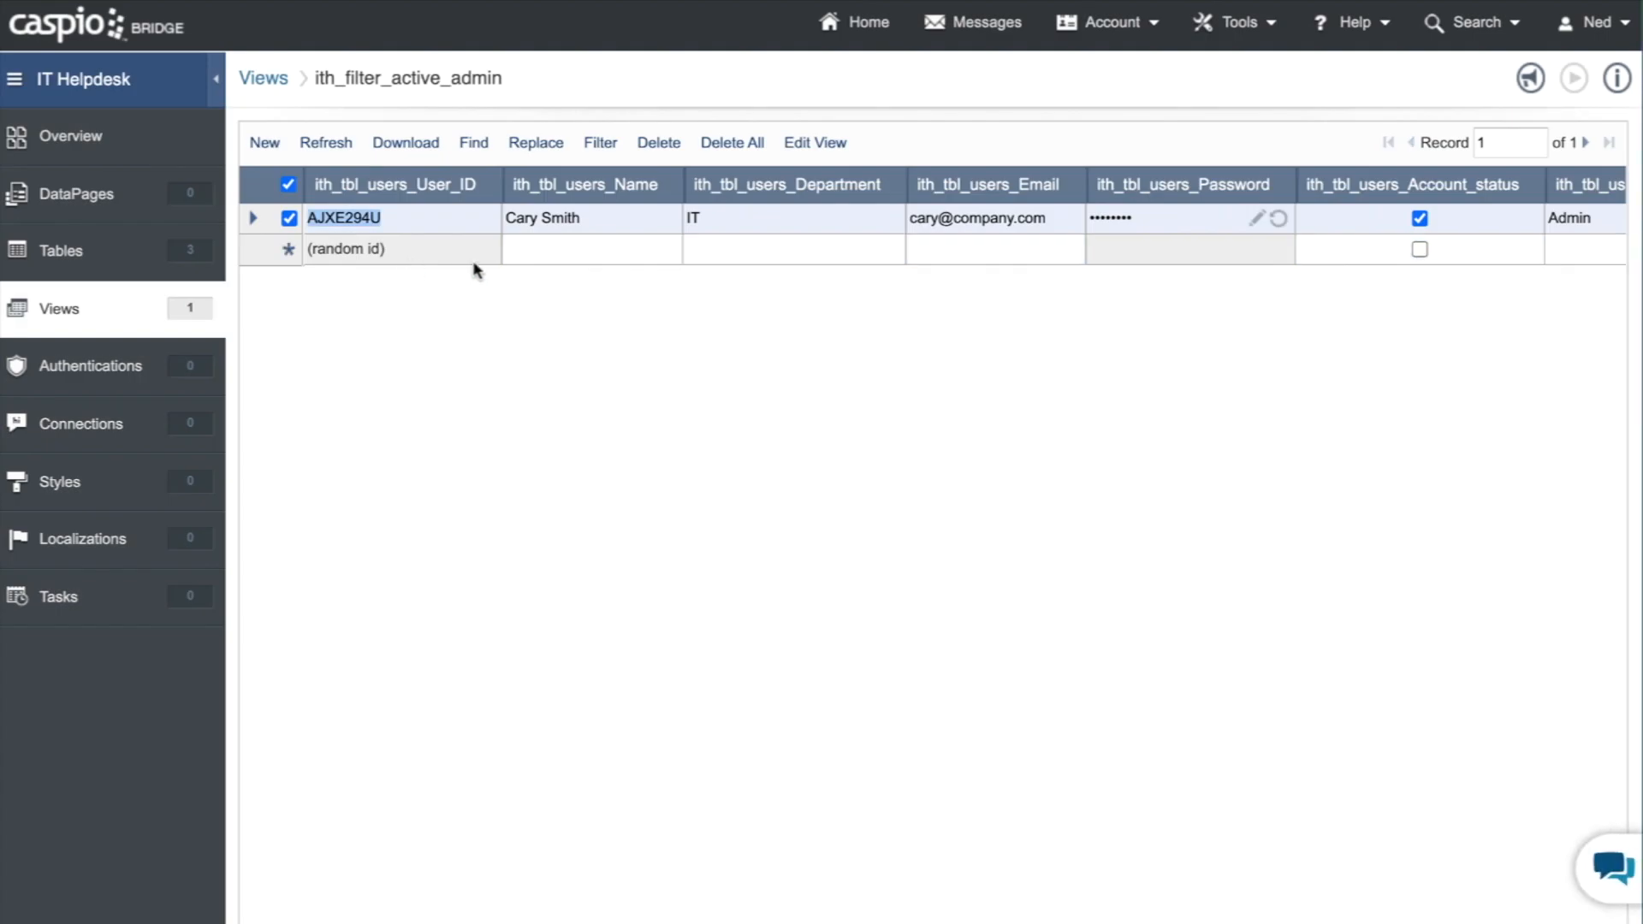
pyautogui.moveTo(574, 241)
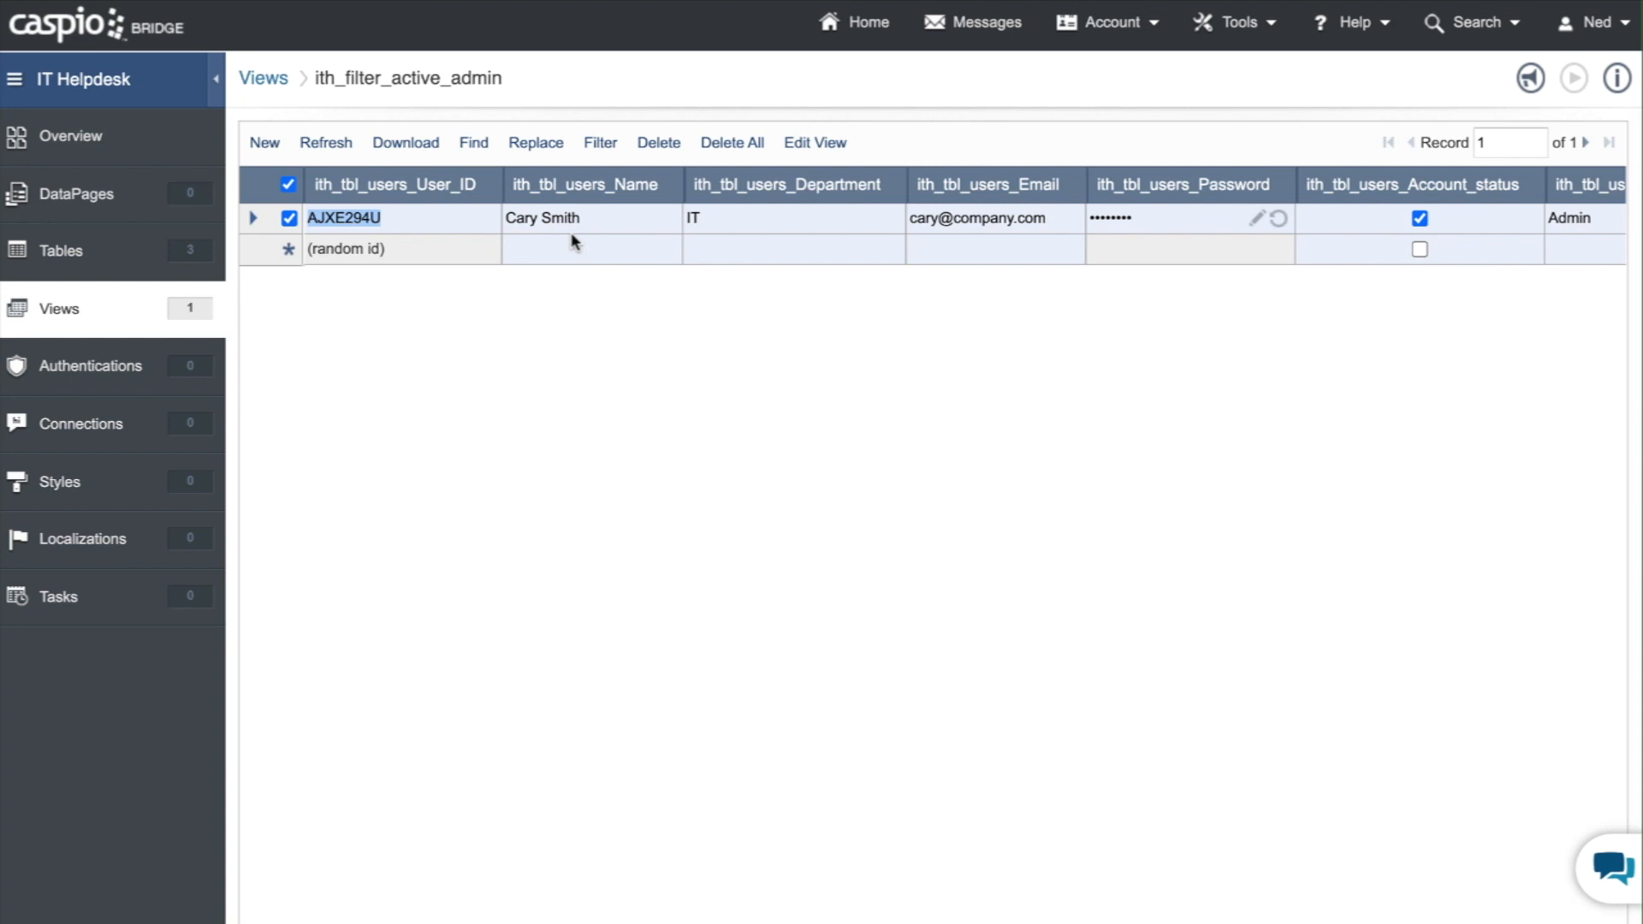
pyautogui.moveTo(147, 305)
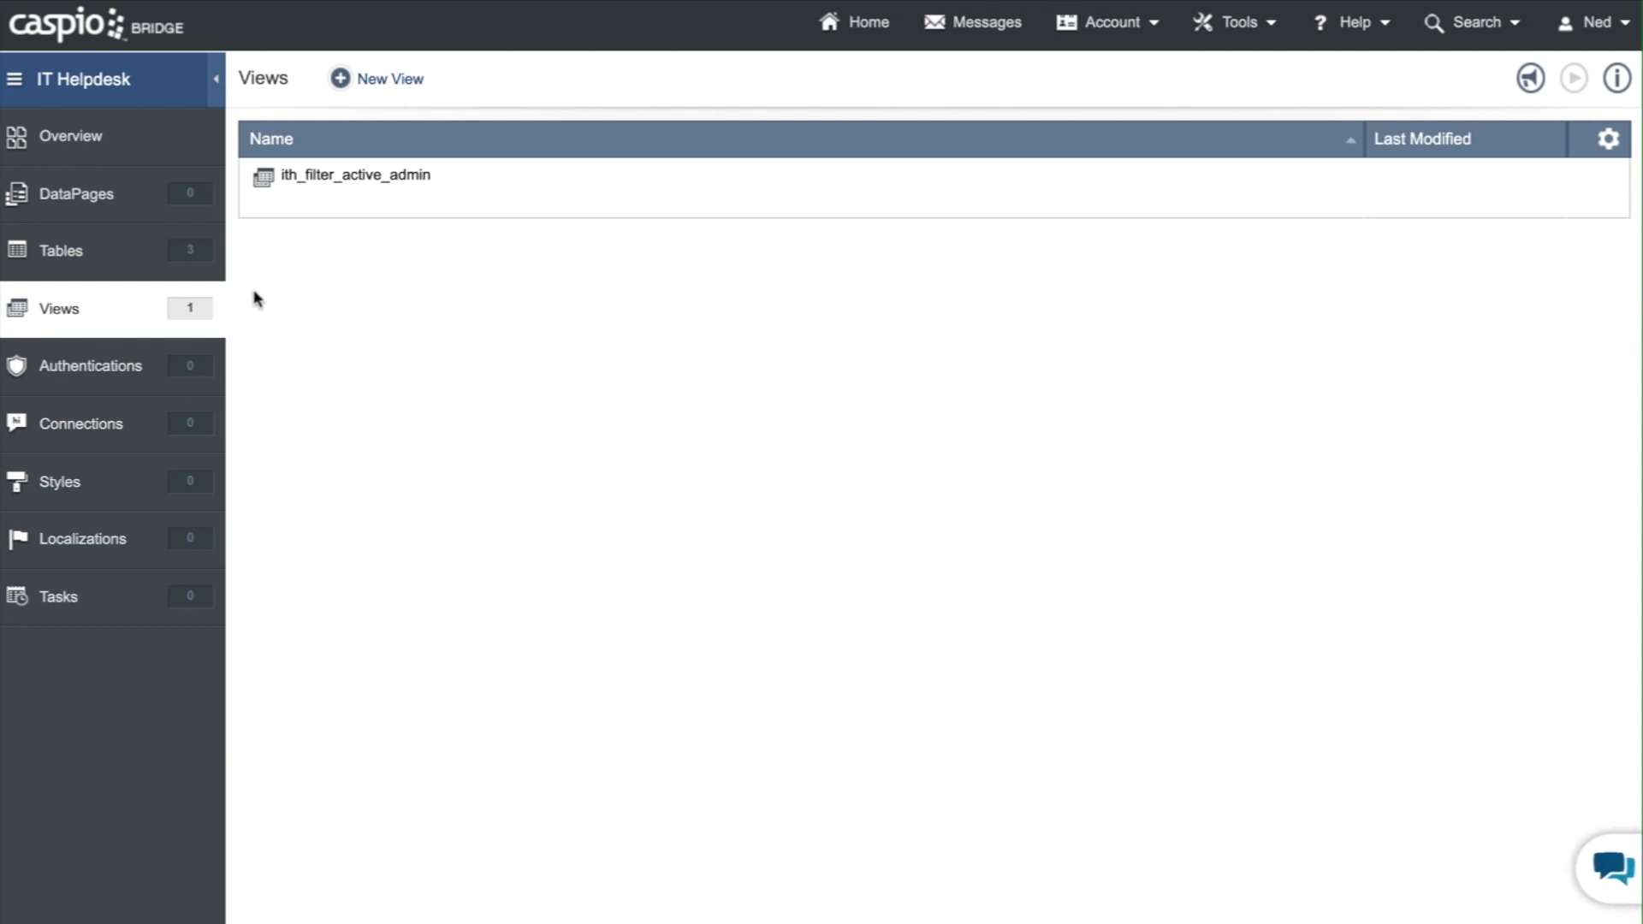
# - Start a new view named ith_filter_active_IT using the ith_tbl_users table
pyautogui.click(377, 79)
pyautogui.write('ith_filter_ac')
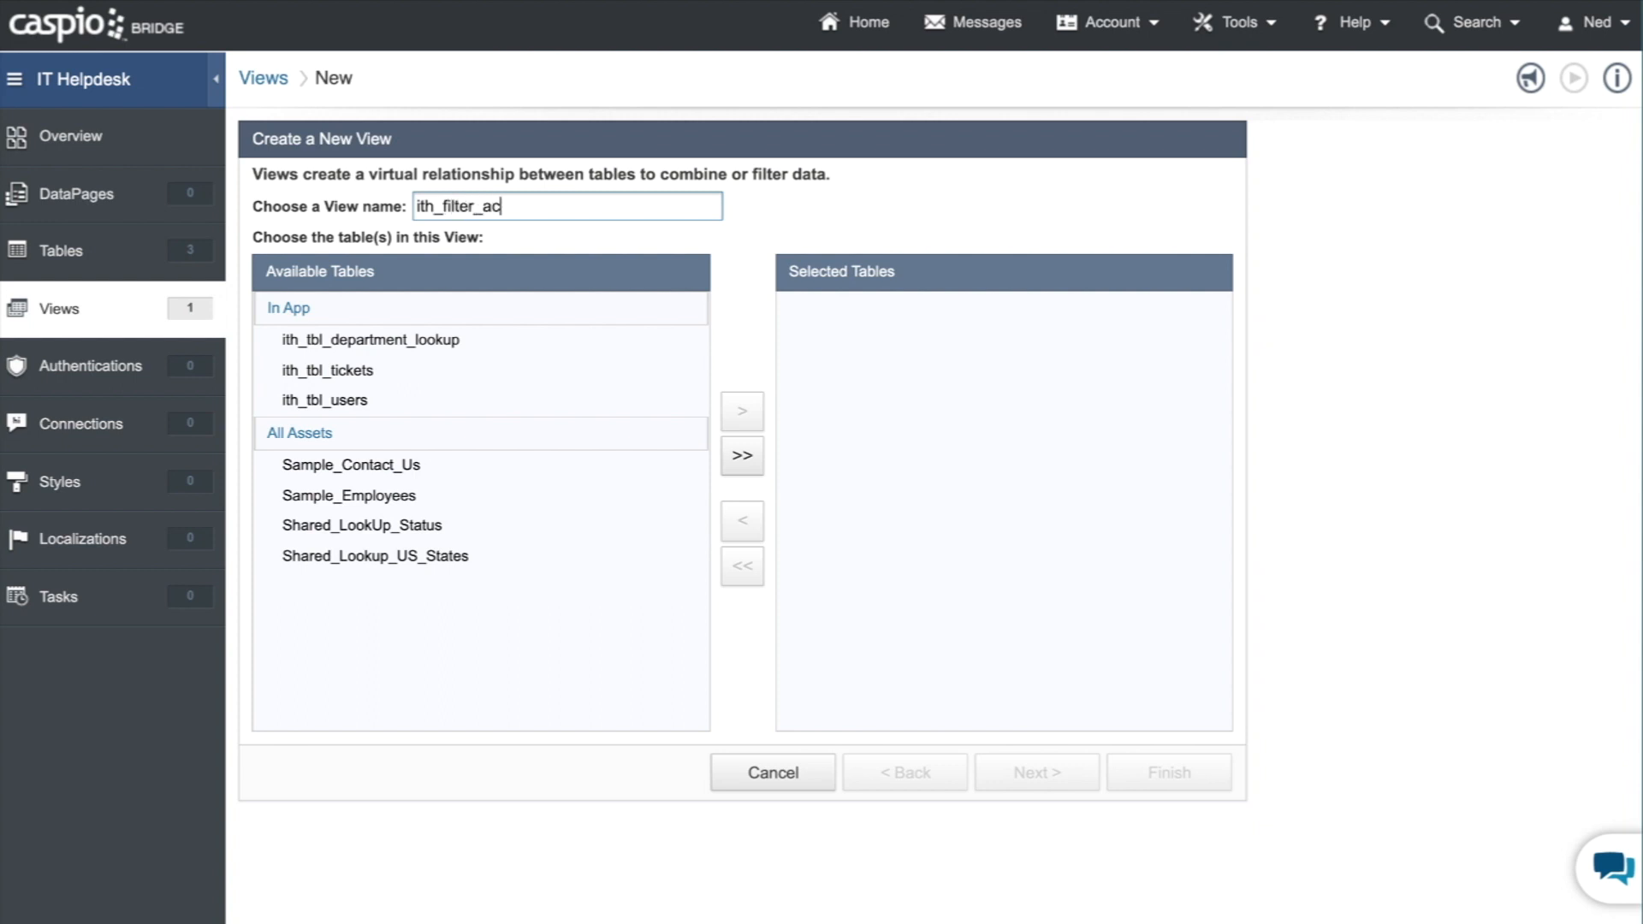
pyautogui.write('tive_IT')
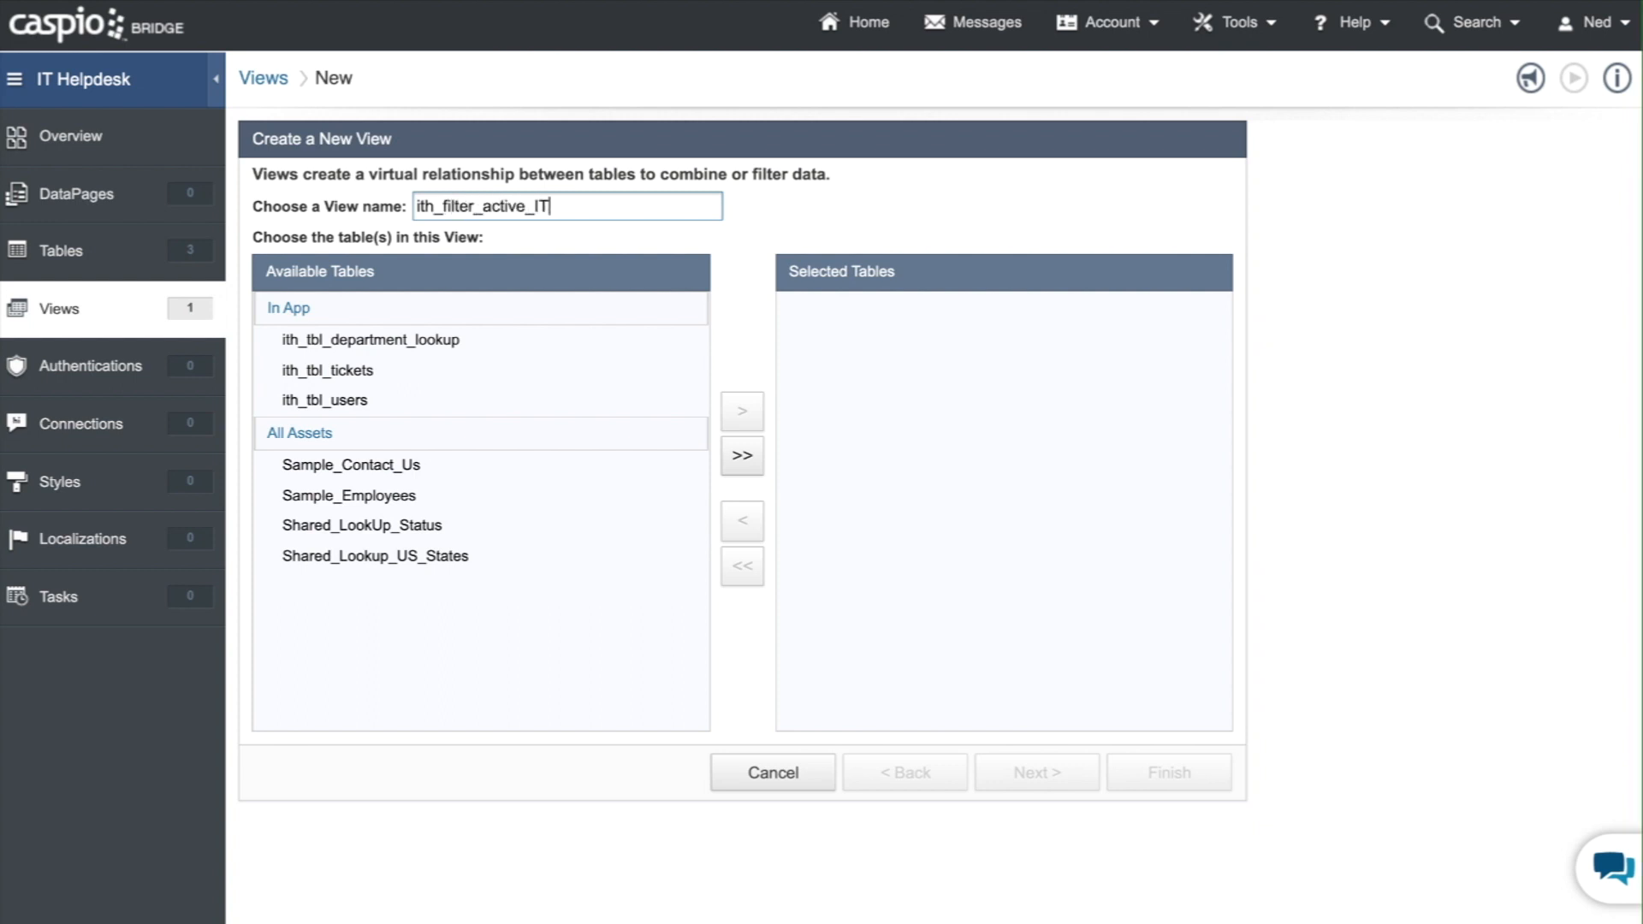
pyautogui.click(325, 400)
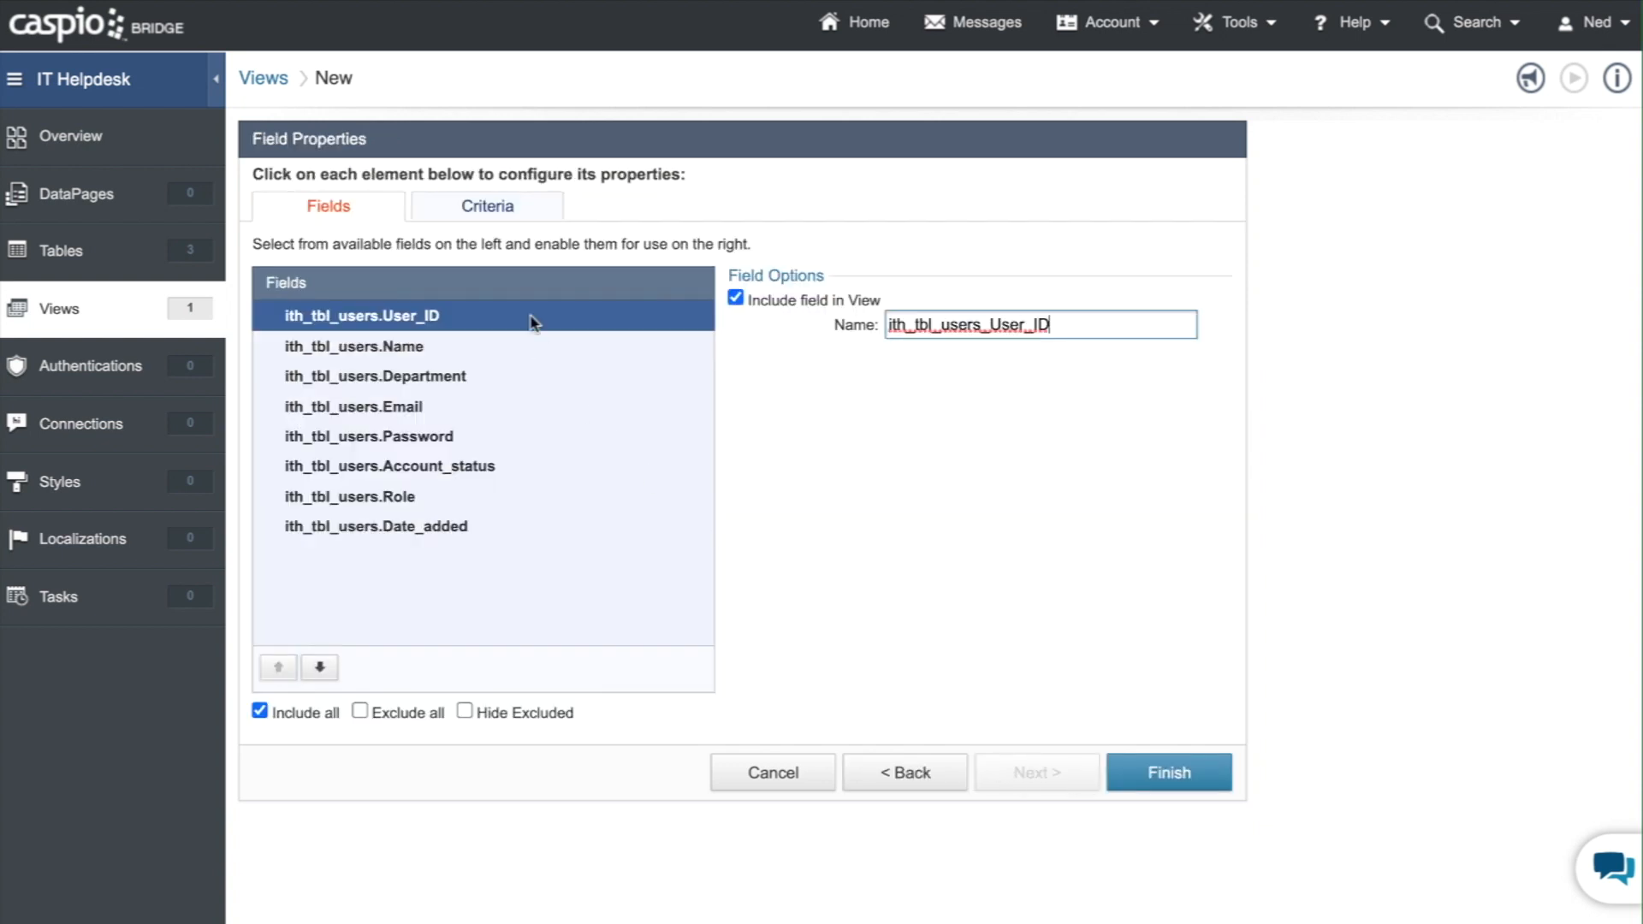
# - Filter the view on Role equals IT and Account_status checked, then save it
pyautogui.click(486, 206)
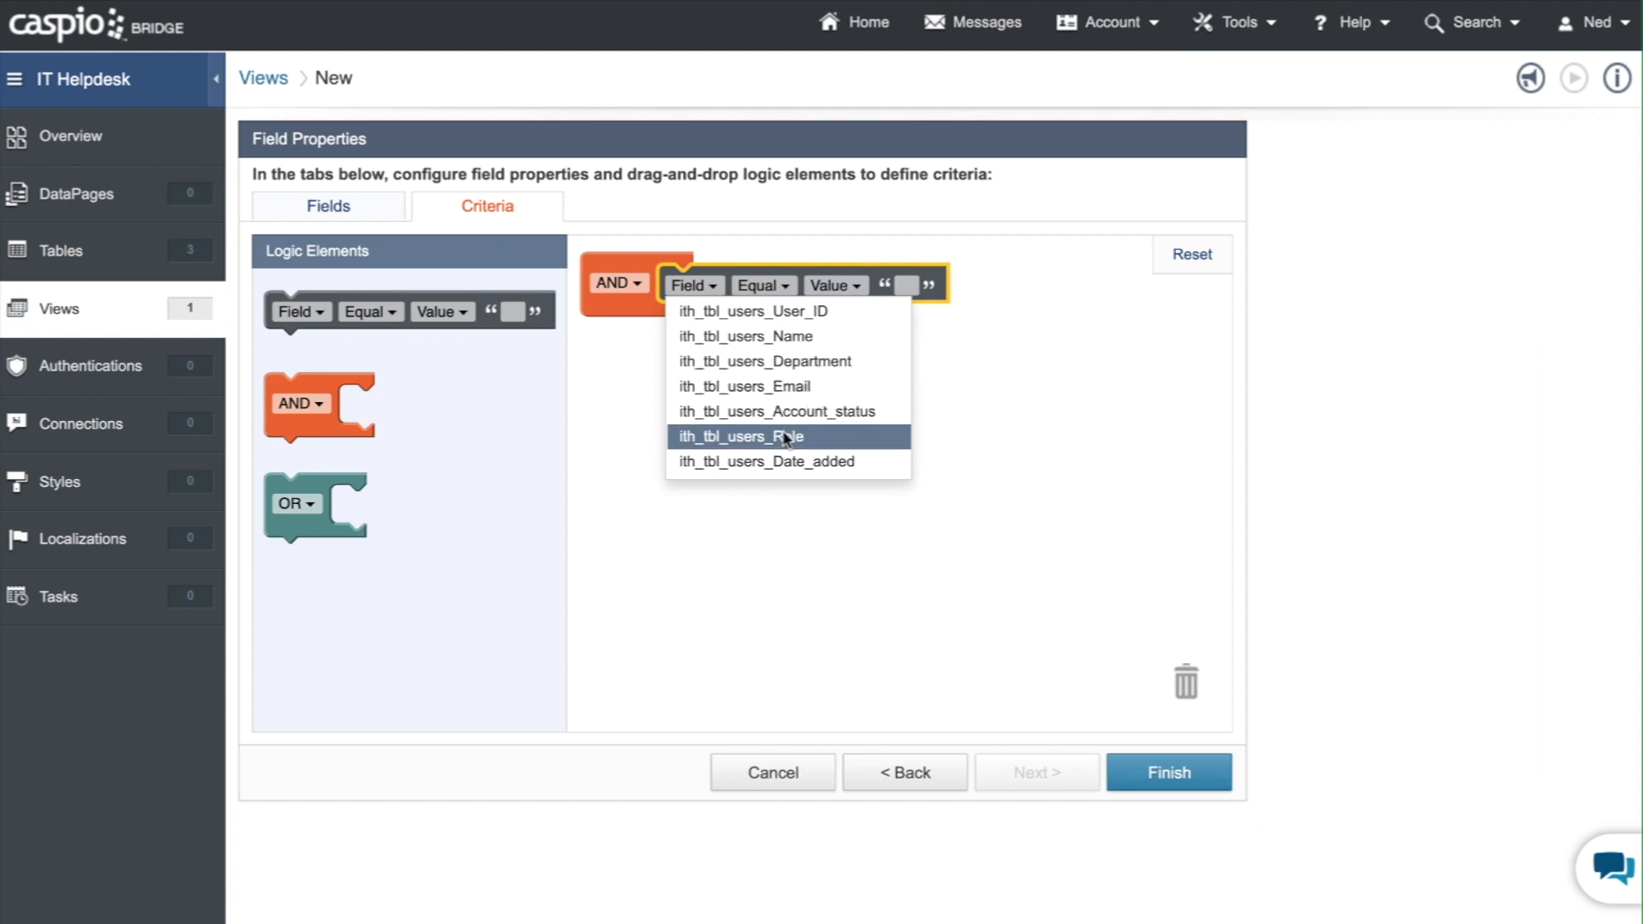
pyautogui.click(739, 436)
pyautogui.write('IT')
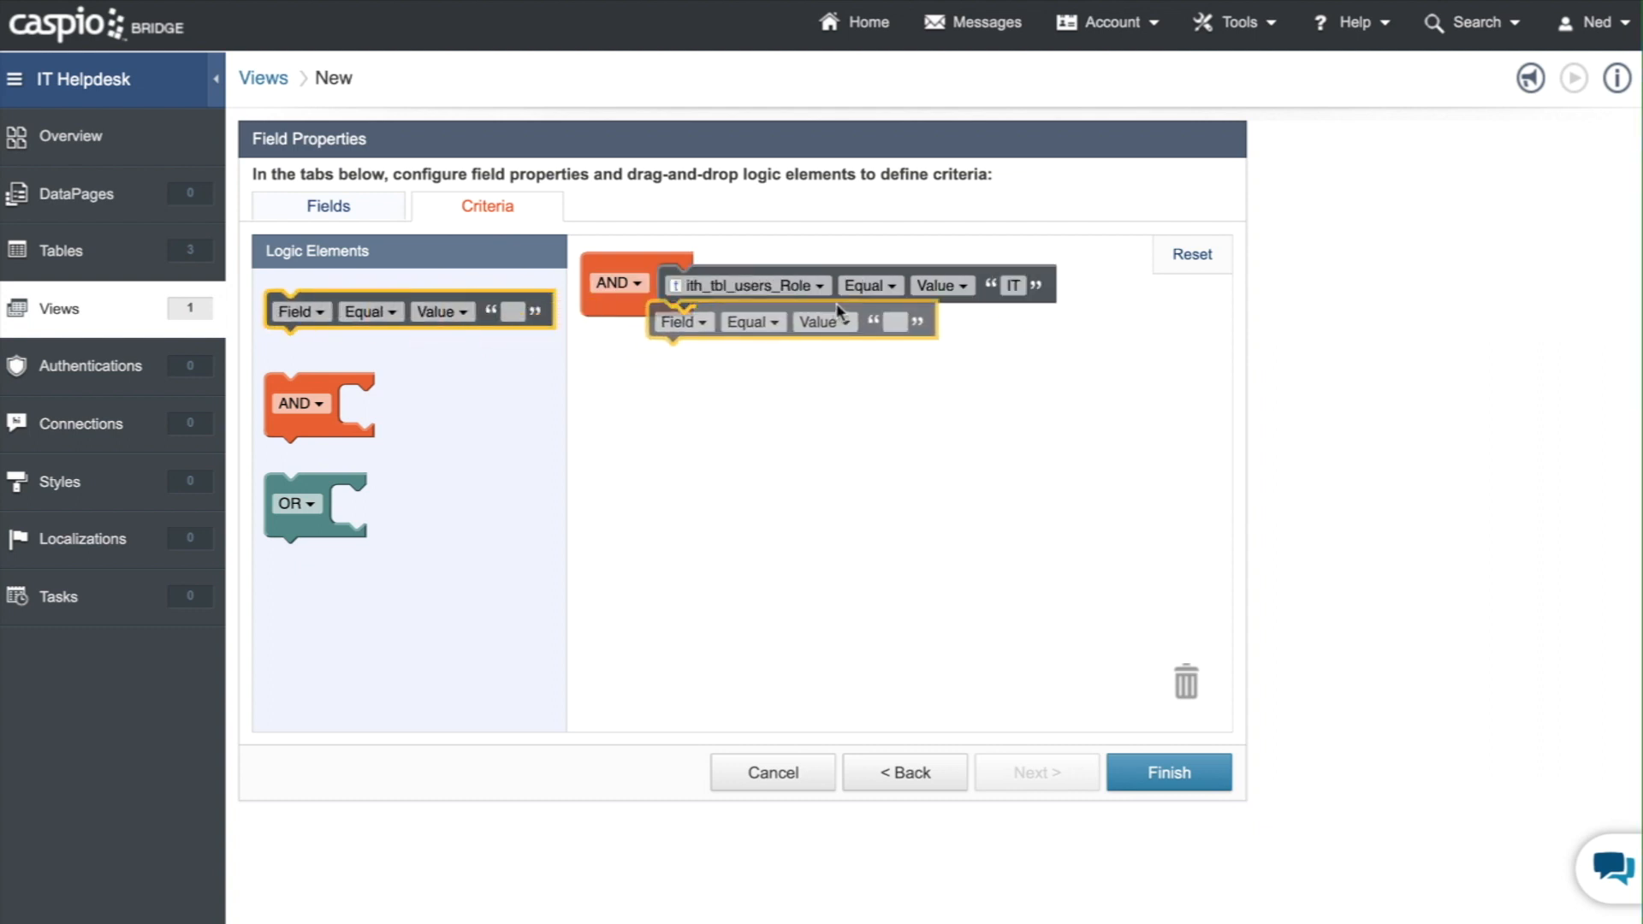
pyautogui.click(682, 322)
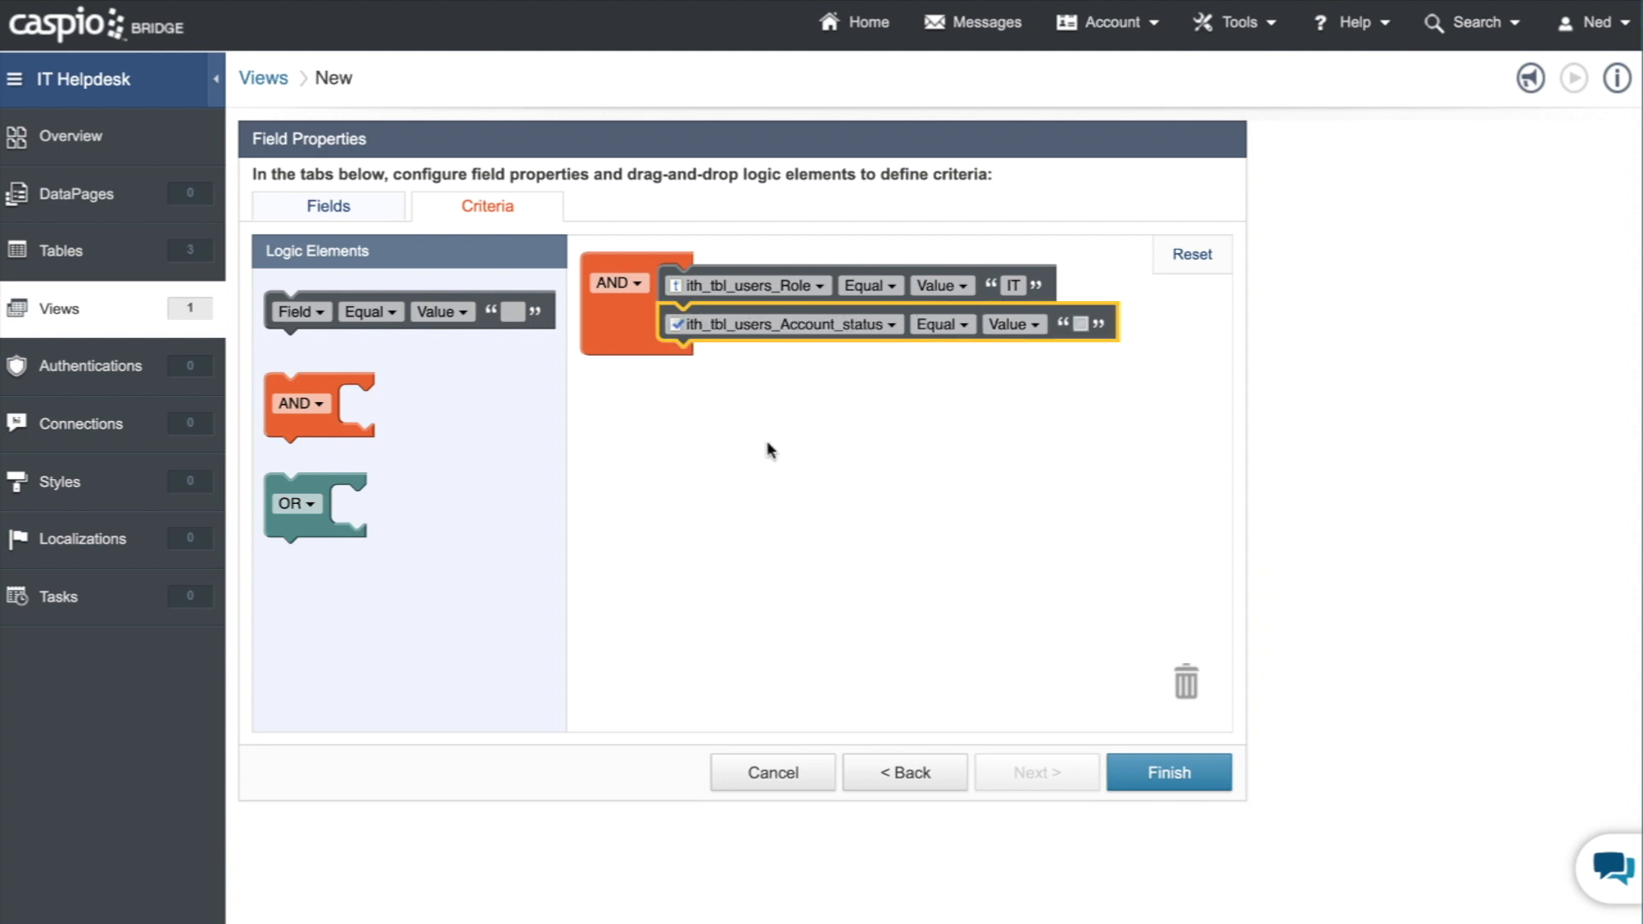
pyautogui.click(1168, 772)
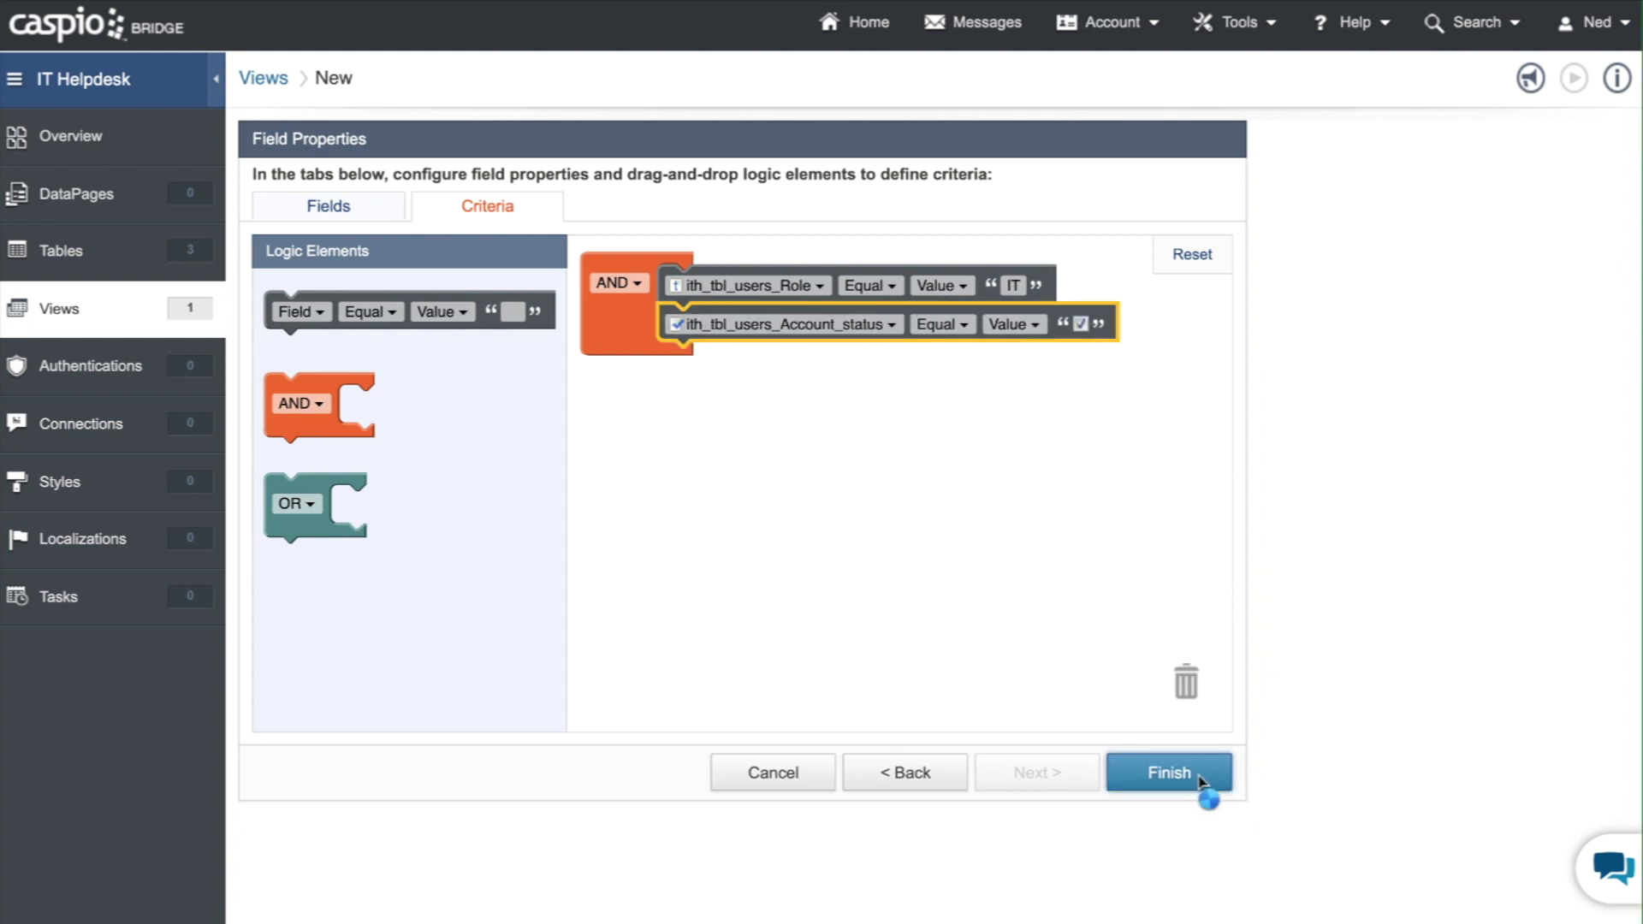
pyautogui.click(1168, 772)
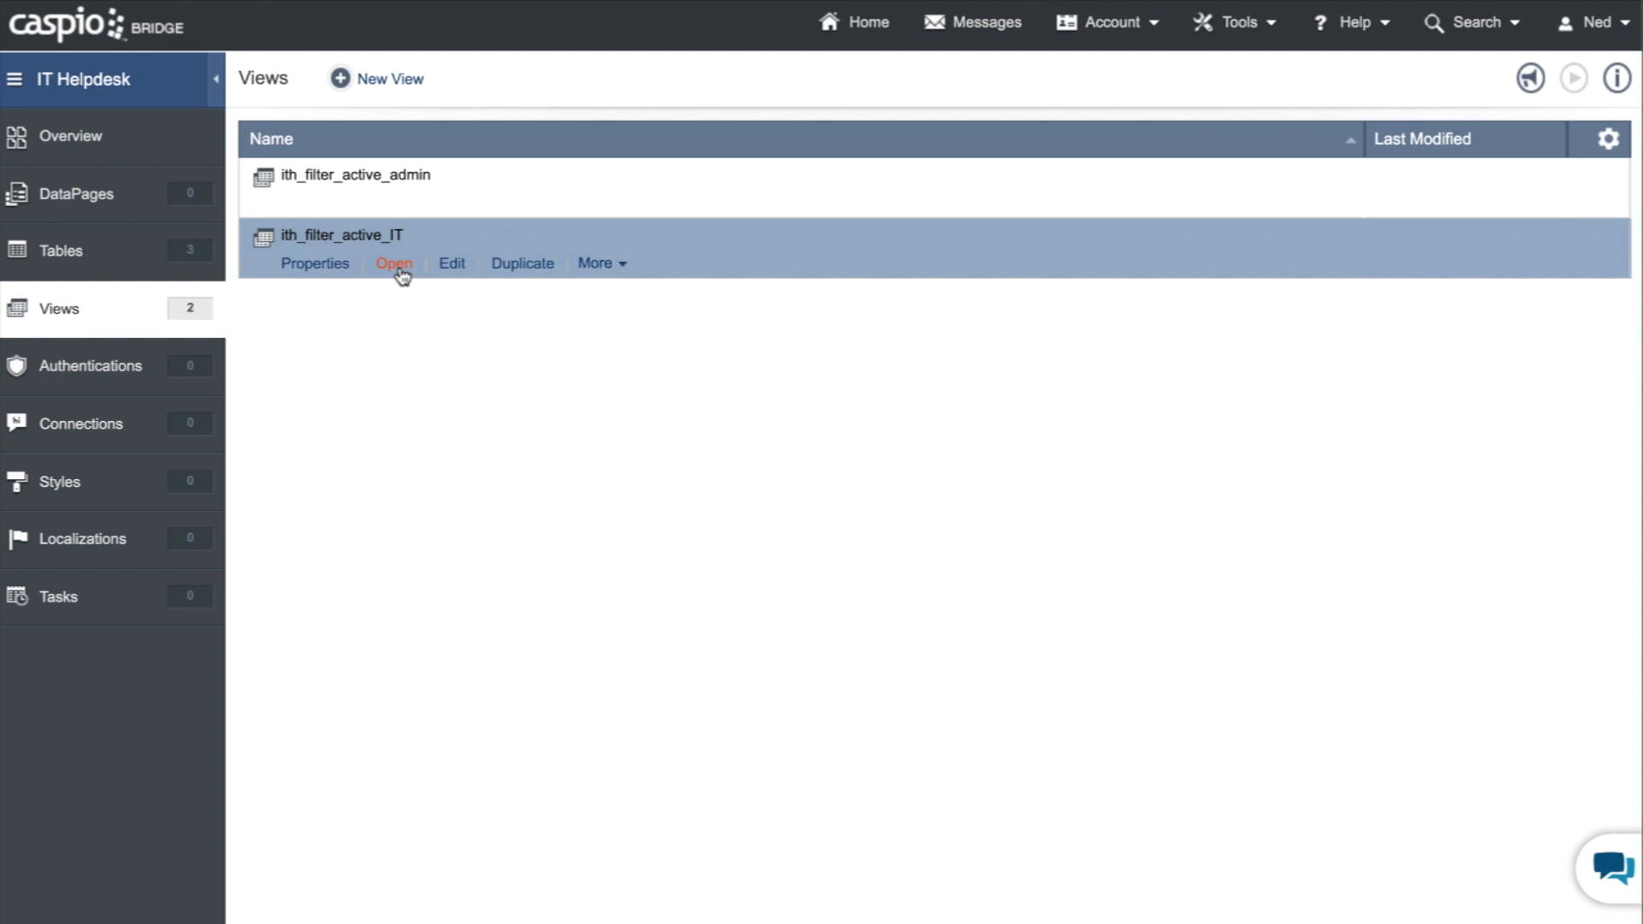
pyautogui.click(394, 263)
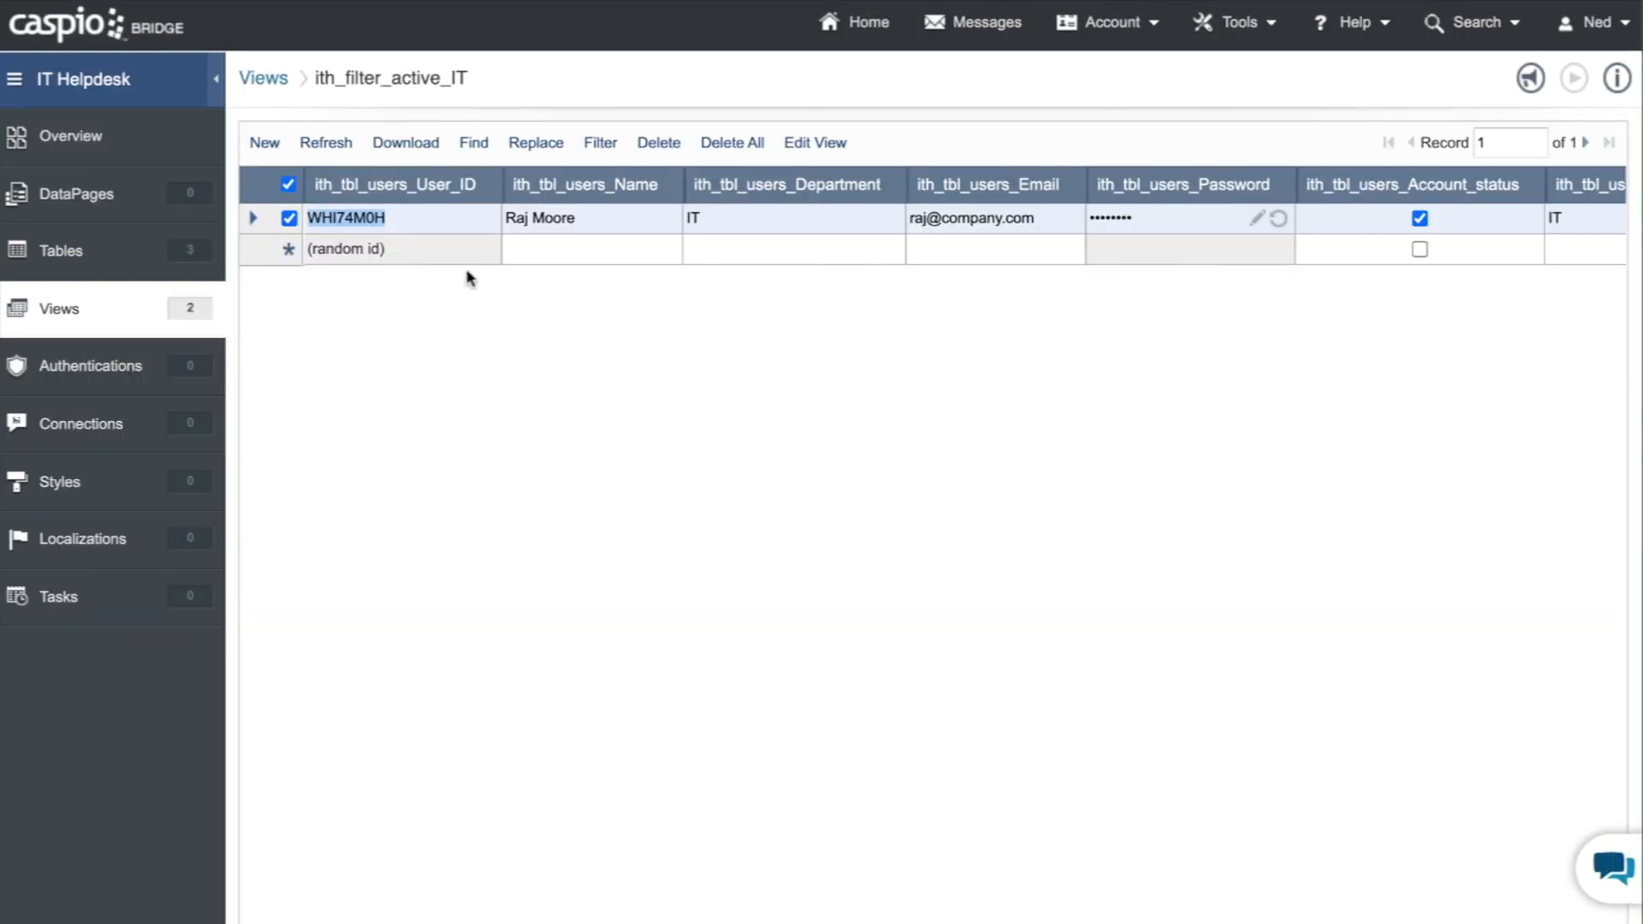
pyautogui.moveTo(552, 225)
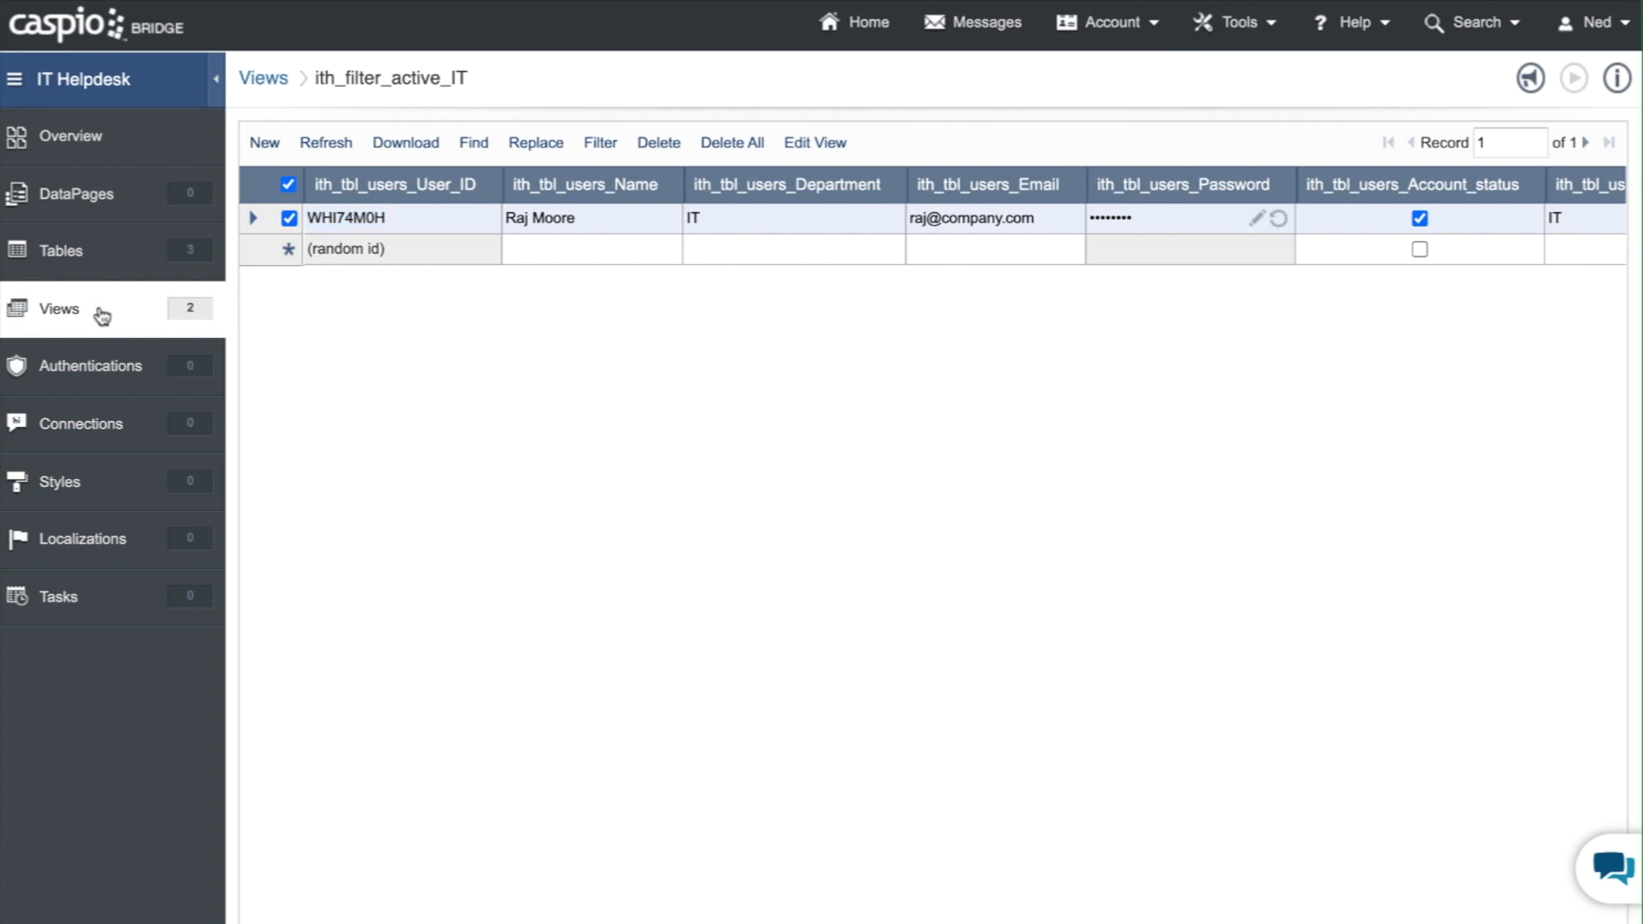
pyautogui.click(262, 78)
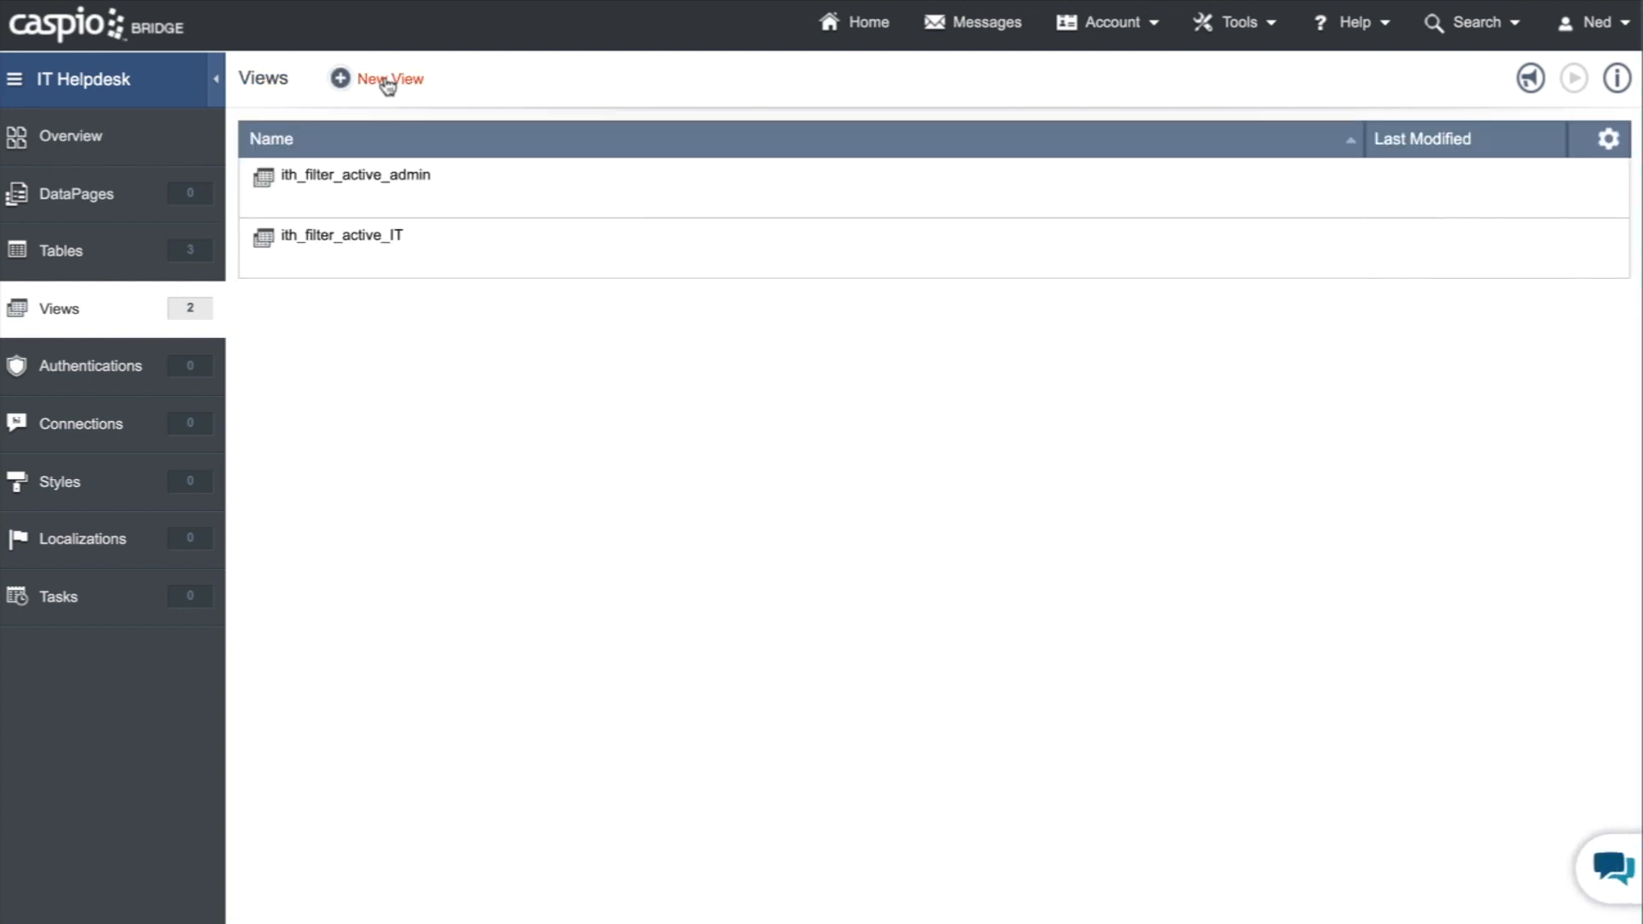
# - Start a new view named ith_filter_active_users and add the ith_tbl_users table
pyautogui.click(386, 78)
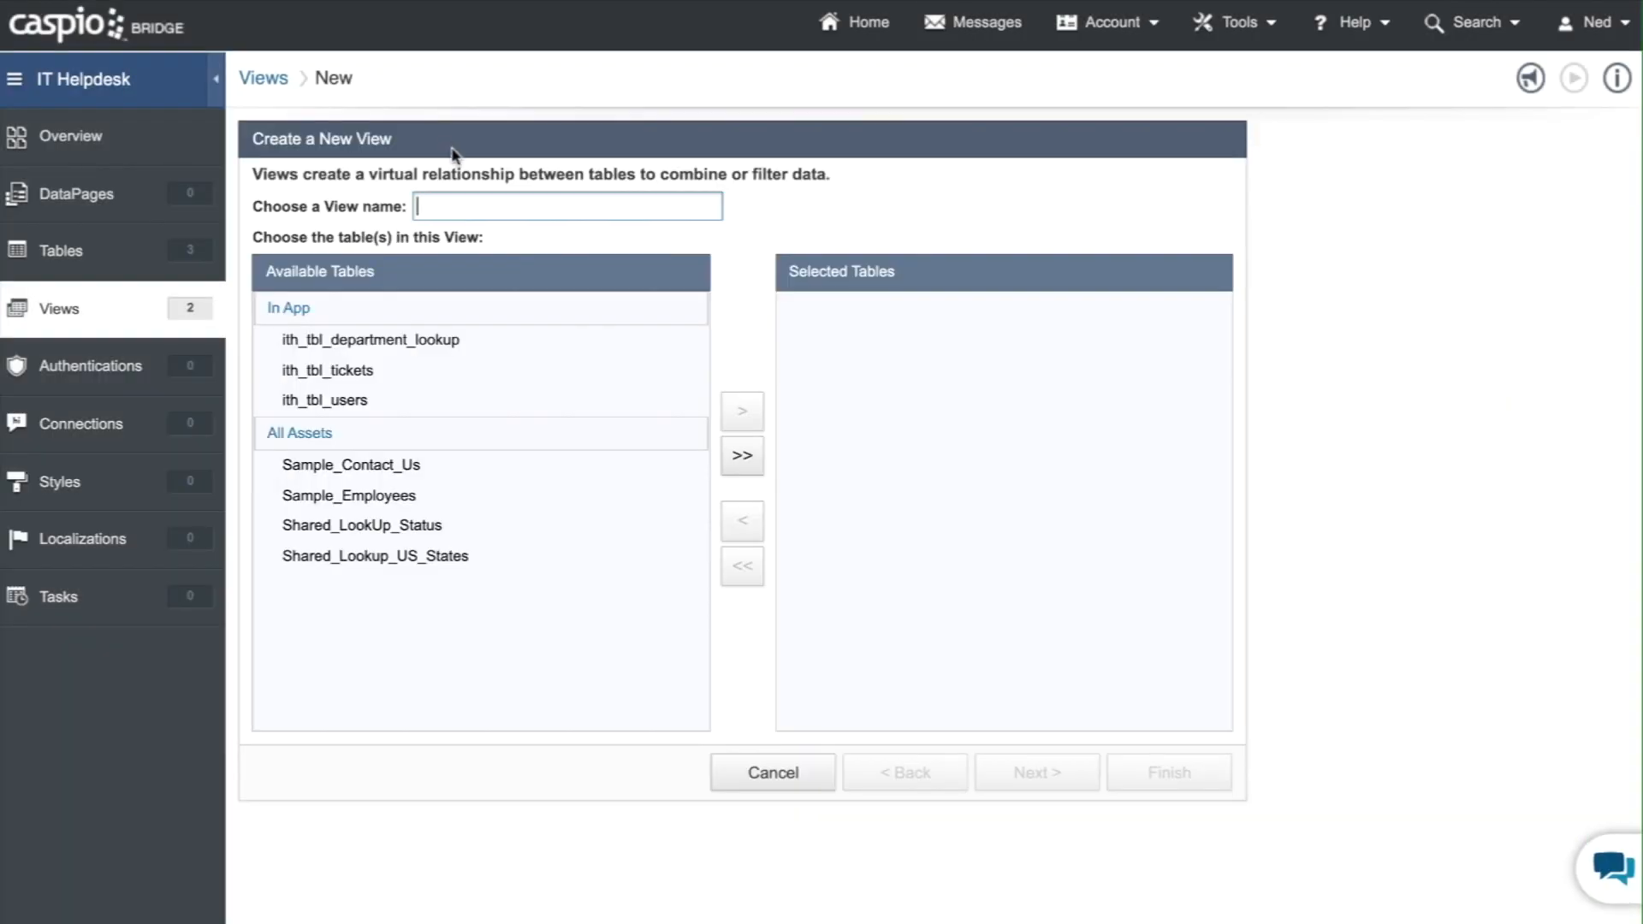
pyautogui.write('ith_filter')
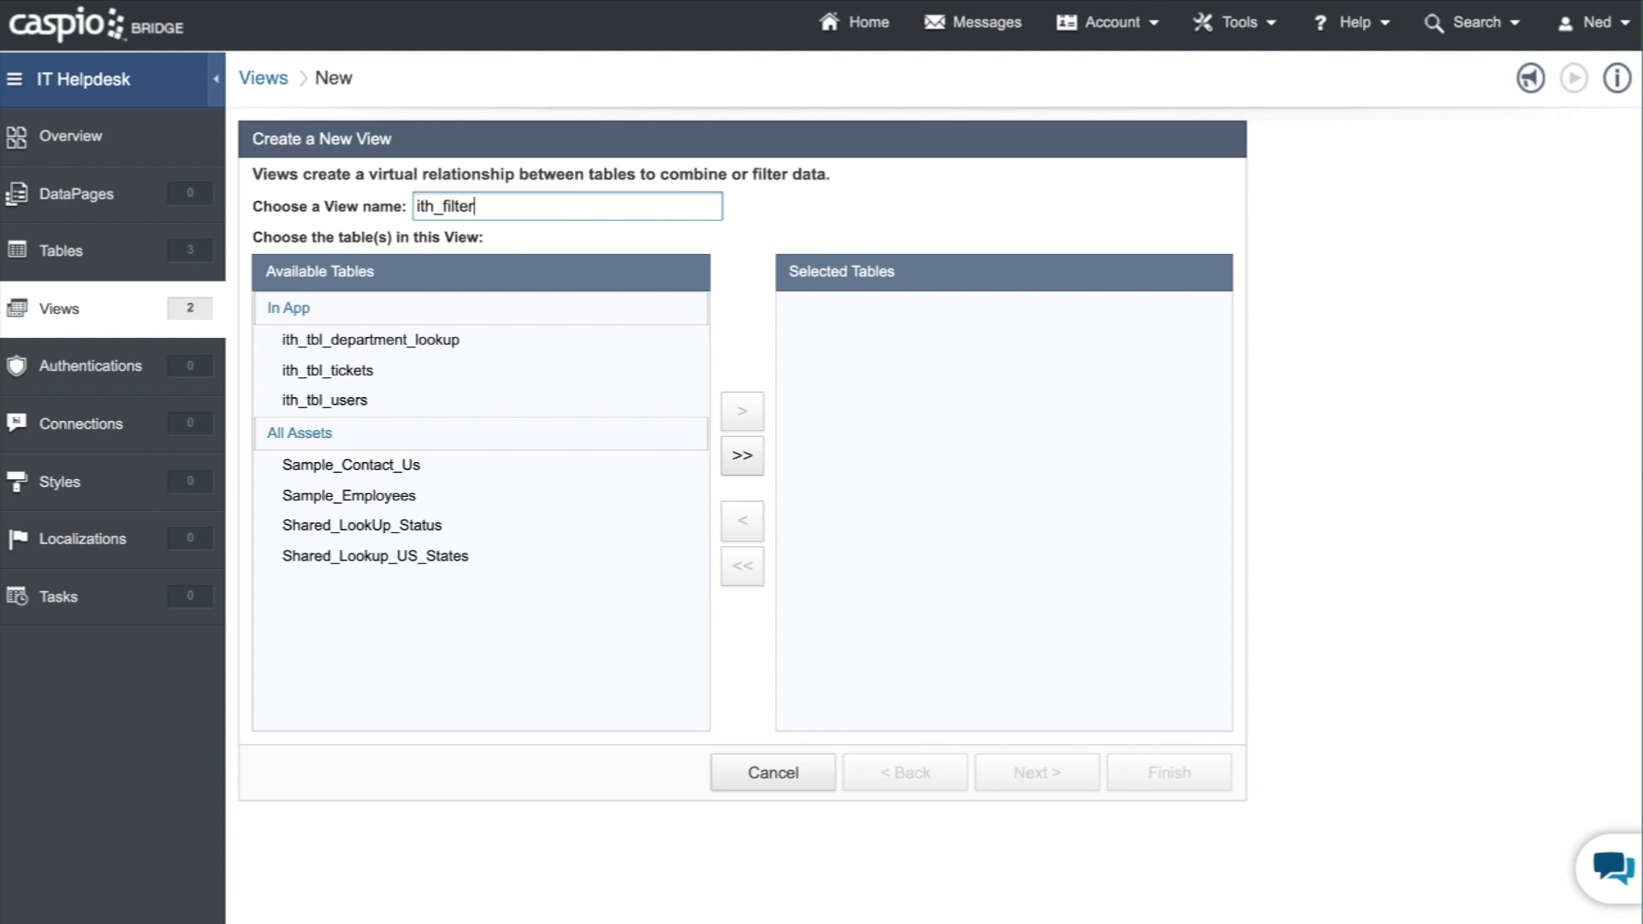
pyautogui.write('_active_users')
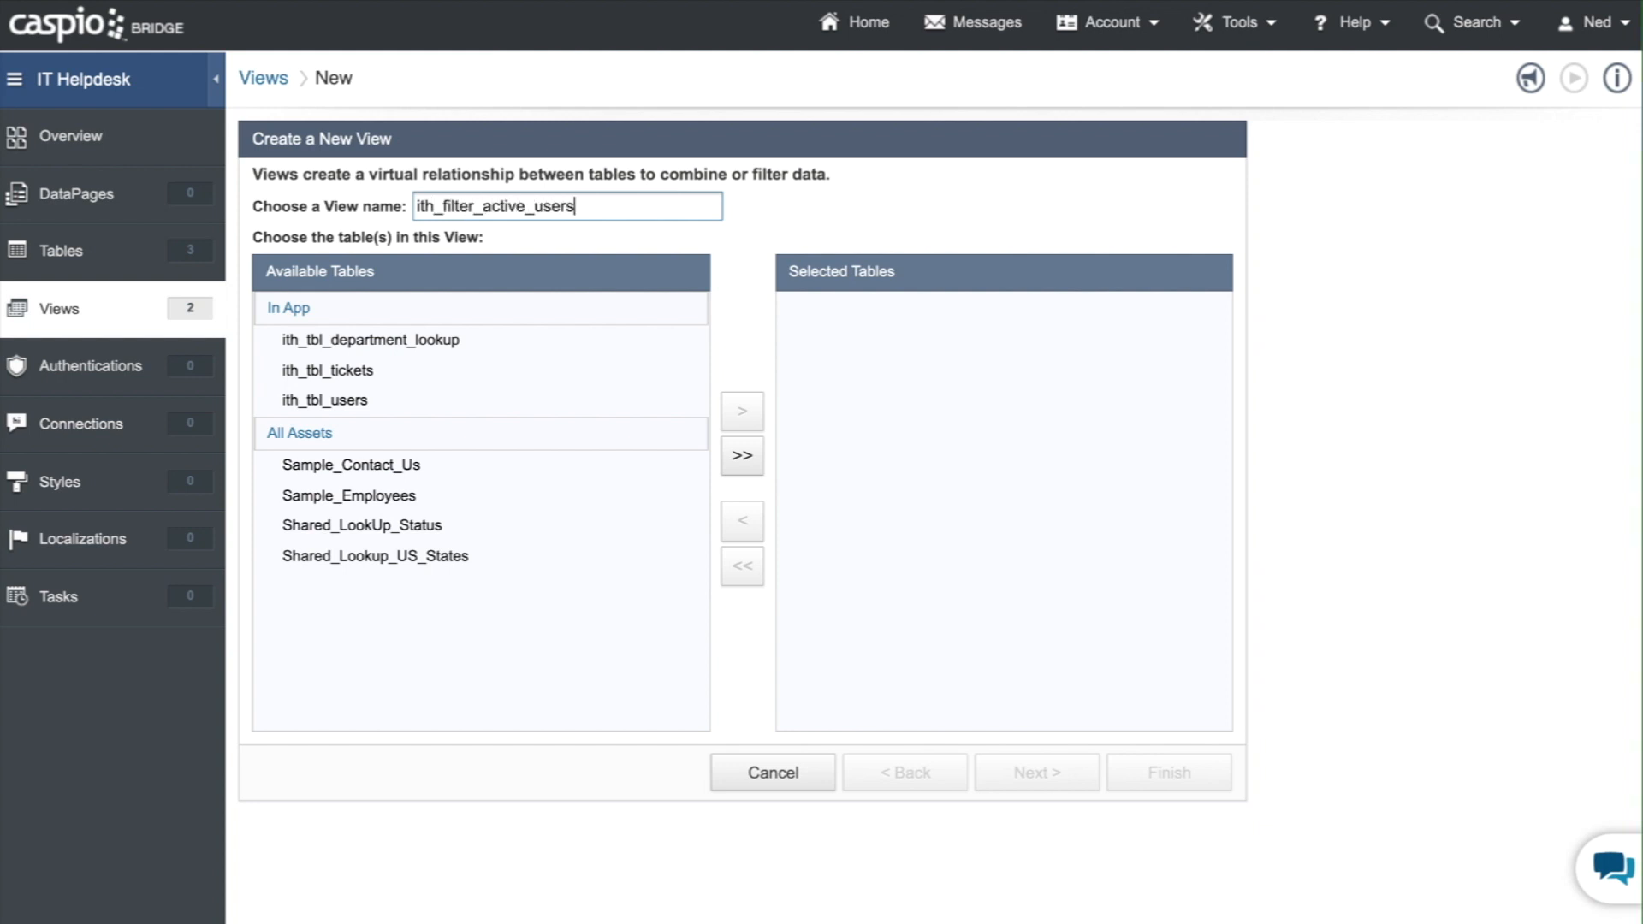
pyautogui.click(325, 400)
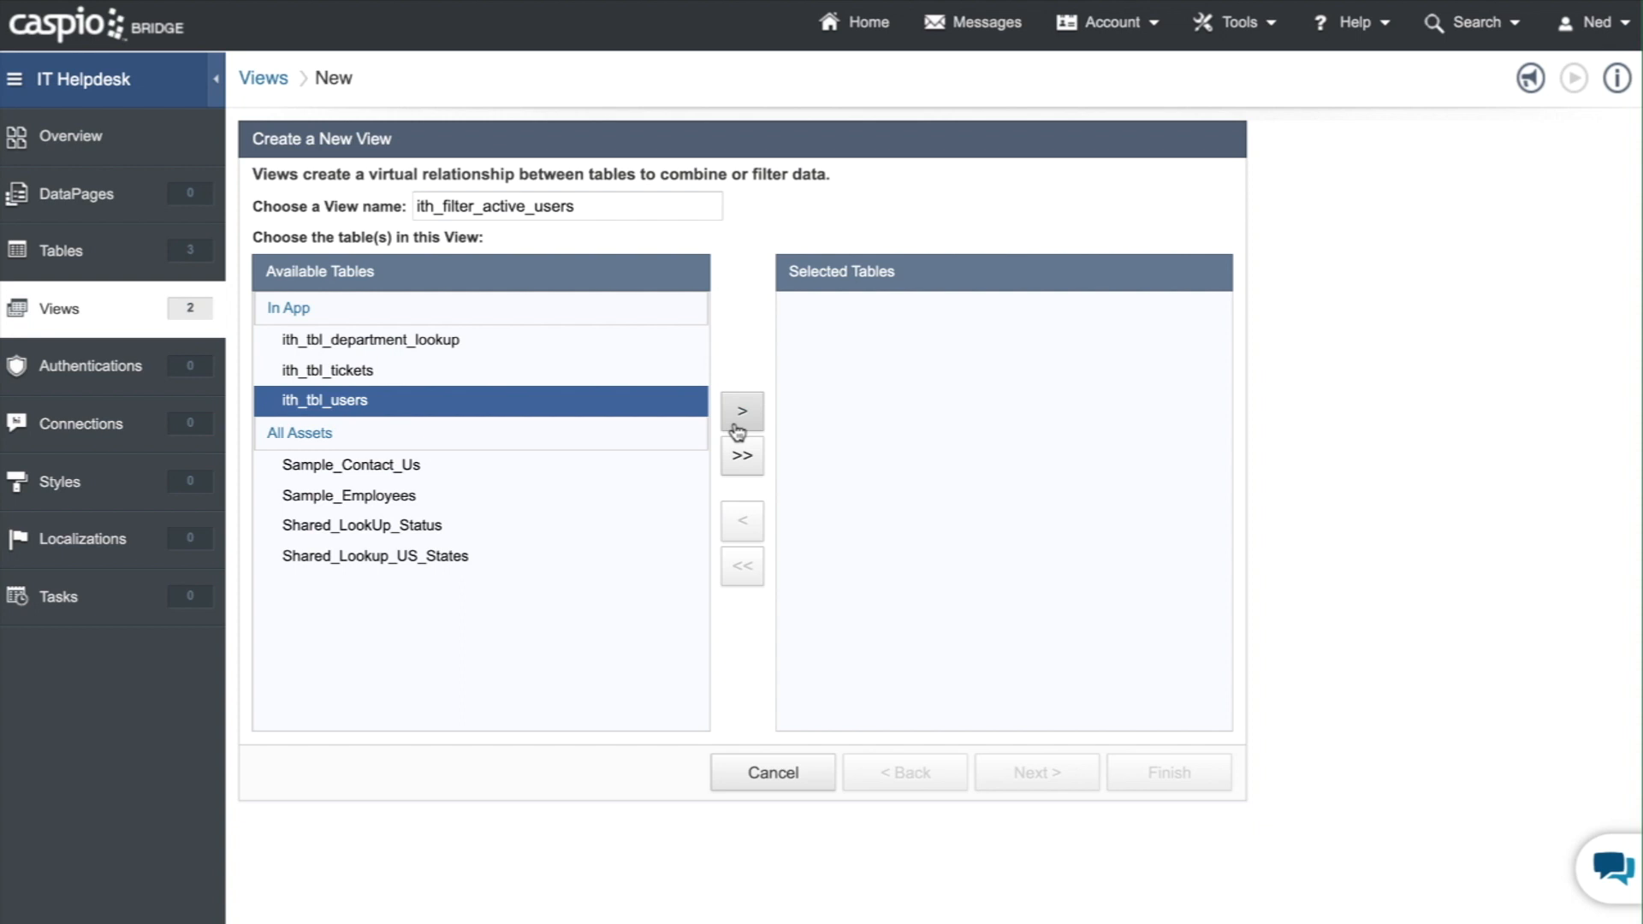
pyautogui.click(741, 410)
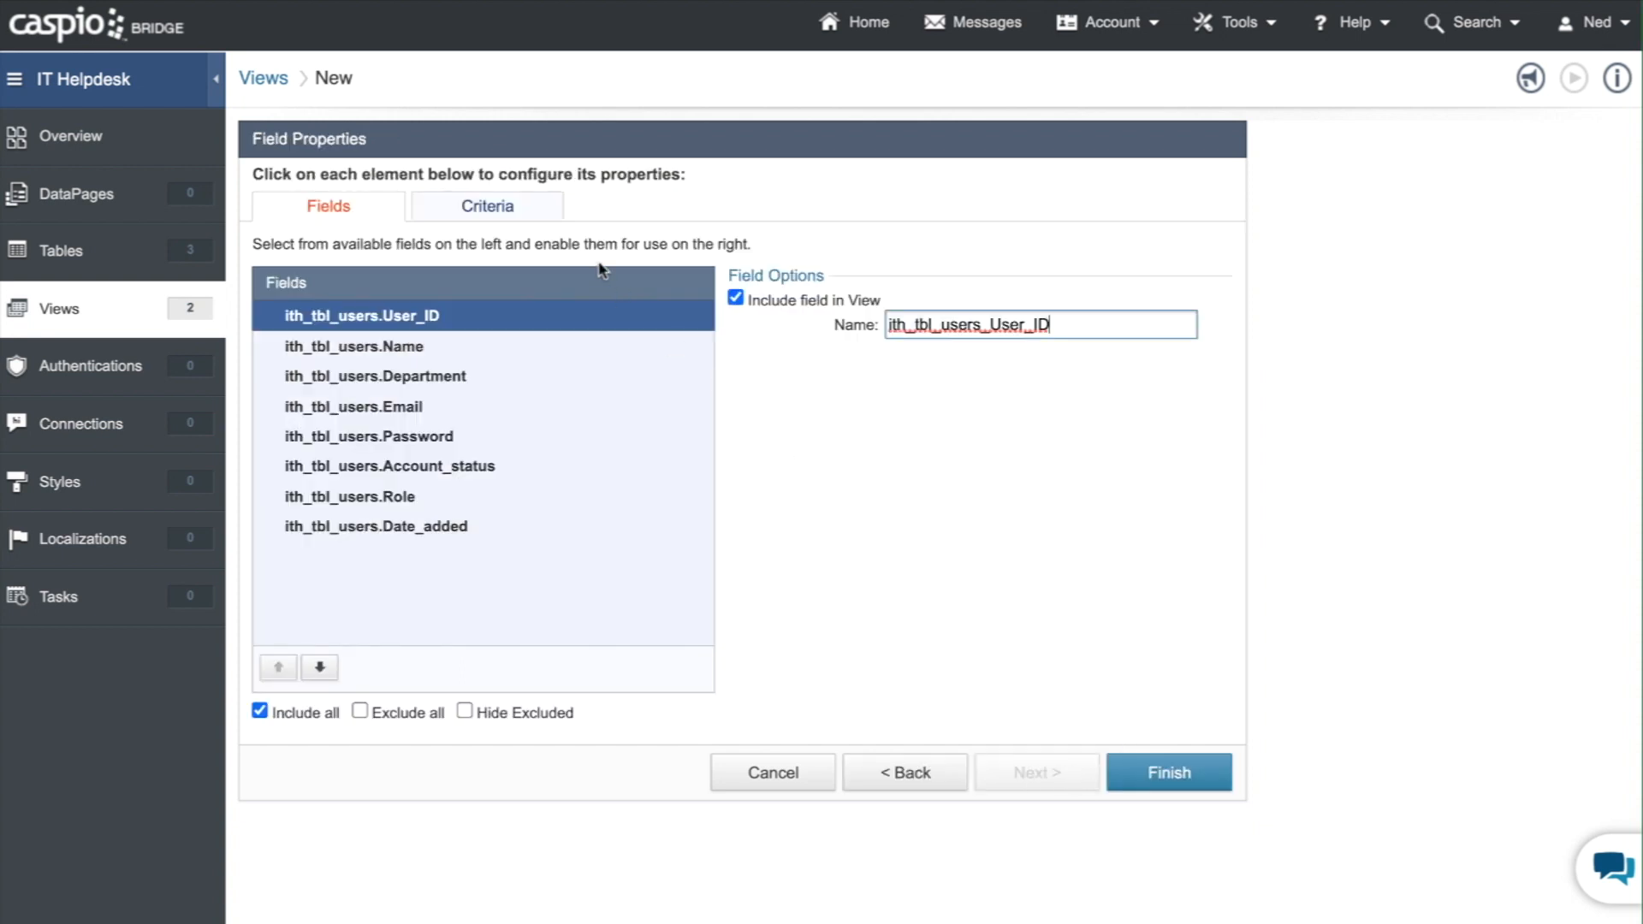
# - Filter the view on ith_tbl_users_Role equals User and Account_status checked, then save it
pyautogui.click(486, 205)
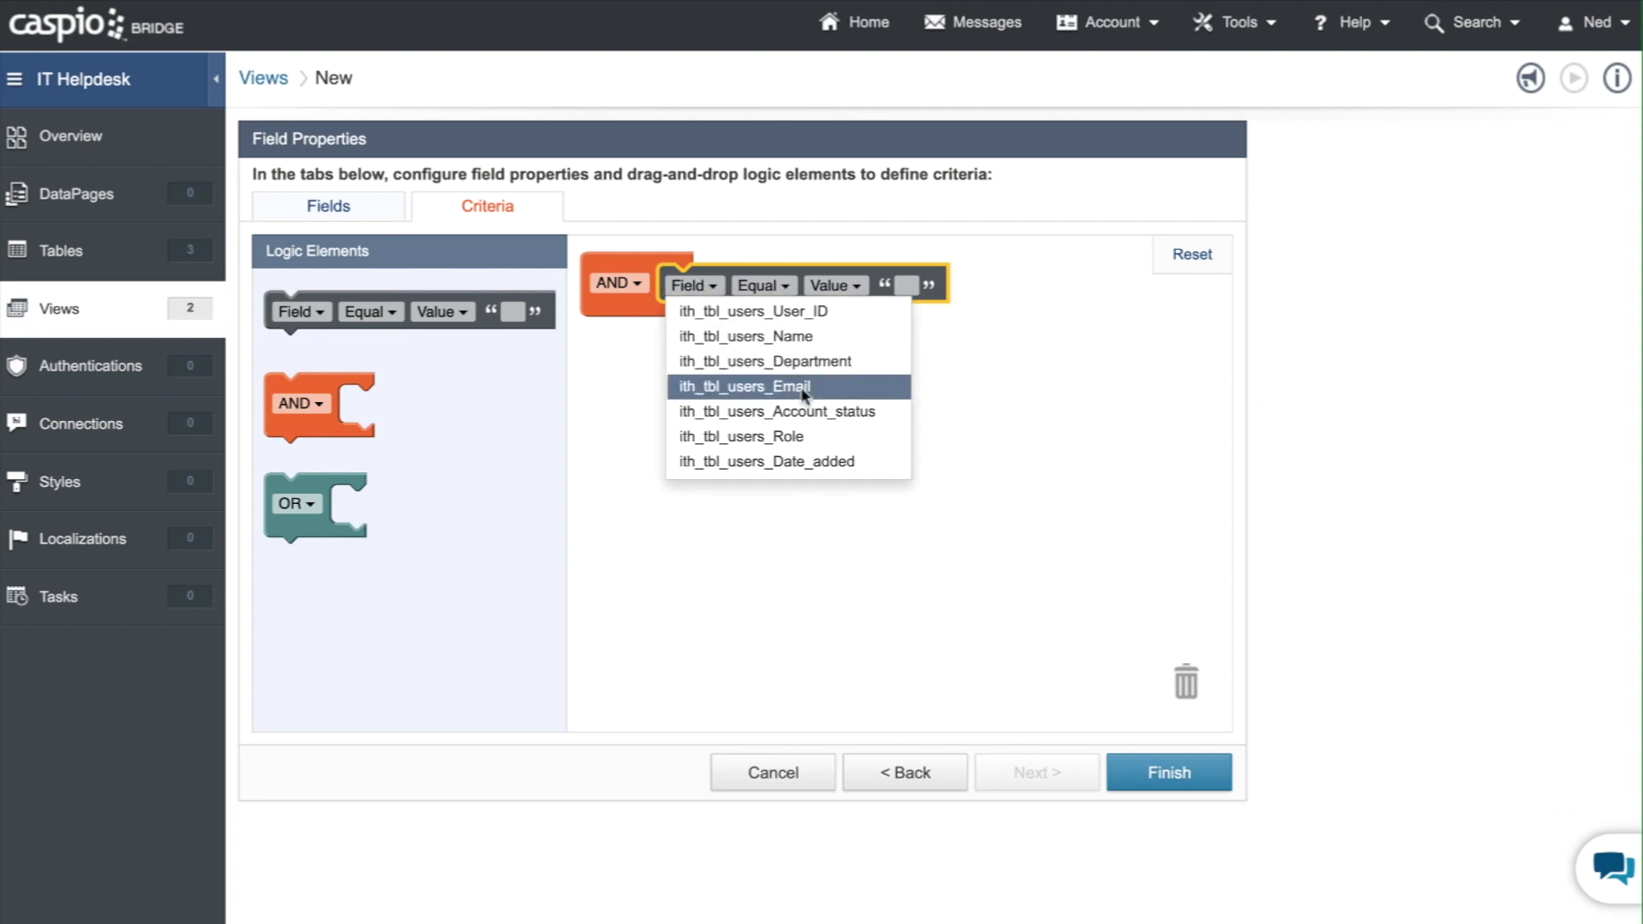
pyautogui.click(742, 438)
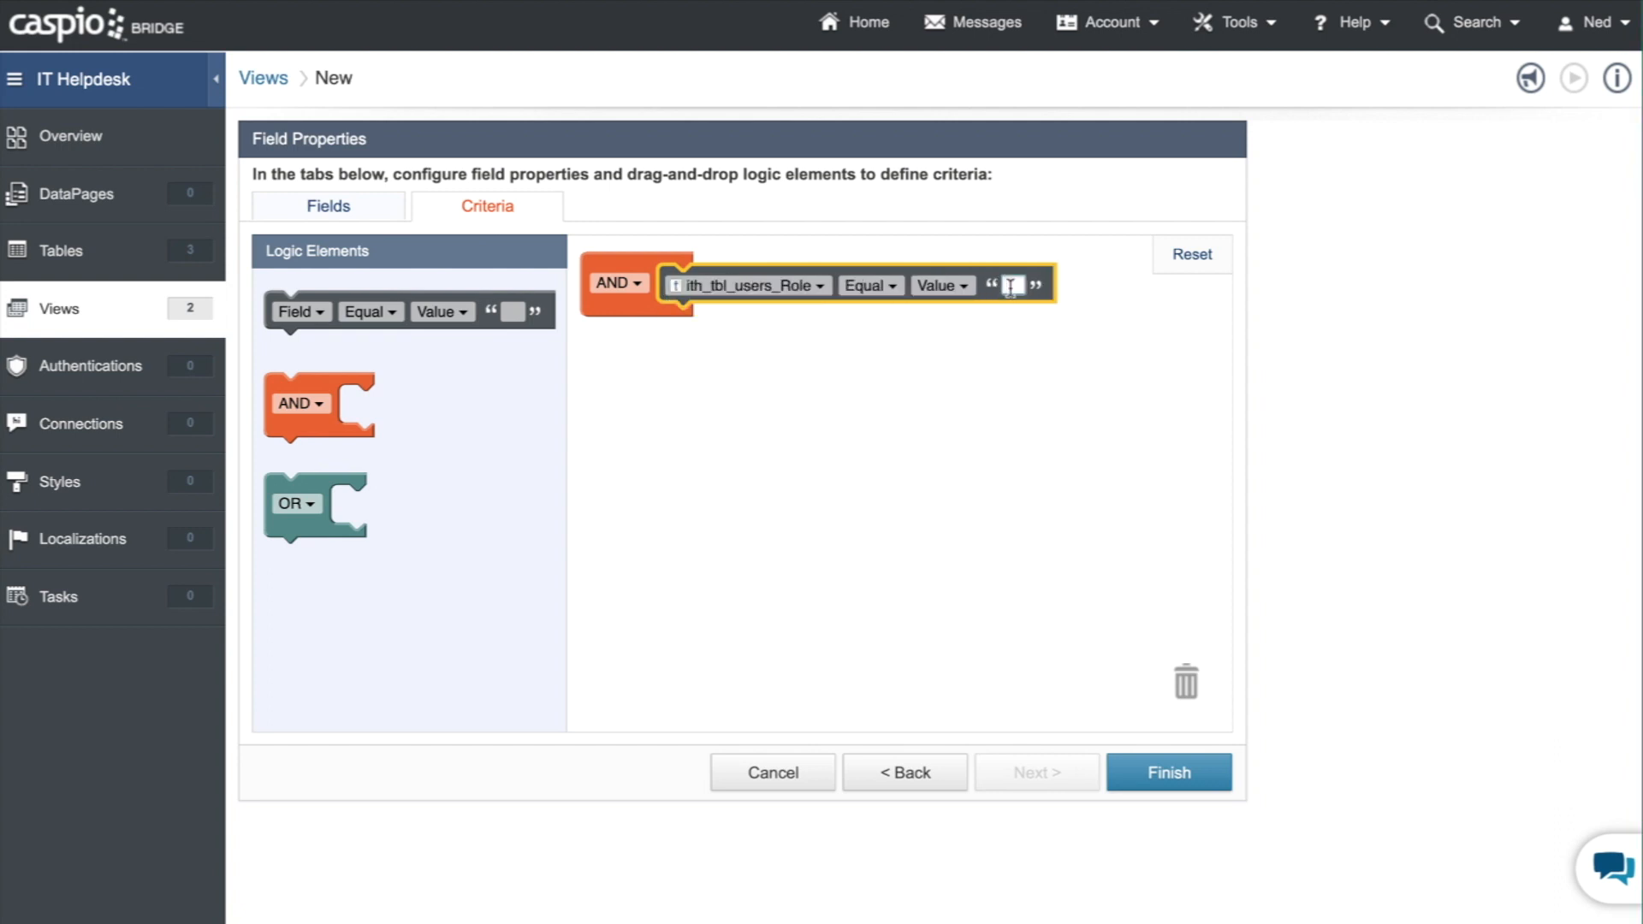
pyautogui.write('User')
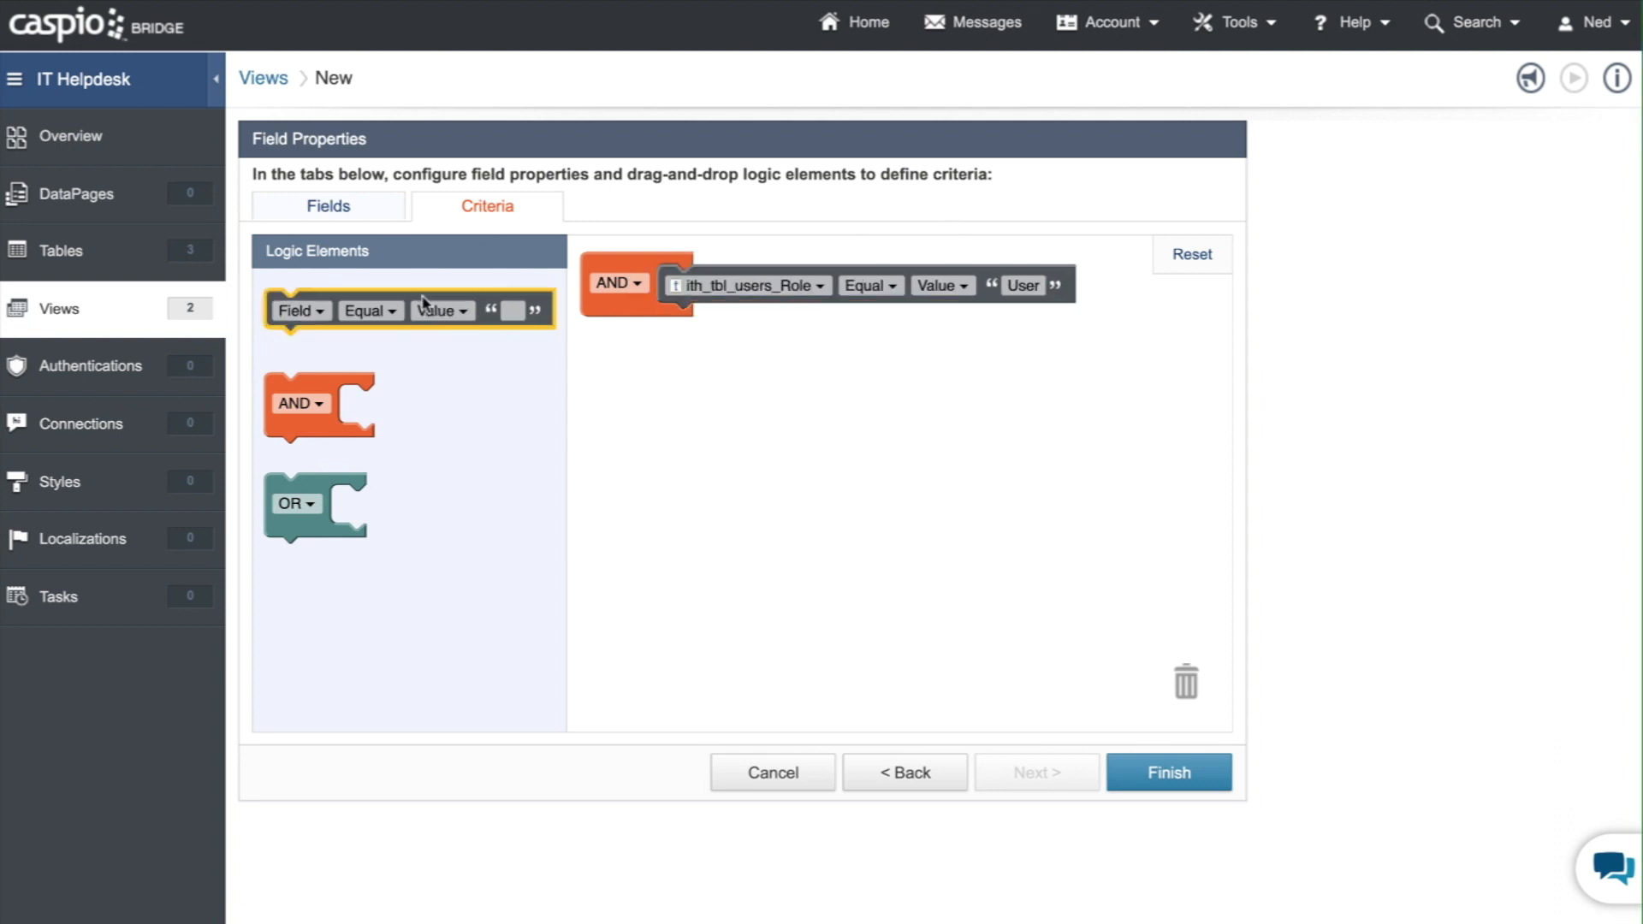
pyautogui.click(691, 322)
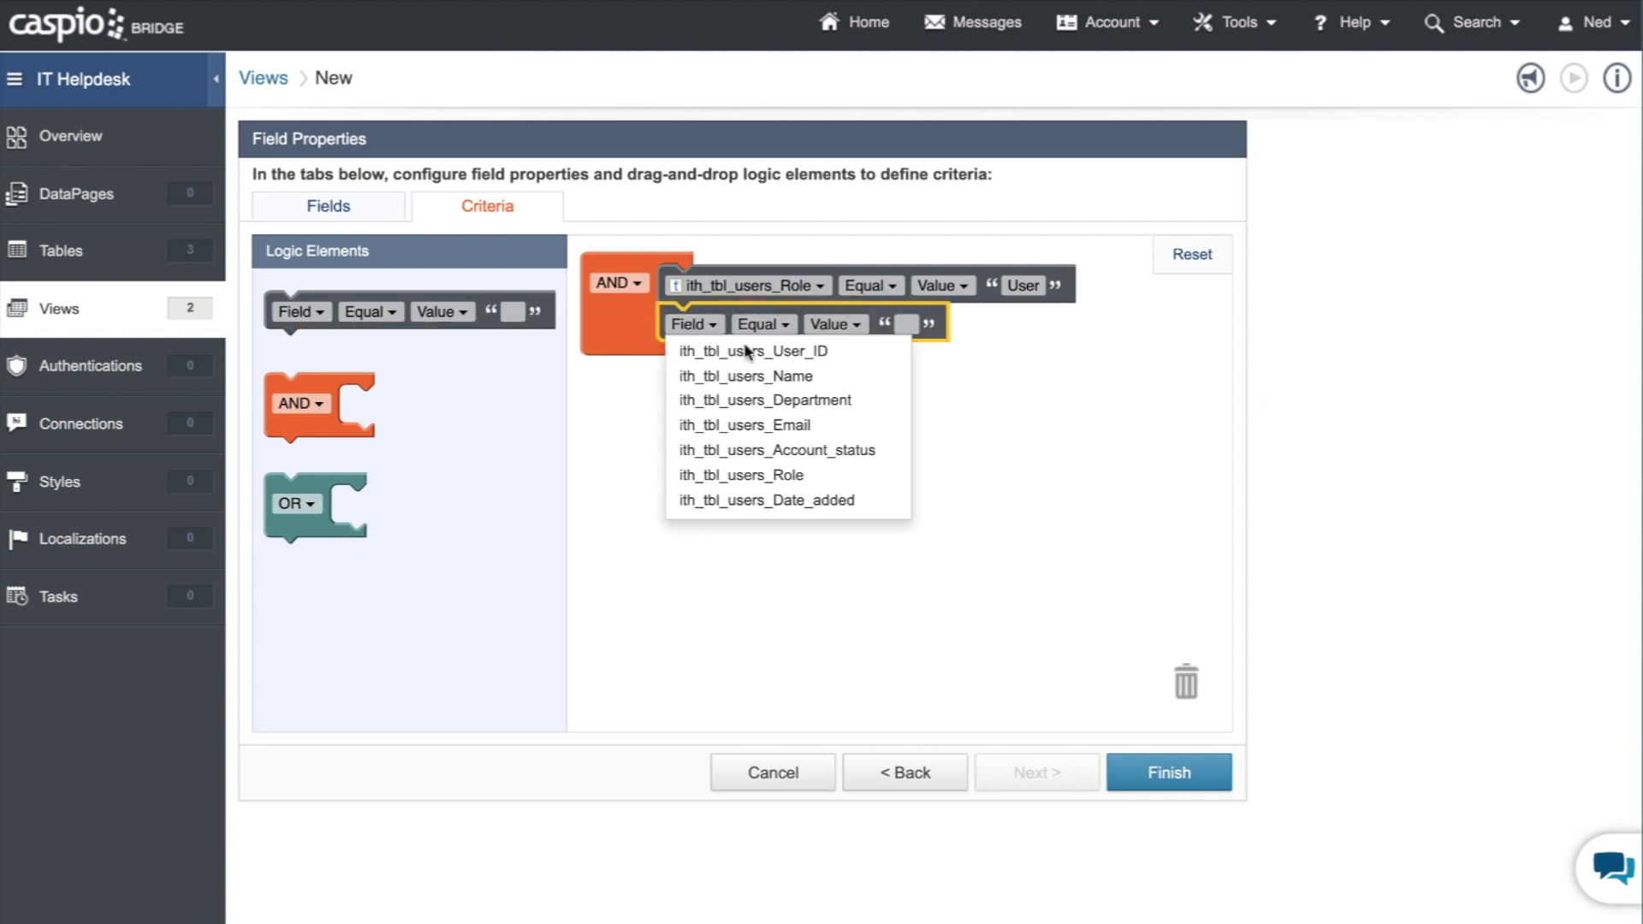
pyautogui.click(778, 449)
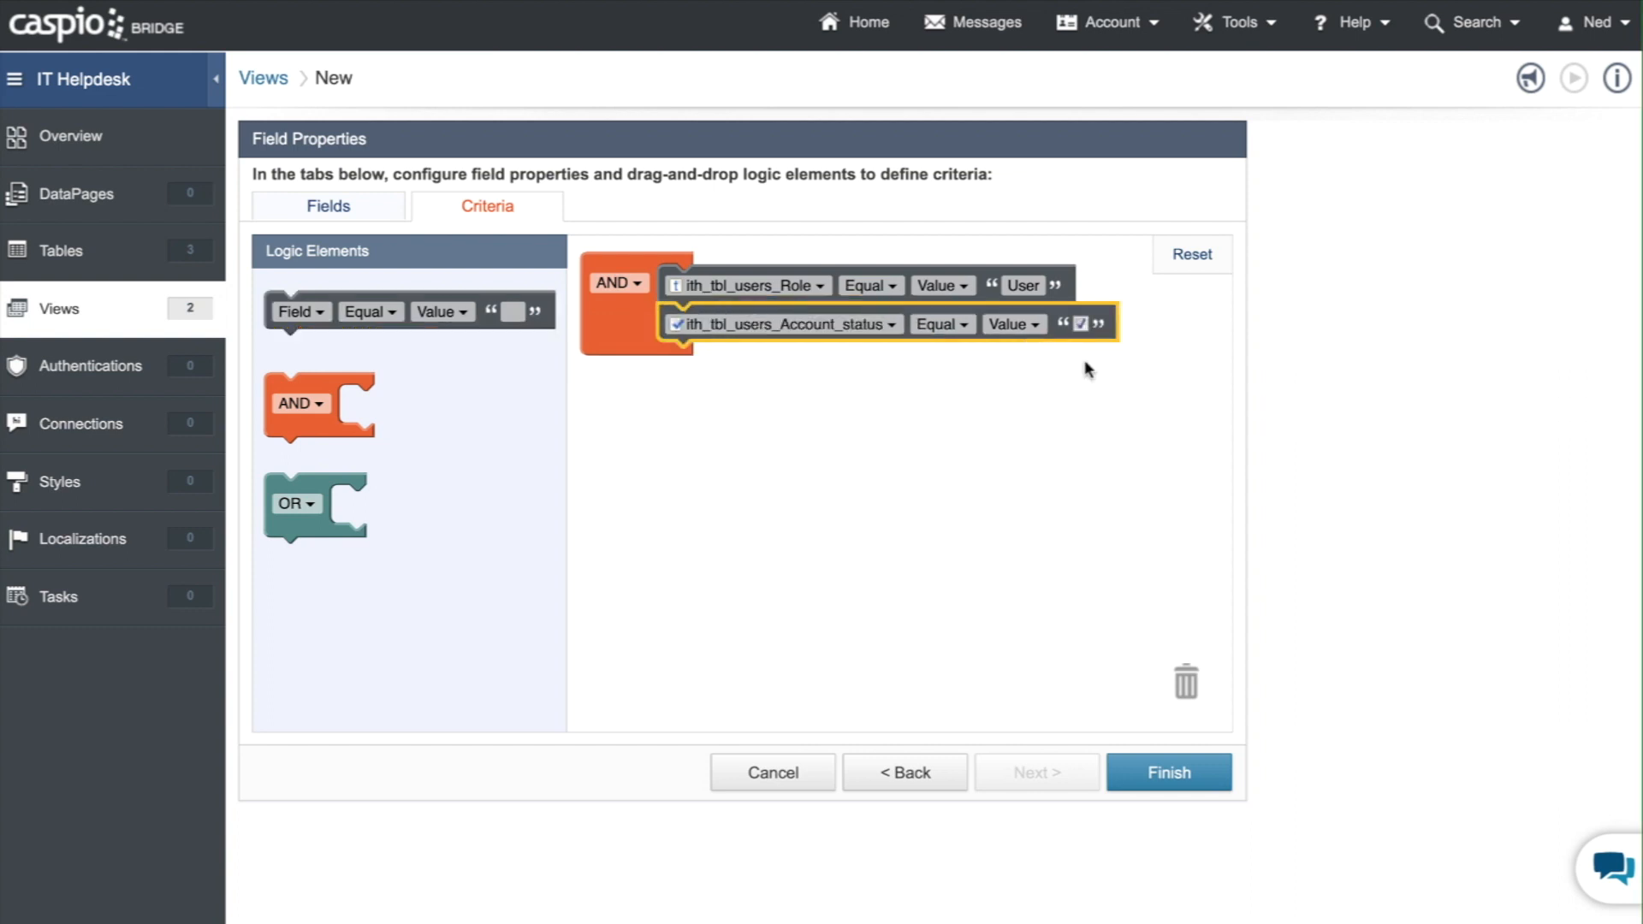
pyautogui.click(1168, 772)
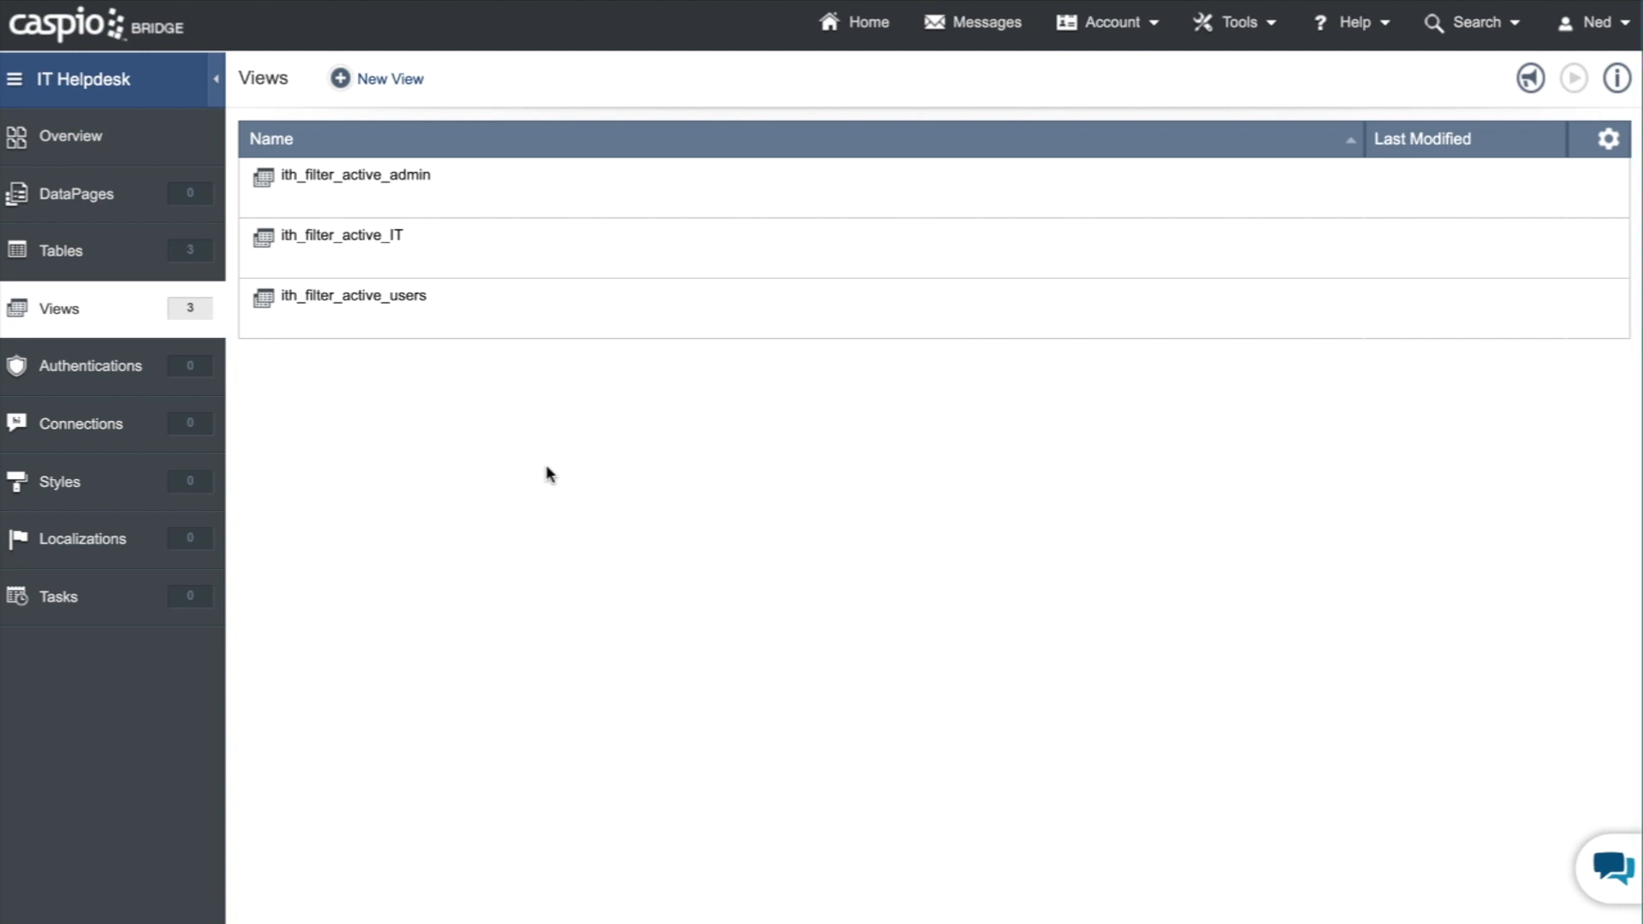
pyautogui.moveTo(260, 438)
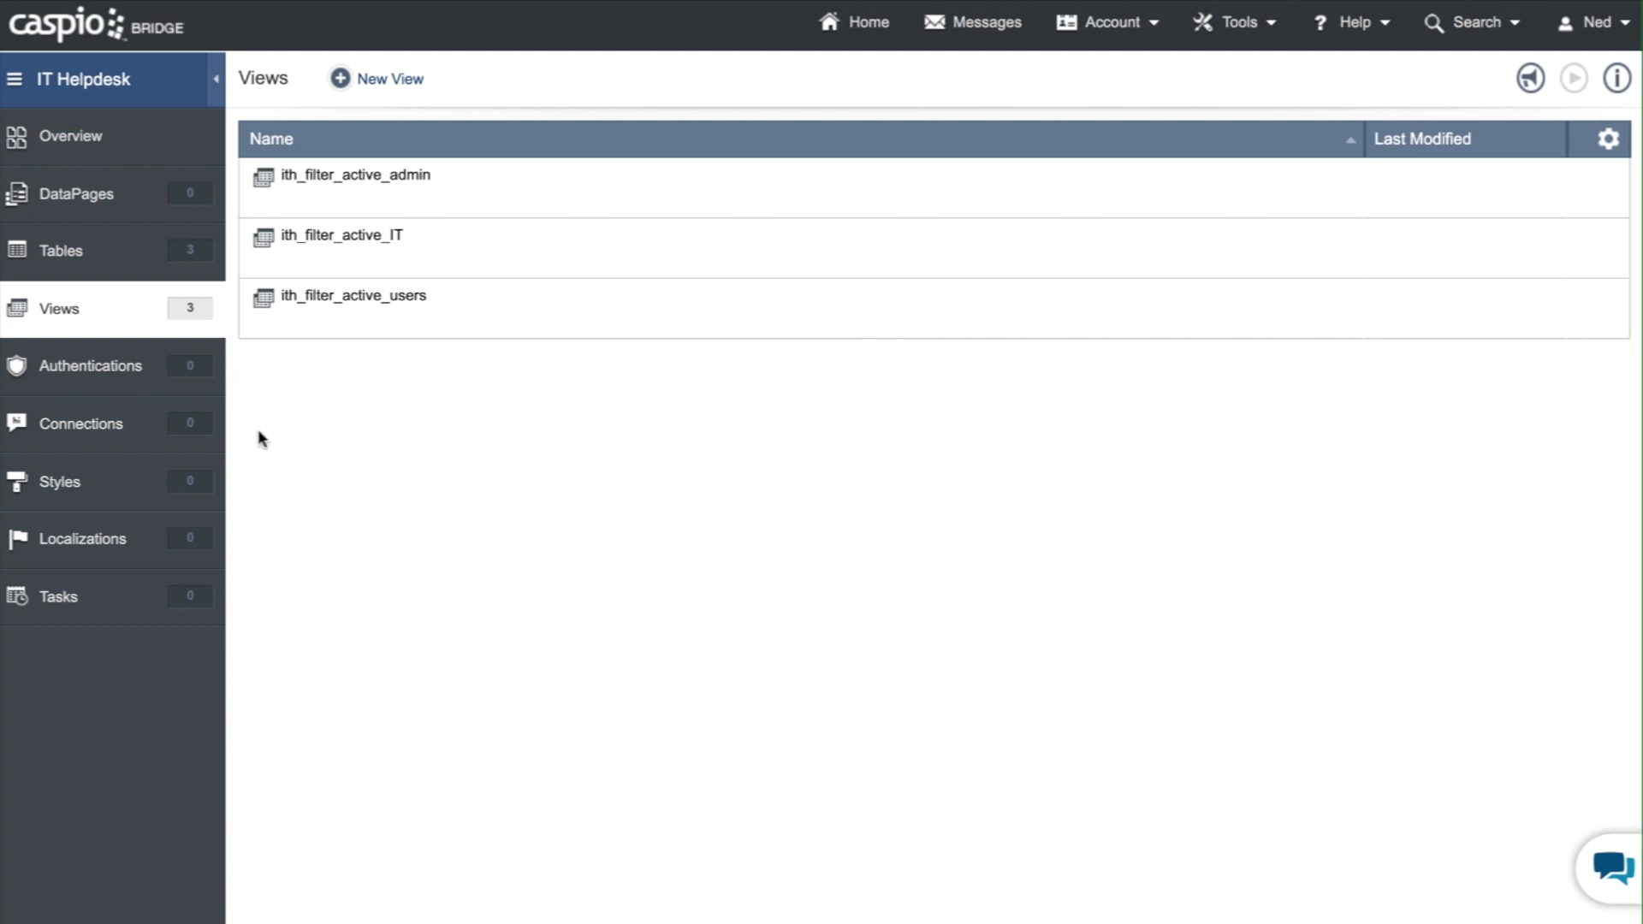
pyautogui.moveTo(154, 384)
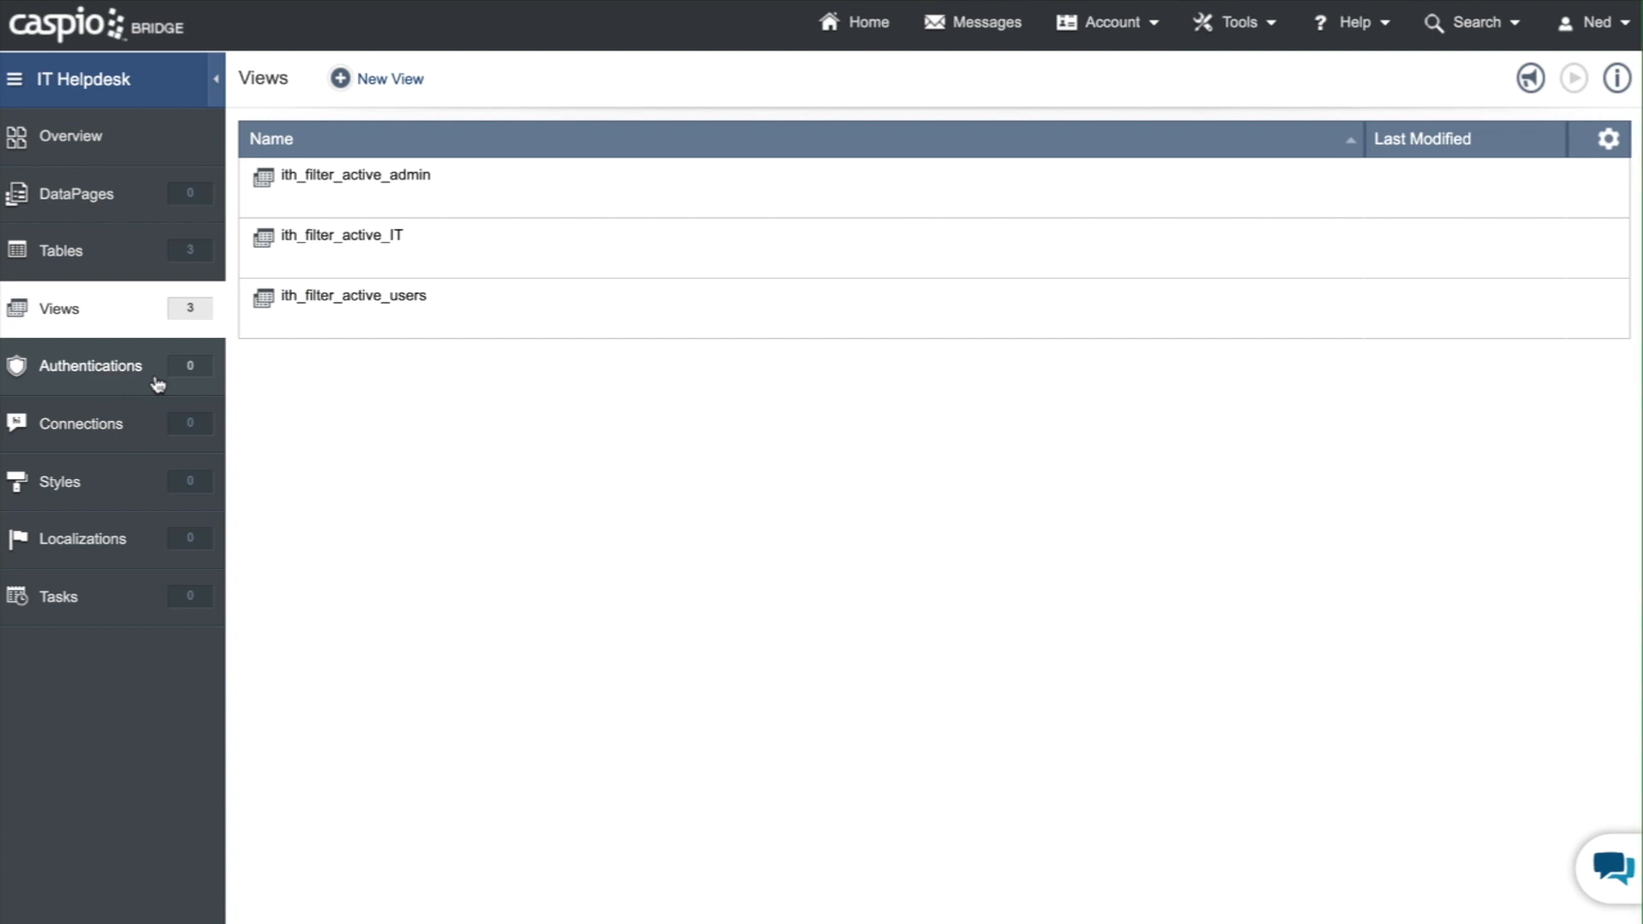
# - Go to the Authentications page, which lists no authentications yet
pyautogui.click(90, 366)
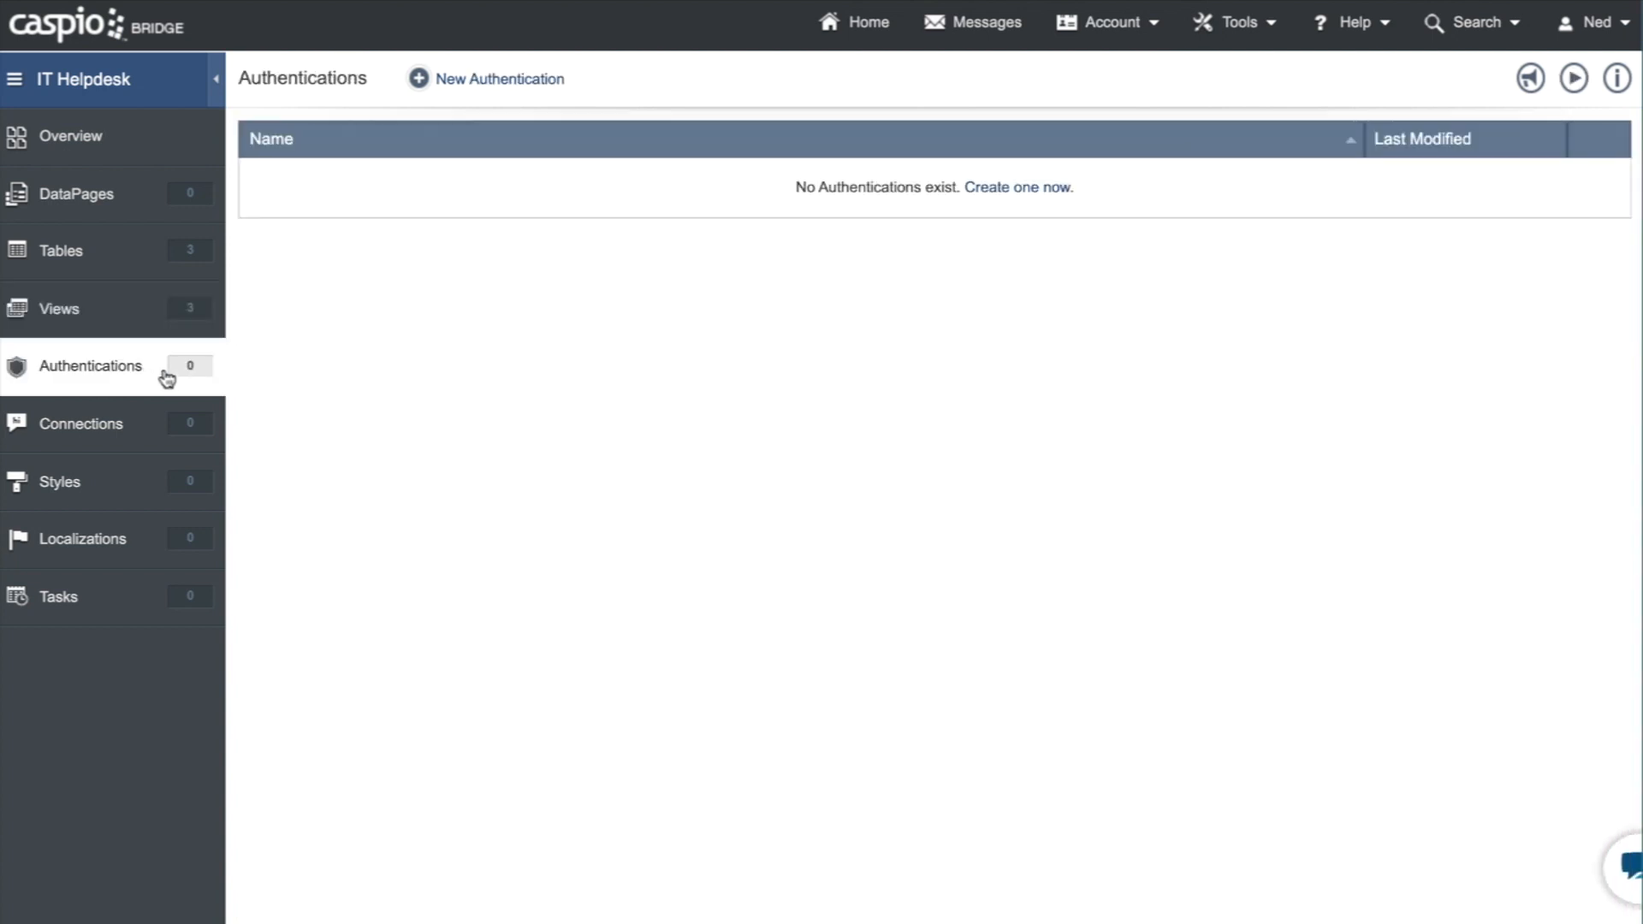
pyautogui.moveTo(290, 380)
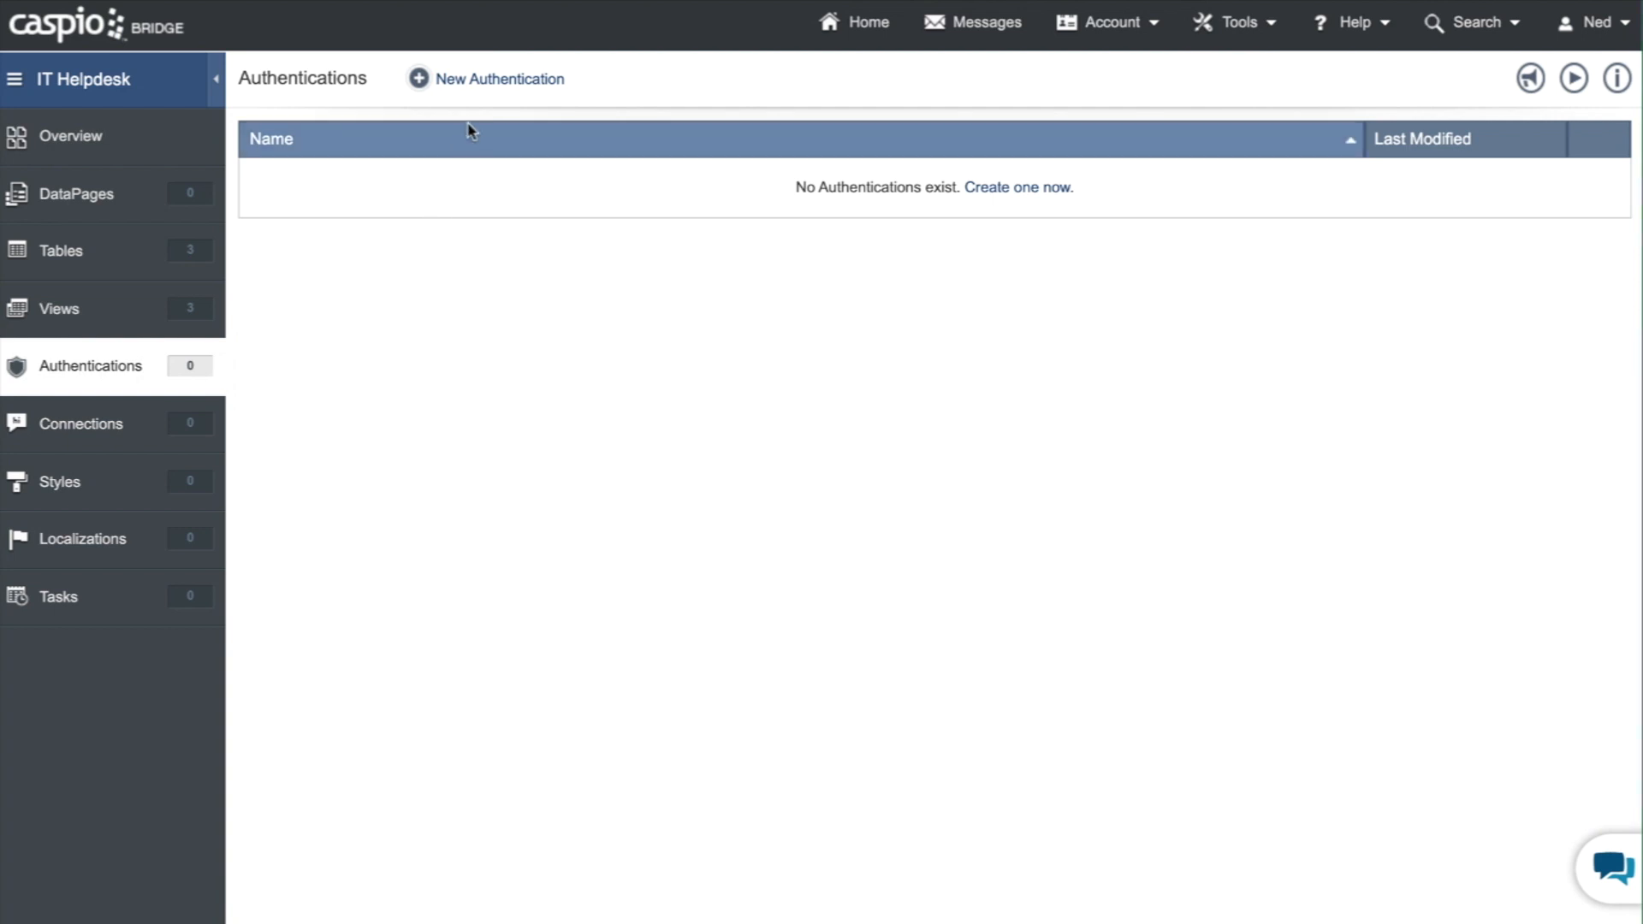
# - Begin a new authentication, opening its blank configuration form
pyautogui.click(499, 78)
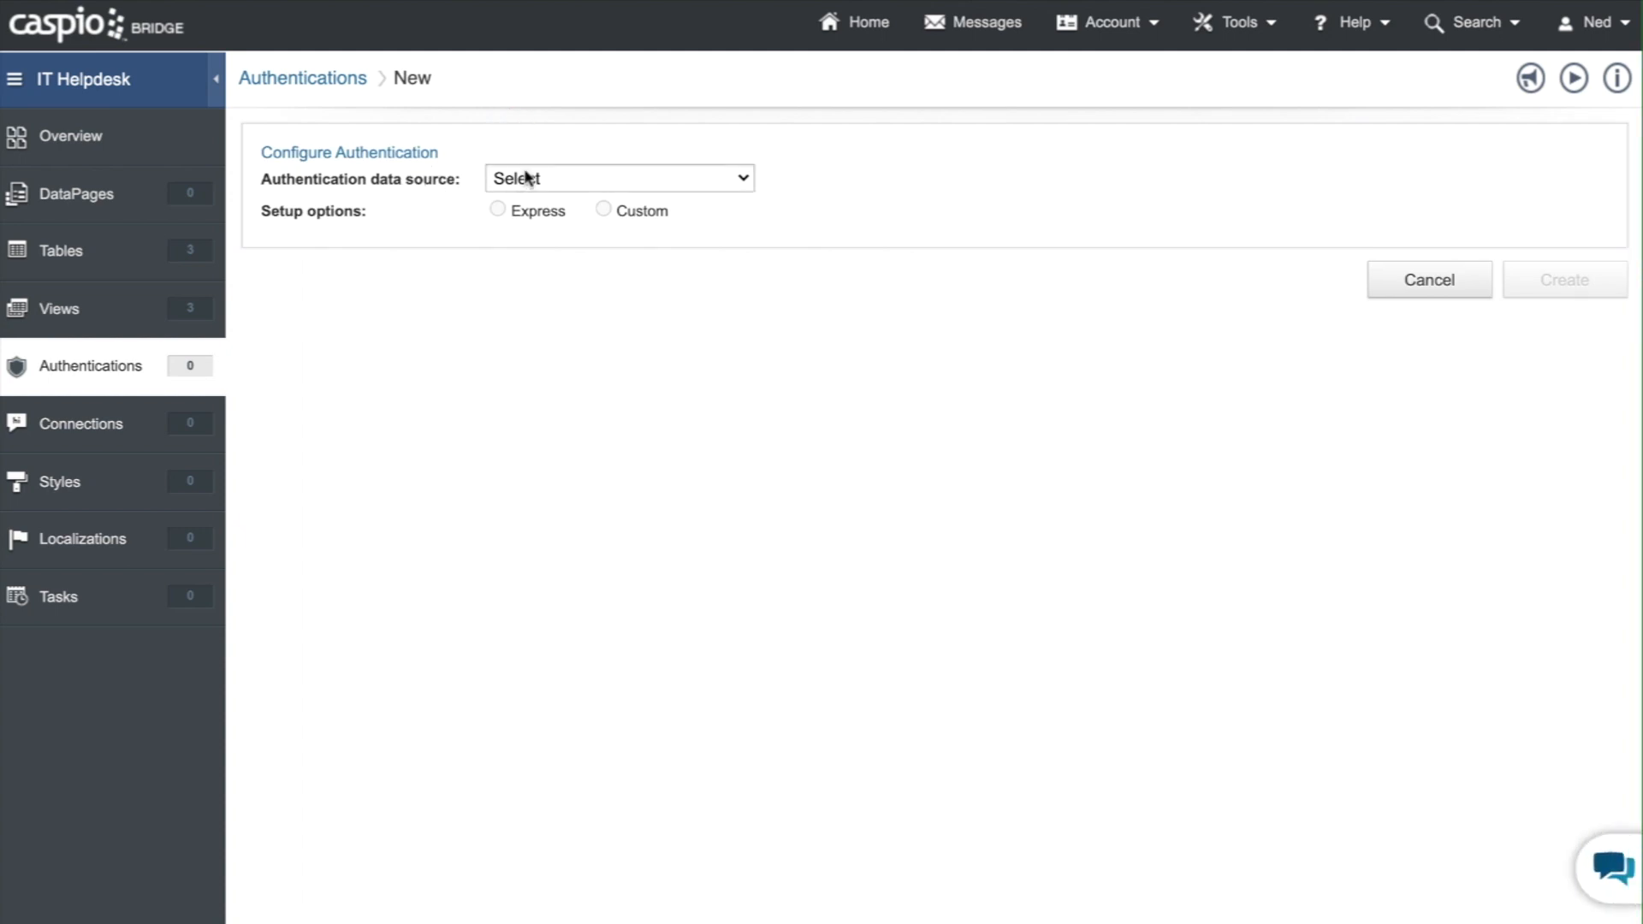
# - Use the ith_filter_active_admin view as the data source with Custom setup
pyautogui.click(617, 177)
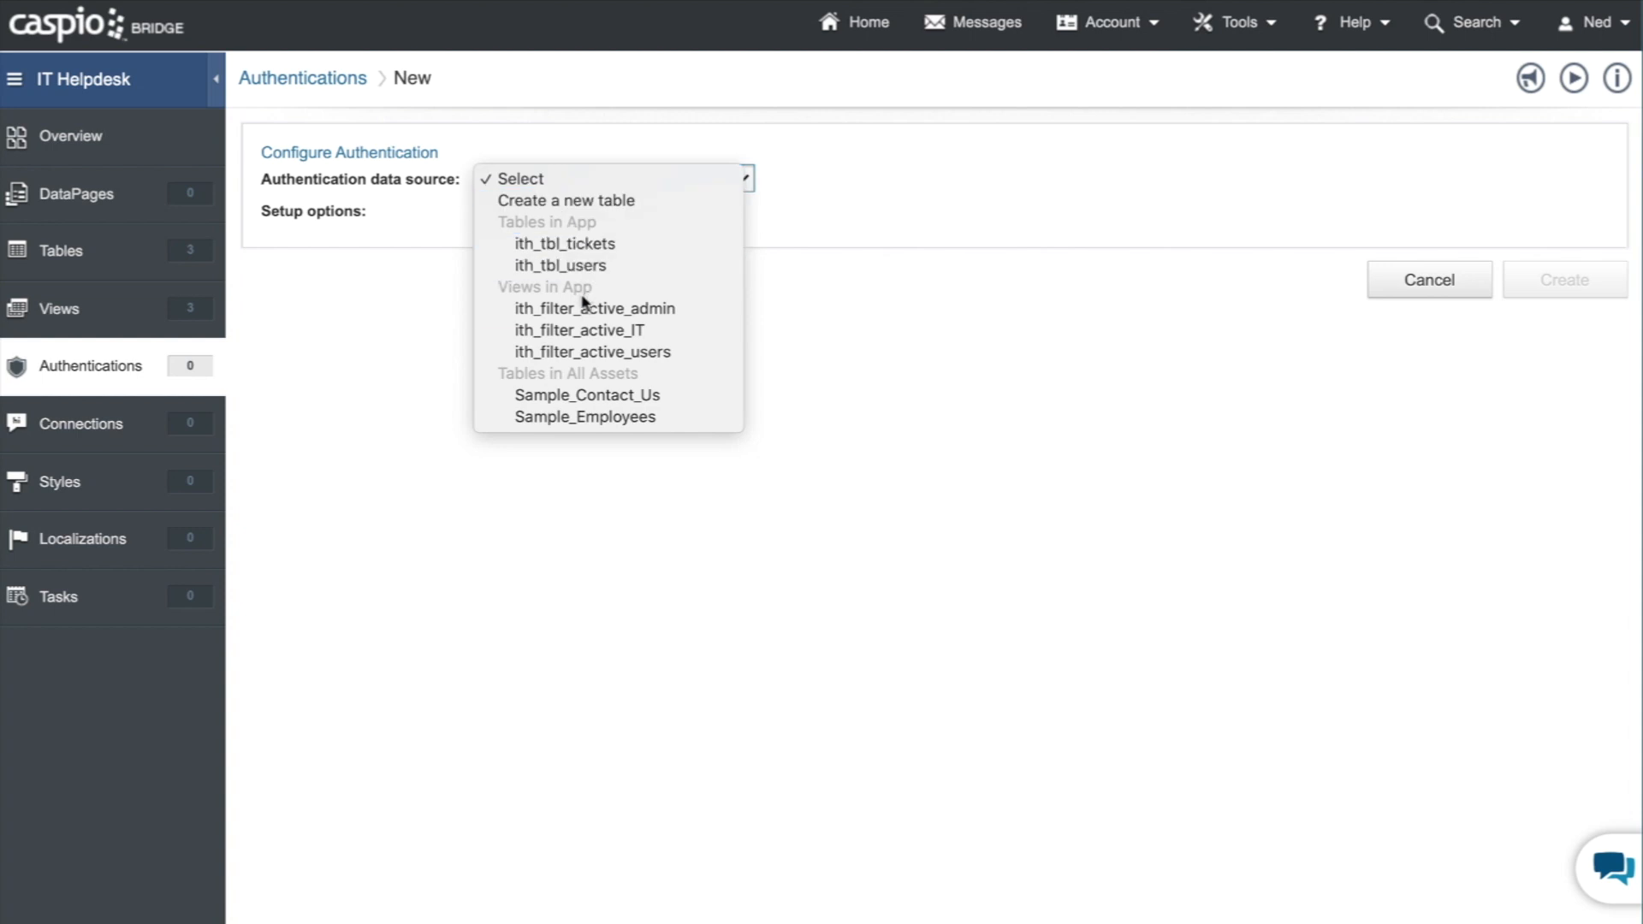
pyautogui.moveTo(580, 330)
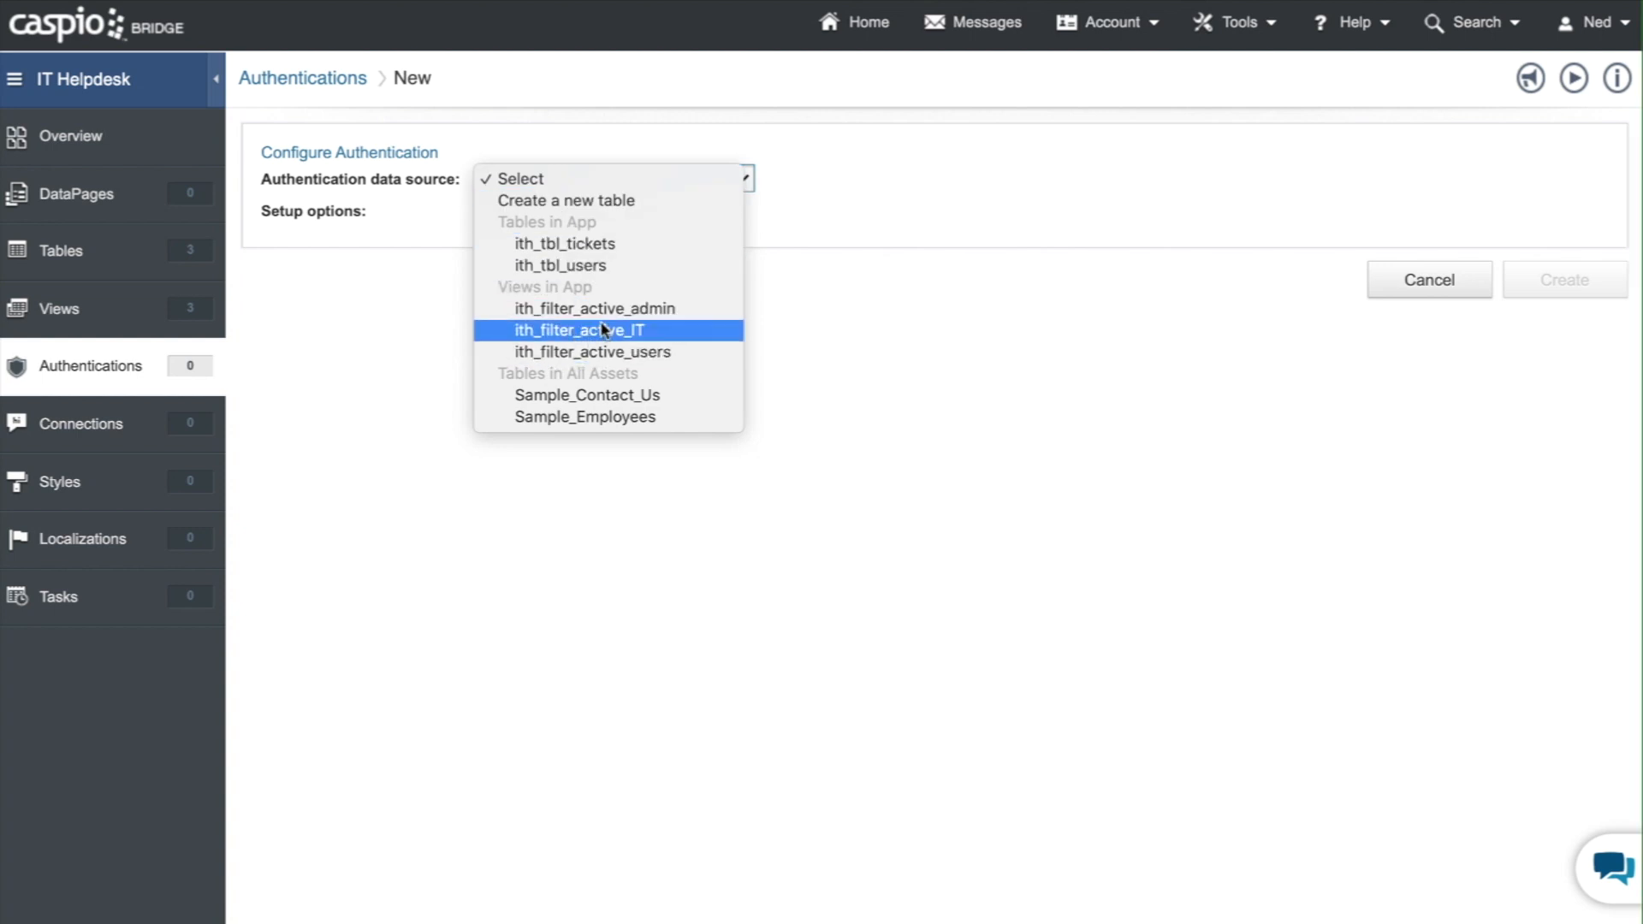
pyautogui.click(593, 308)
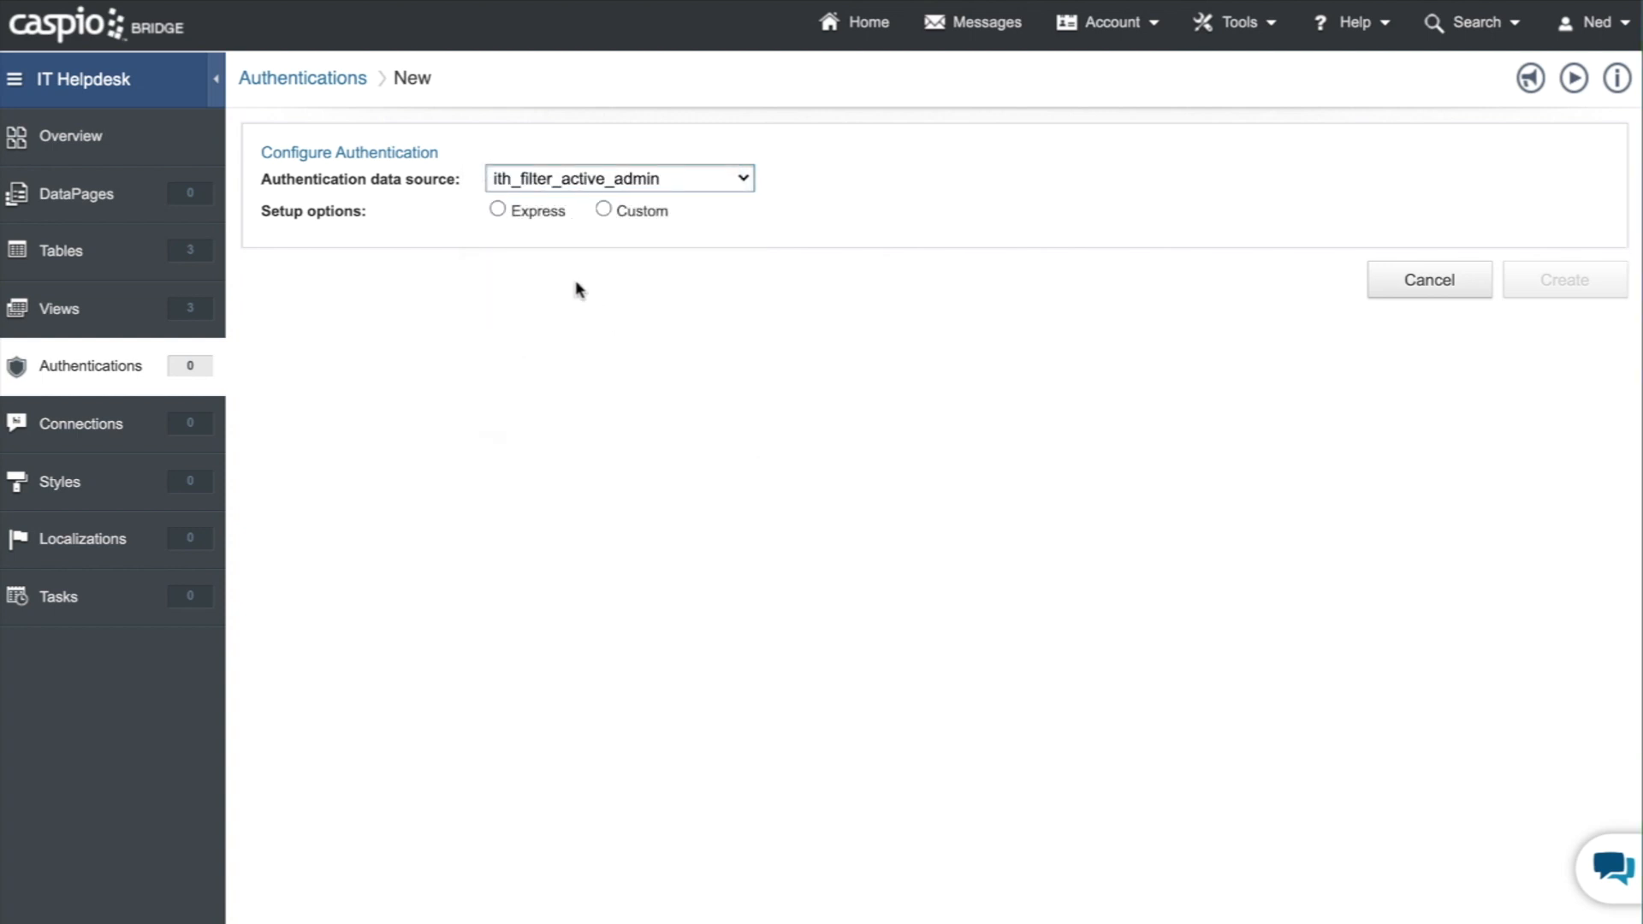
pyautogui.click(497, 211)
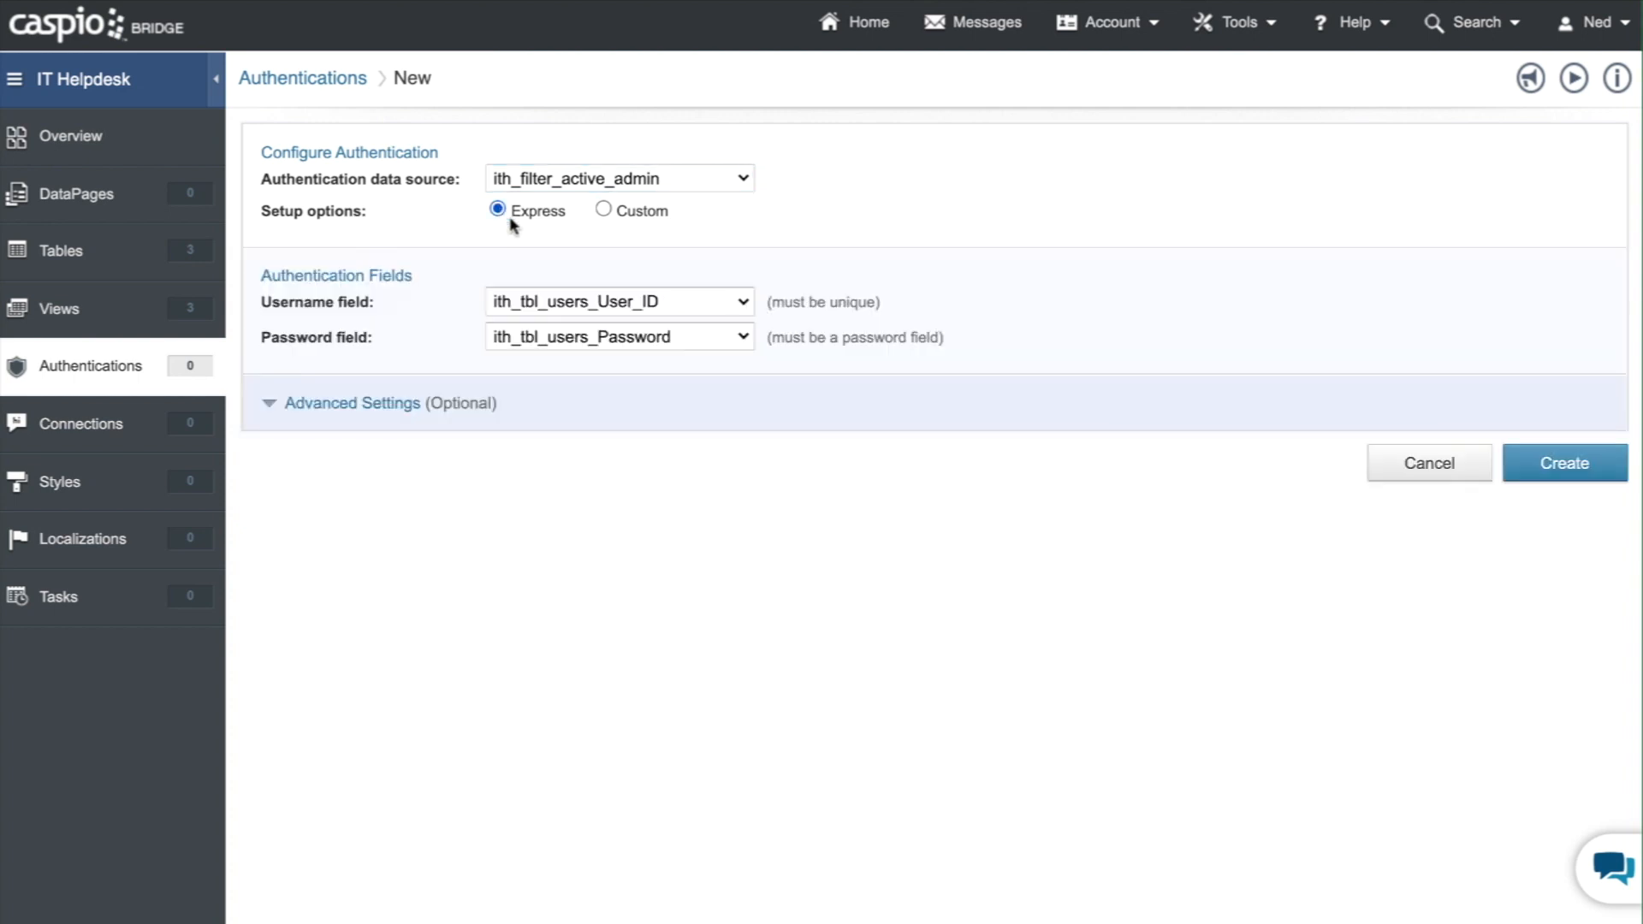
pyautogui.click(603, 210)
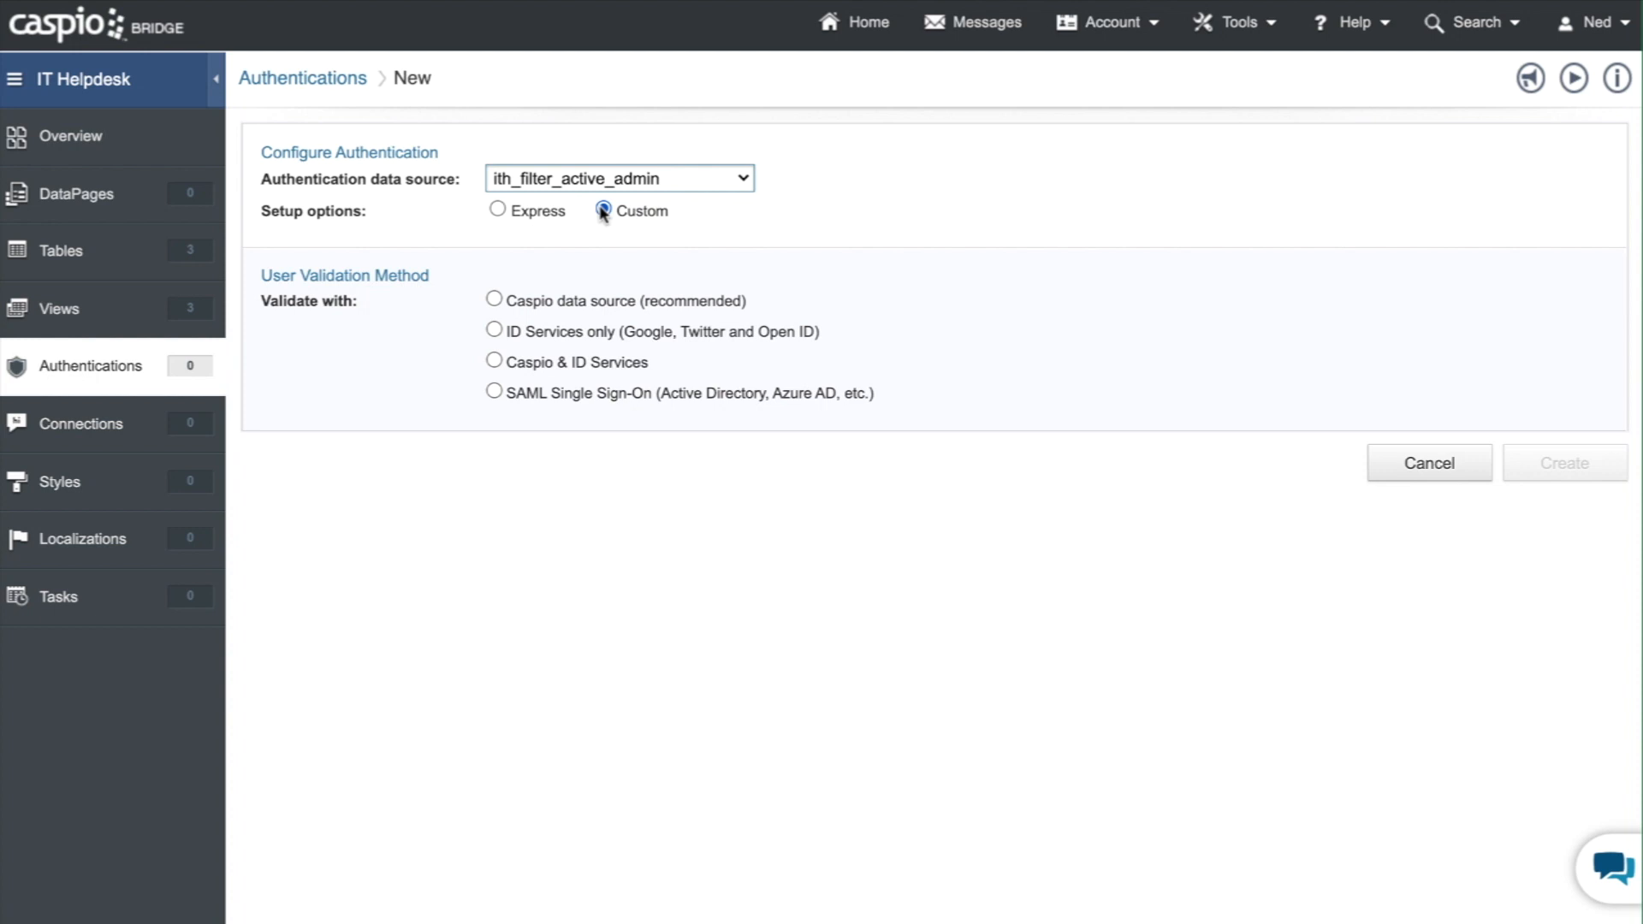
pyautogui.click(603, 211)
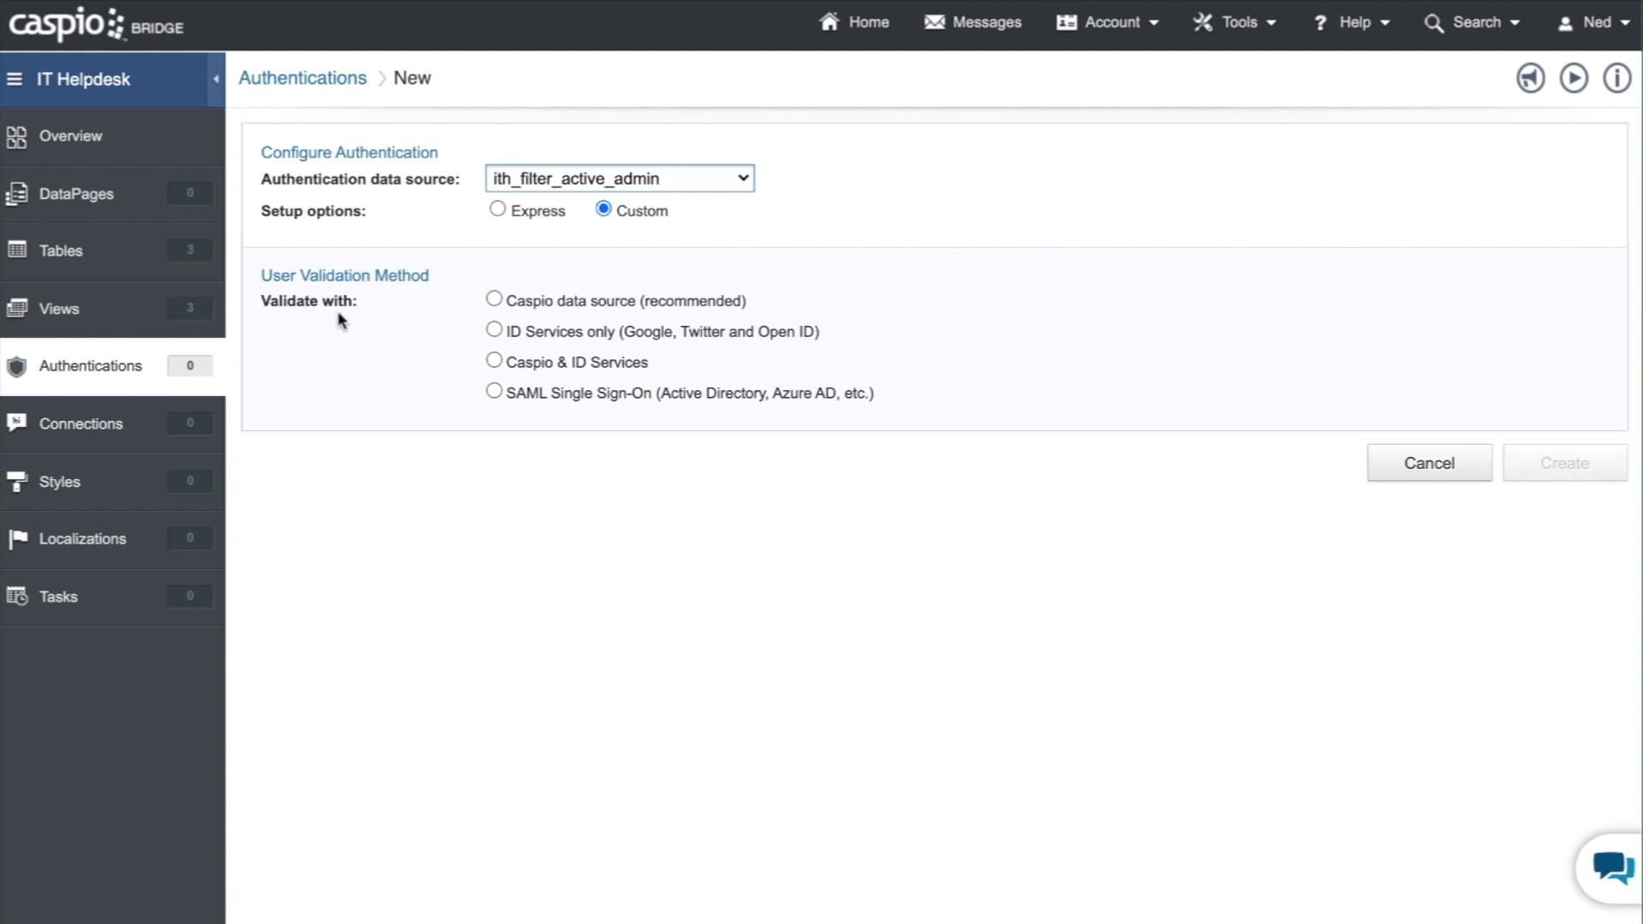
pyautogui.moveTo(319, 326)
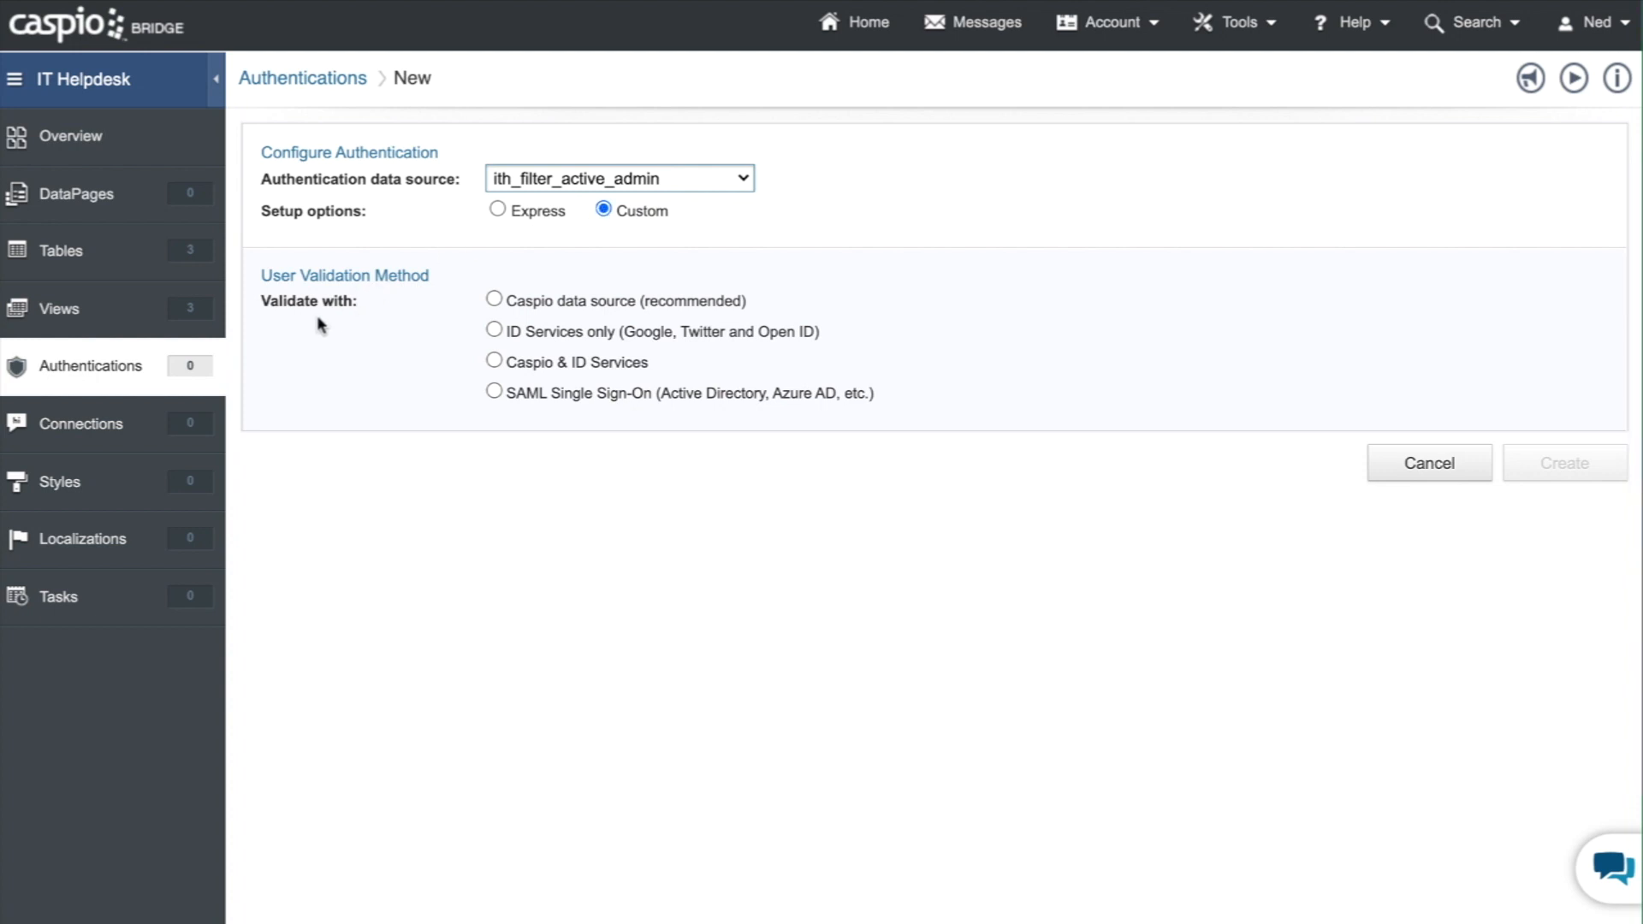
pyautogui.moveTo(574, 305)
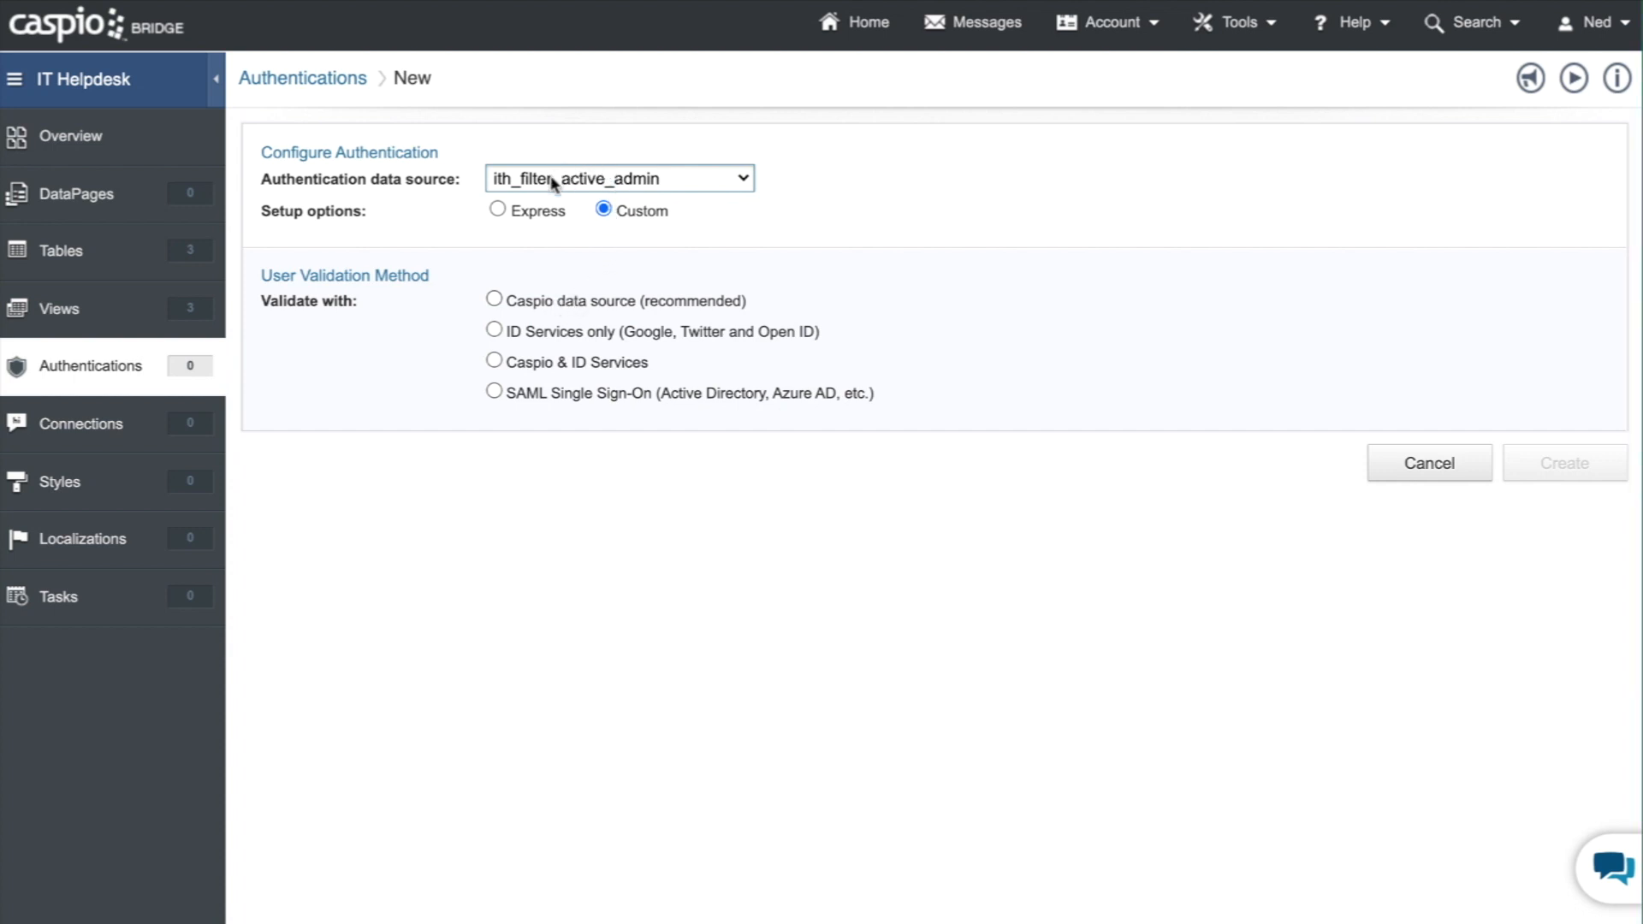
# - Try the ID services, Caspio plus ID services, and SAML validation options, dismissing the SAML notice
pyautogui.click(494, 329)
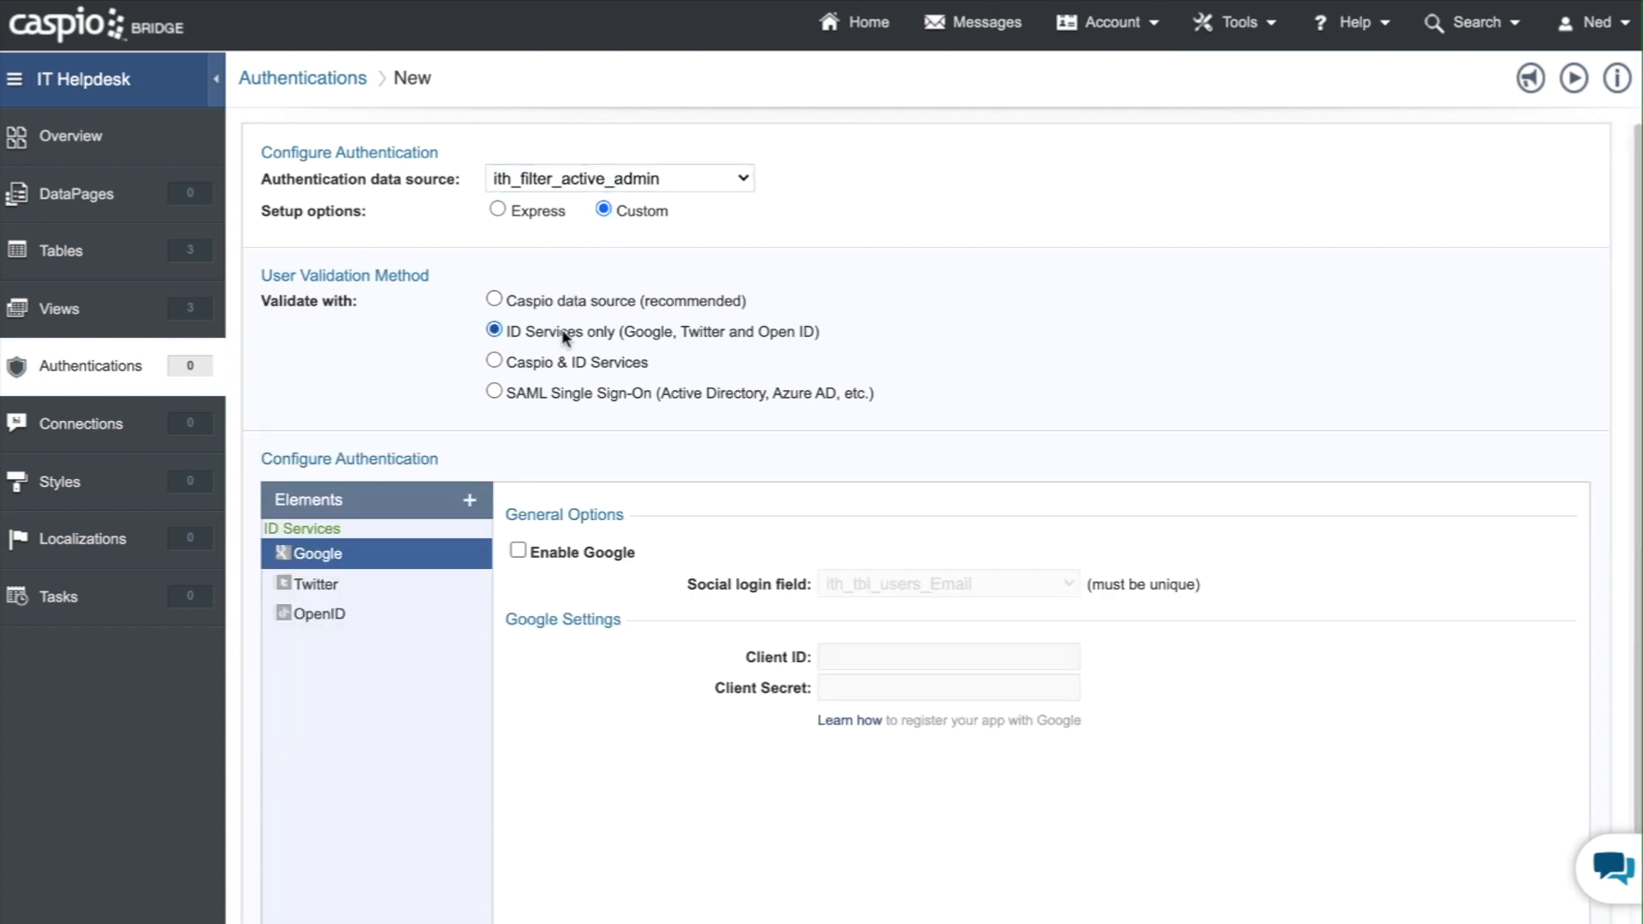
pyautogui.click(494, 361)
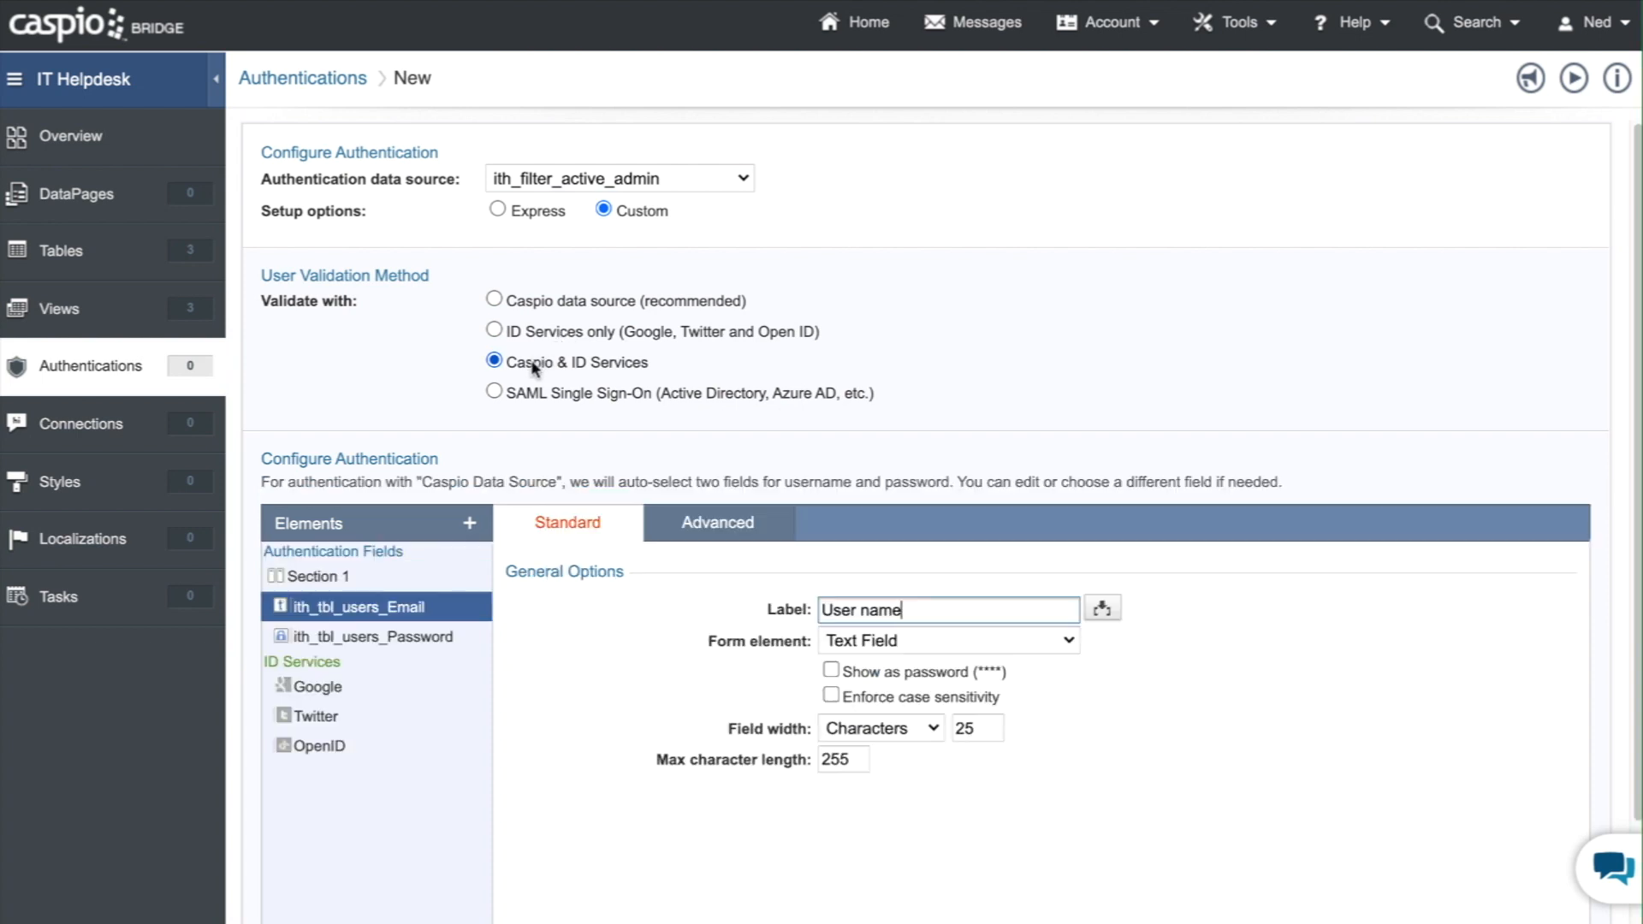
pyautogui.click(495, 391)
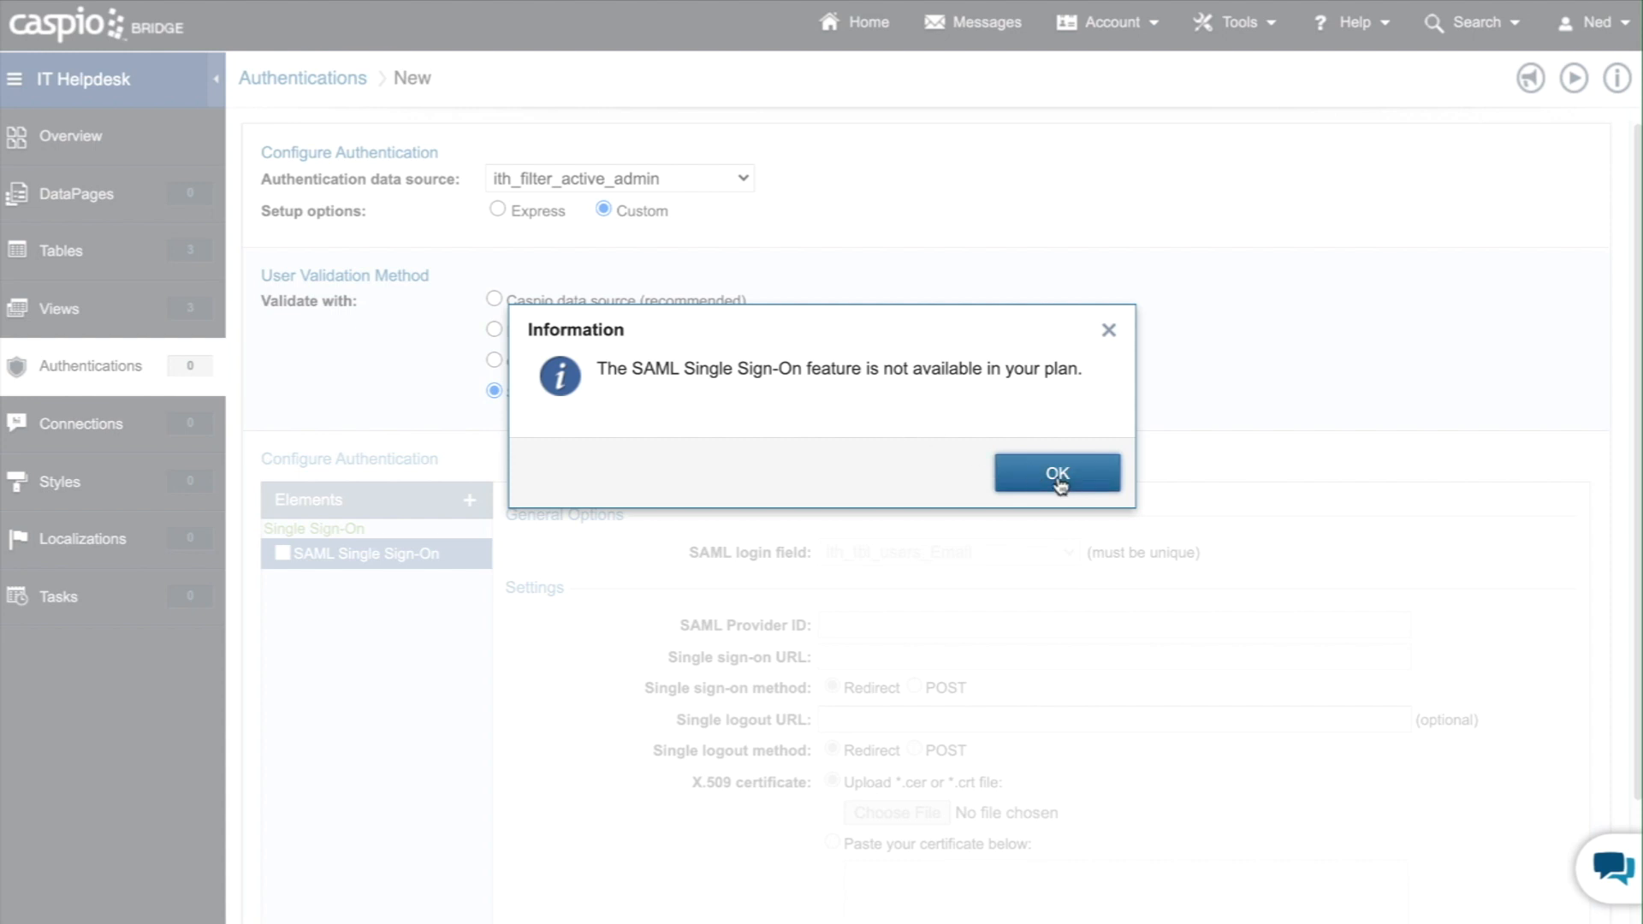
pyautogui.click(1056, 472)
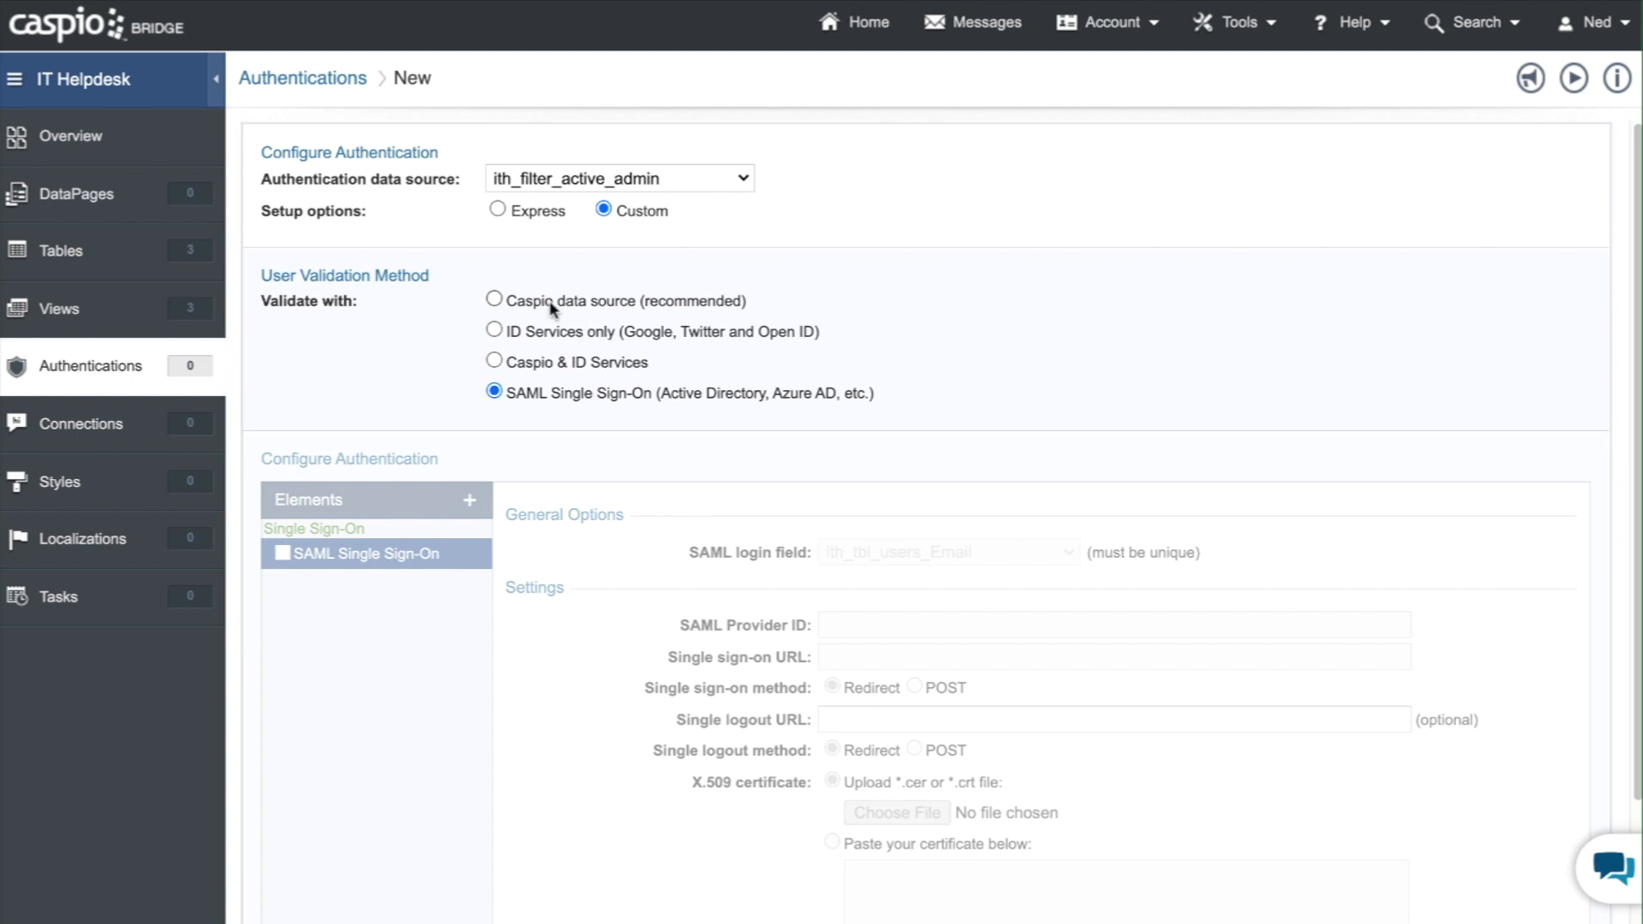
pyautogui.click(494, 300)
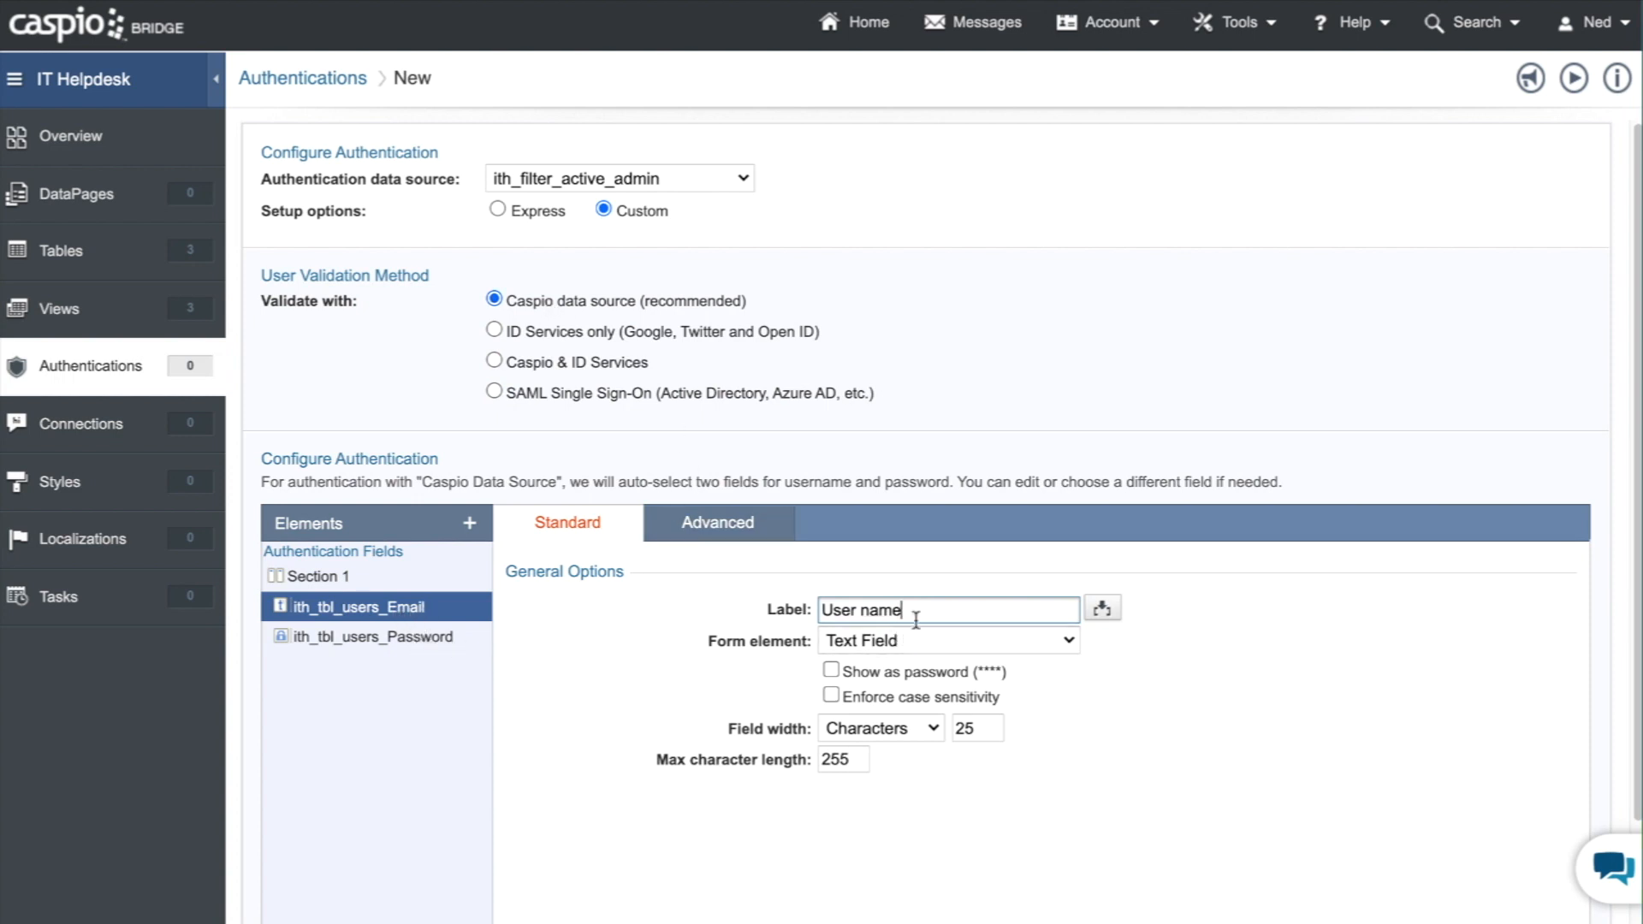
pyautogui.write('Email')
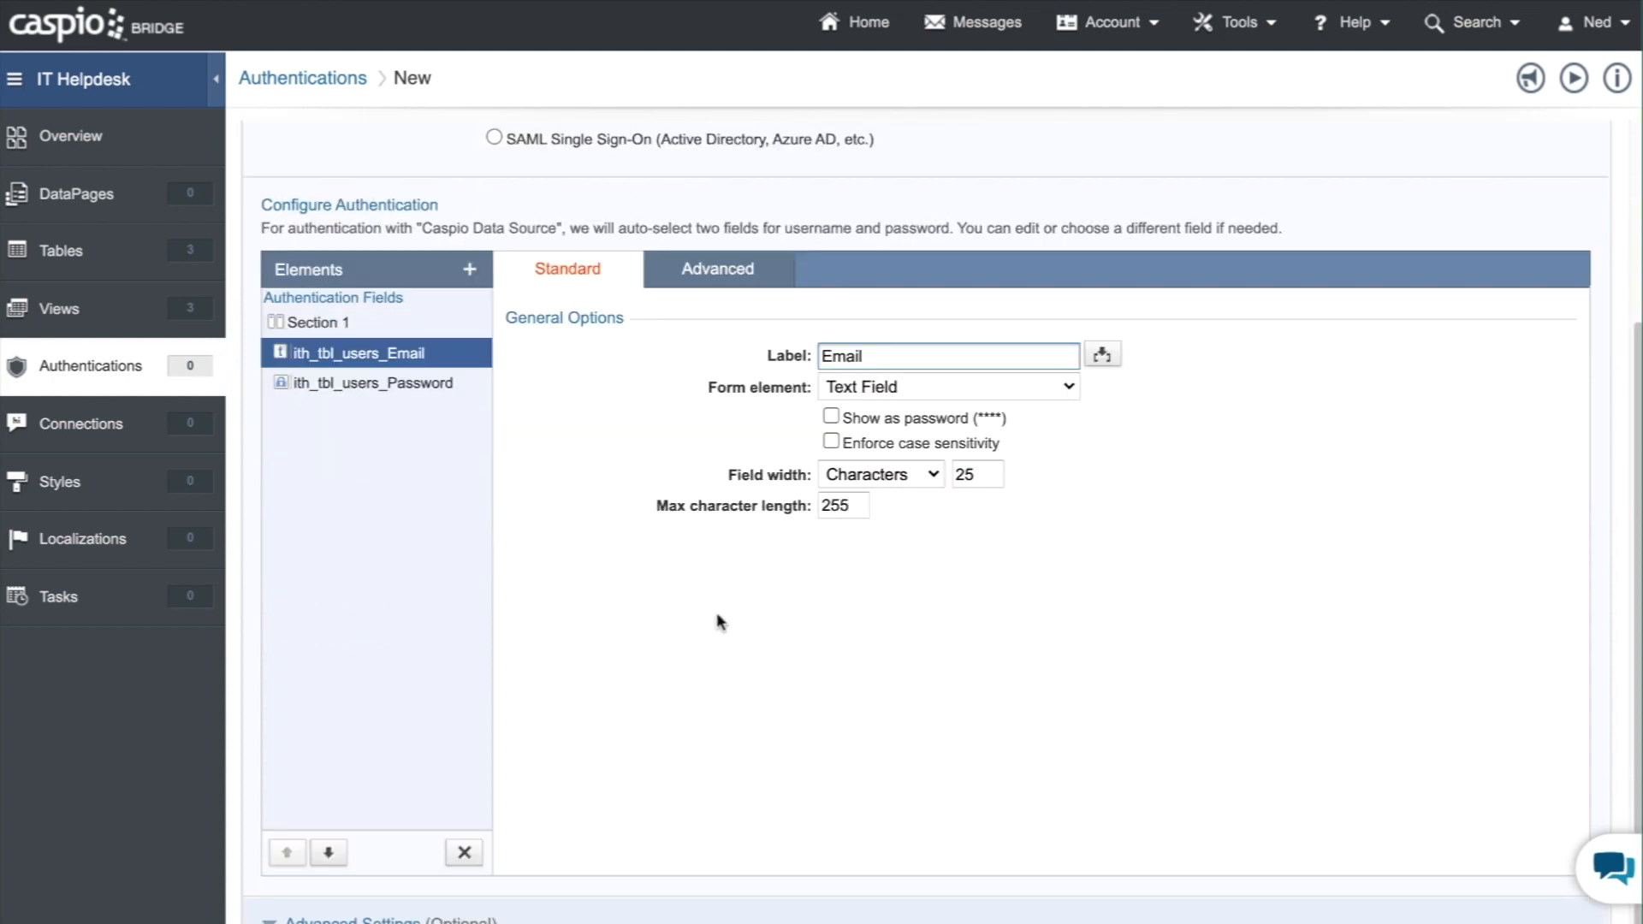
pyautogui.scroll(-3)
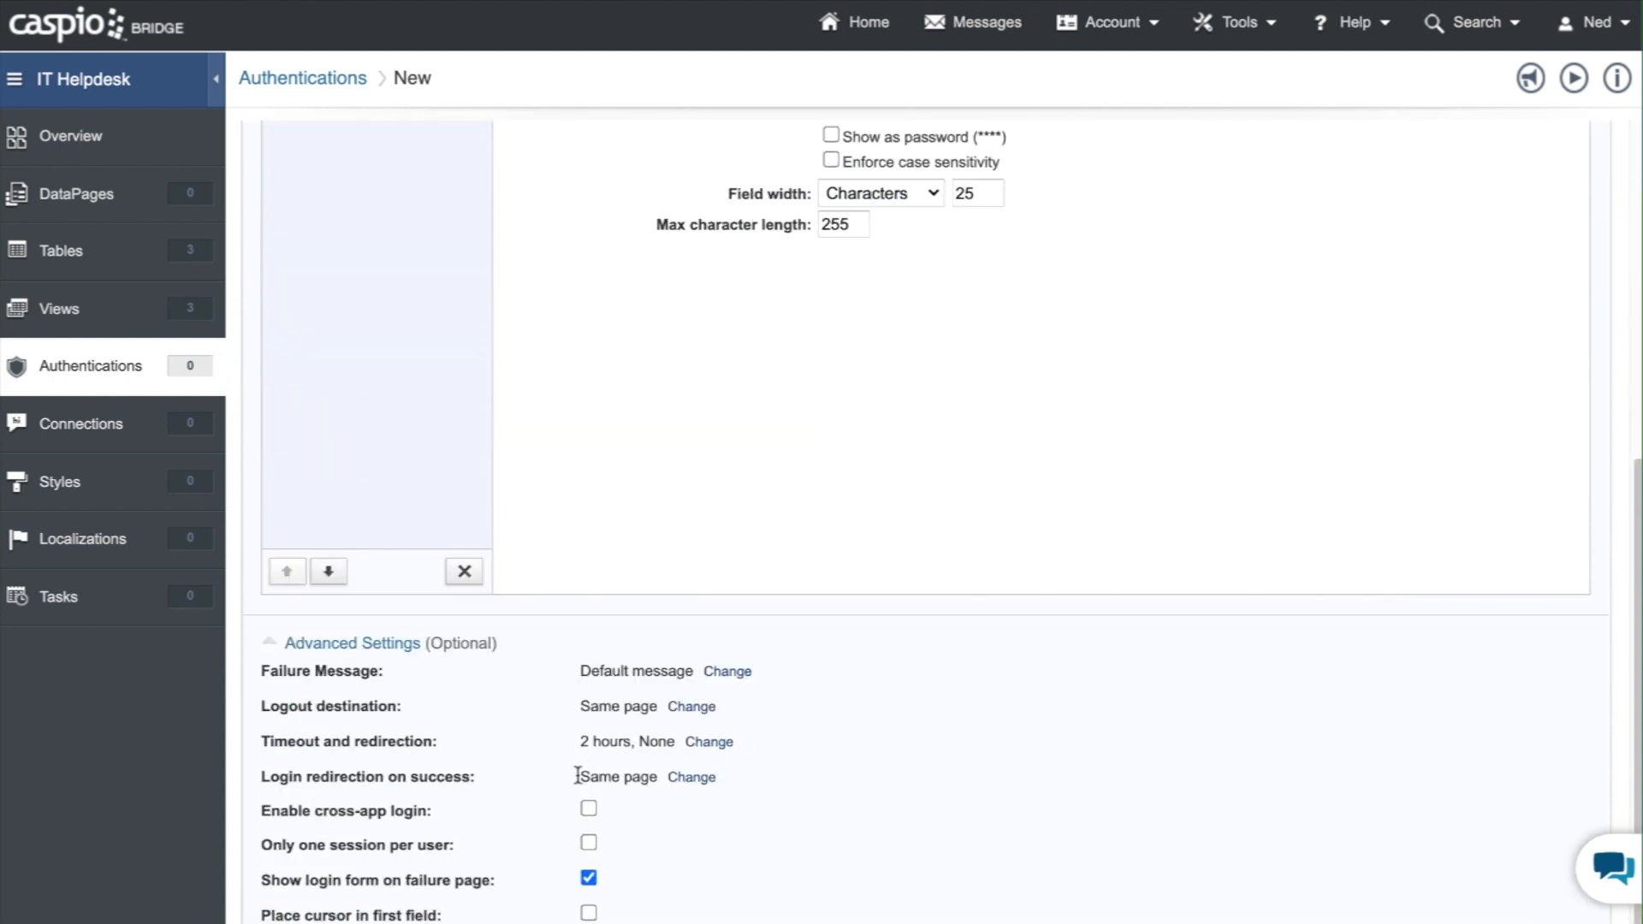
pyautogui.moveTo(867, 807)
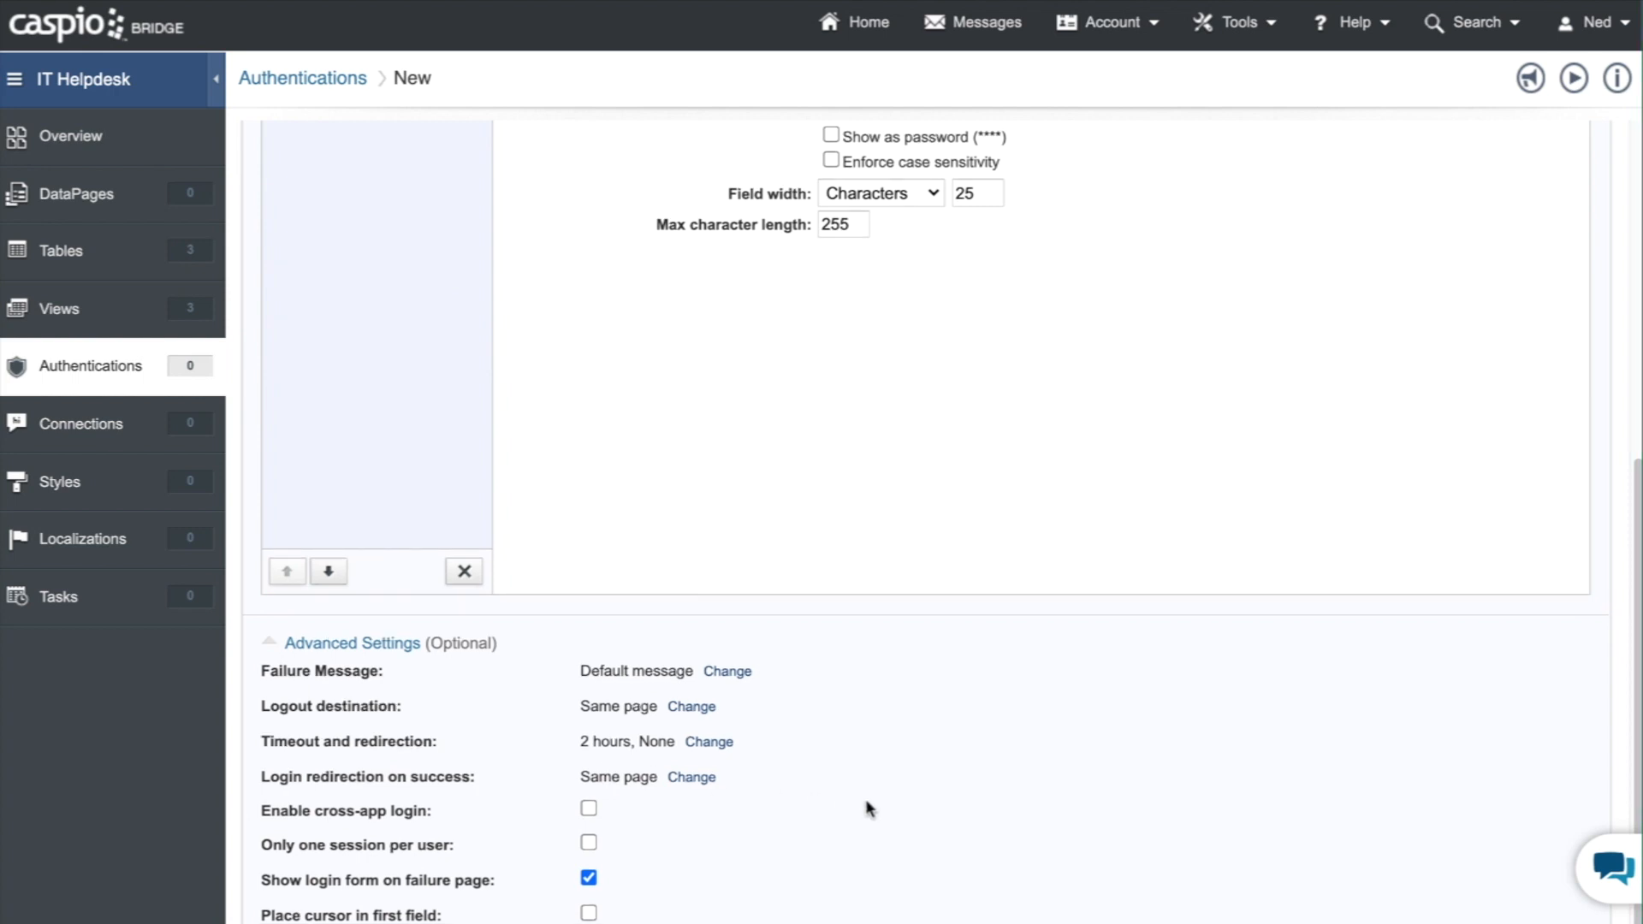
pyautogui.moveTo(644, 728)
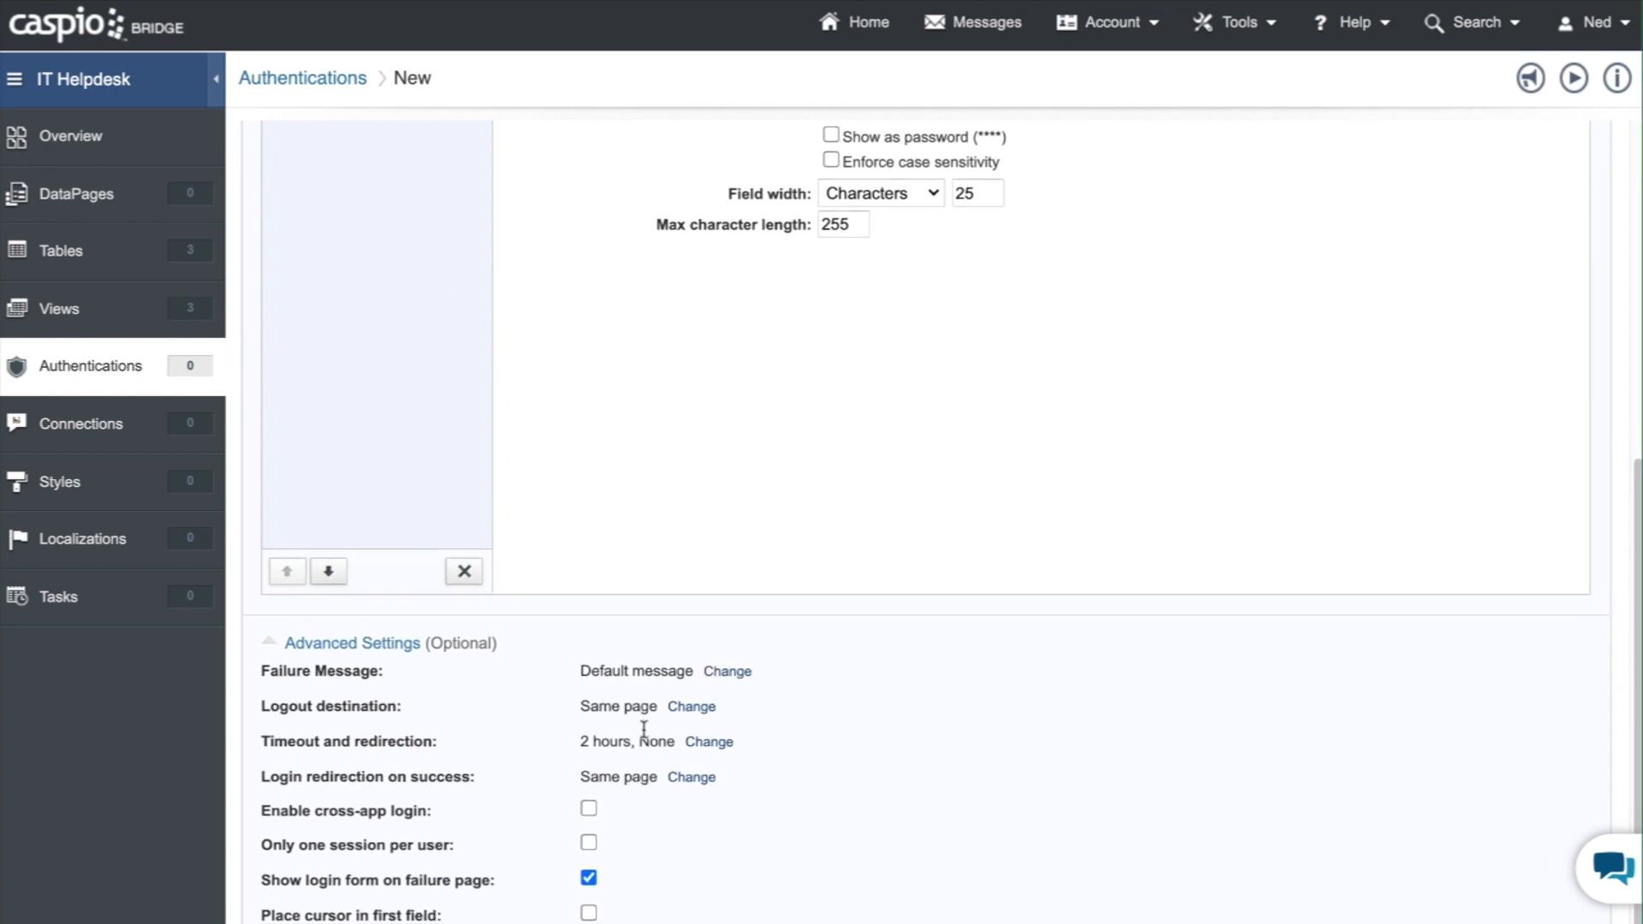
pyautogui.scroll(3)
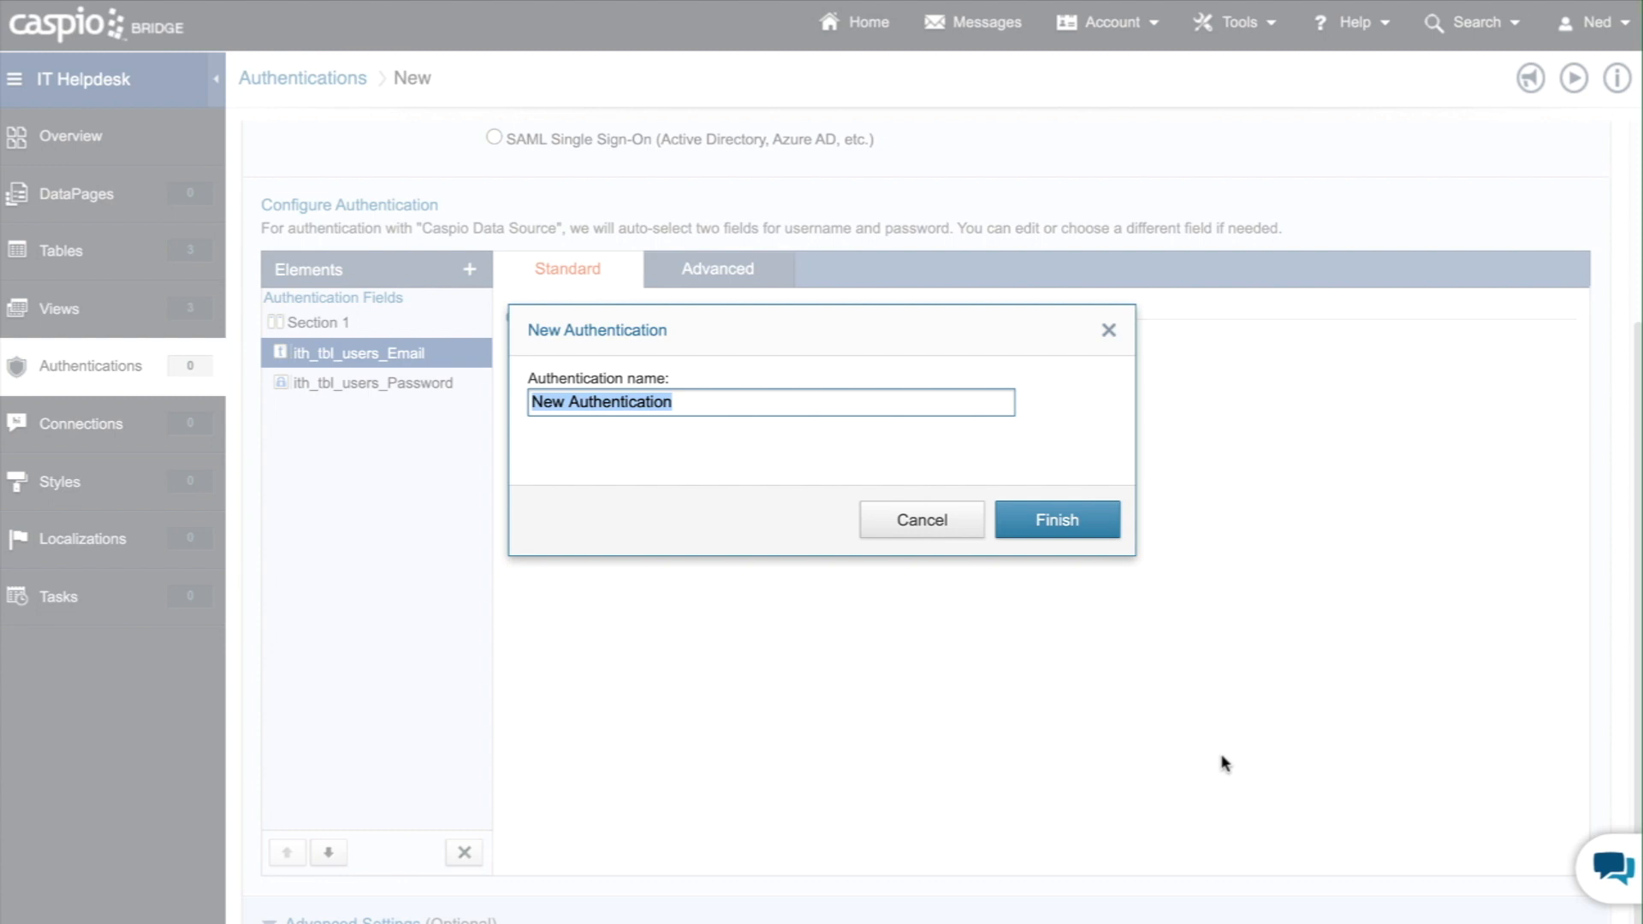
# - Name the authentication 'ith admin login' and save it
pyautogui.write('ith admin')
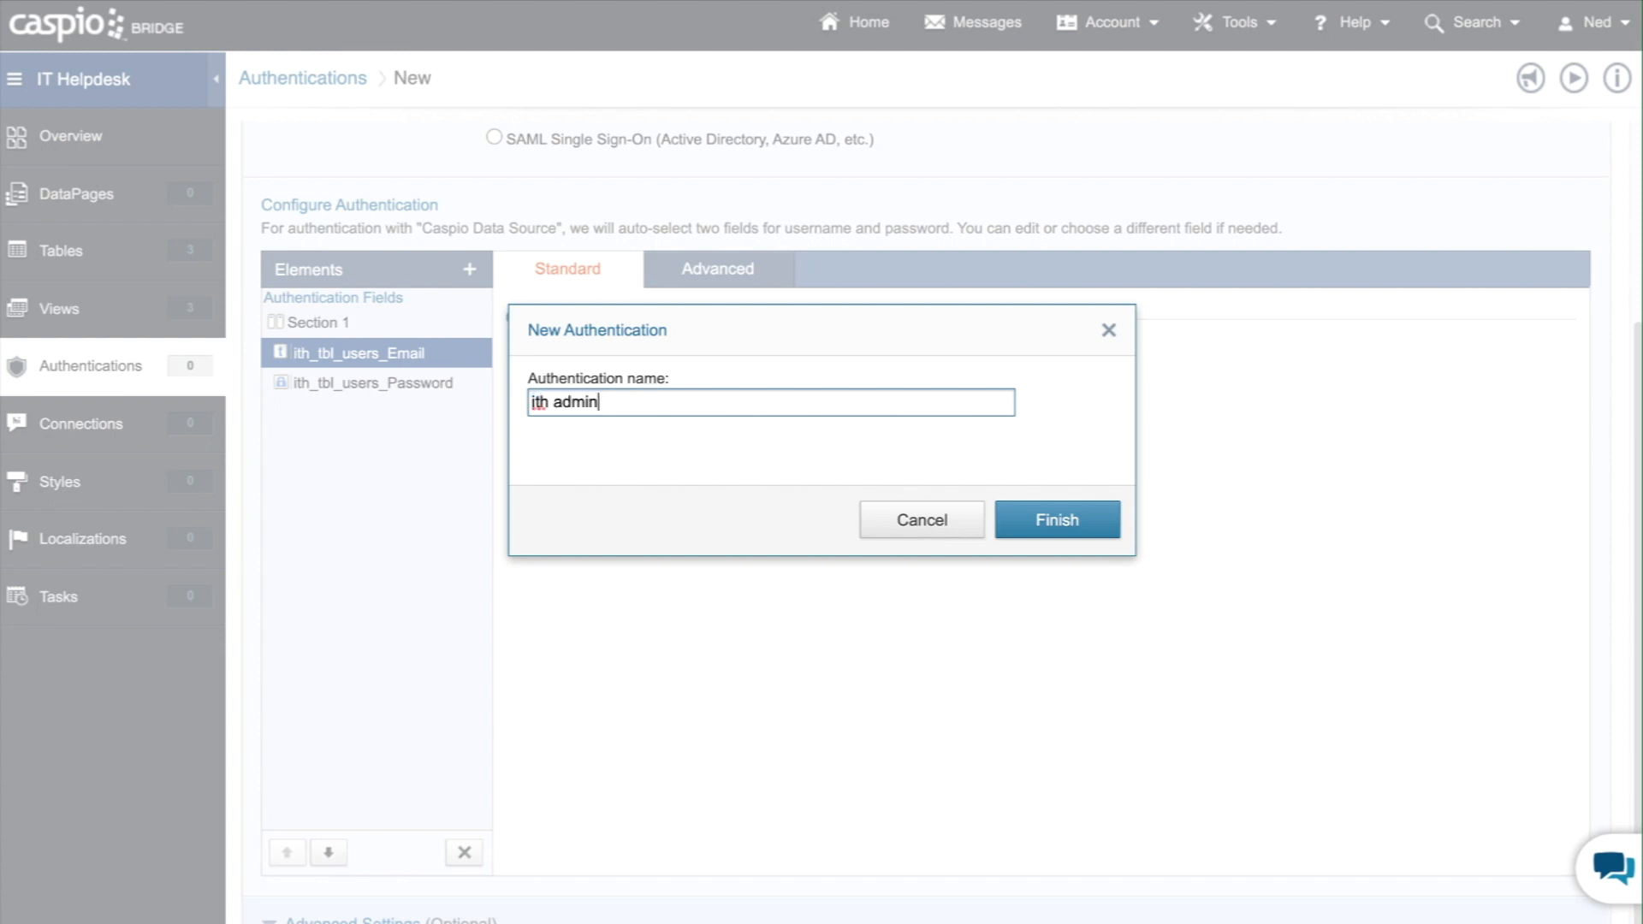
pyautogui.click(1055, 519)
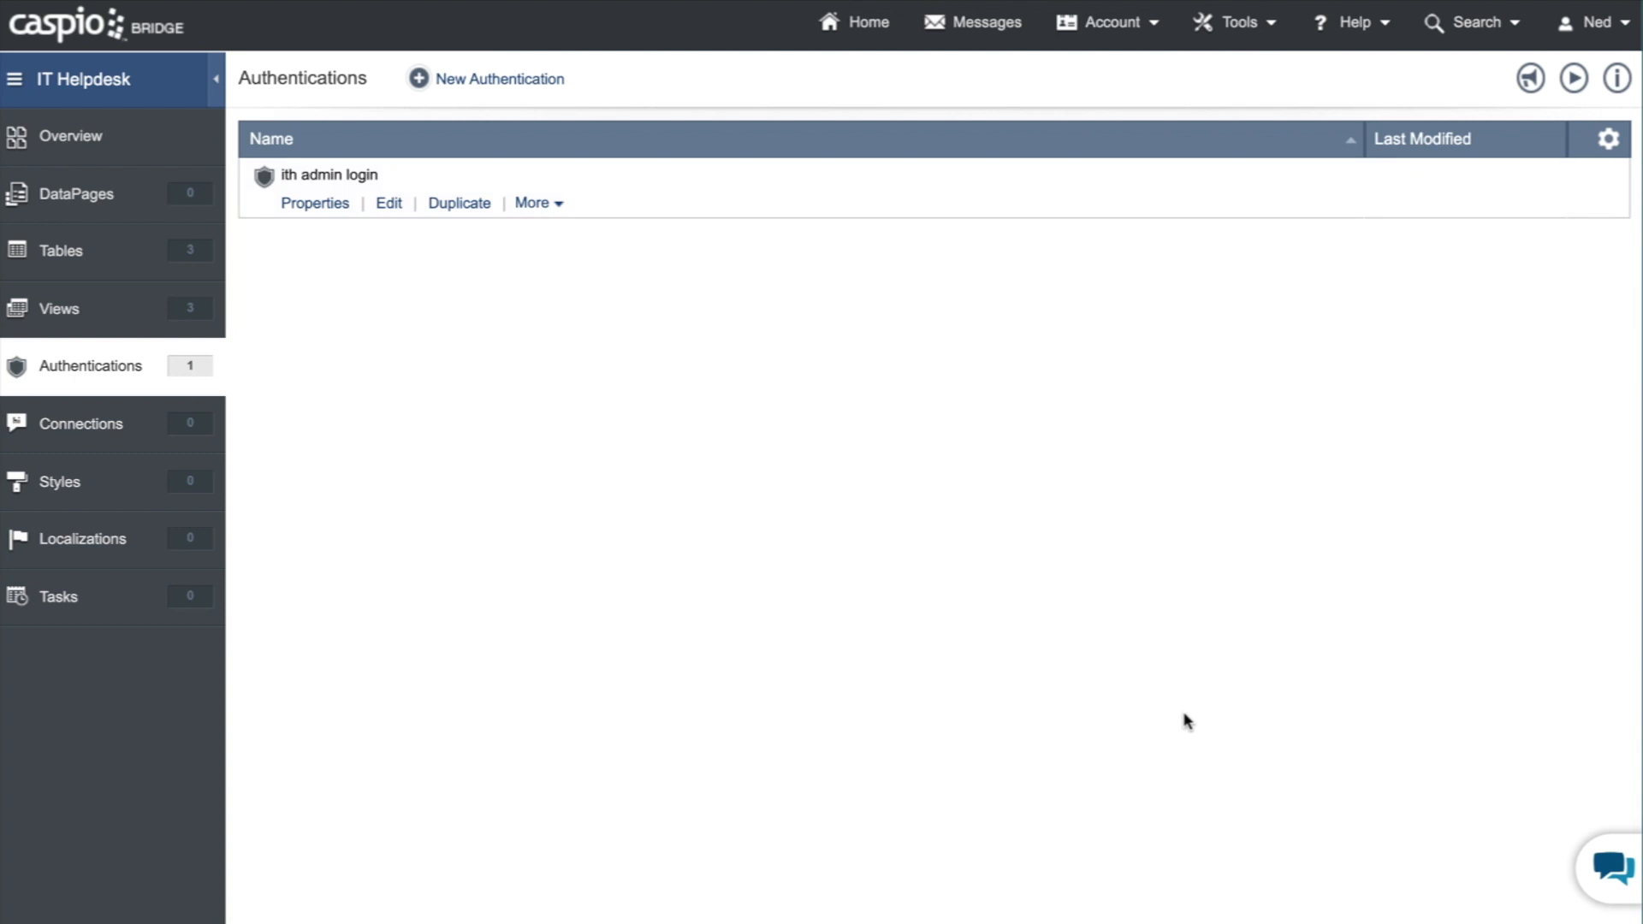
pyautogui.moveTo(817, 472)
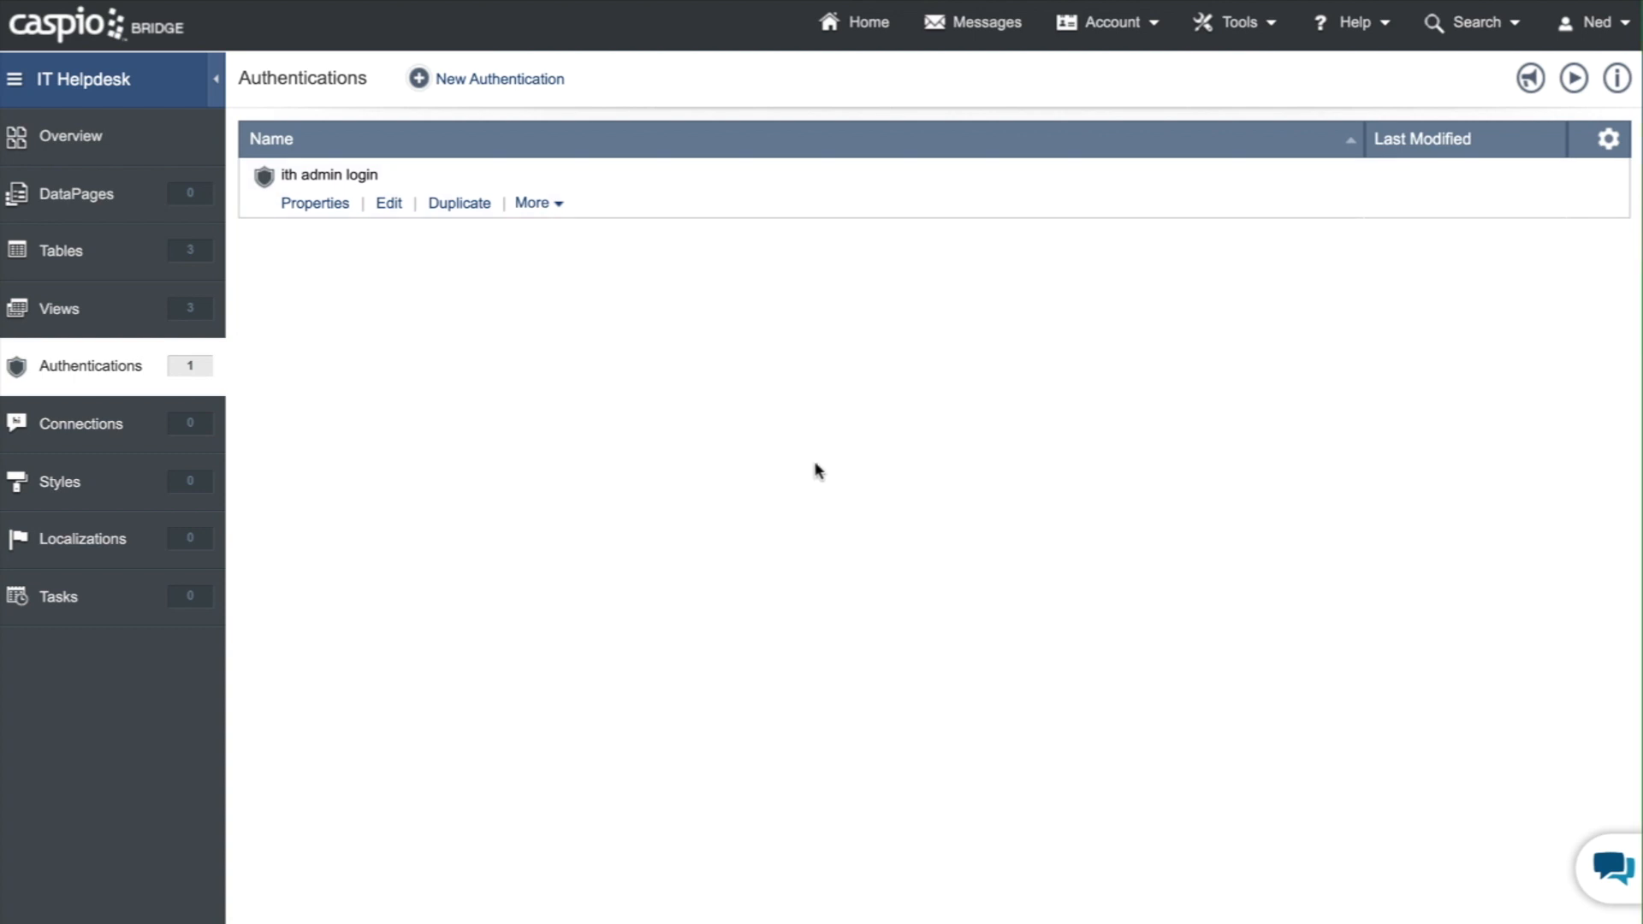
# - Start a new authentication on the ith_filter_active_IT view with Custom setup
pyautogui.click(484, 79)
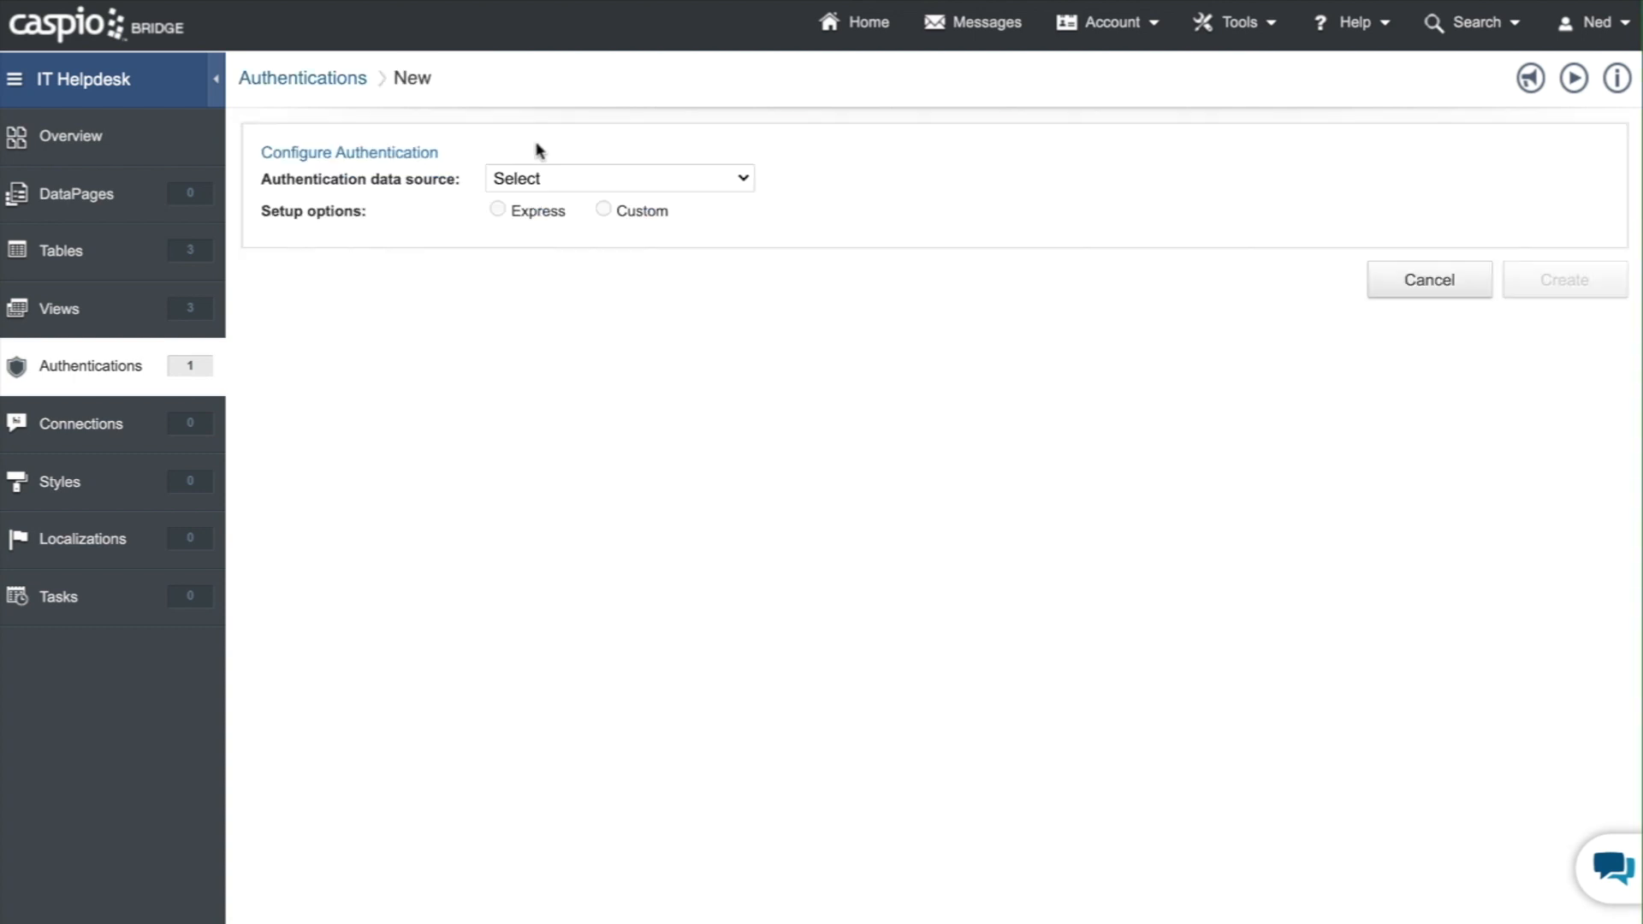
pyautogui.click(618, 178)
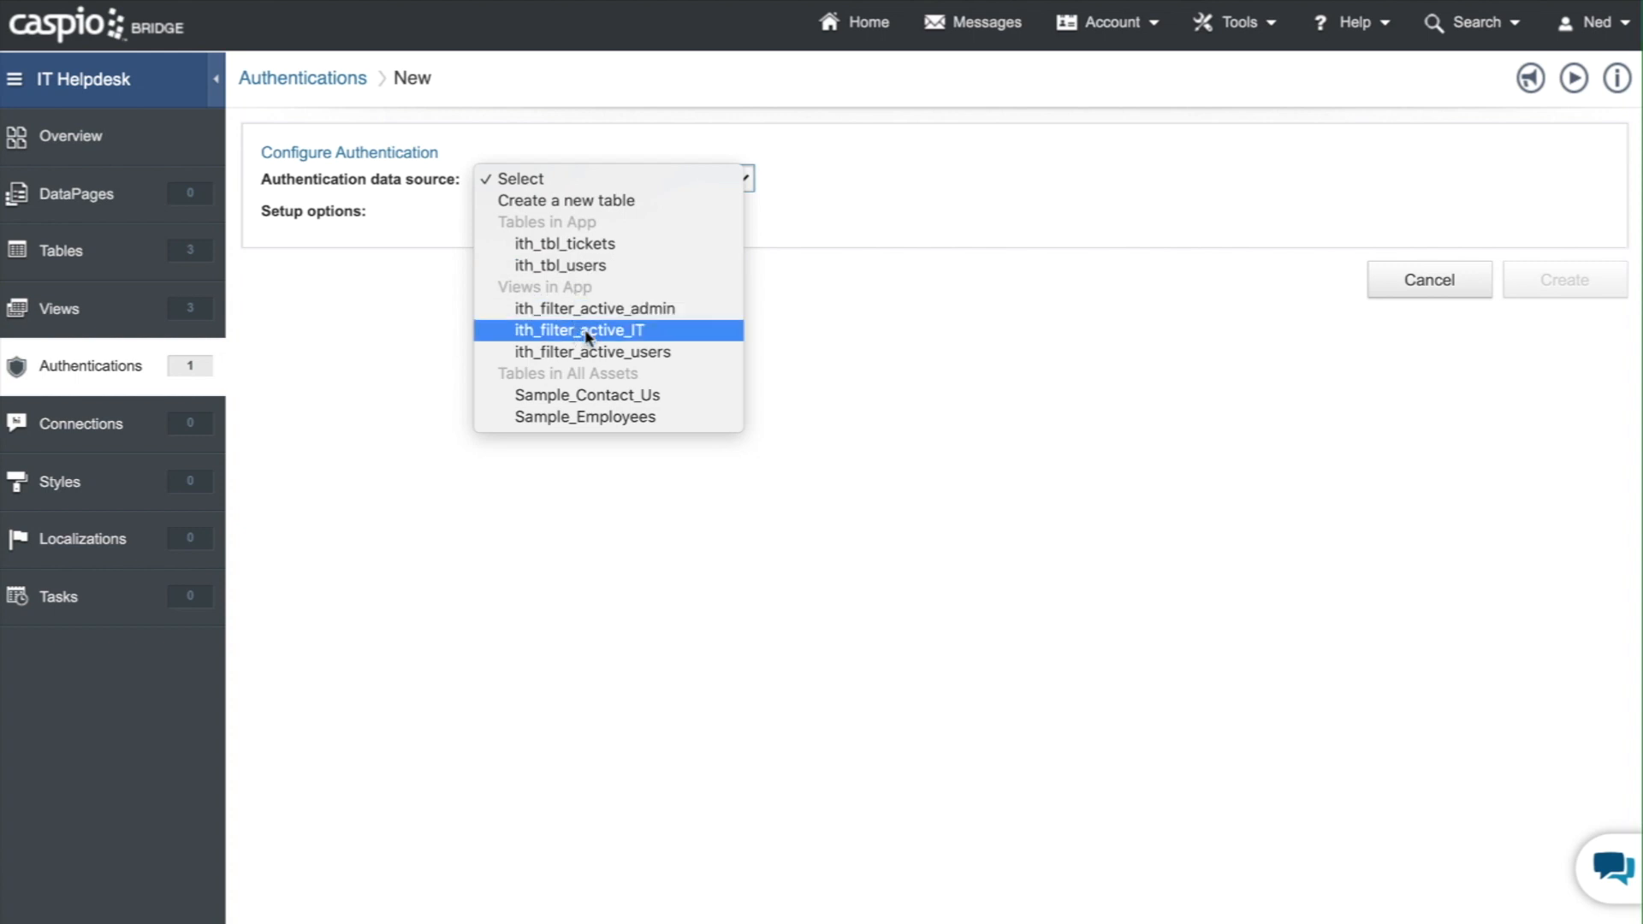
pyautogui.click(578, 329)
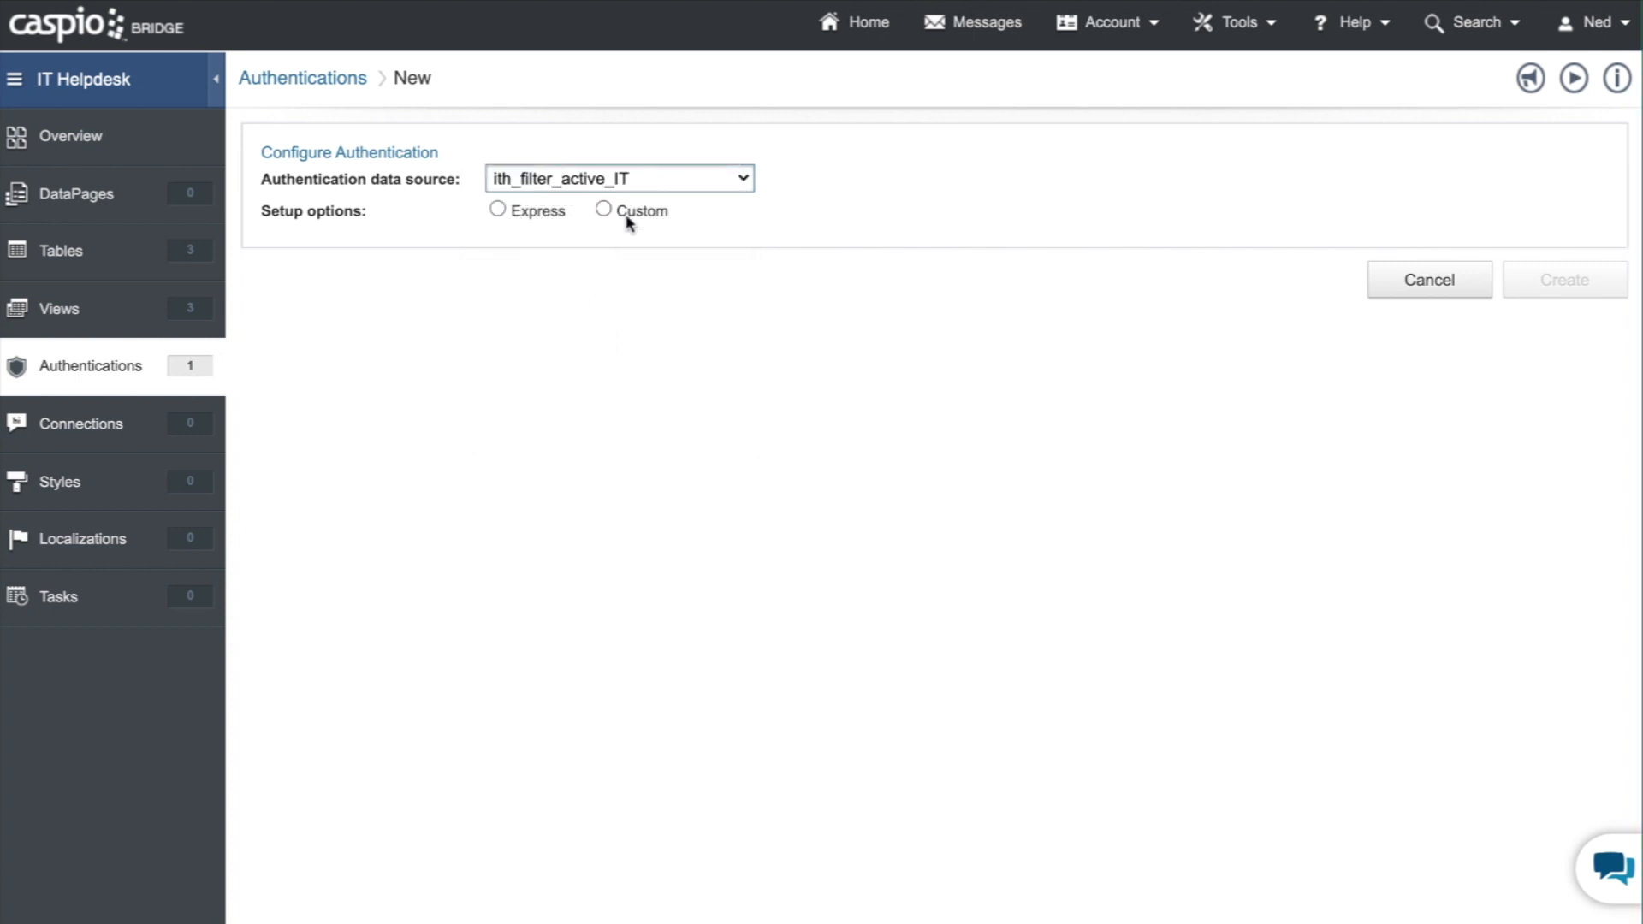
pyautogui.click(603, 210)
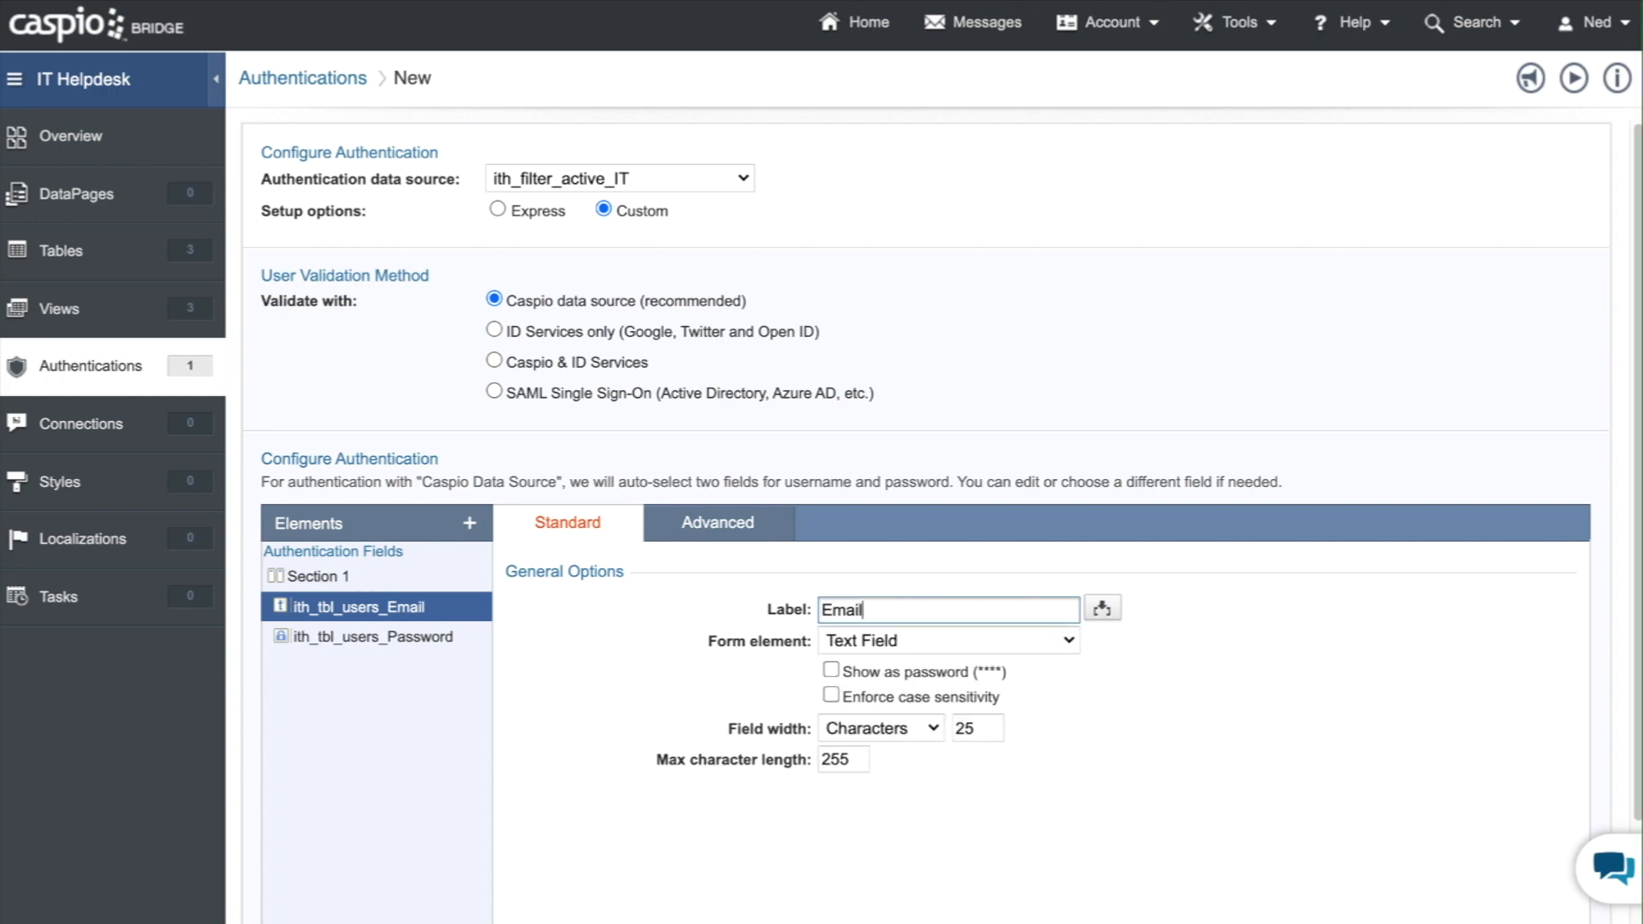
# - Name the authentication 'ith IT login' and save it
pyautogui.scroll(-3)
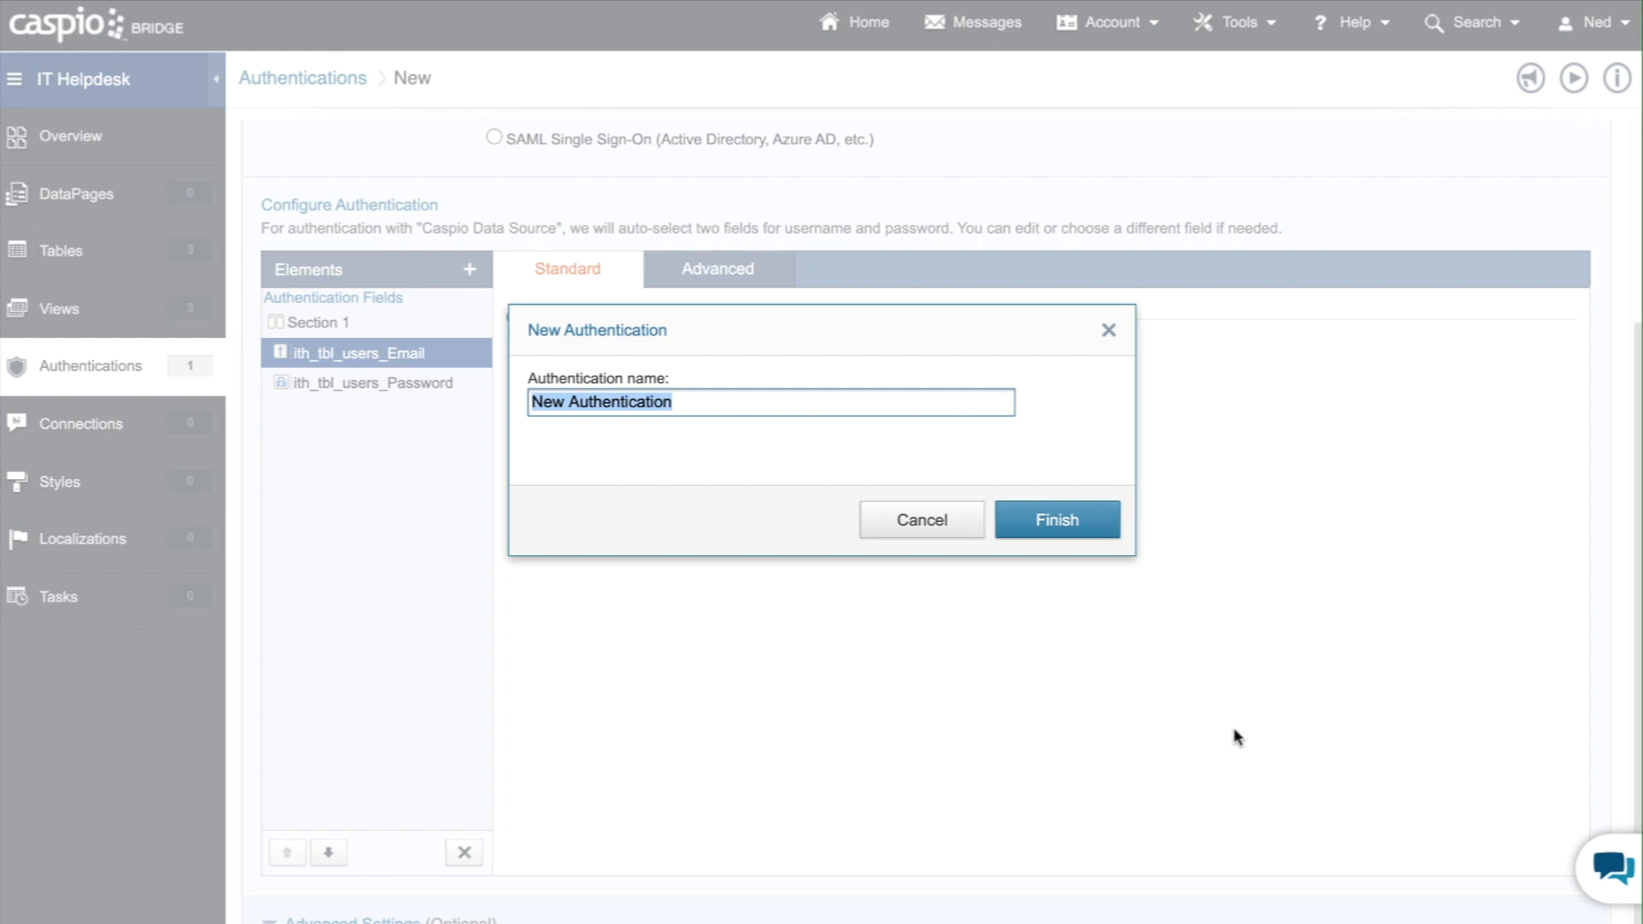
pyautogui.write('ith')
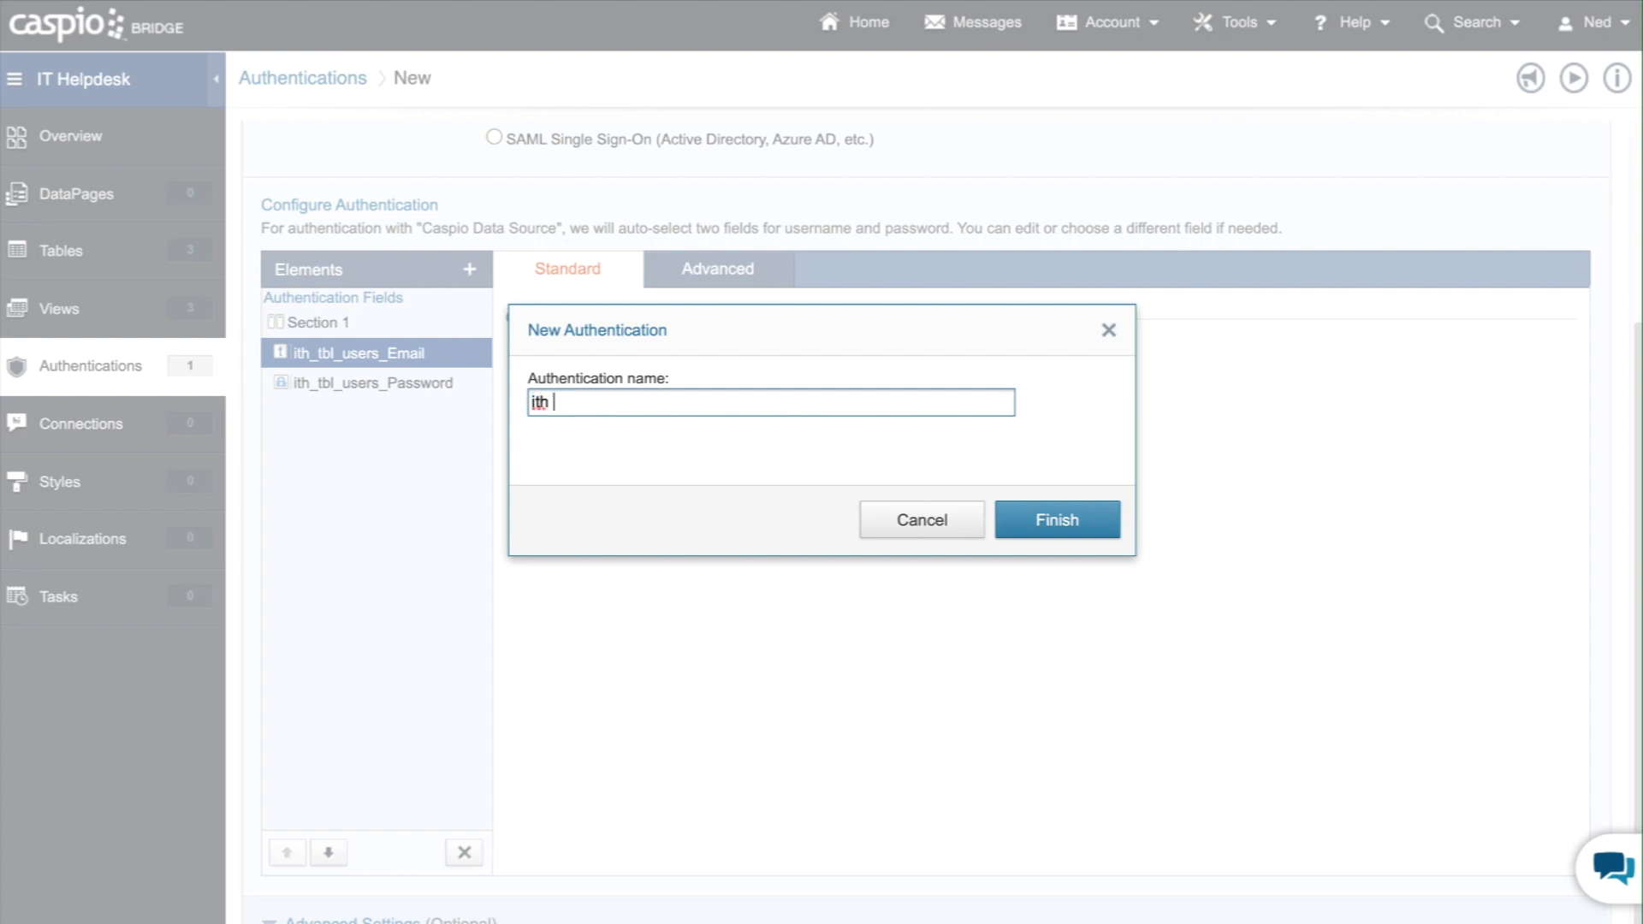
pyautogui.write('IT')
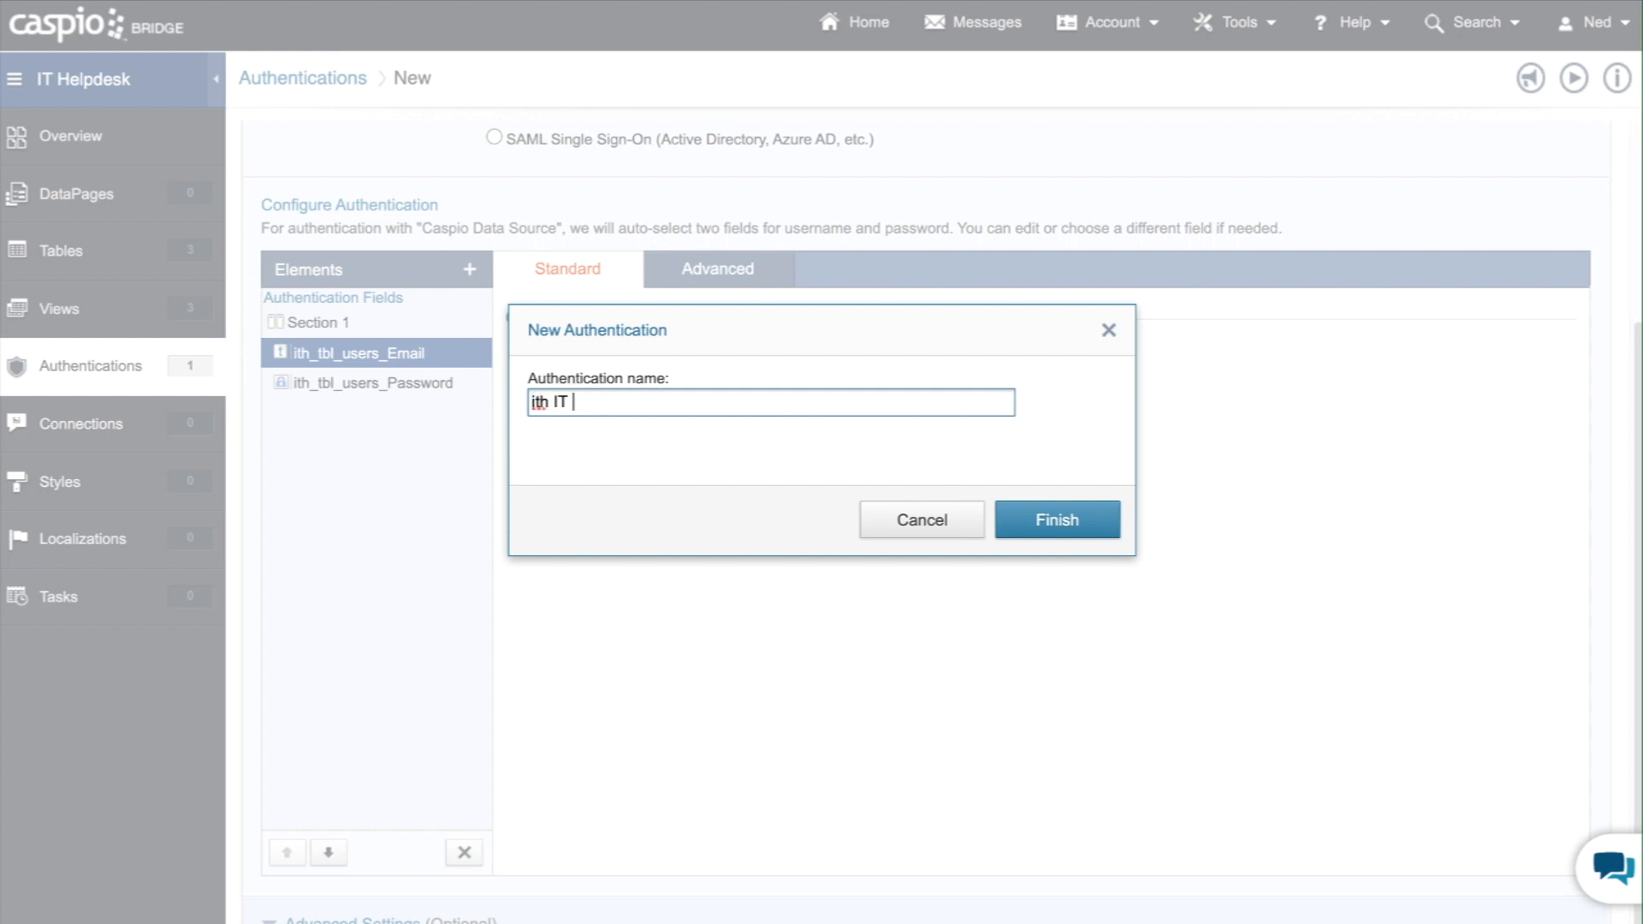
pyautogui.click(1057, 519)
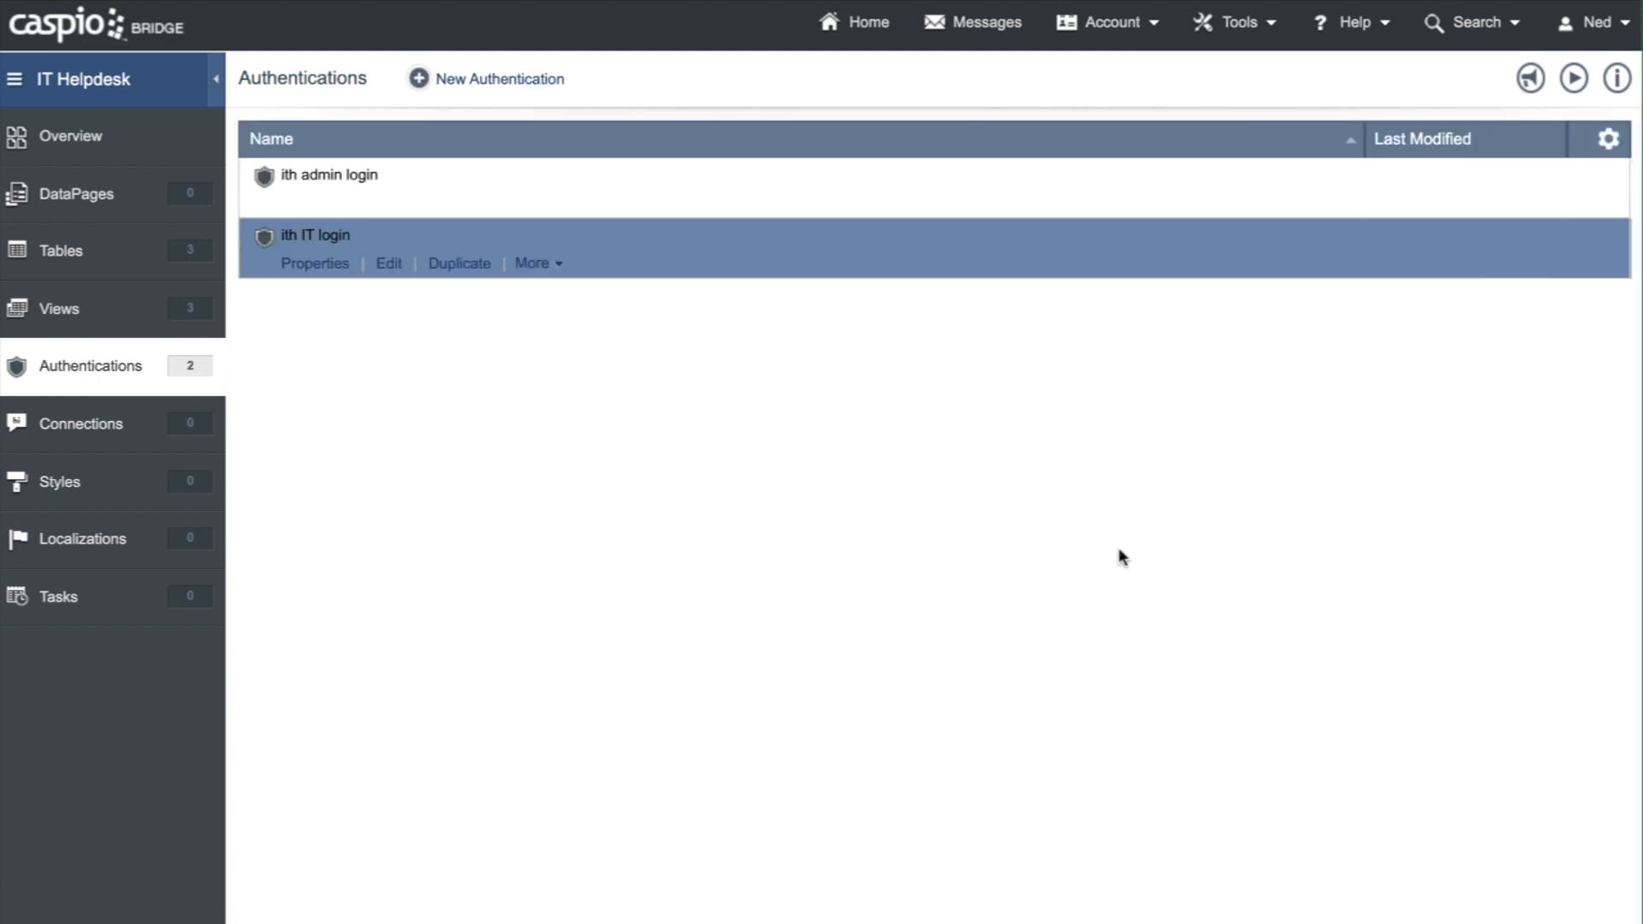
pyautogui.moveTo(500, 78)
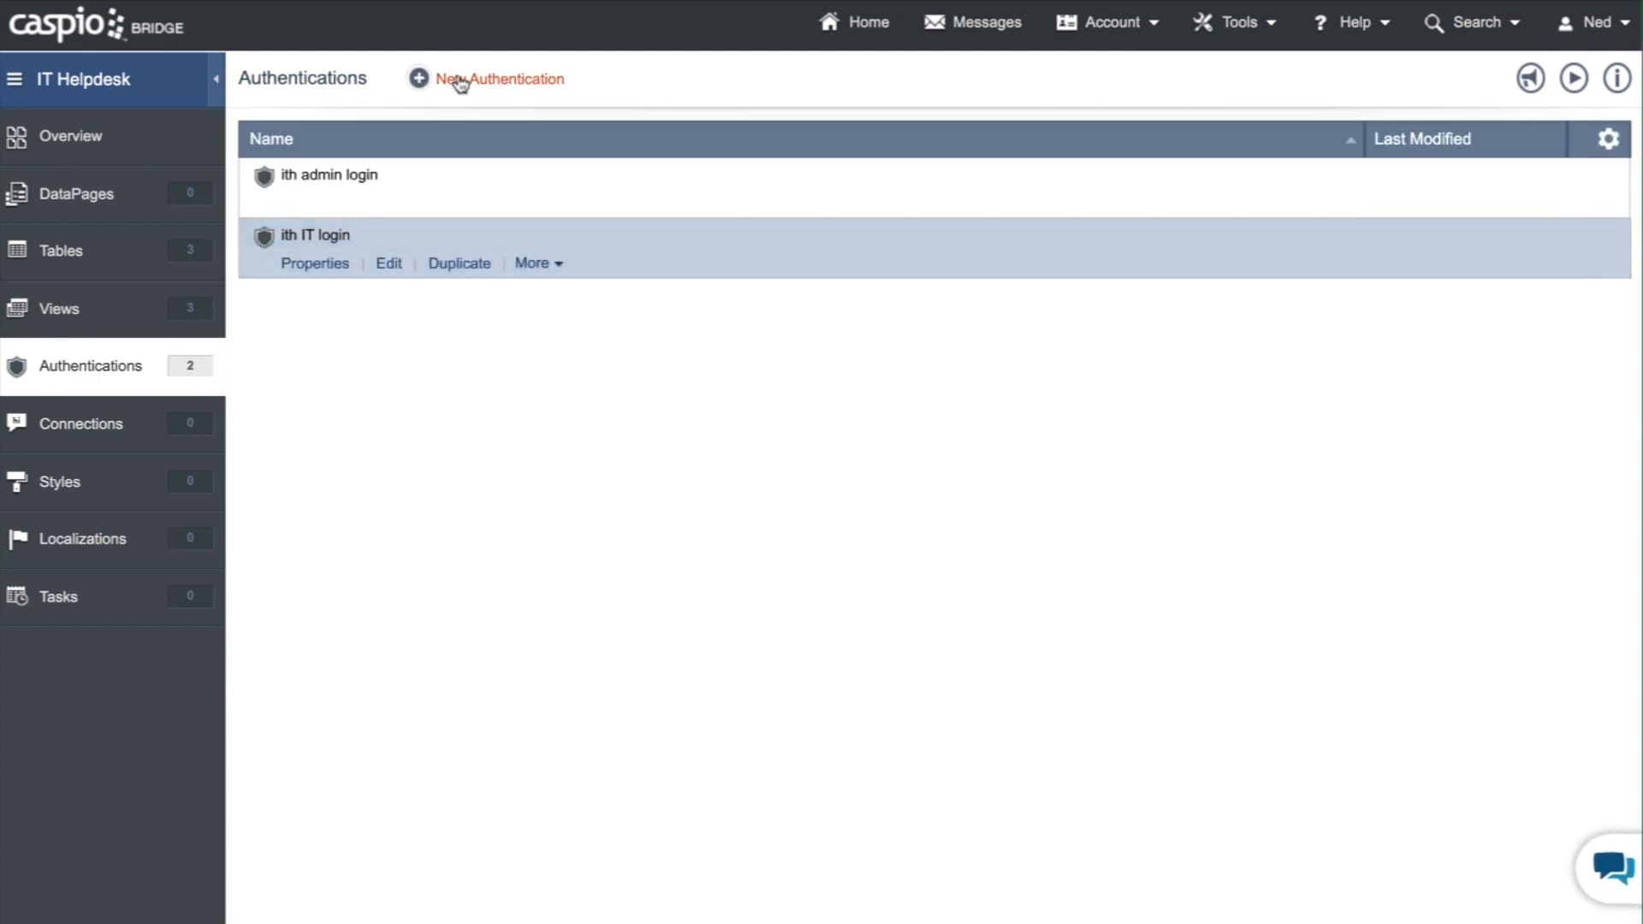
# - Start a new authentication on ith_filter_active_users, validating against the Caspio data source
pyautogui.click(499, 79)
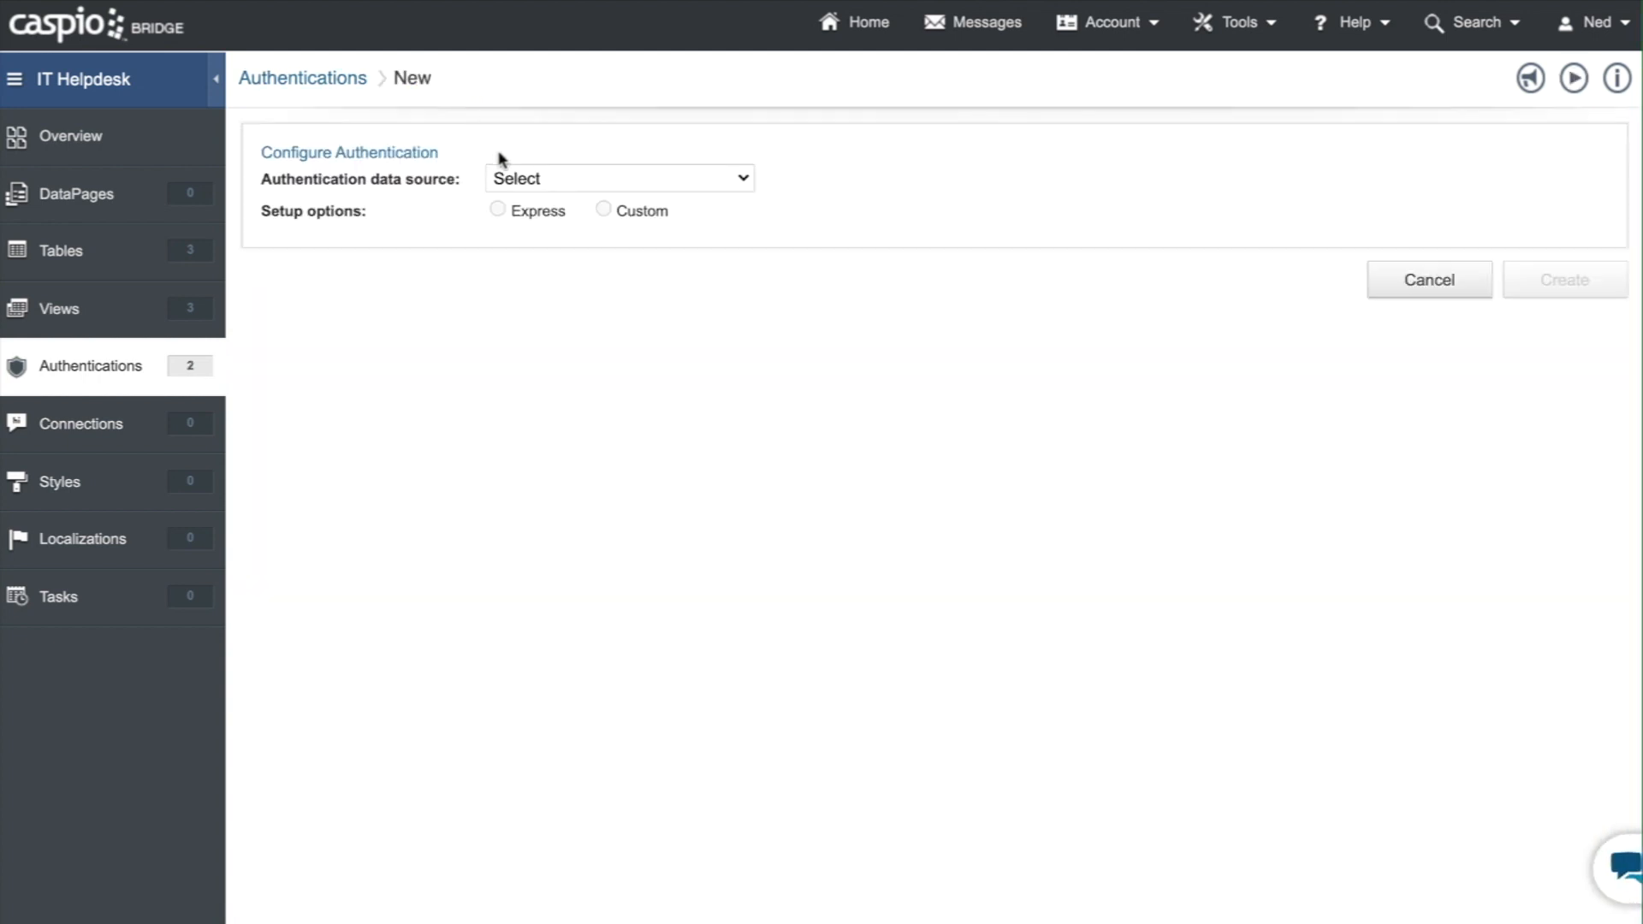
pyautogui.click(617, 177)
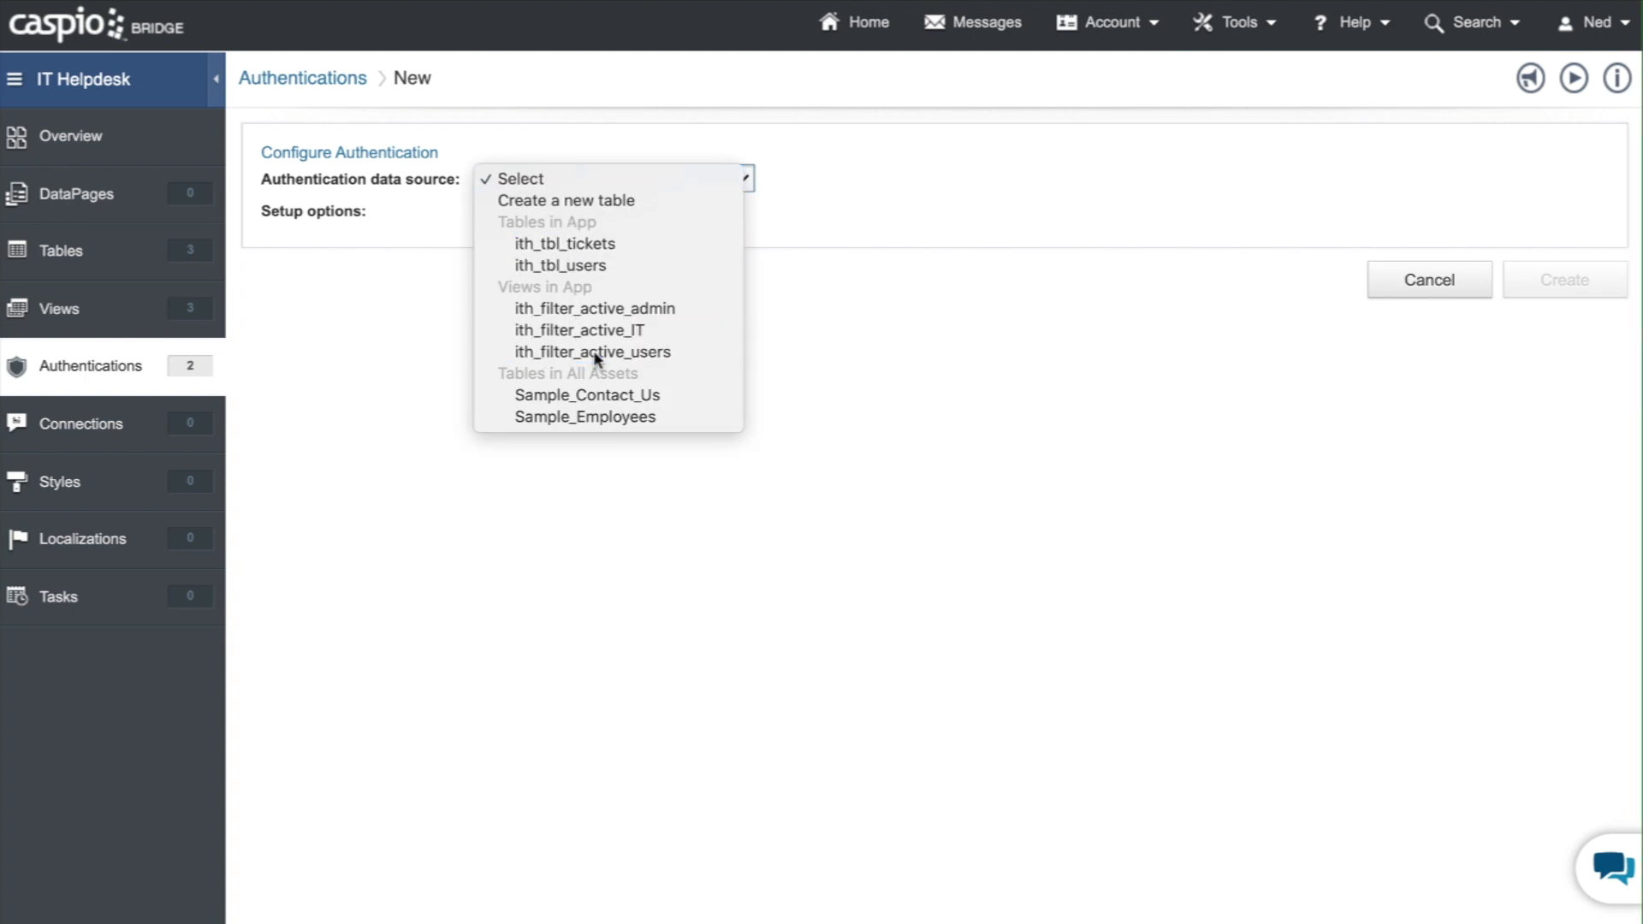
pyautogui.click(591, 351)
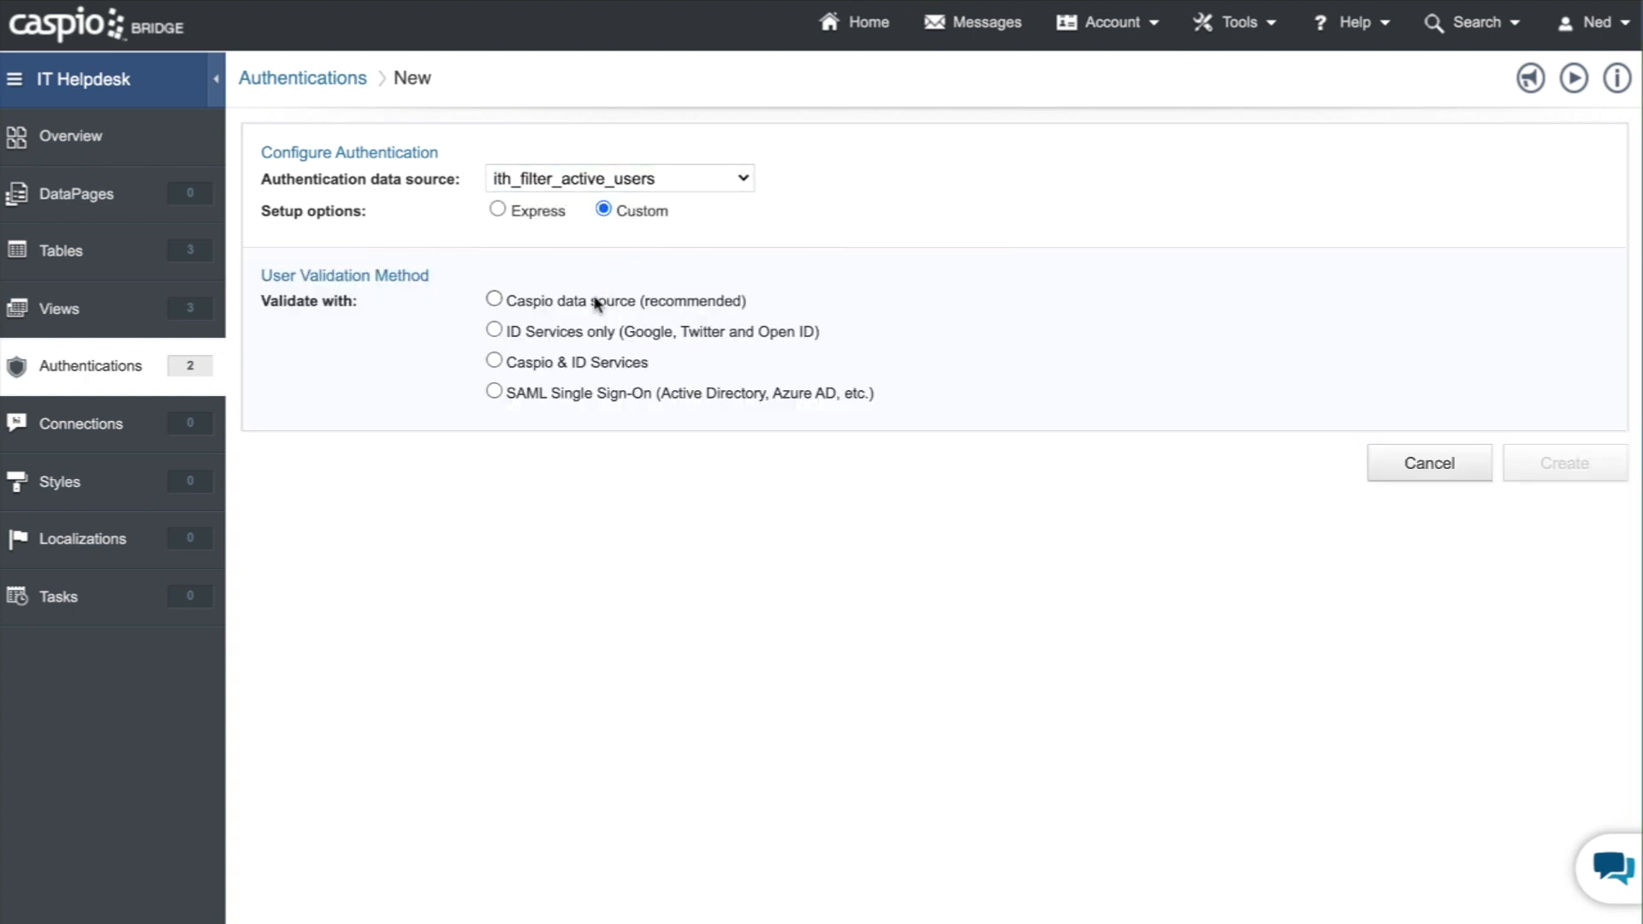
pyautogui.click(494, 301)
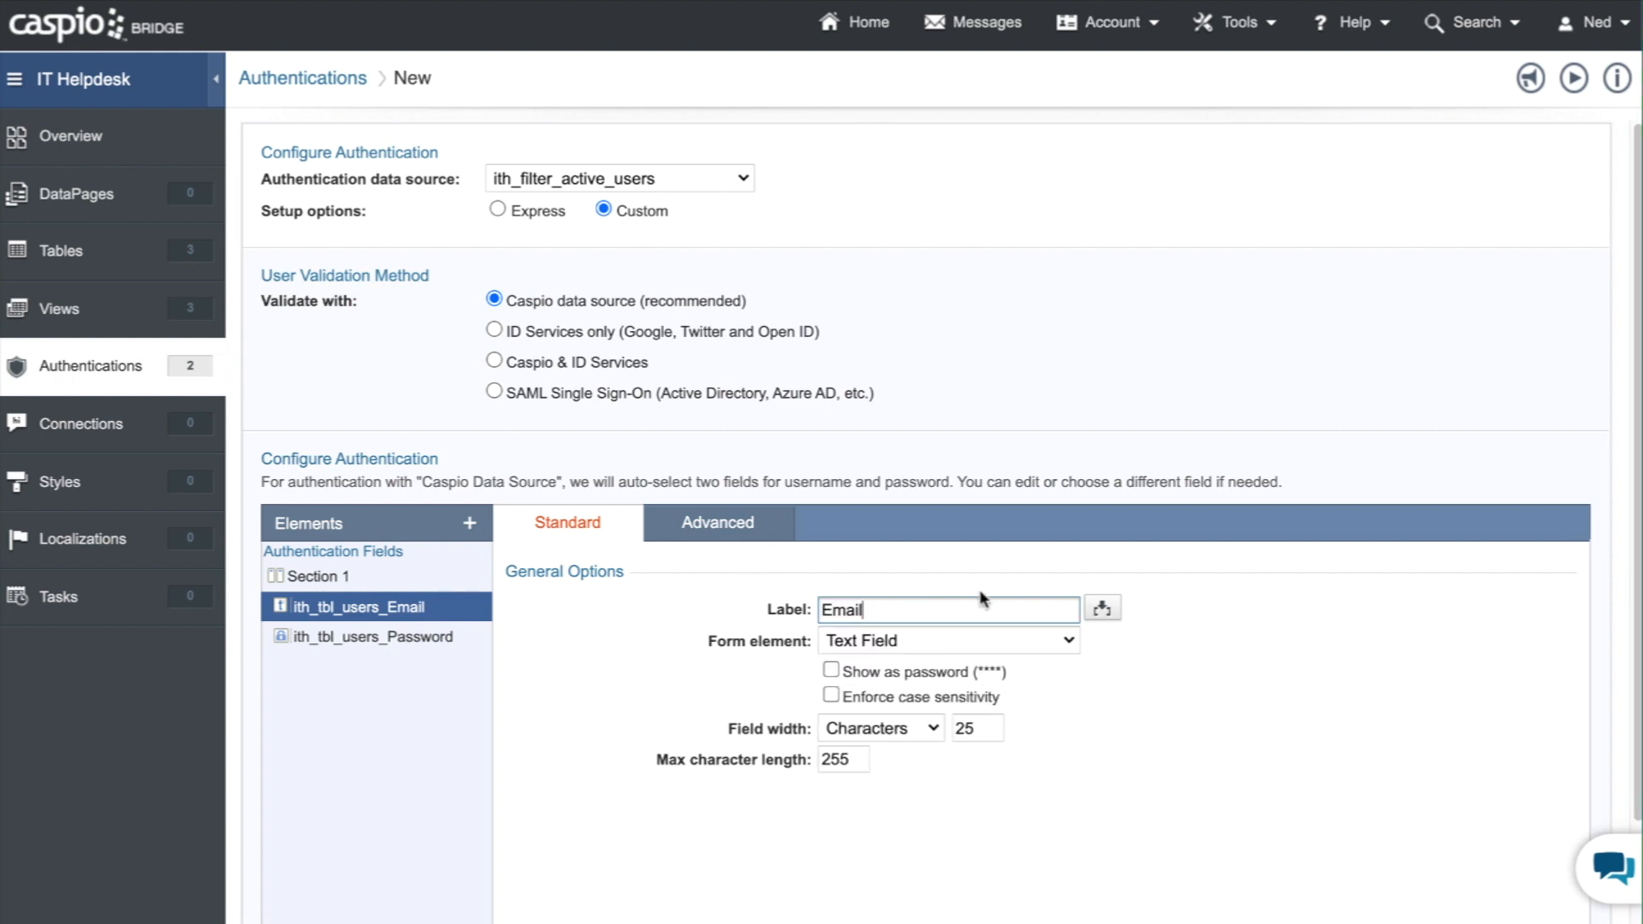
# - Name the authentication 'ith user login' and save it
pyautogui.scroll(-3)
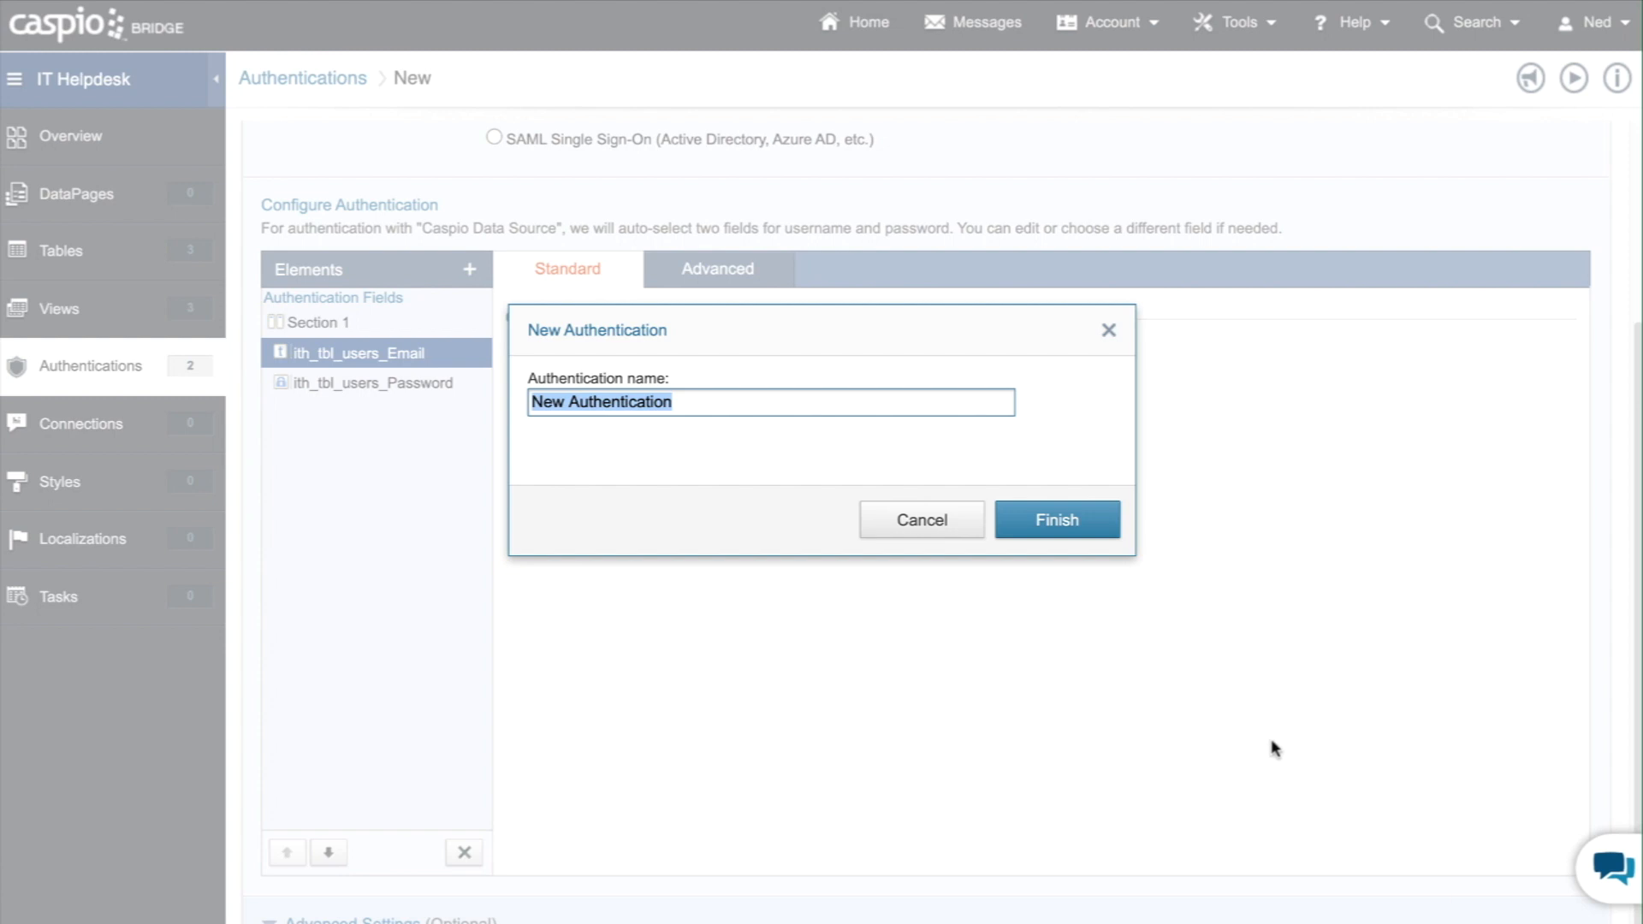
pyautogui.write('ith')
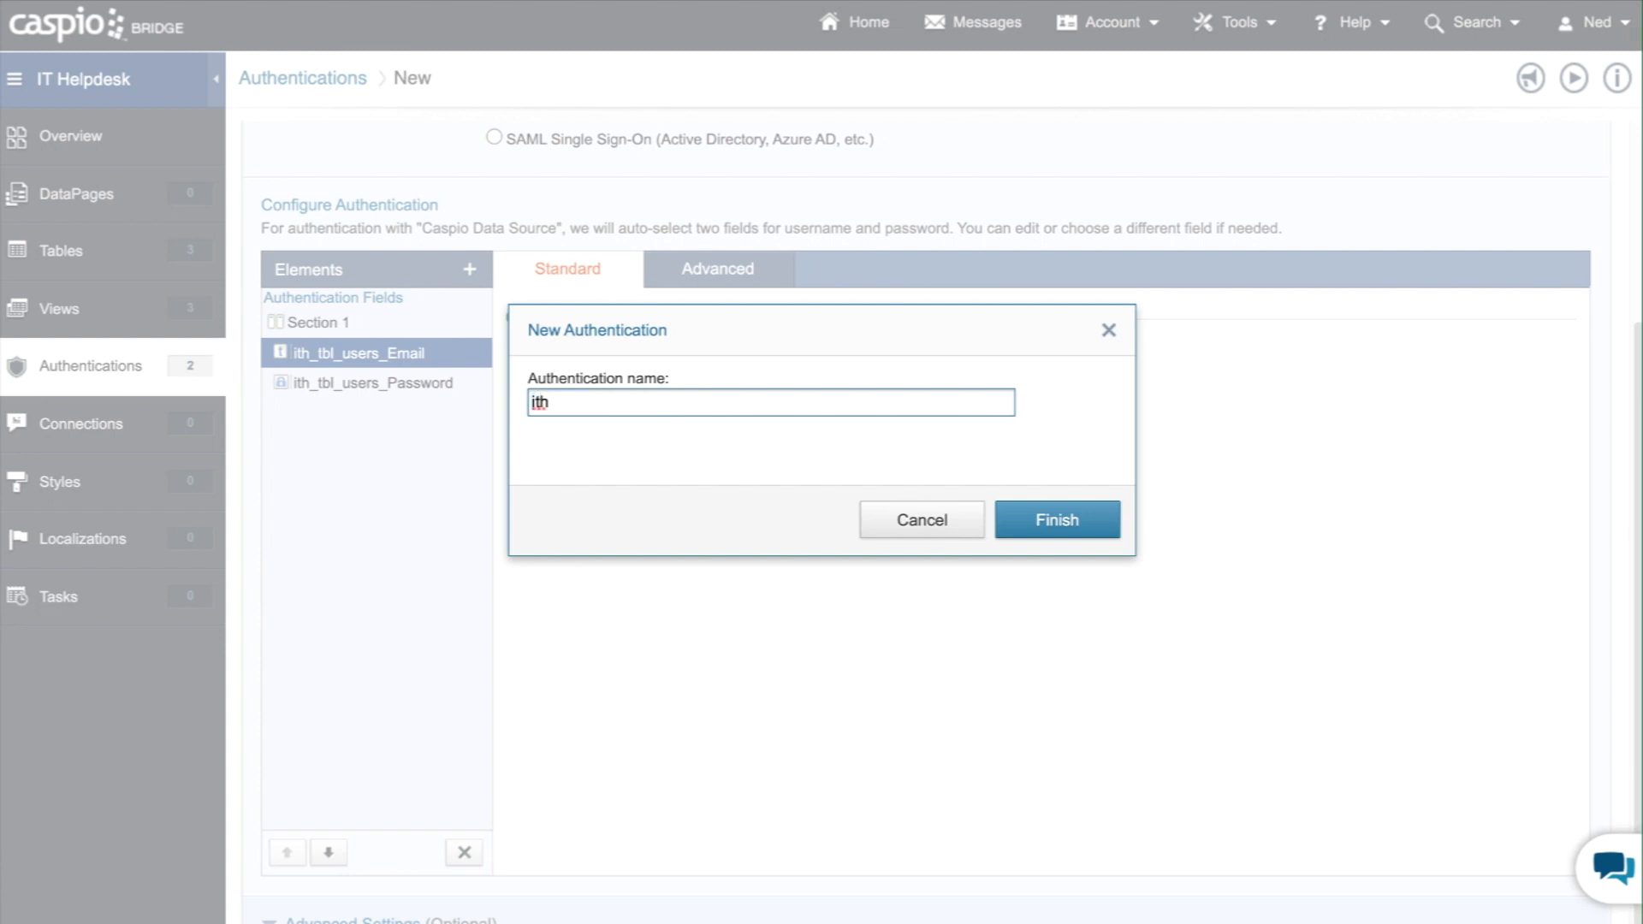
pyautogui.write('user')
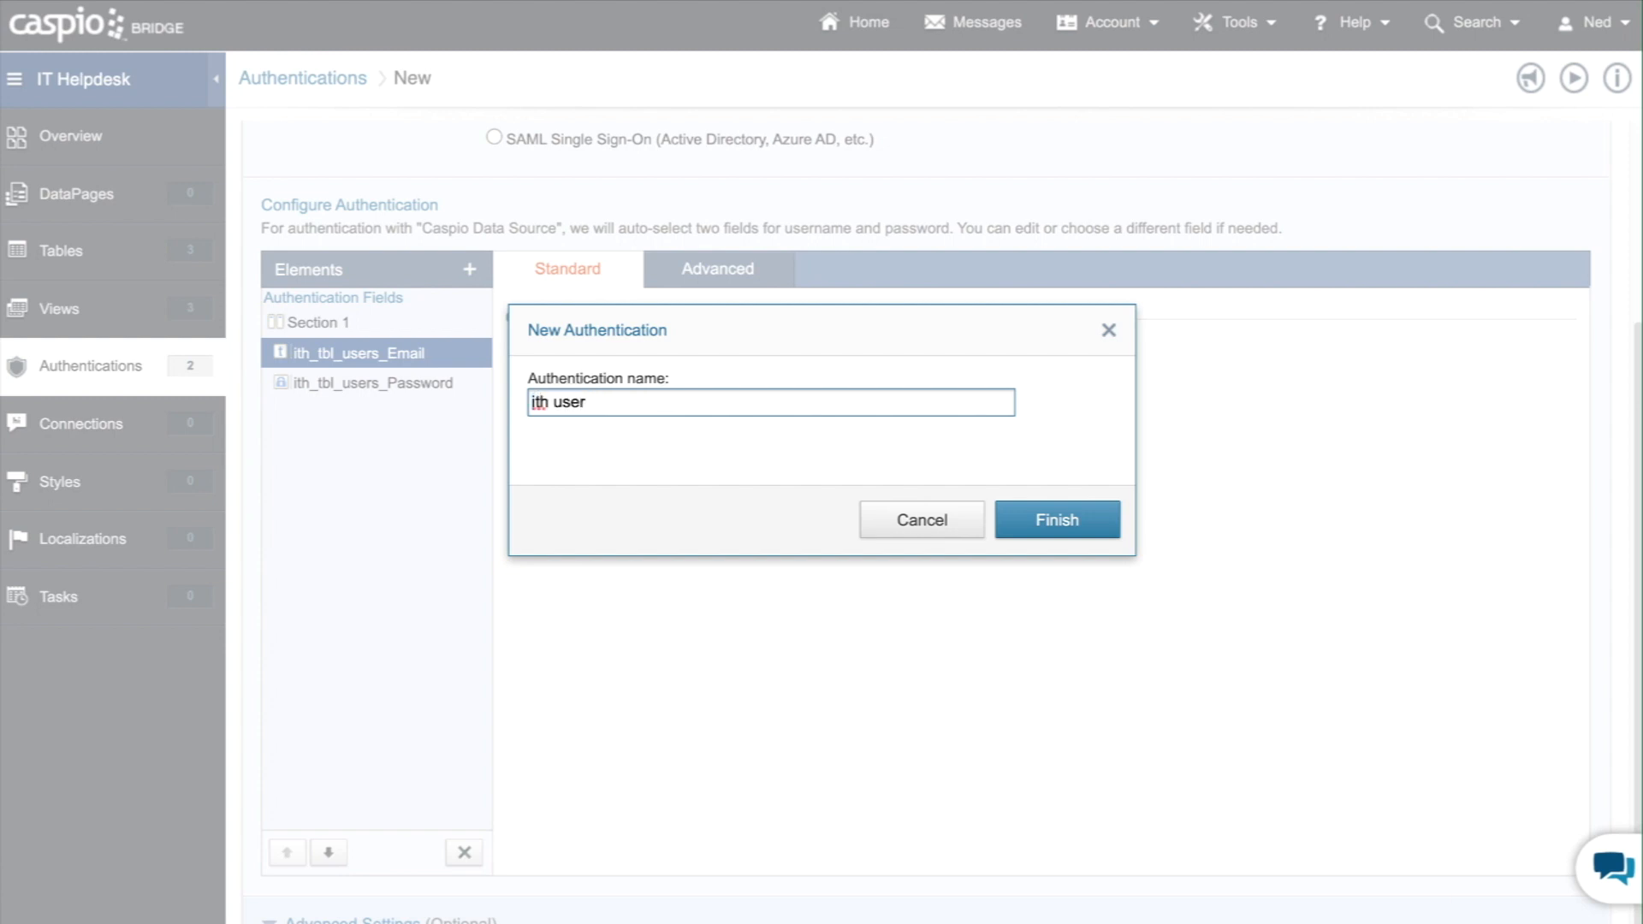
pyautogui.click(1055, 519)
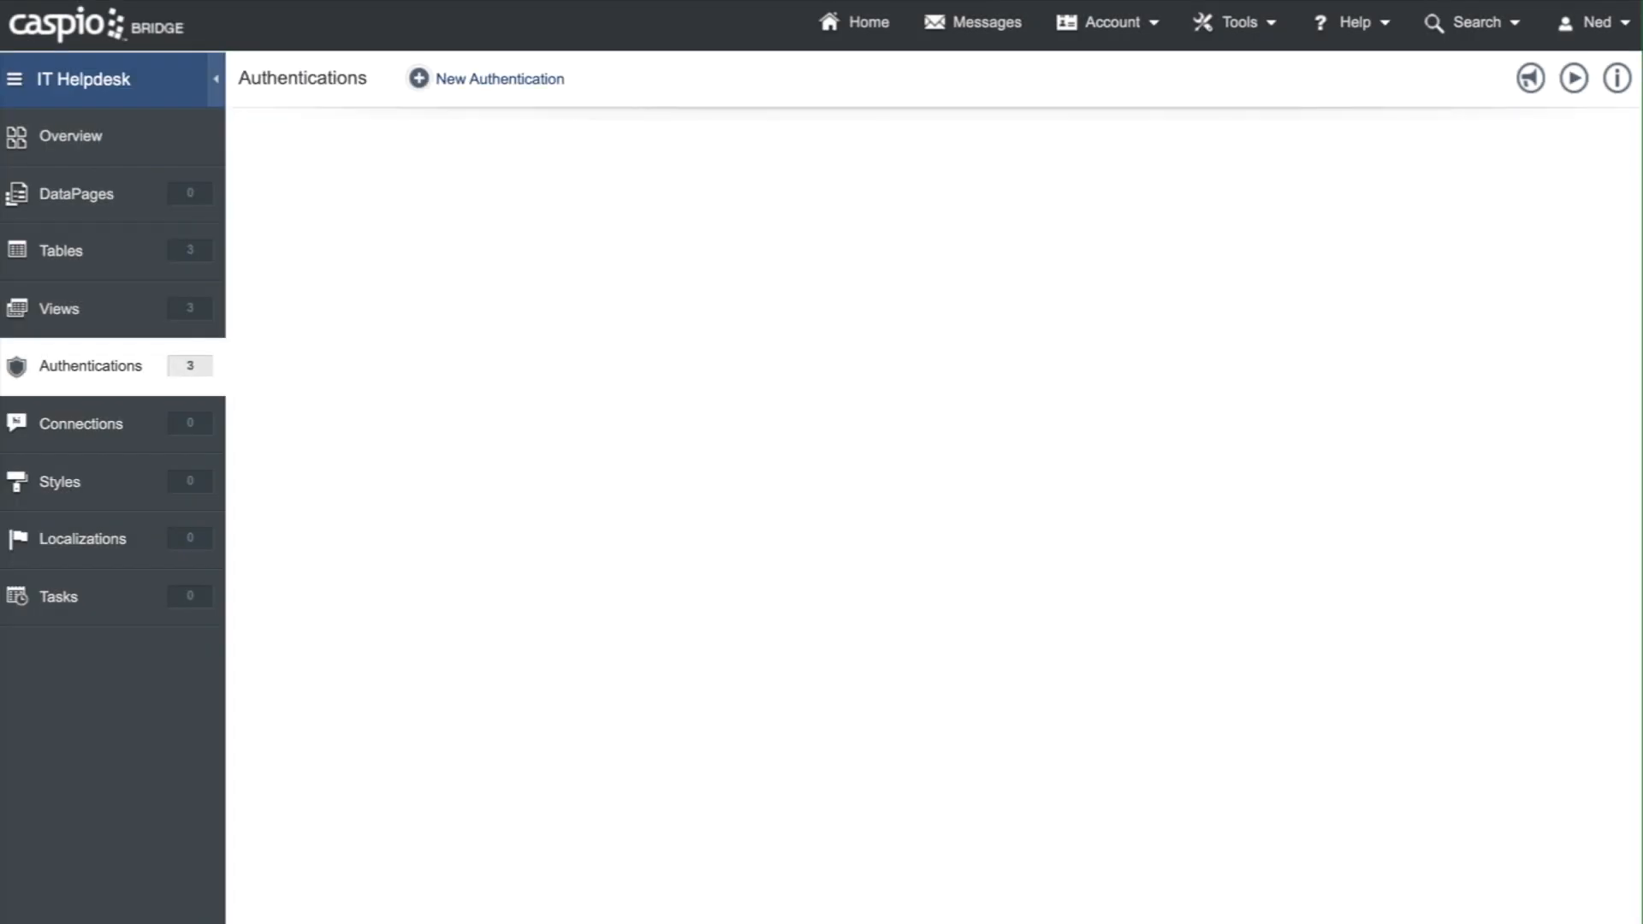